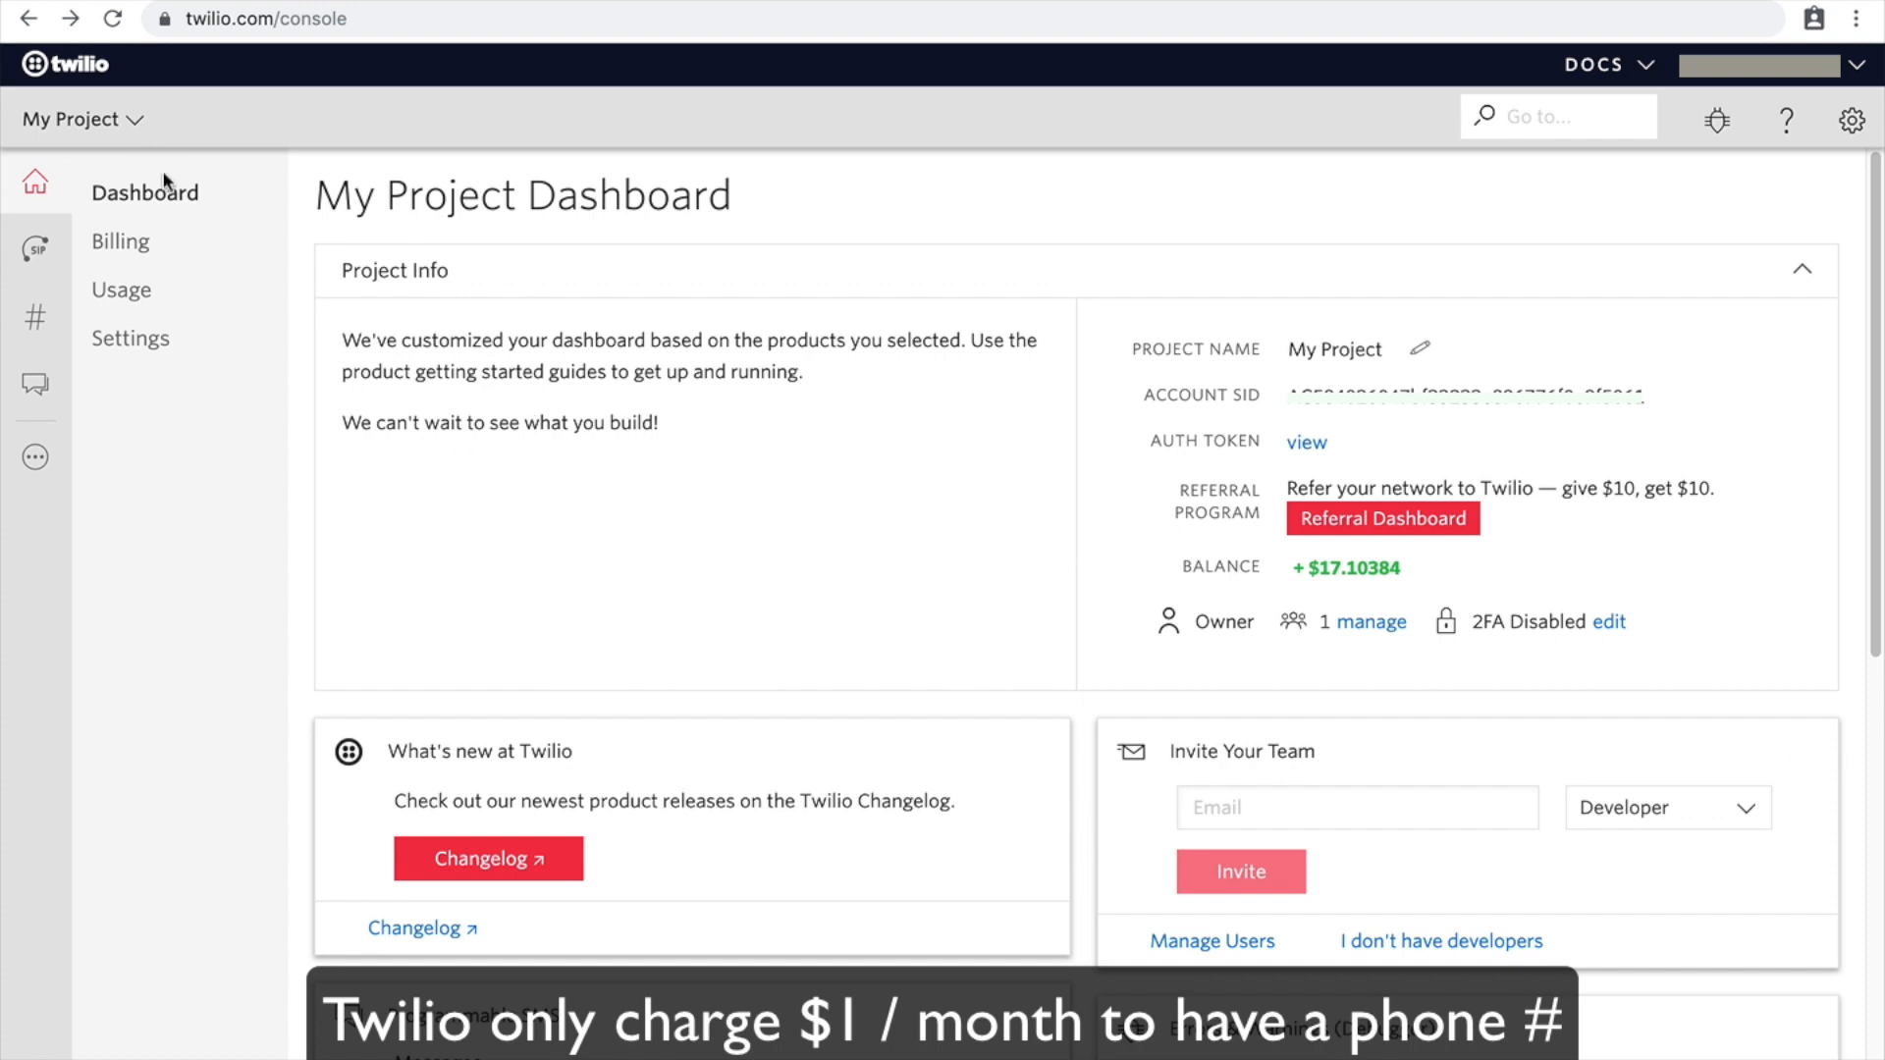
{"action": "mouse_move", "coordinate": [169, 191]}
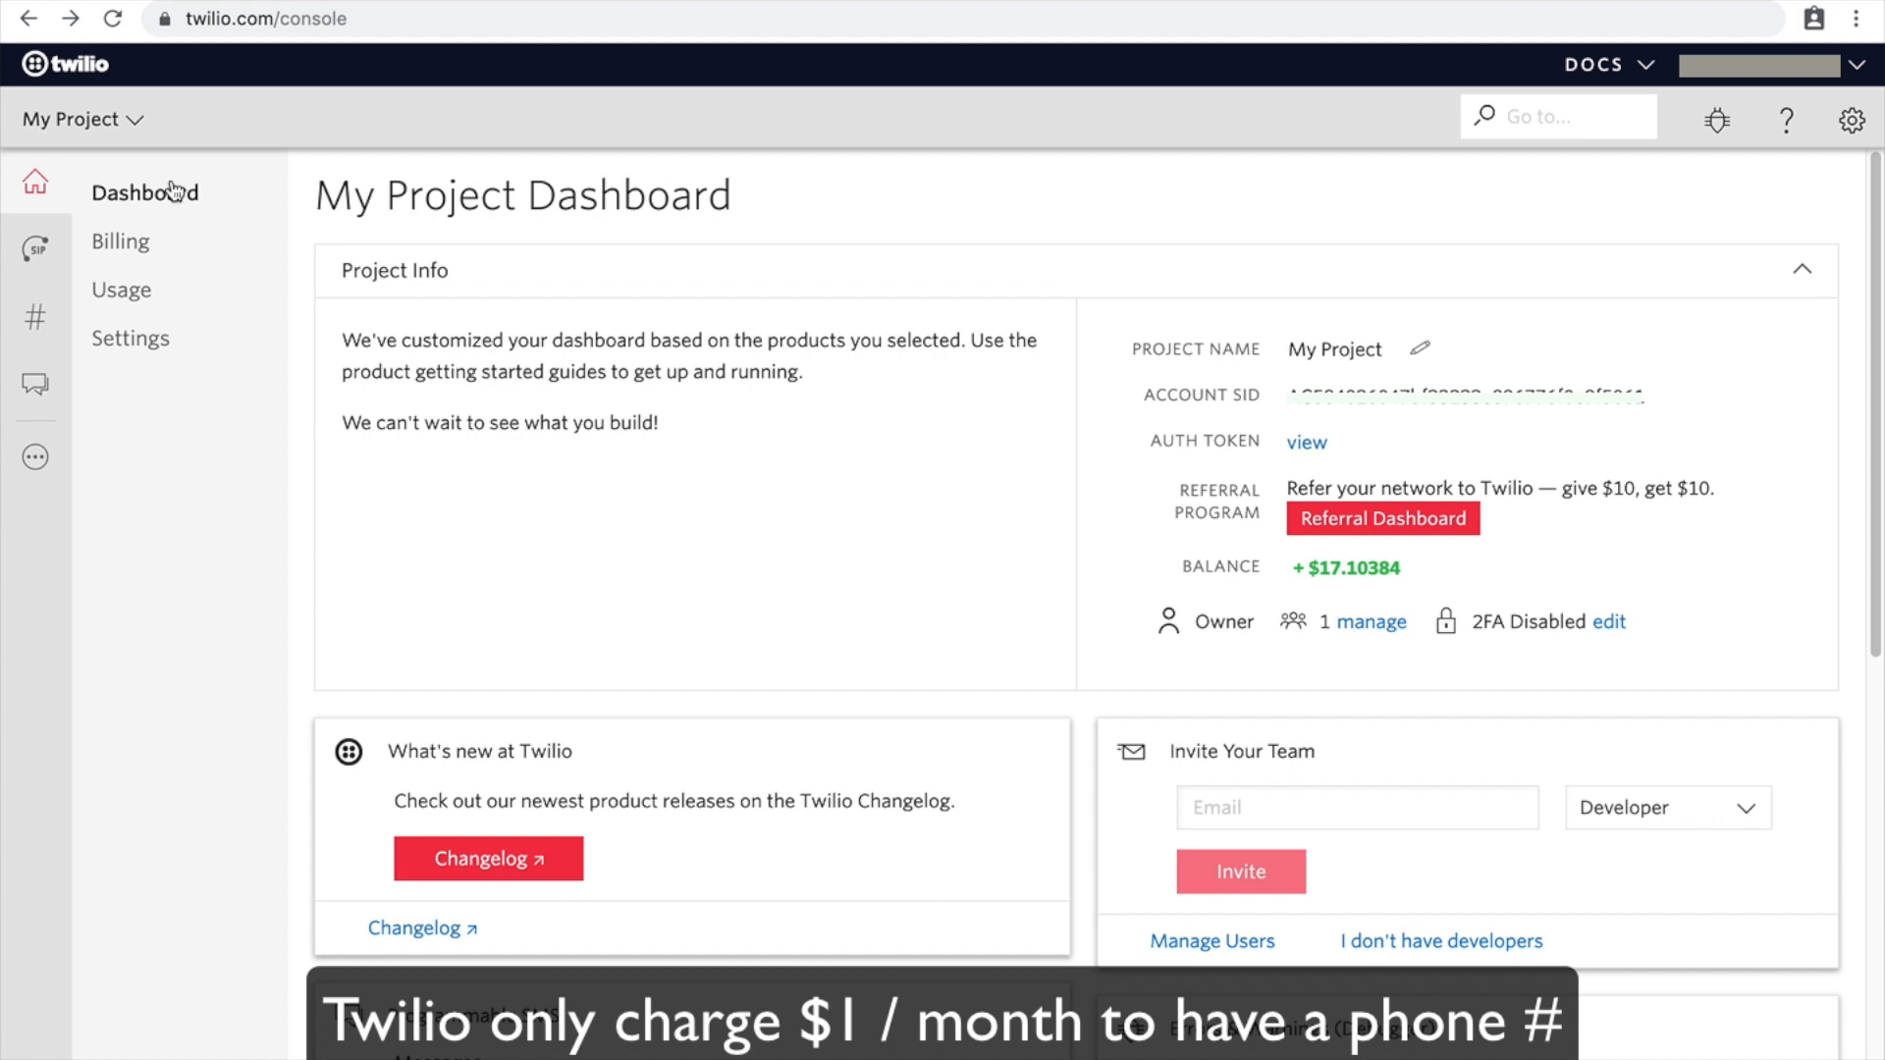
{"action": "mouse_move", "coordinate": [369, 277]}
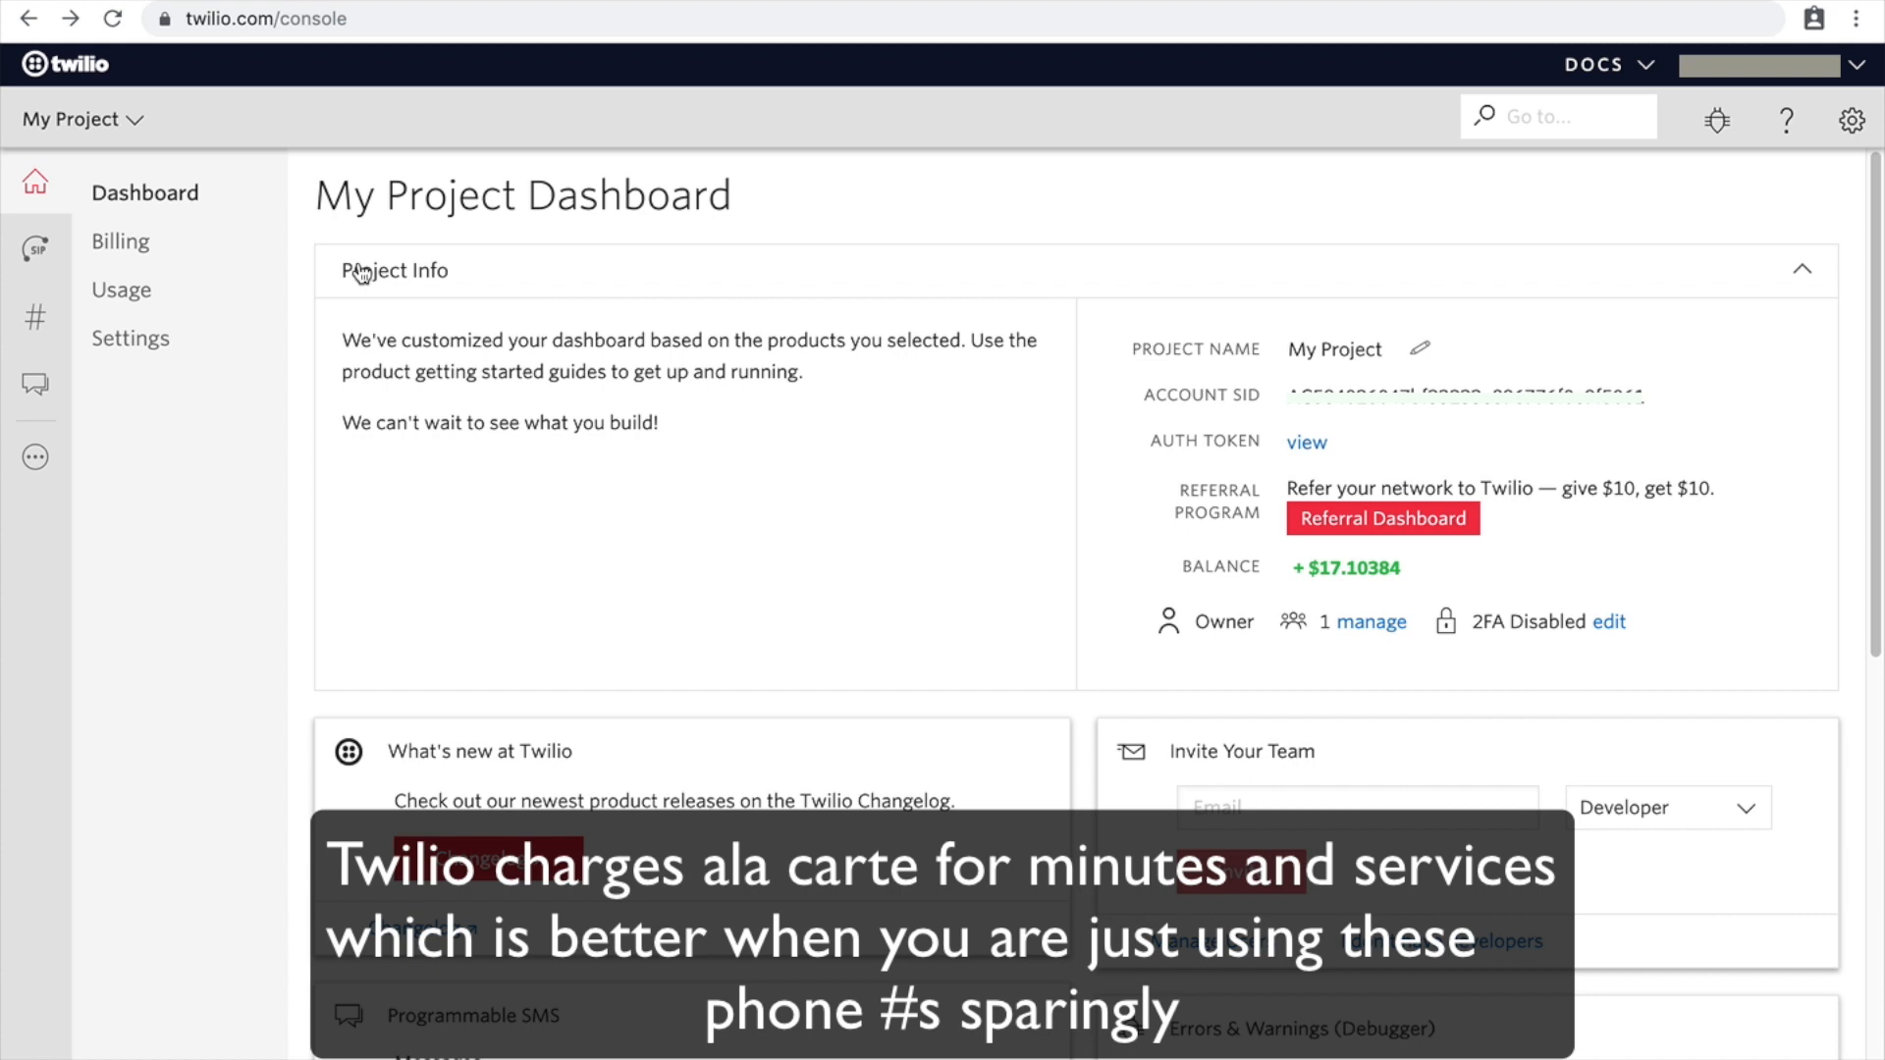
{"action": "mouse_move", "coordinate": [519, 411]}
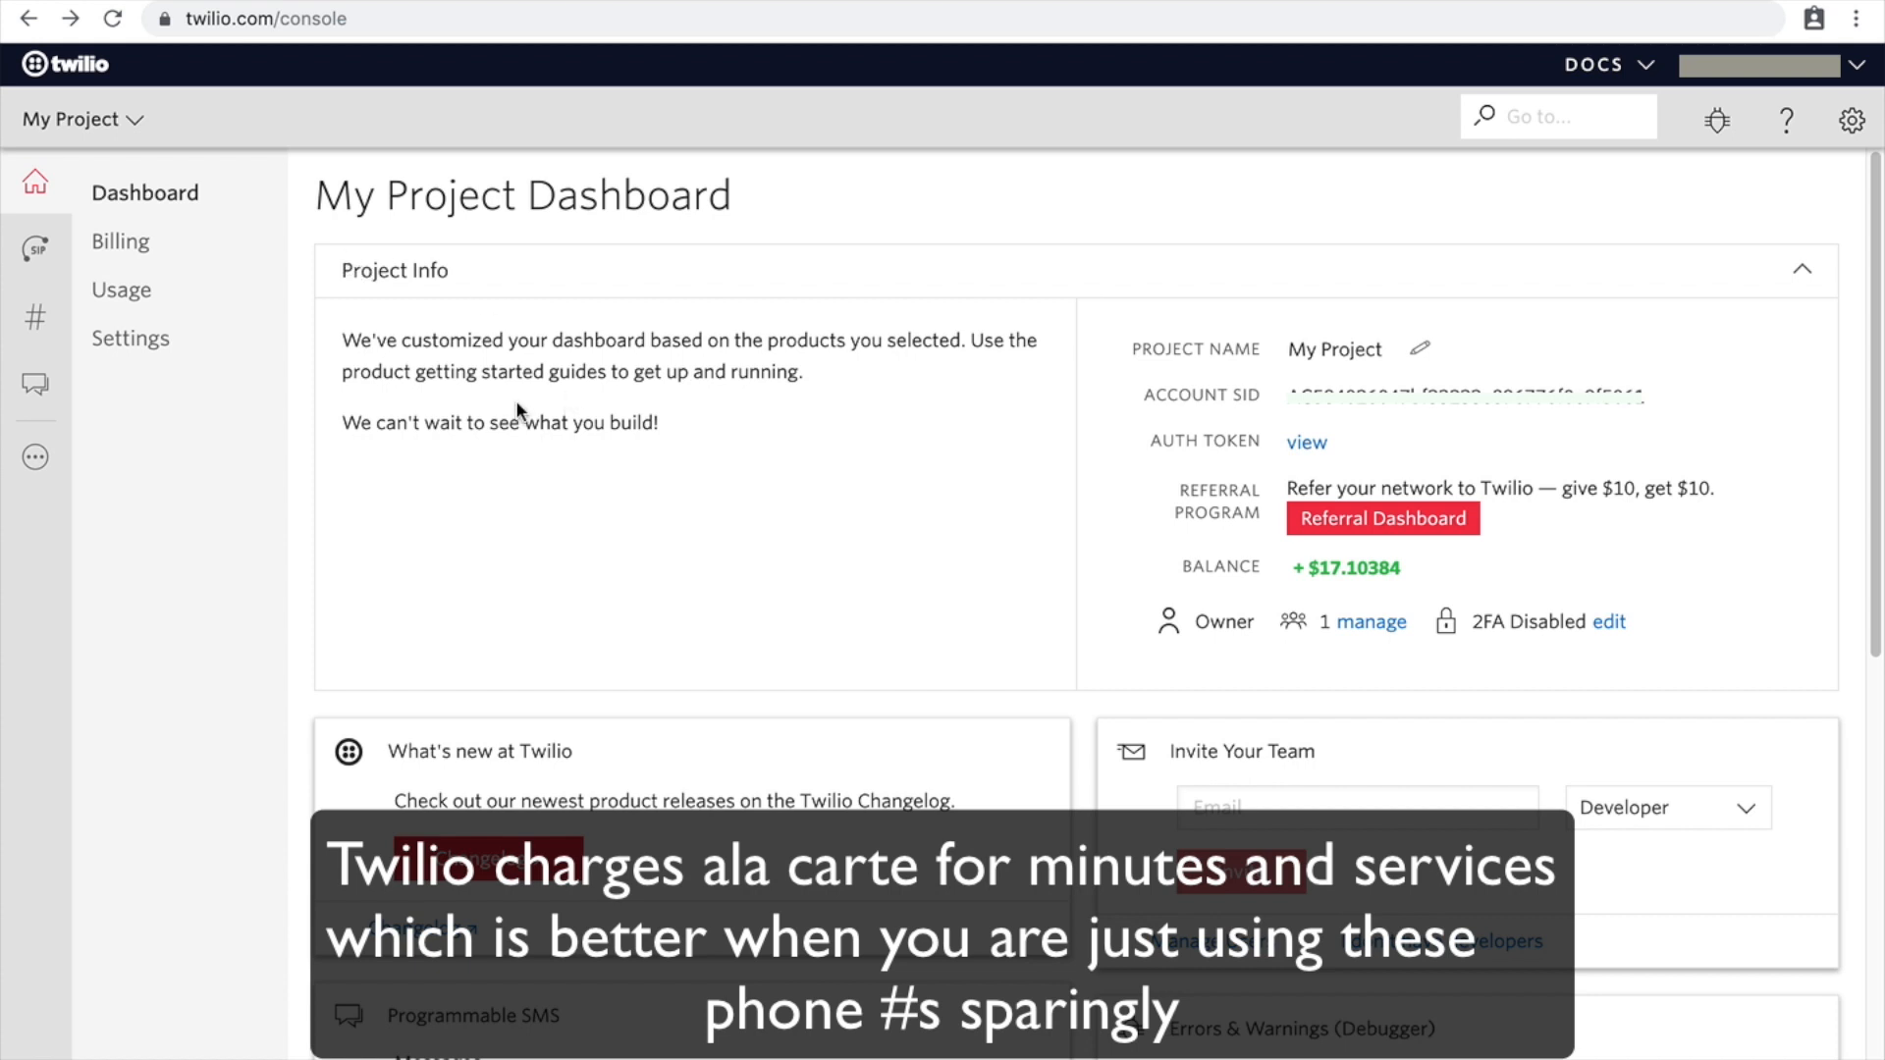
{"action": "mouse_move", "coordinate": [514, 416]}
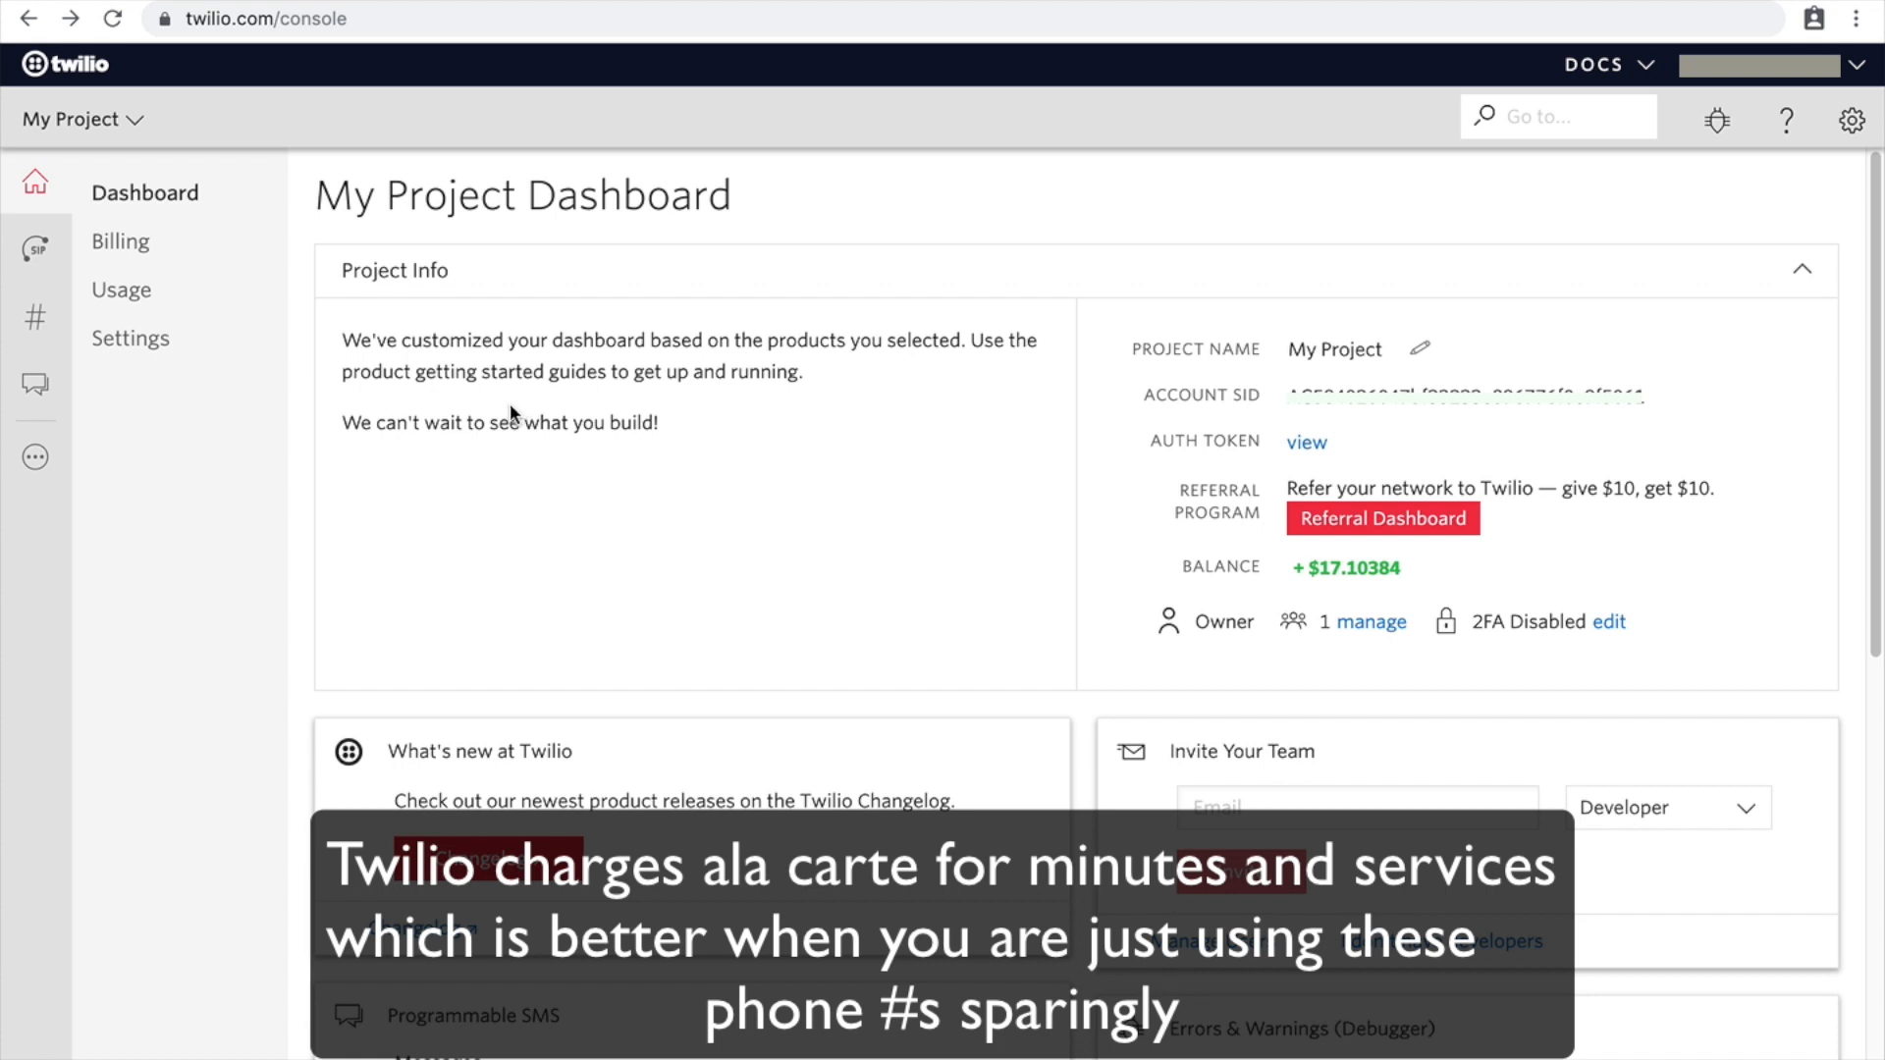
{"action": "mouse_move", "coordinate": [35, 318]}
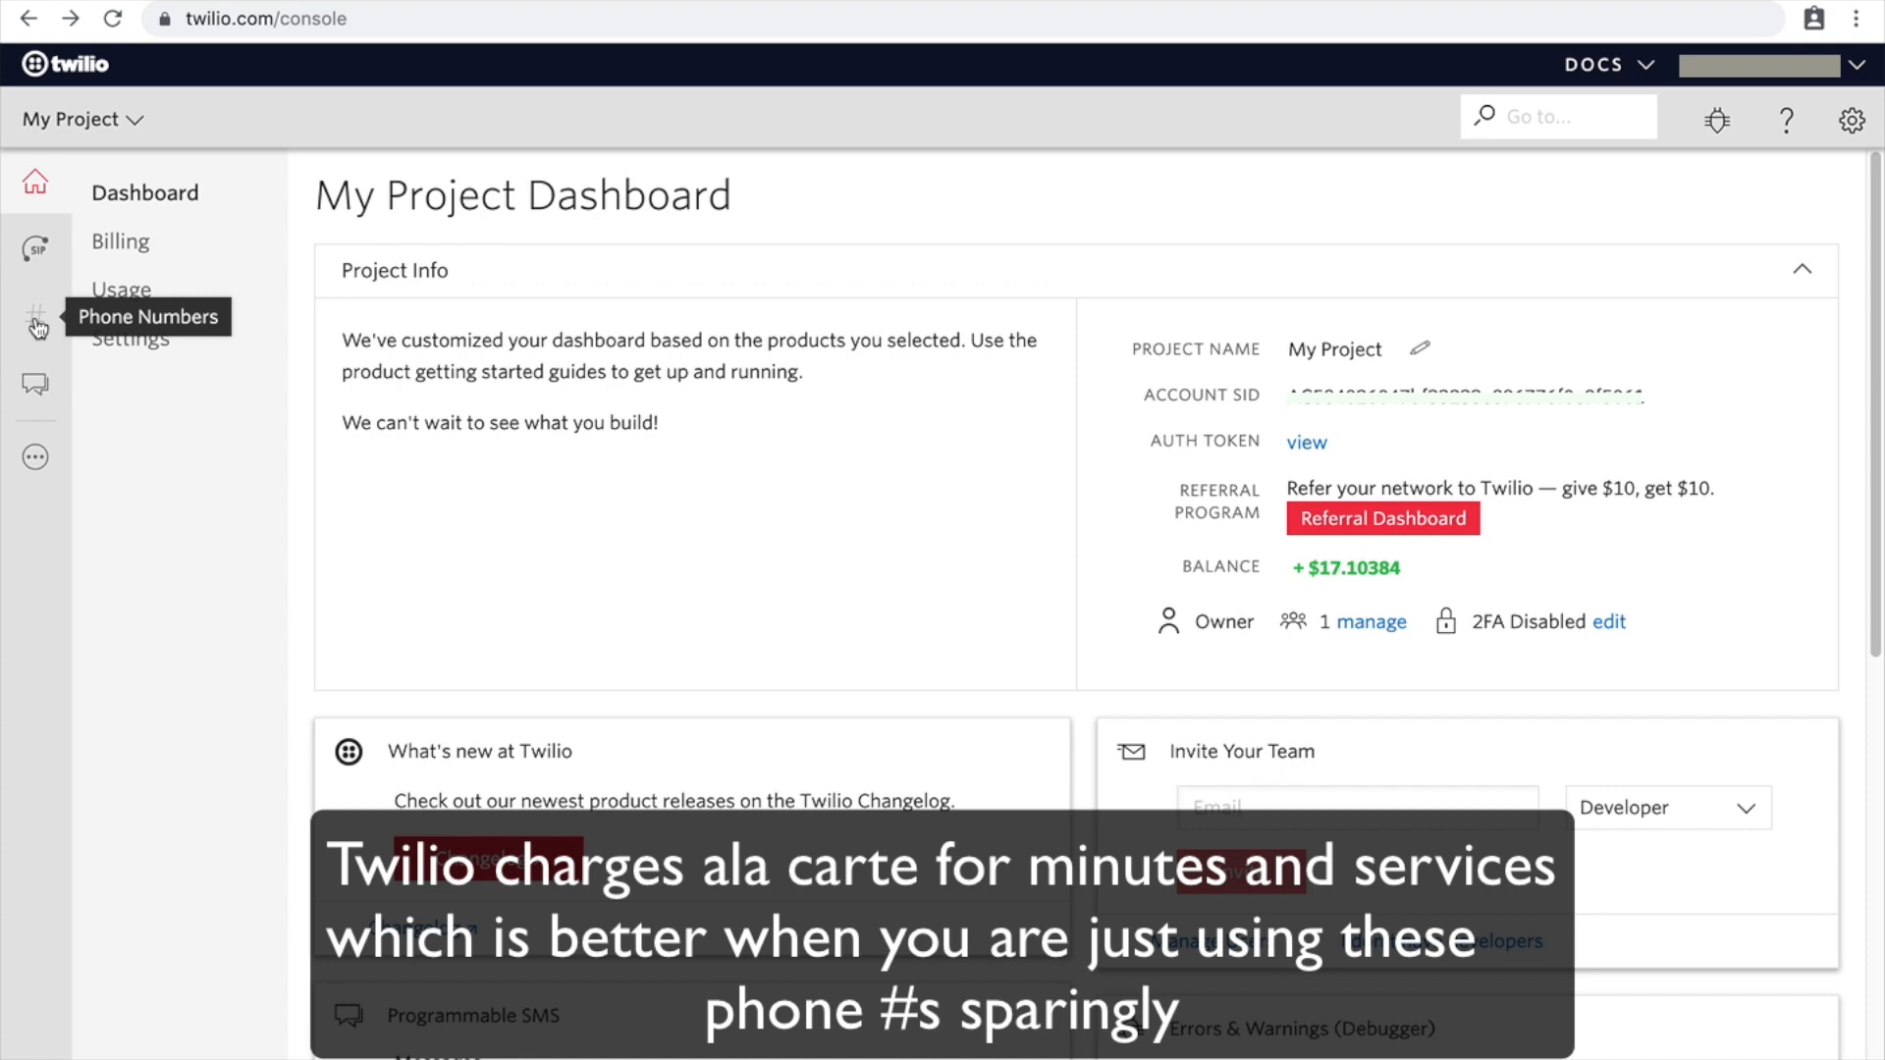
Step: Start a new Port In request from the Phone Numbers section
{"action": "left_click", "coordinate": [35, 318]}
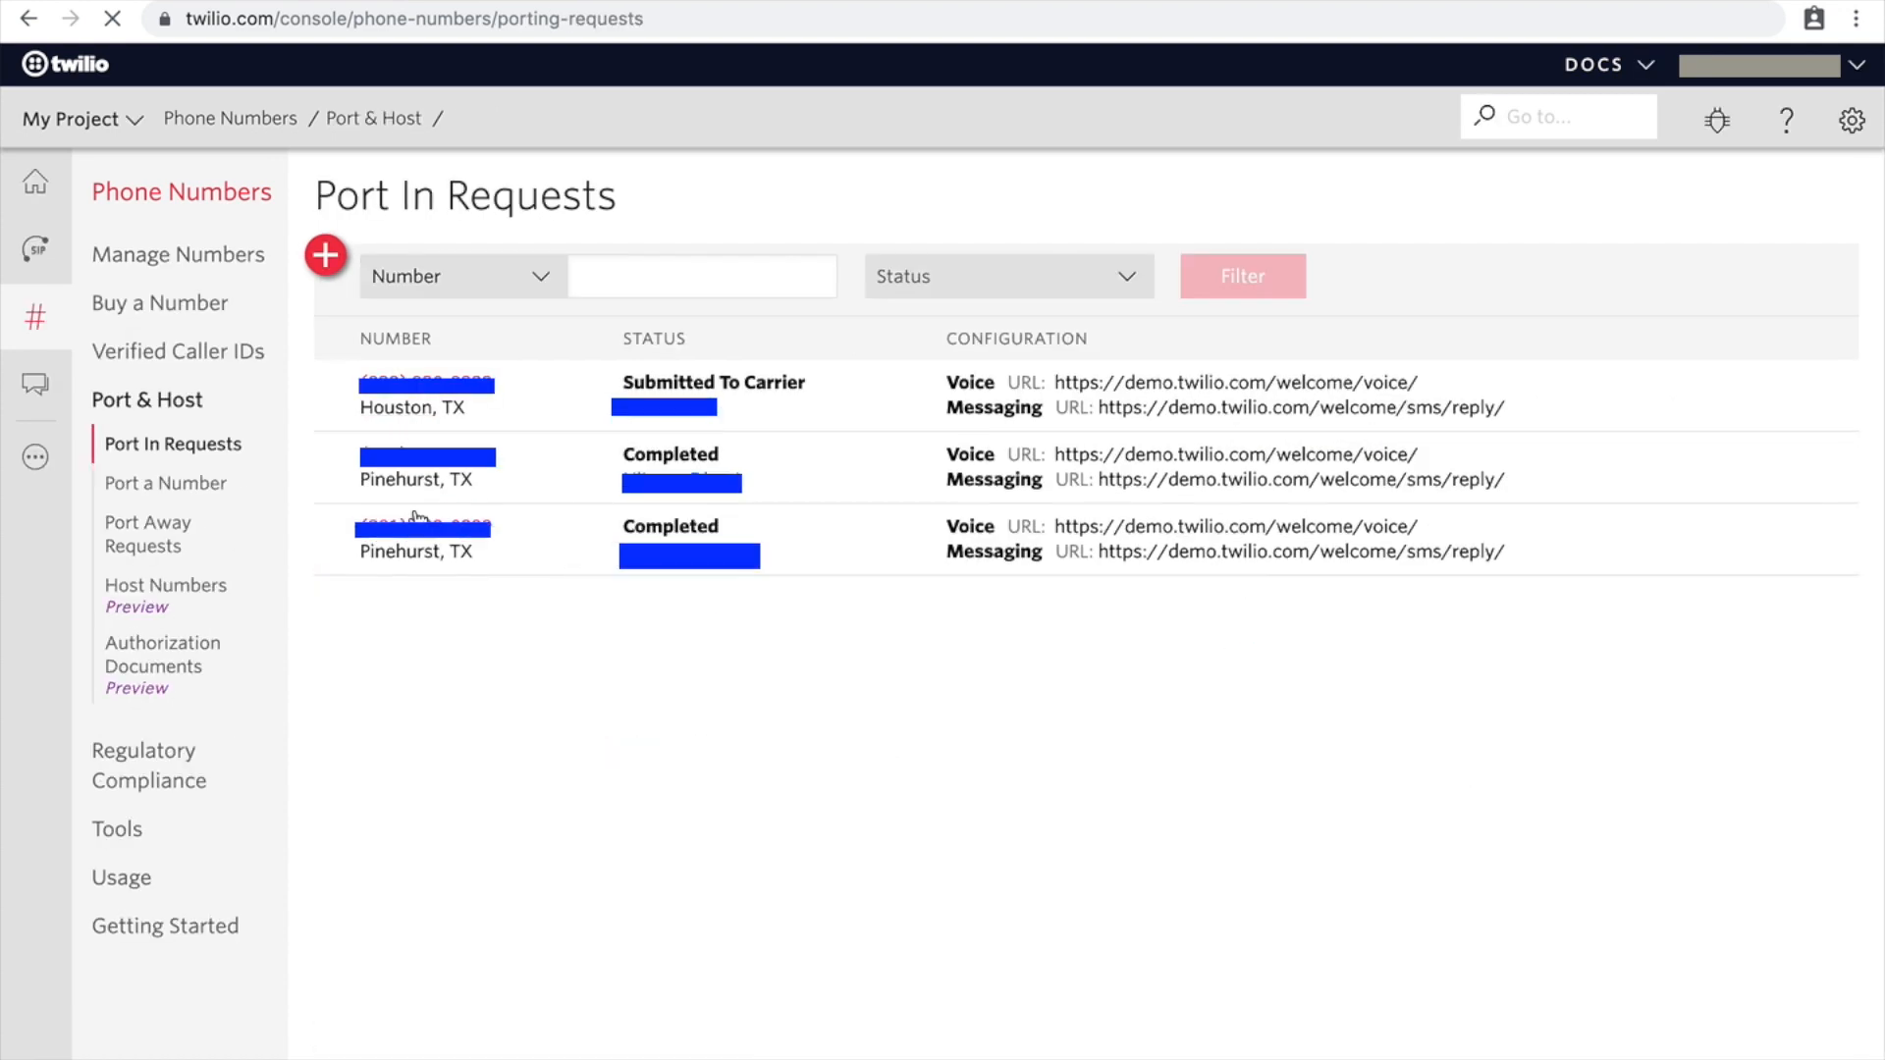
{"action": "mouse_move", "coordinate": [324, 255]}
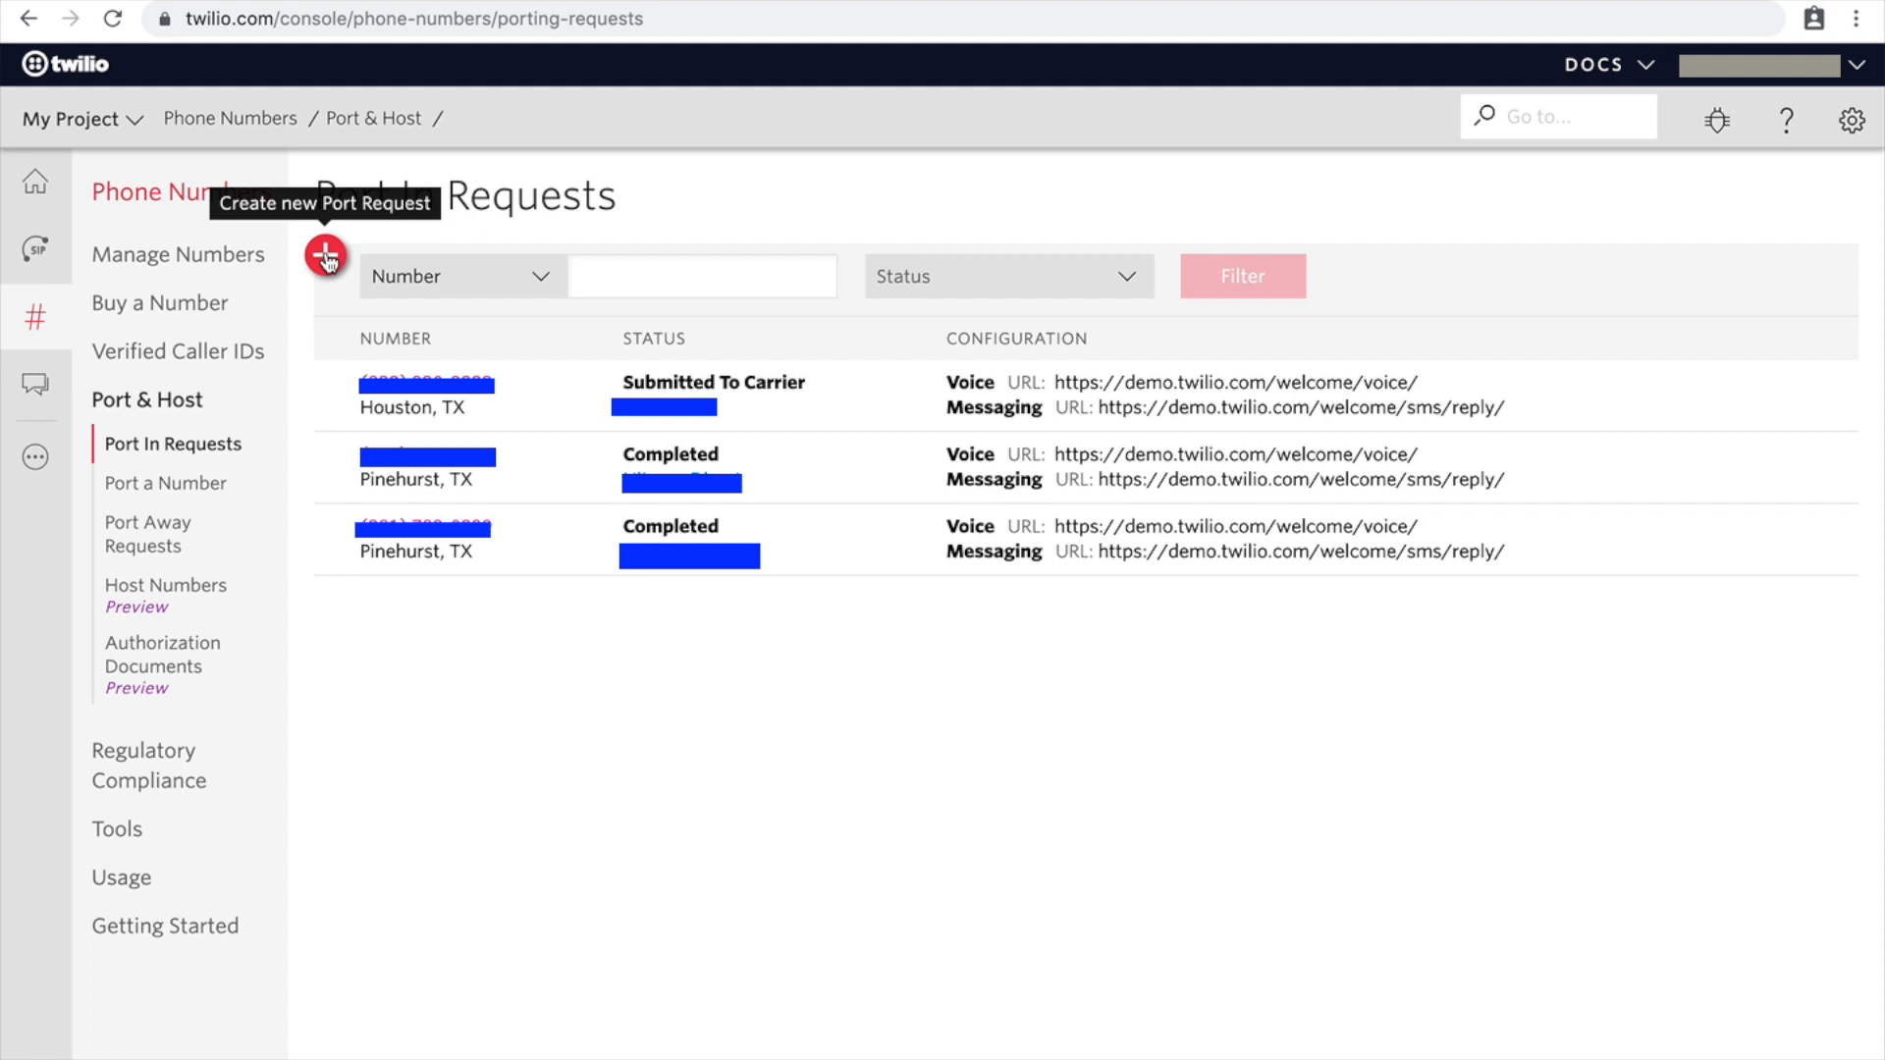
{"action": "left_click", "coordinate": [324, 256]}
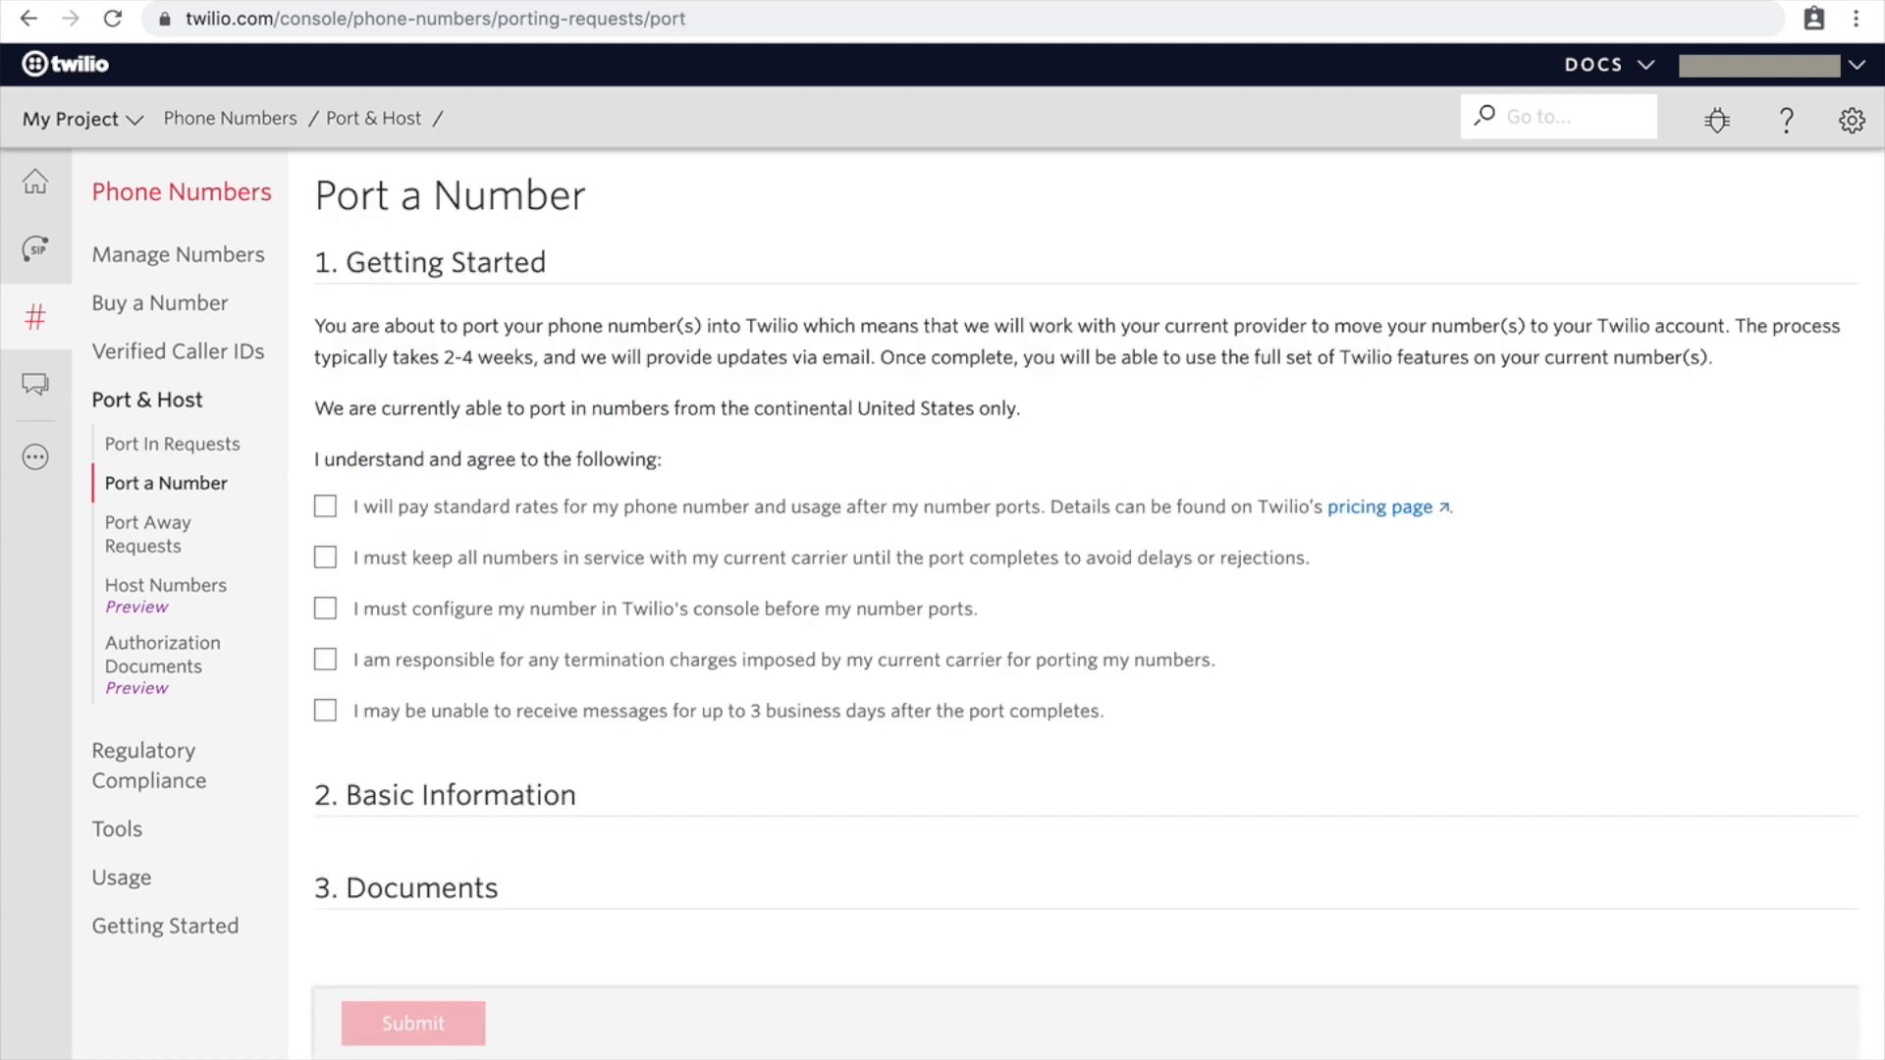
{"action": "mouse_move", "coordinate": [872, 950]}
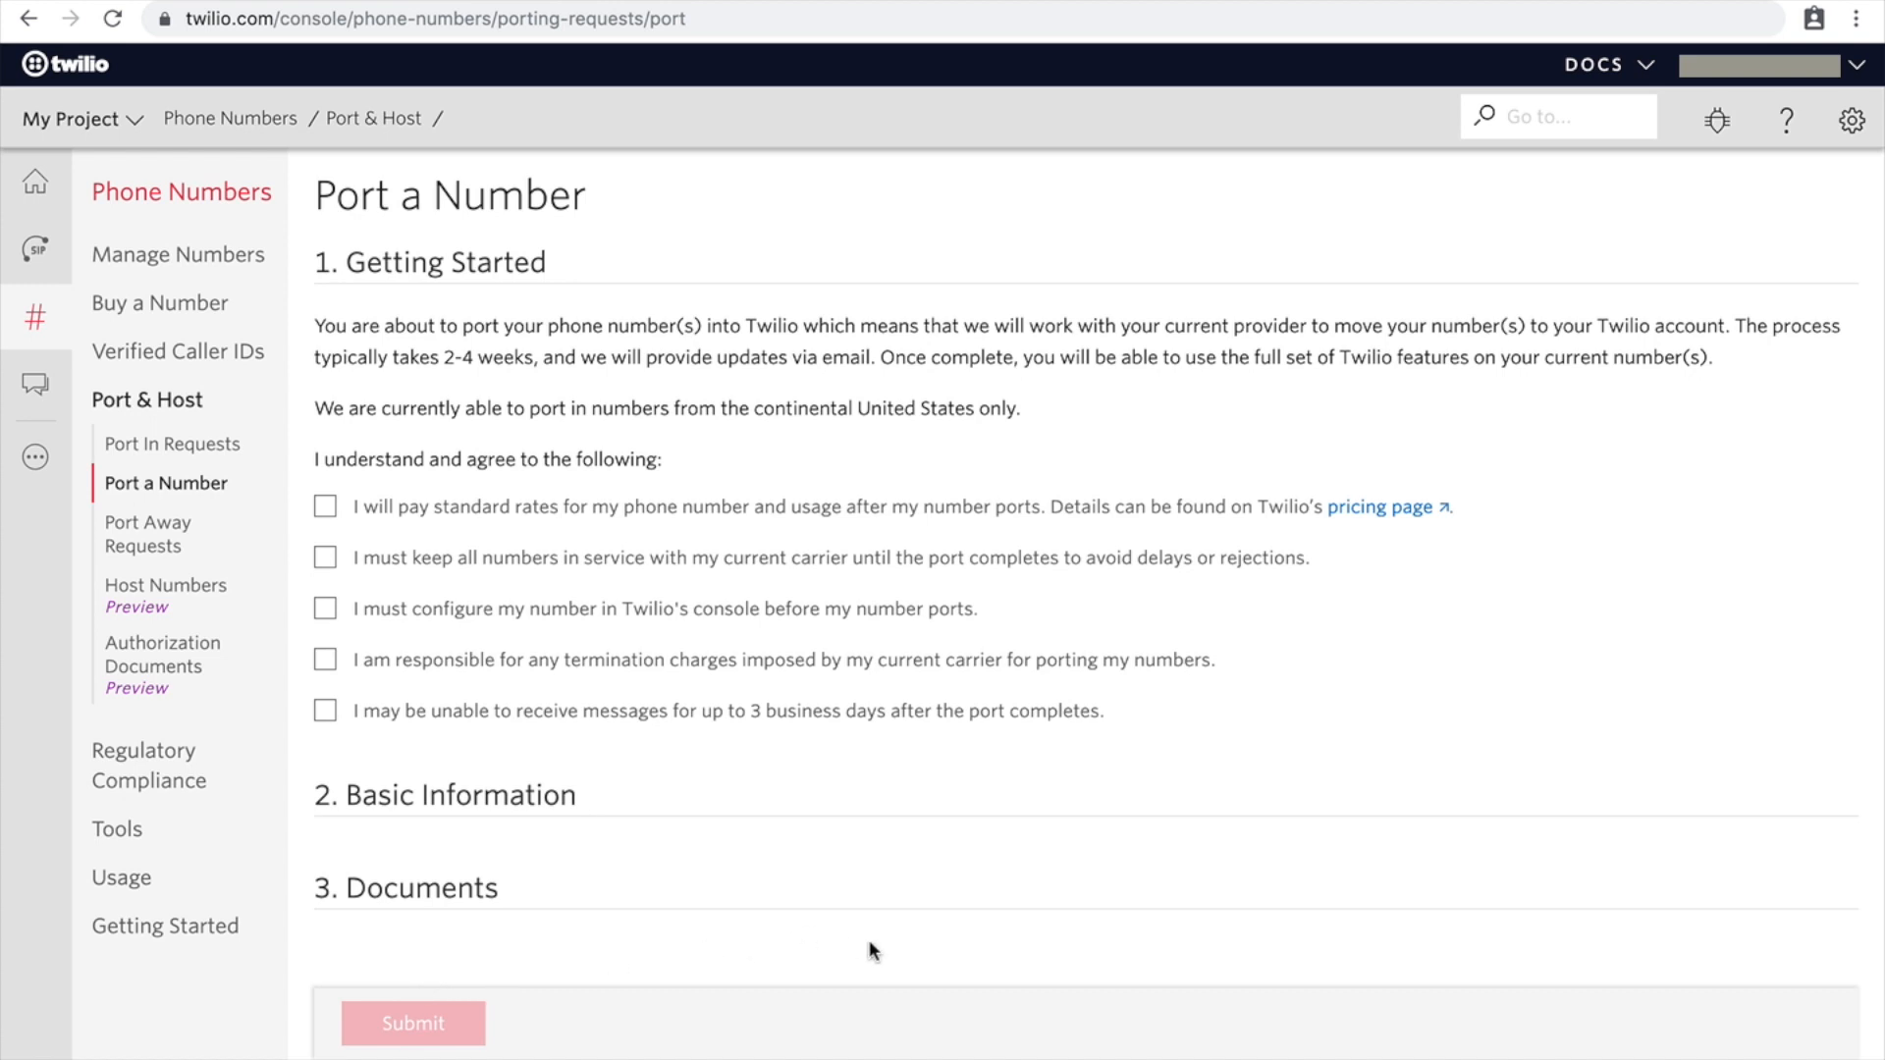
{"action": "mouse_move", "coordinate": [813, 949]}
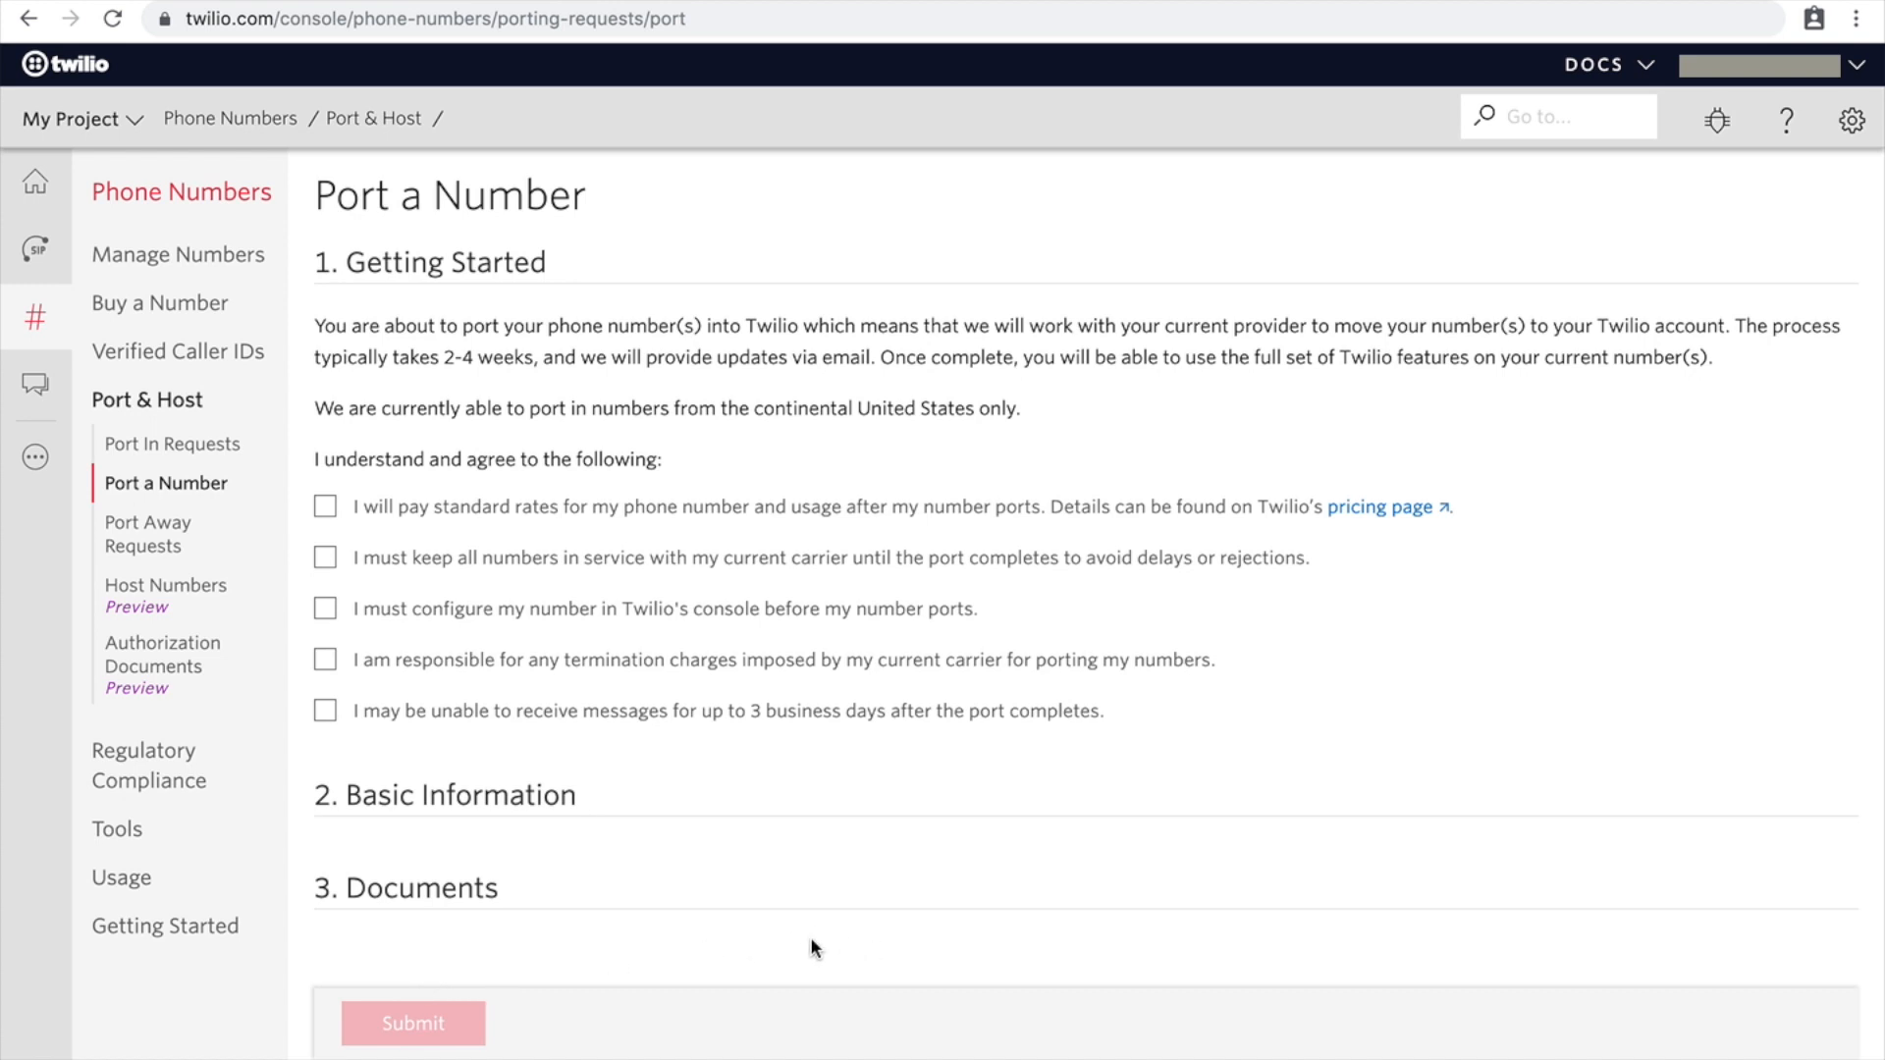
{"action": "mouse_move", "coordinate": [1017, 956]}
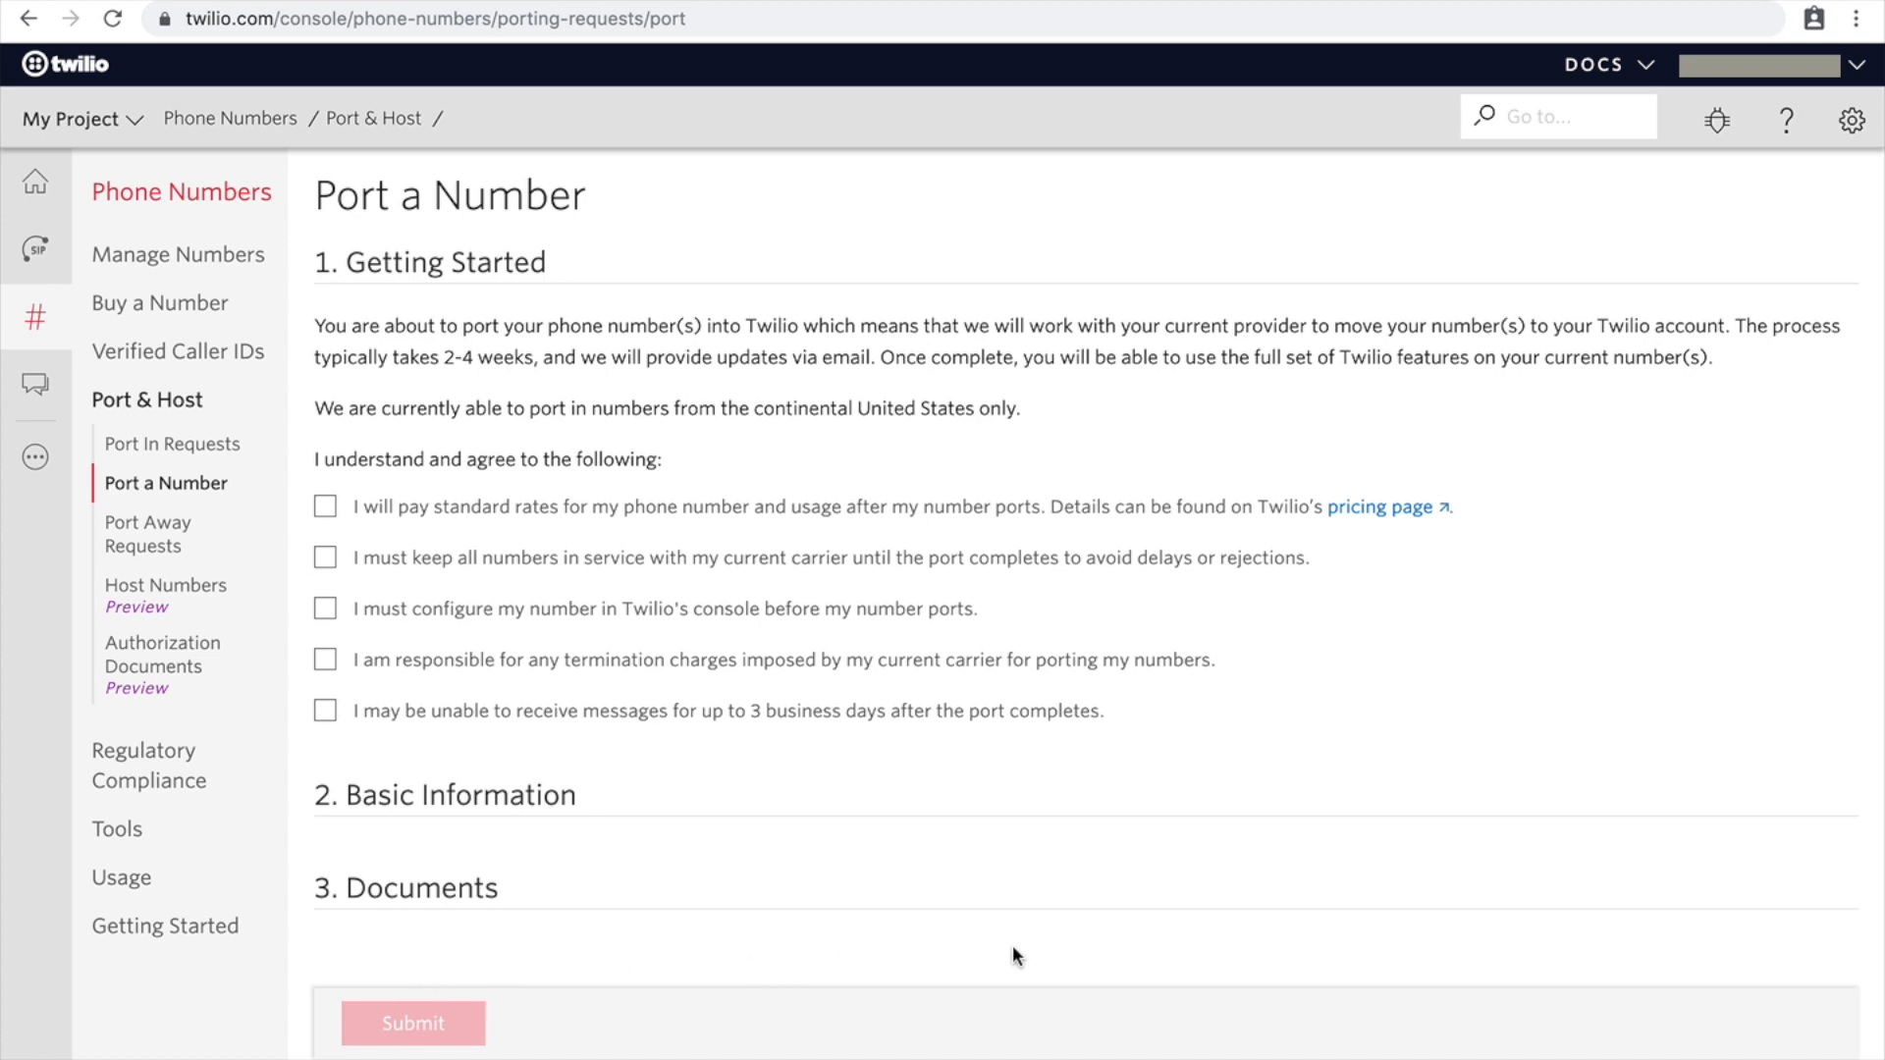
{"action": "mouse_move", "coordinate": [959, 959]}
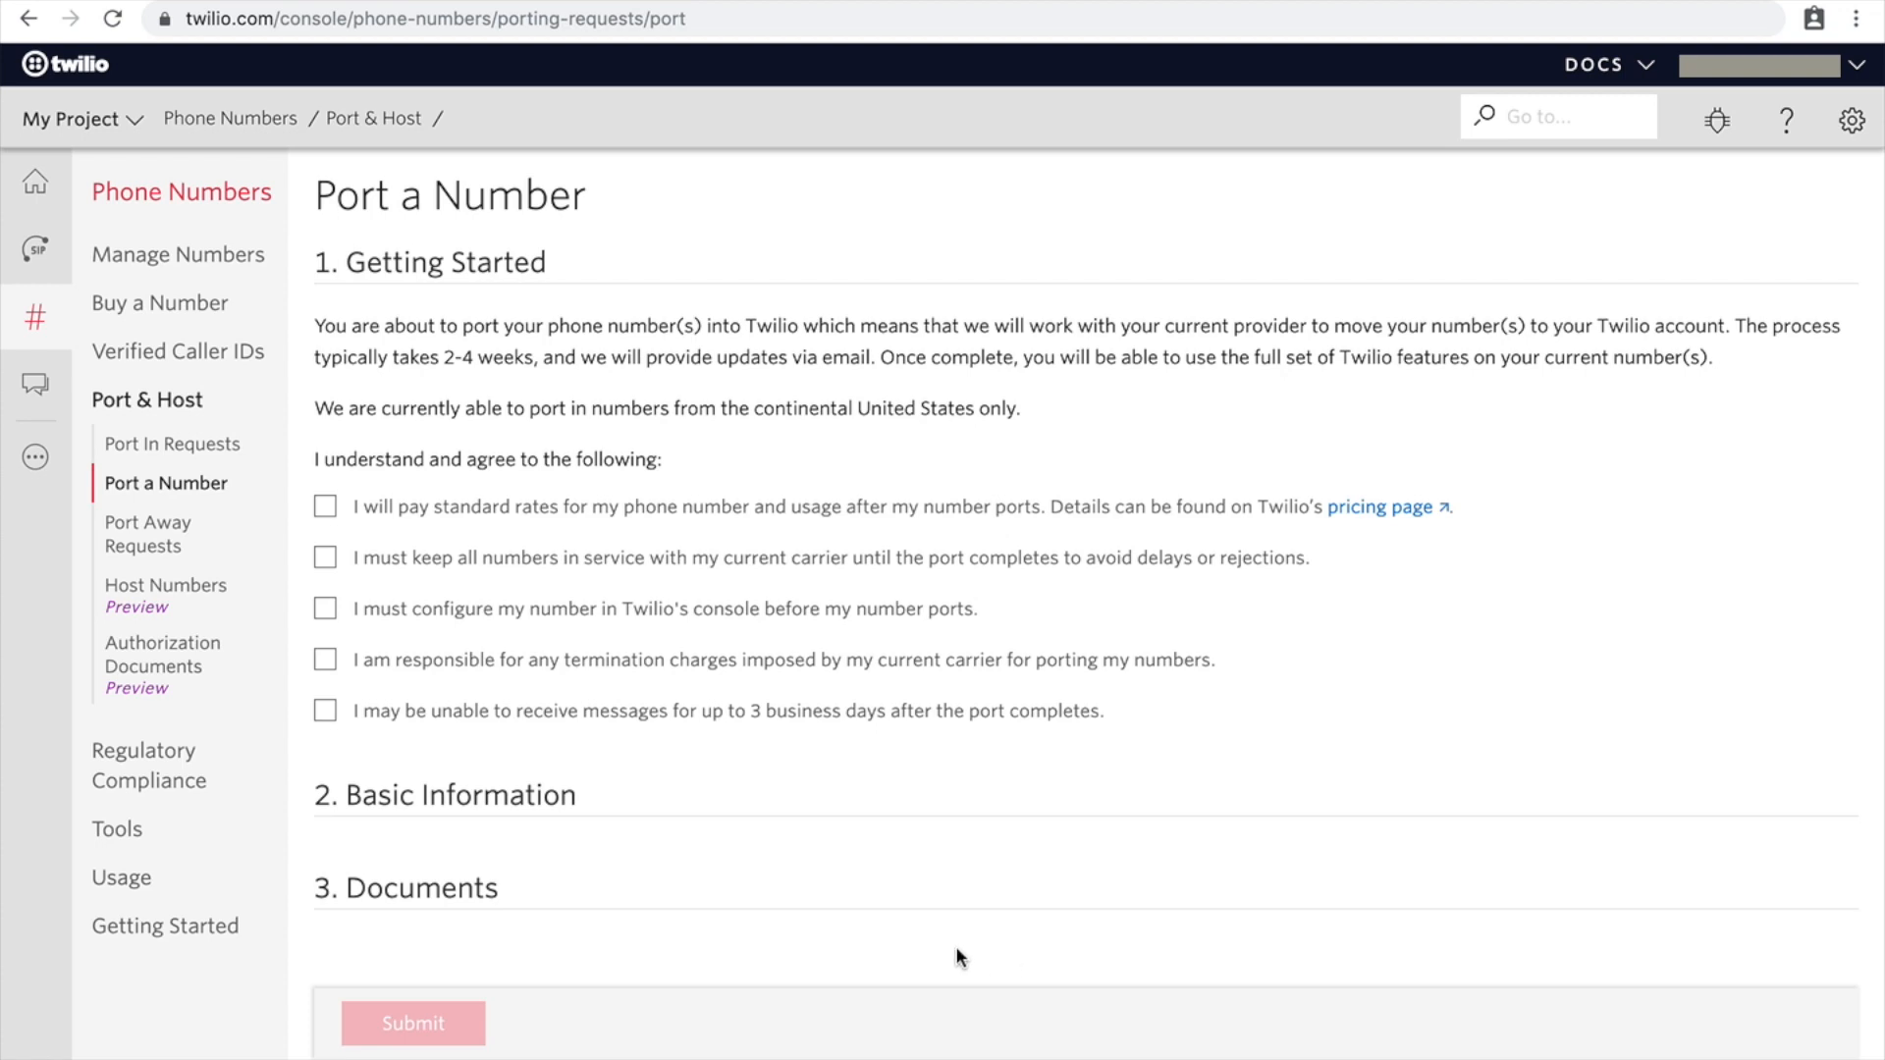
{"action": "mouse_move", "coordinate": [519, 238]}
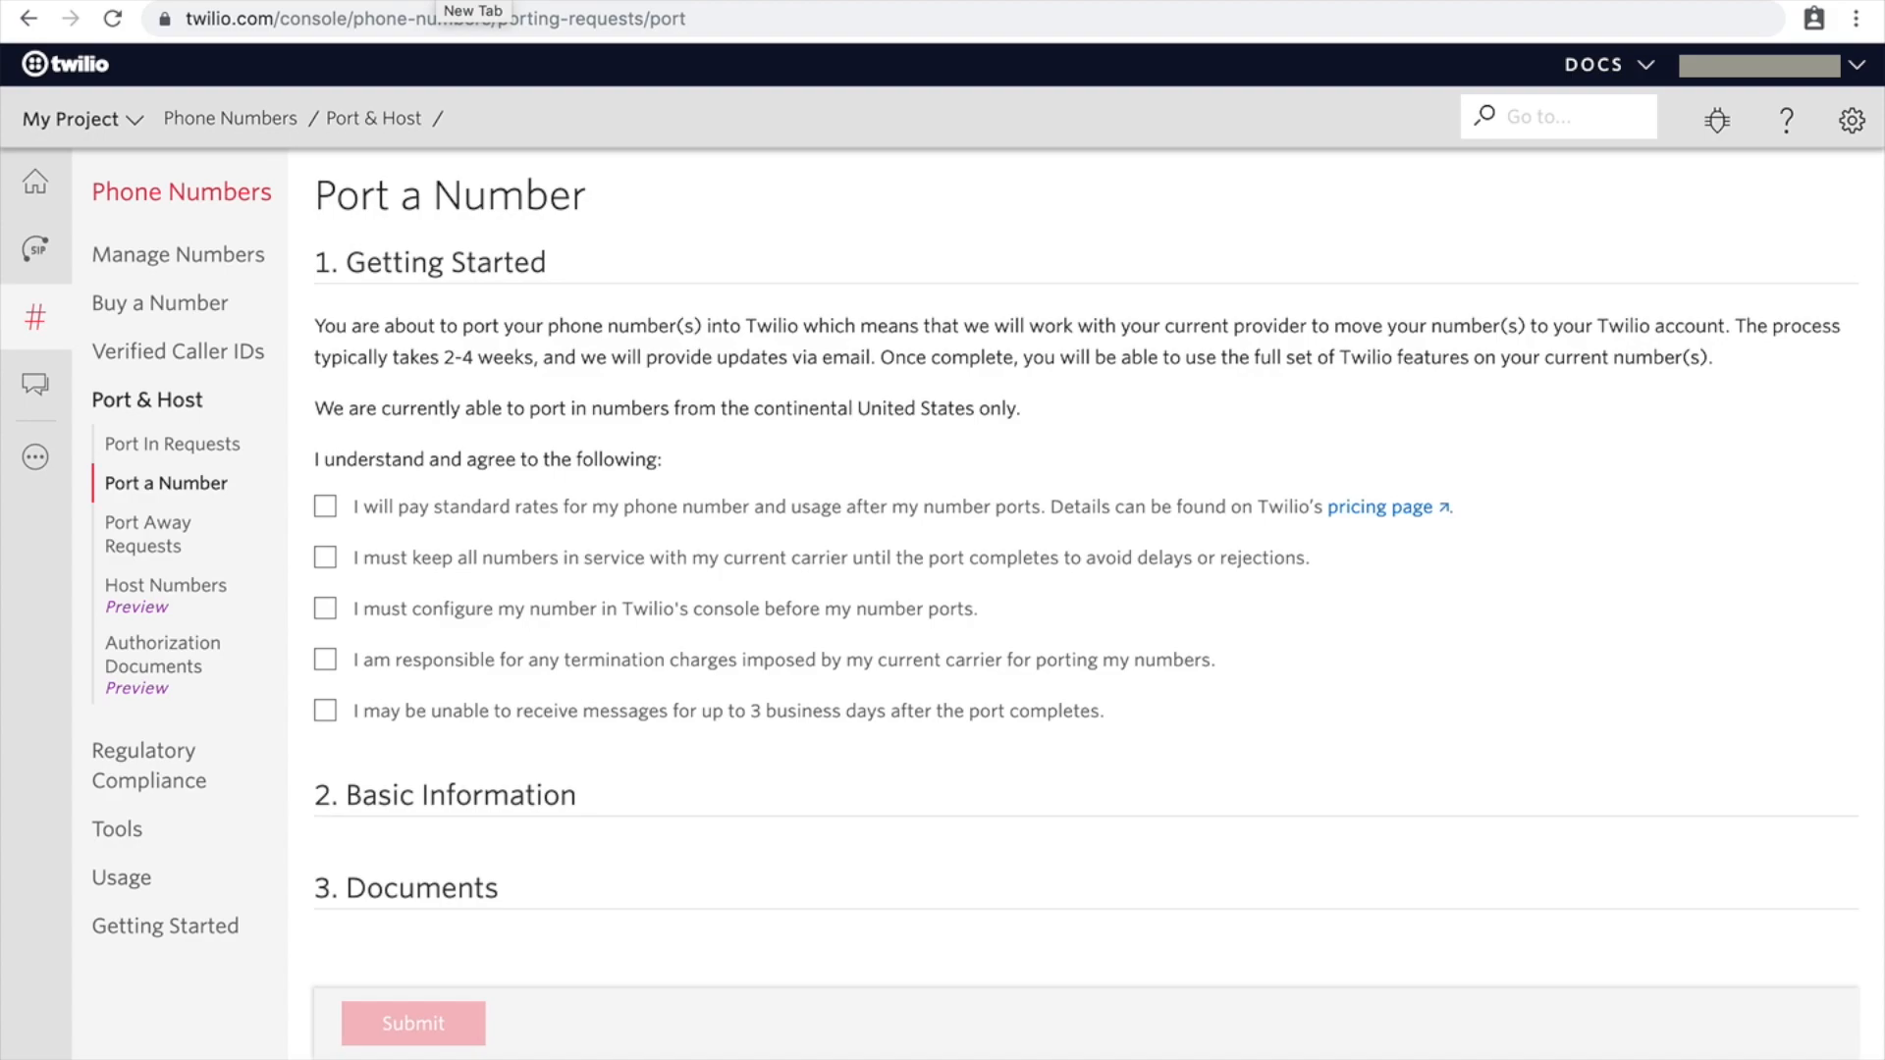
Step: Go to numberbarn.com in a new tab and attempt to log in with the account credentials
{"action": "left_click", "coordinate": [471, 10]}
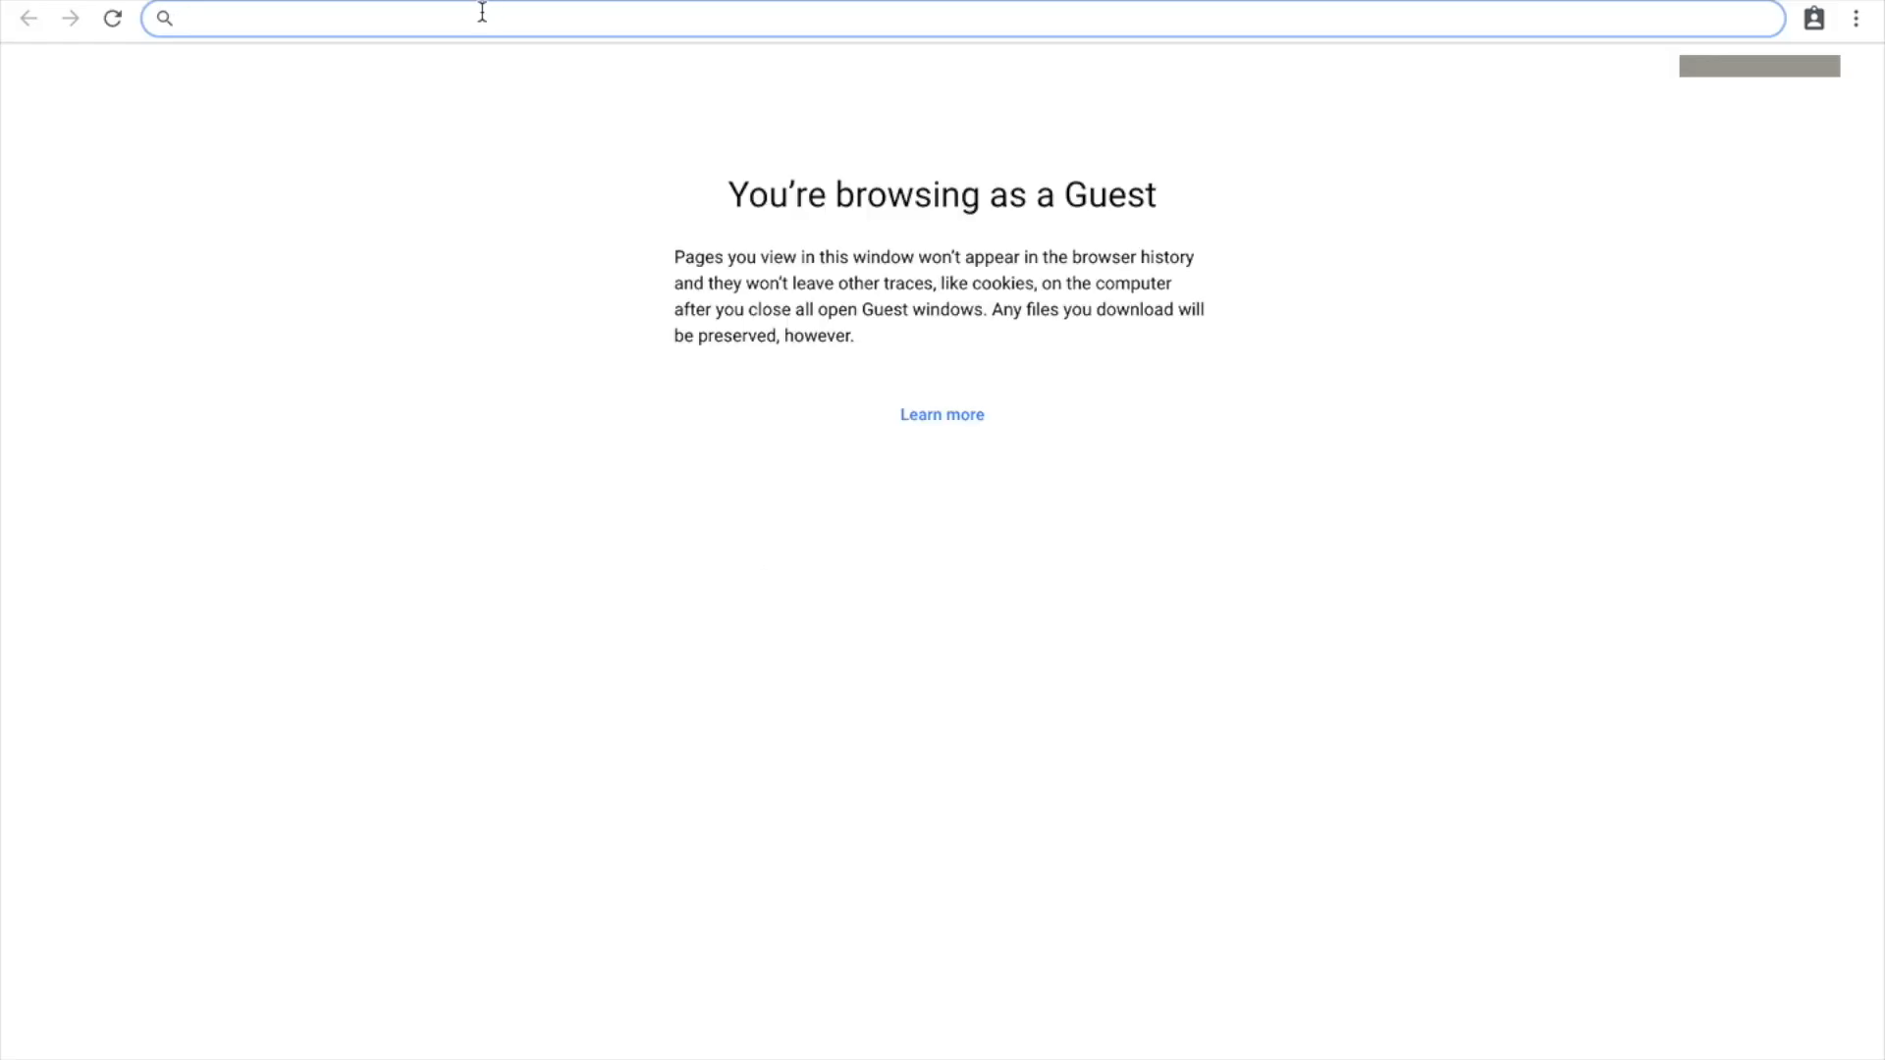
{"action": "type", "text": "numberbarn.com"}
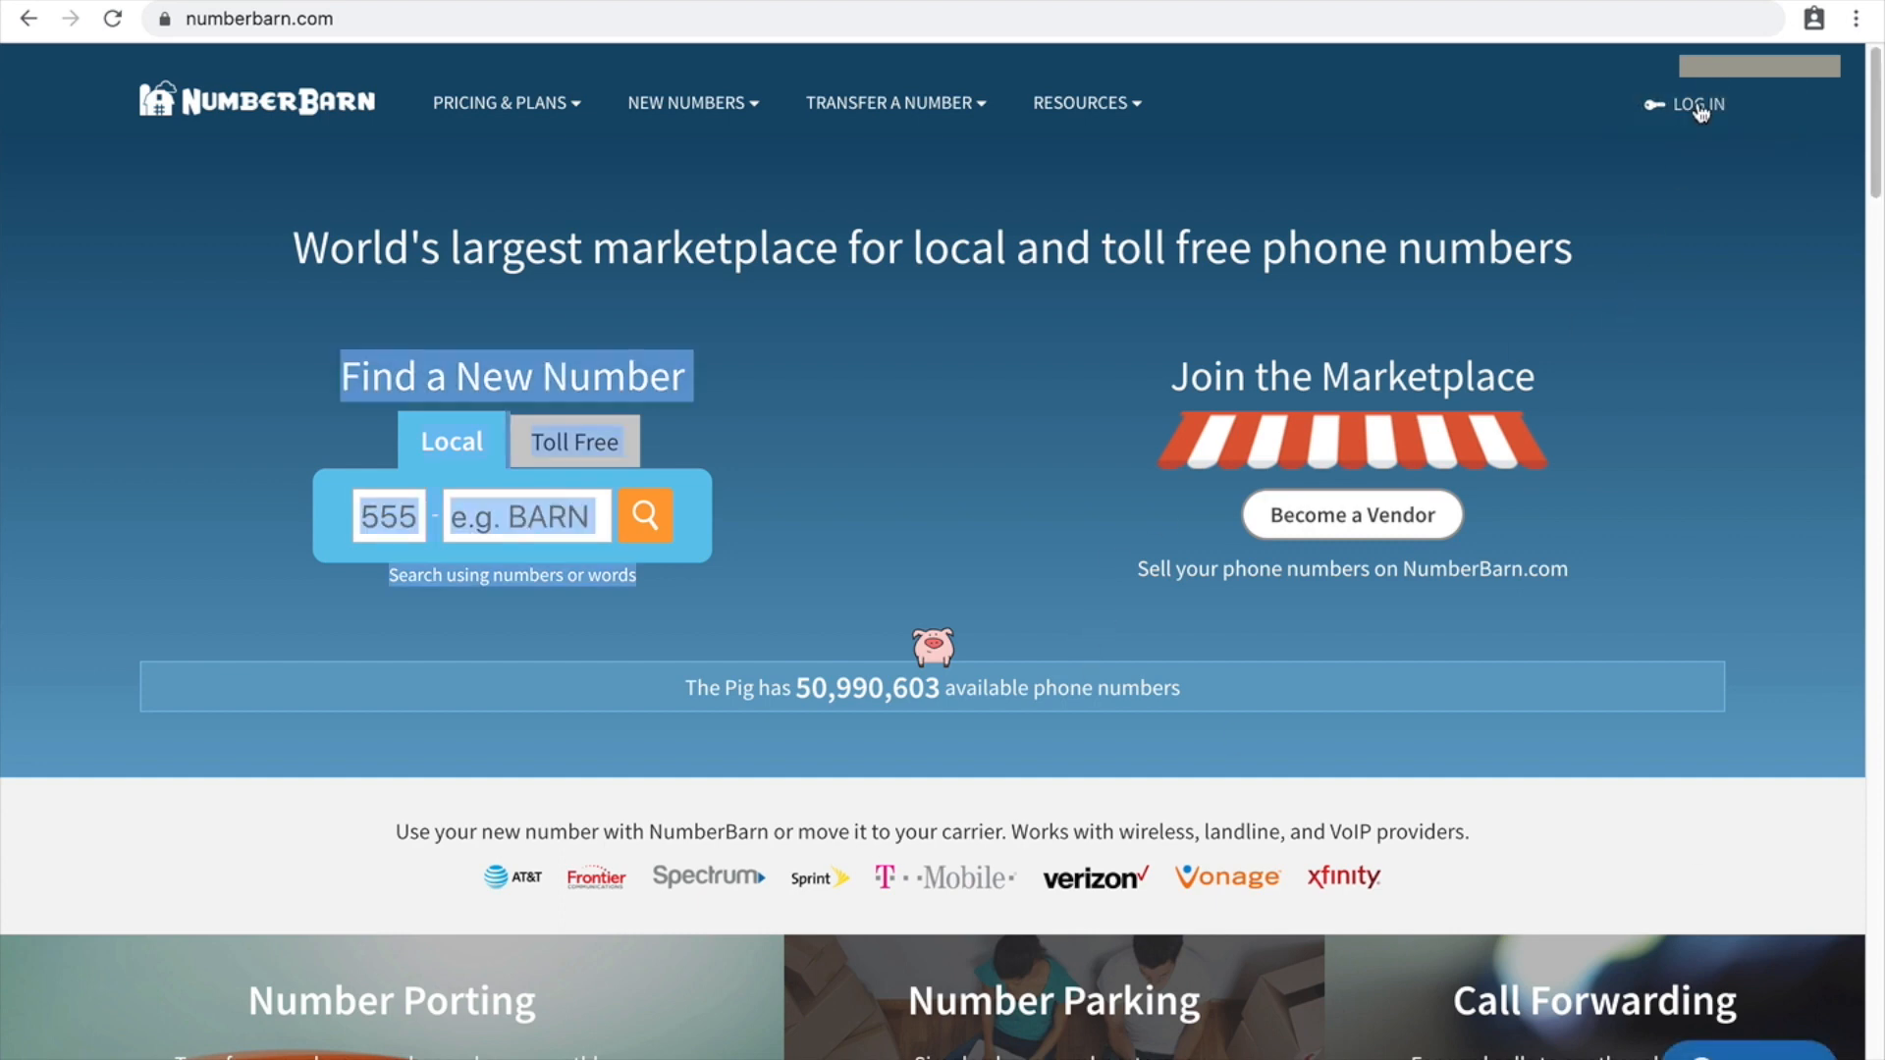
{"action": "left_click", "coordinate": [1697, 104]}
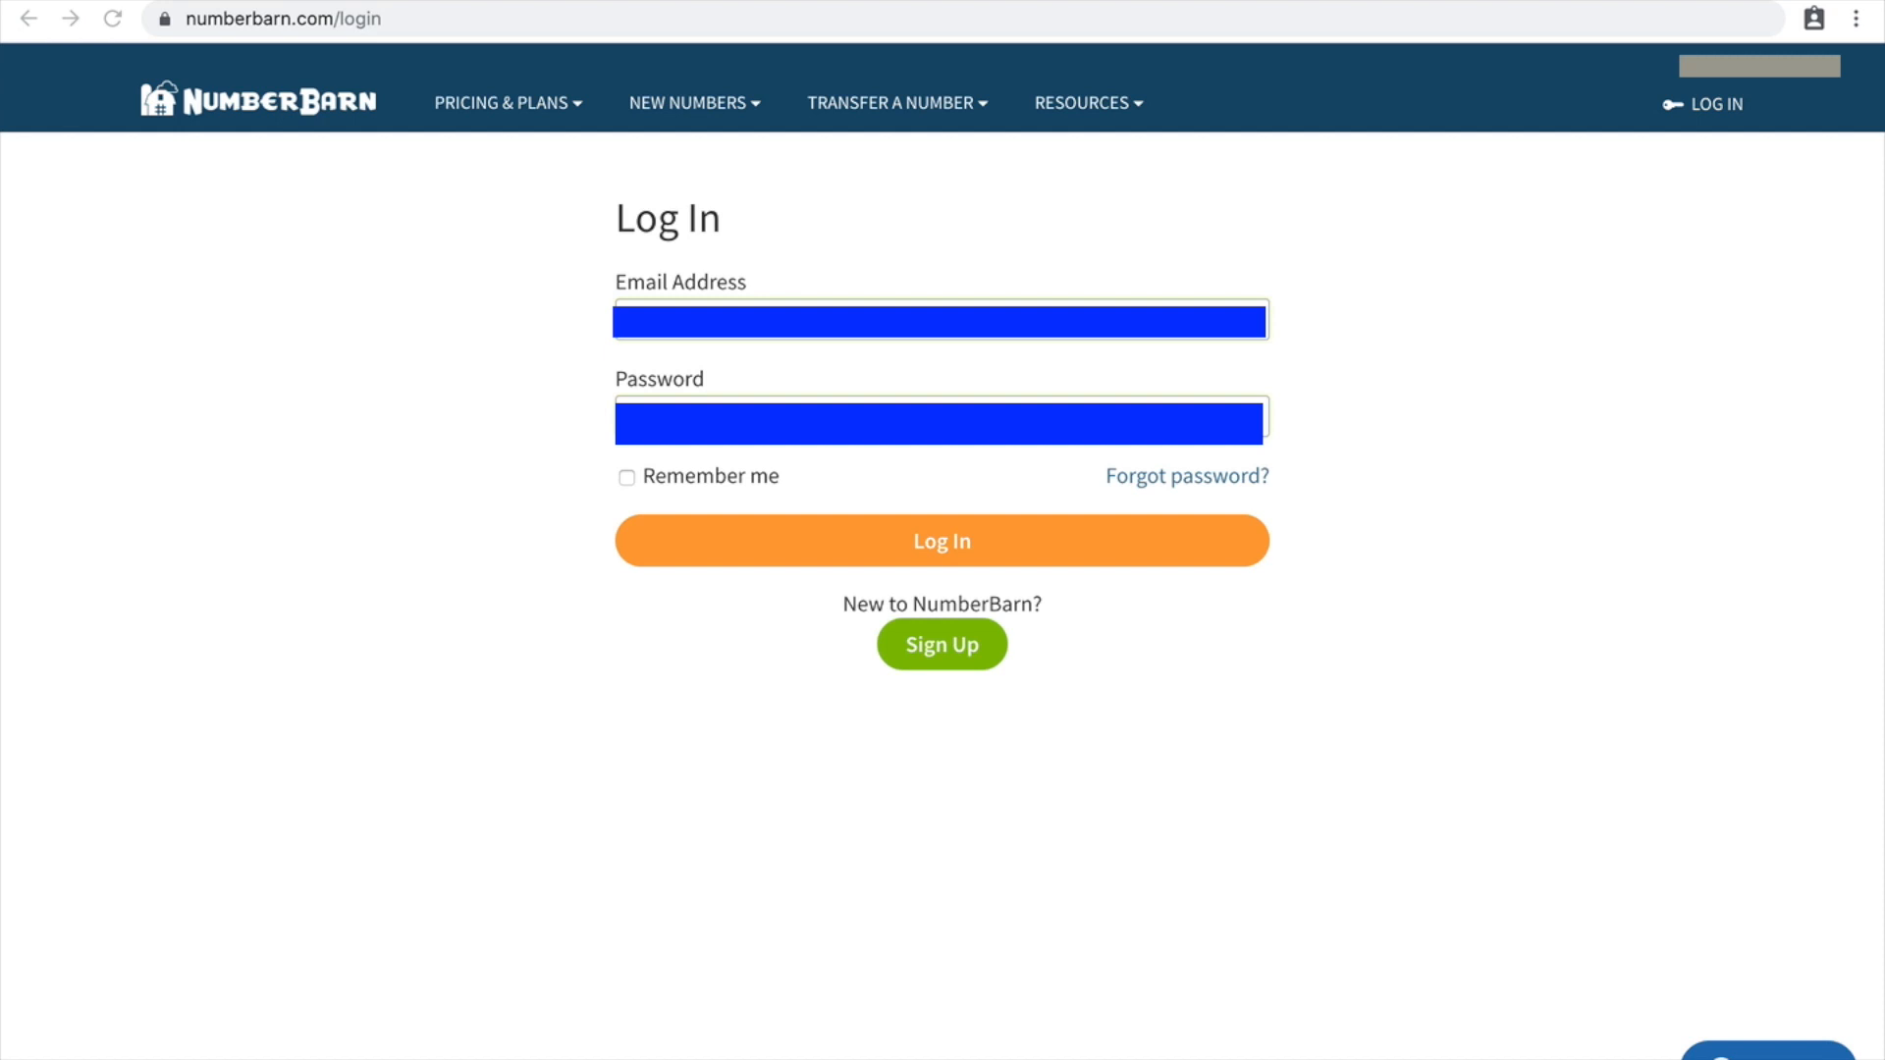
{"action": "mouse_move", "coordinate": [1105, 277]}
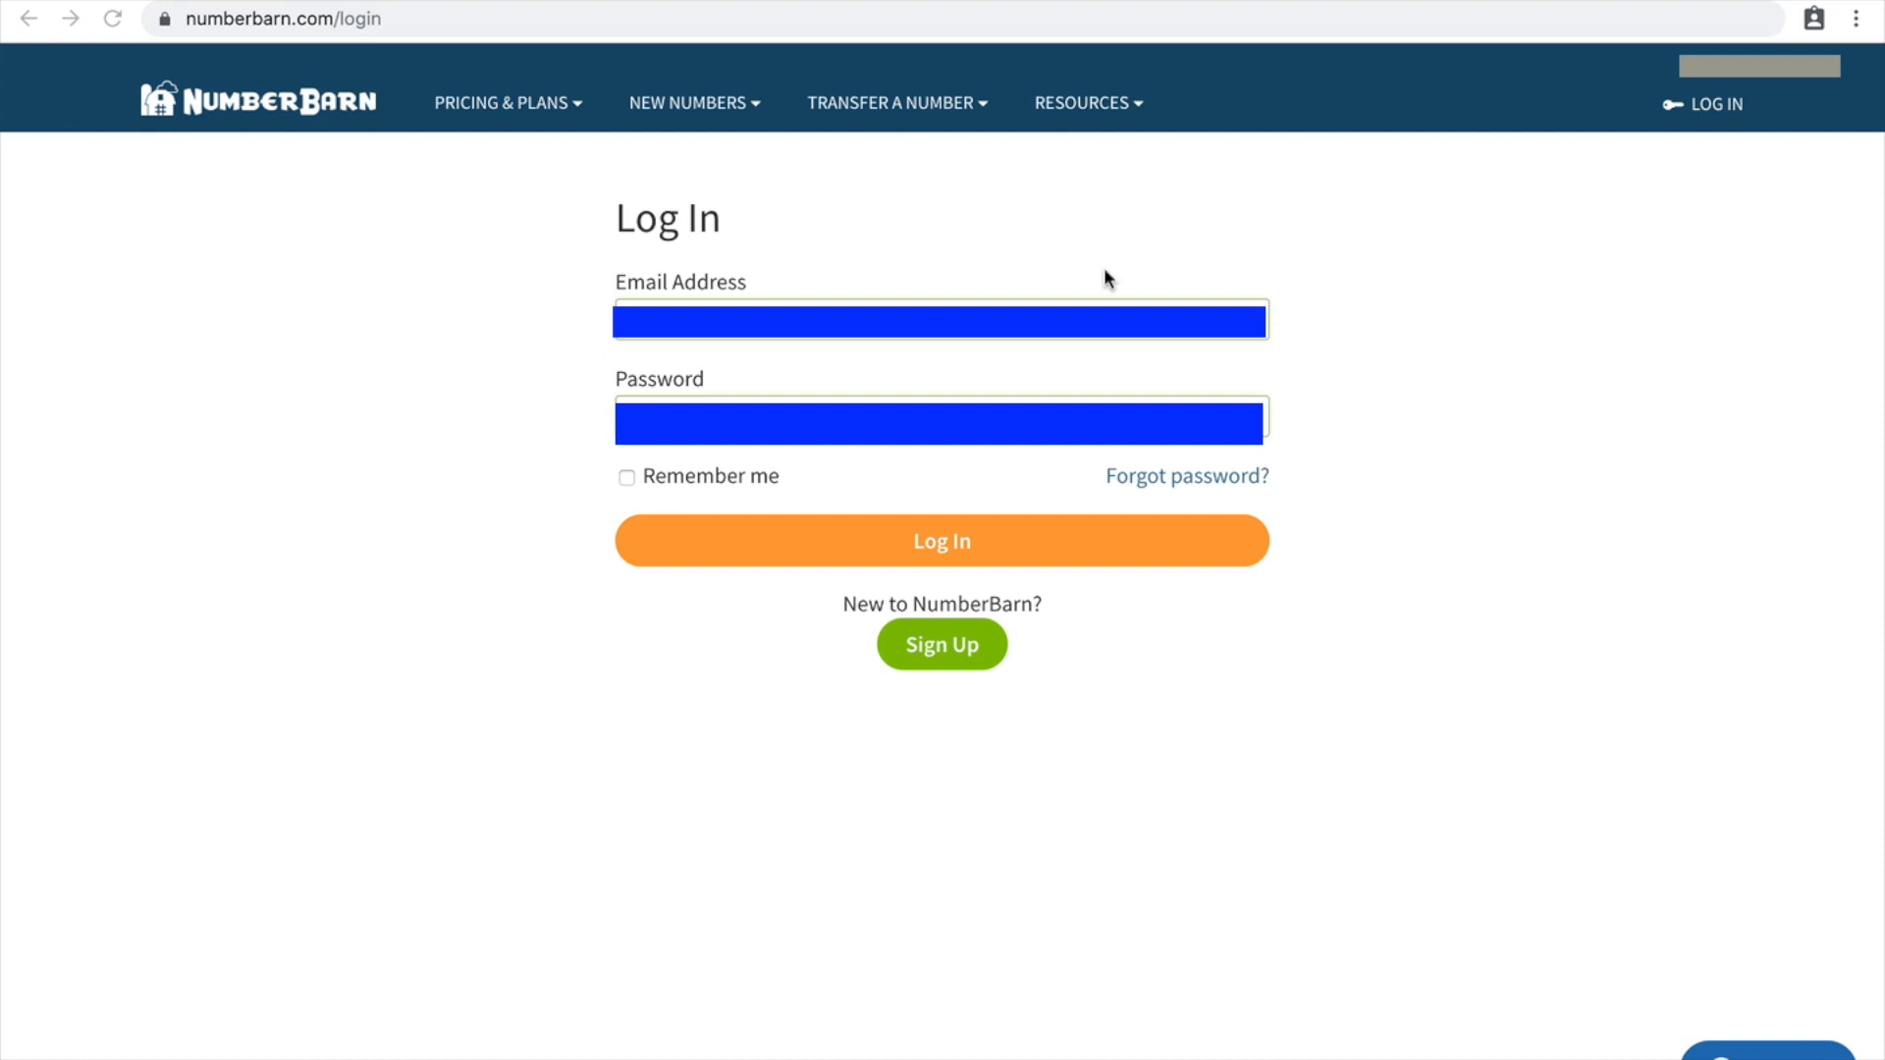
{"action": "left_click", "coordinate": [941, 320]}
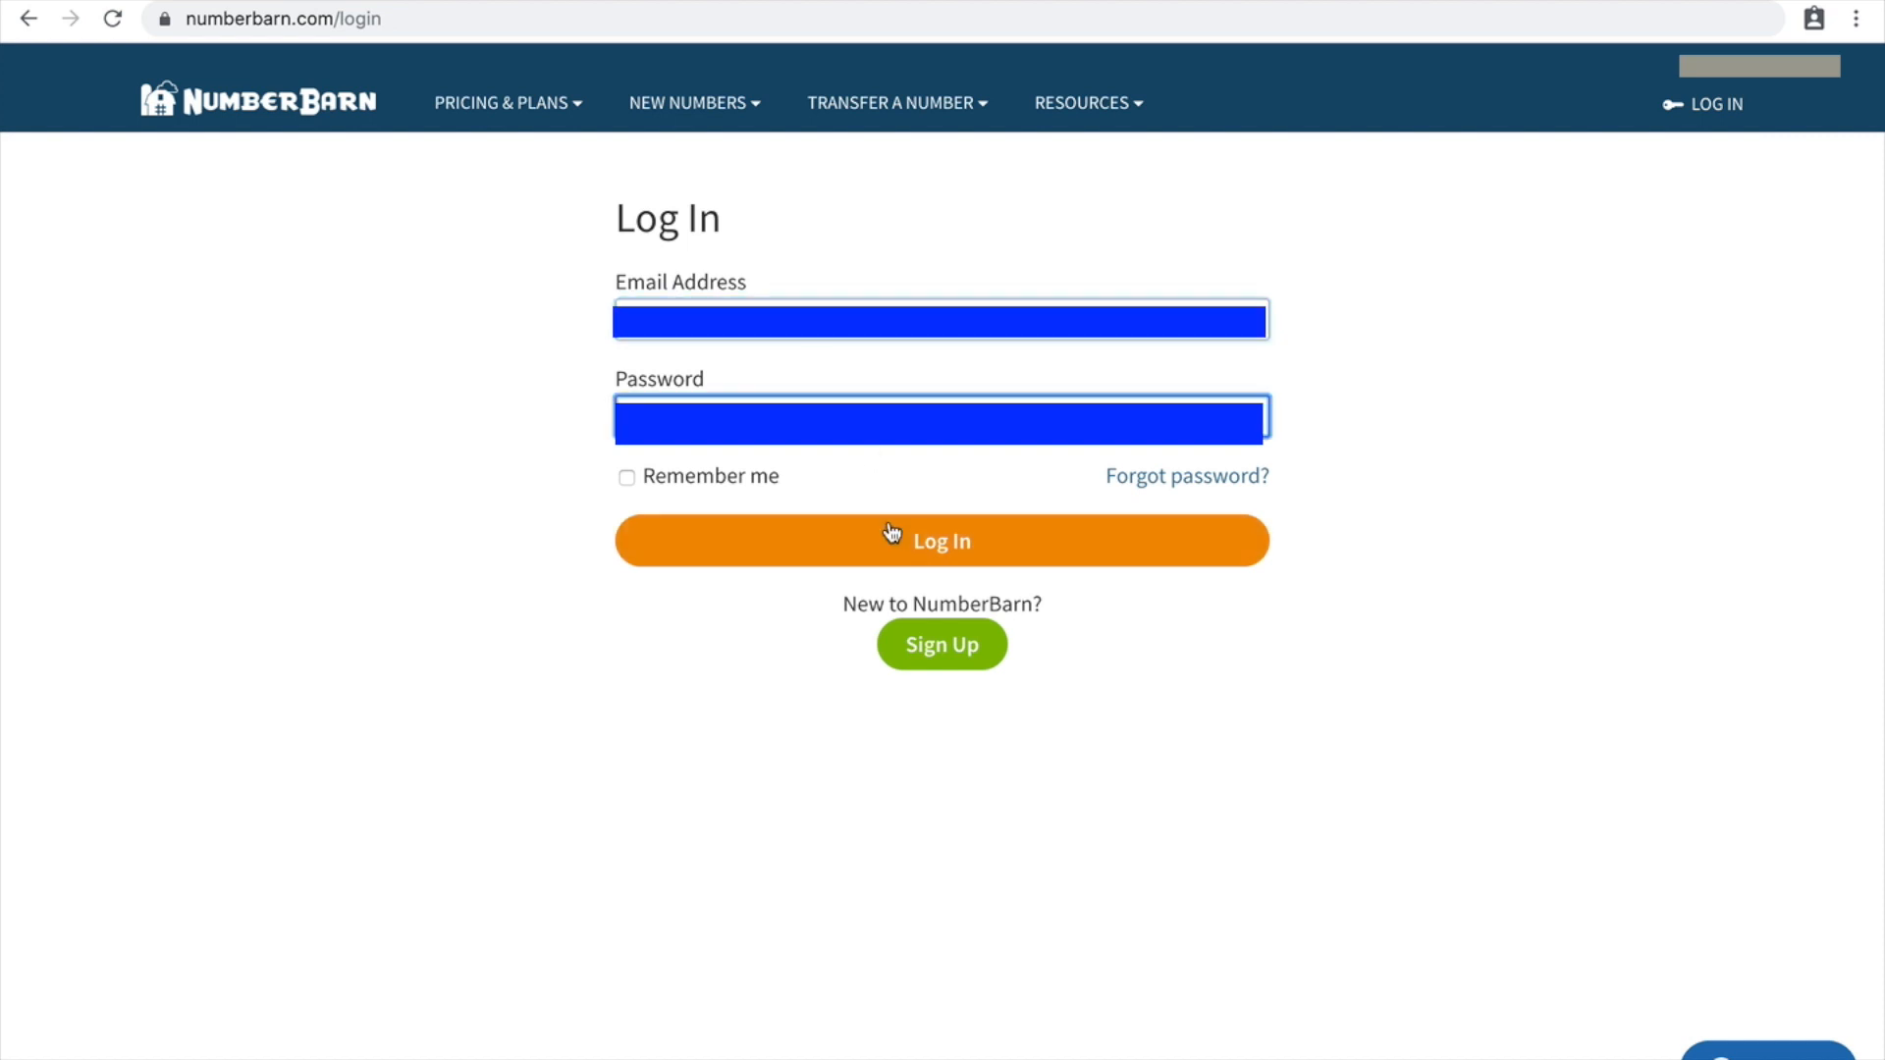
{"action": "left_click", "coordinate": [940, 540]}
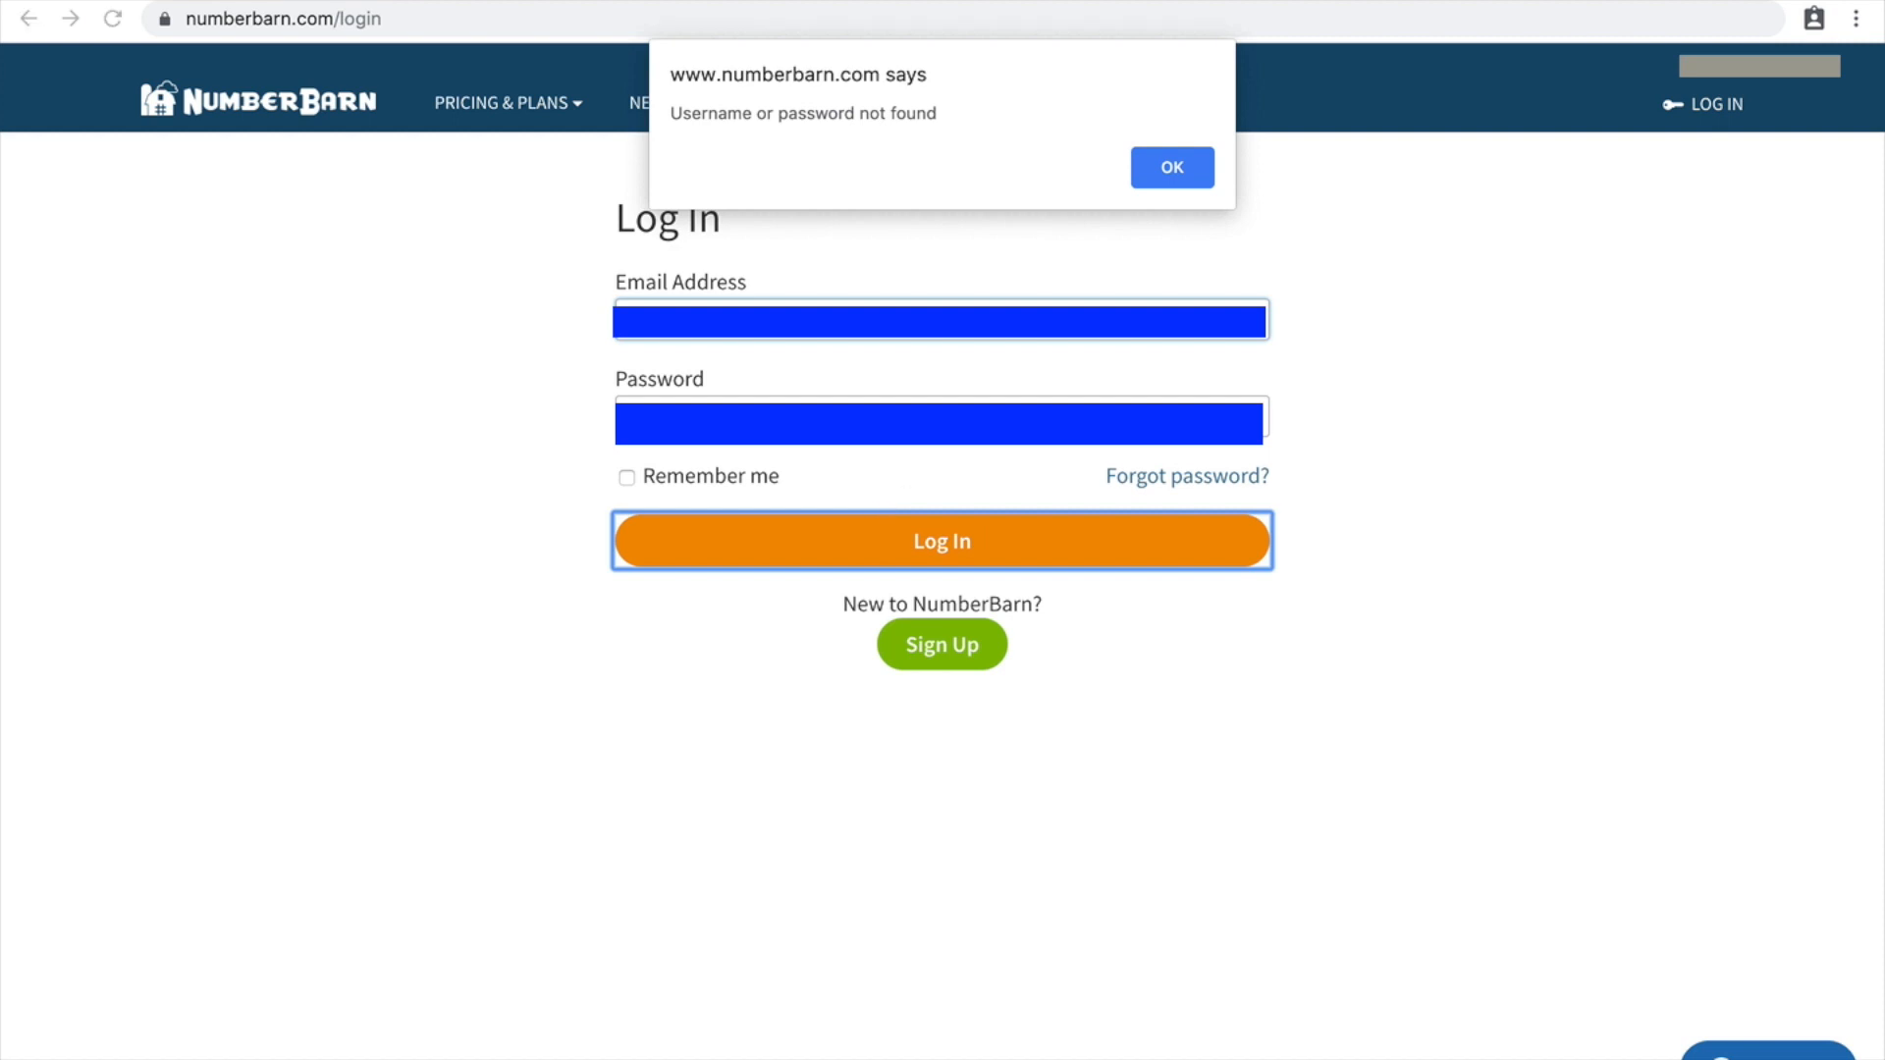
{"action": "mouse_move", "coordinate": [1414, 328]}
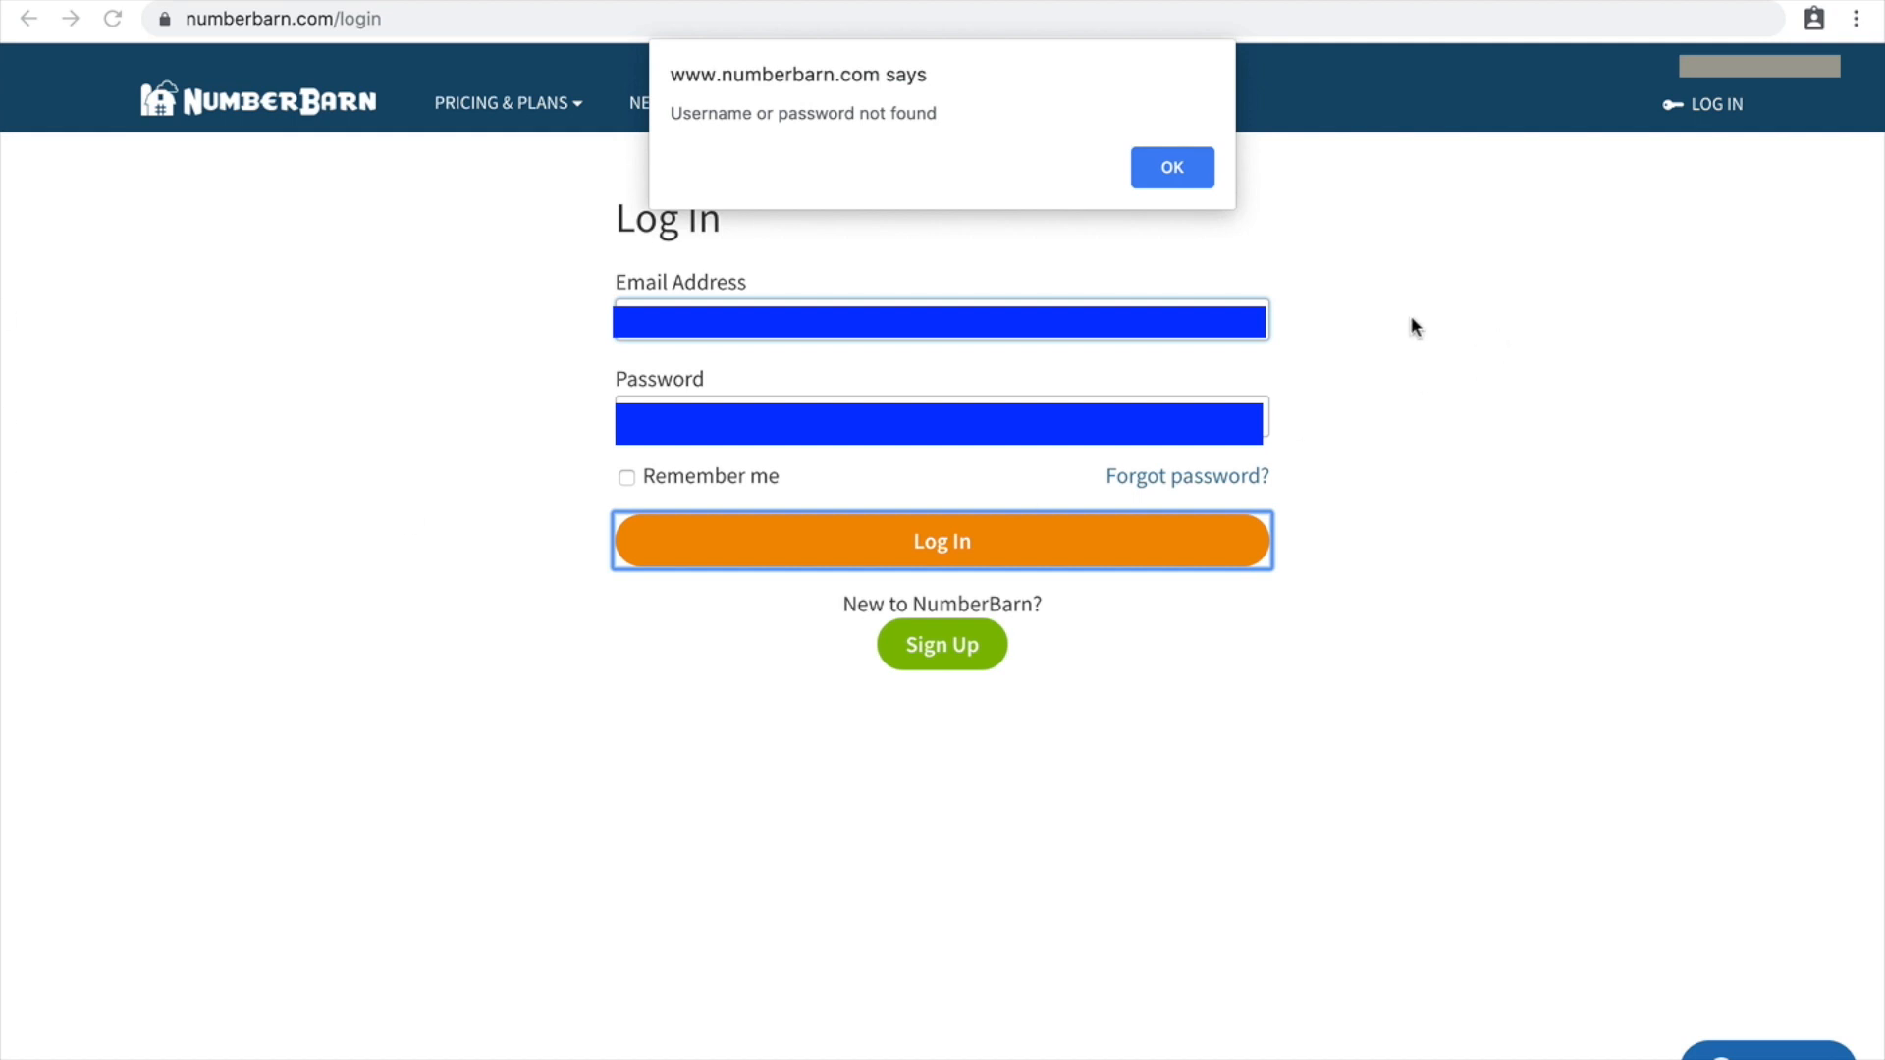
Step: Dismiss the login failure and re-enter the email and password
{"action": "left_click", "coordinate": [1170, 167]}
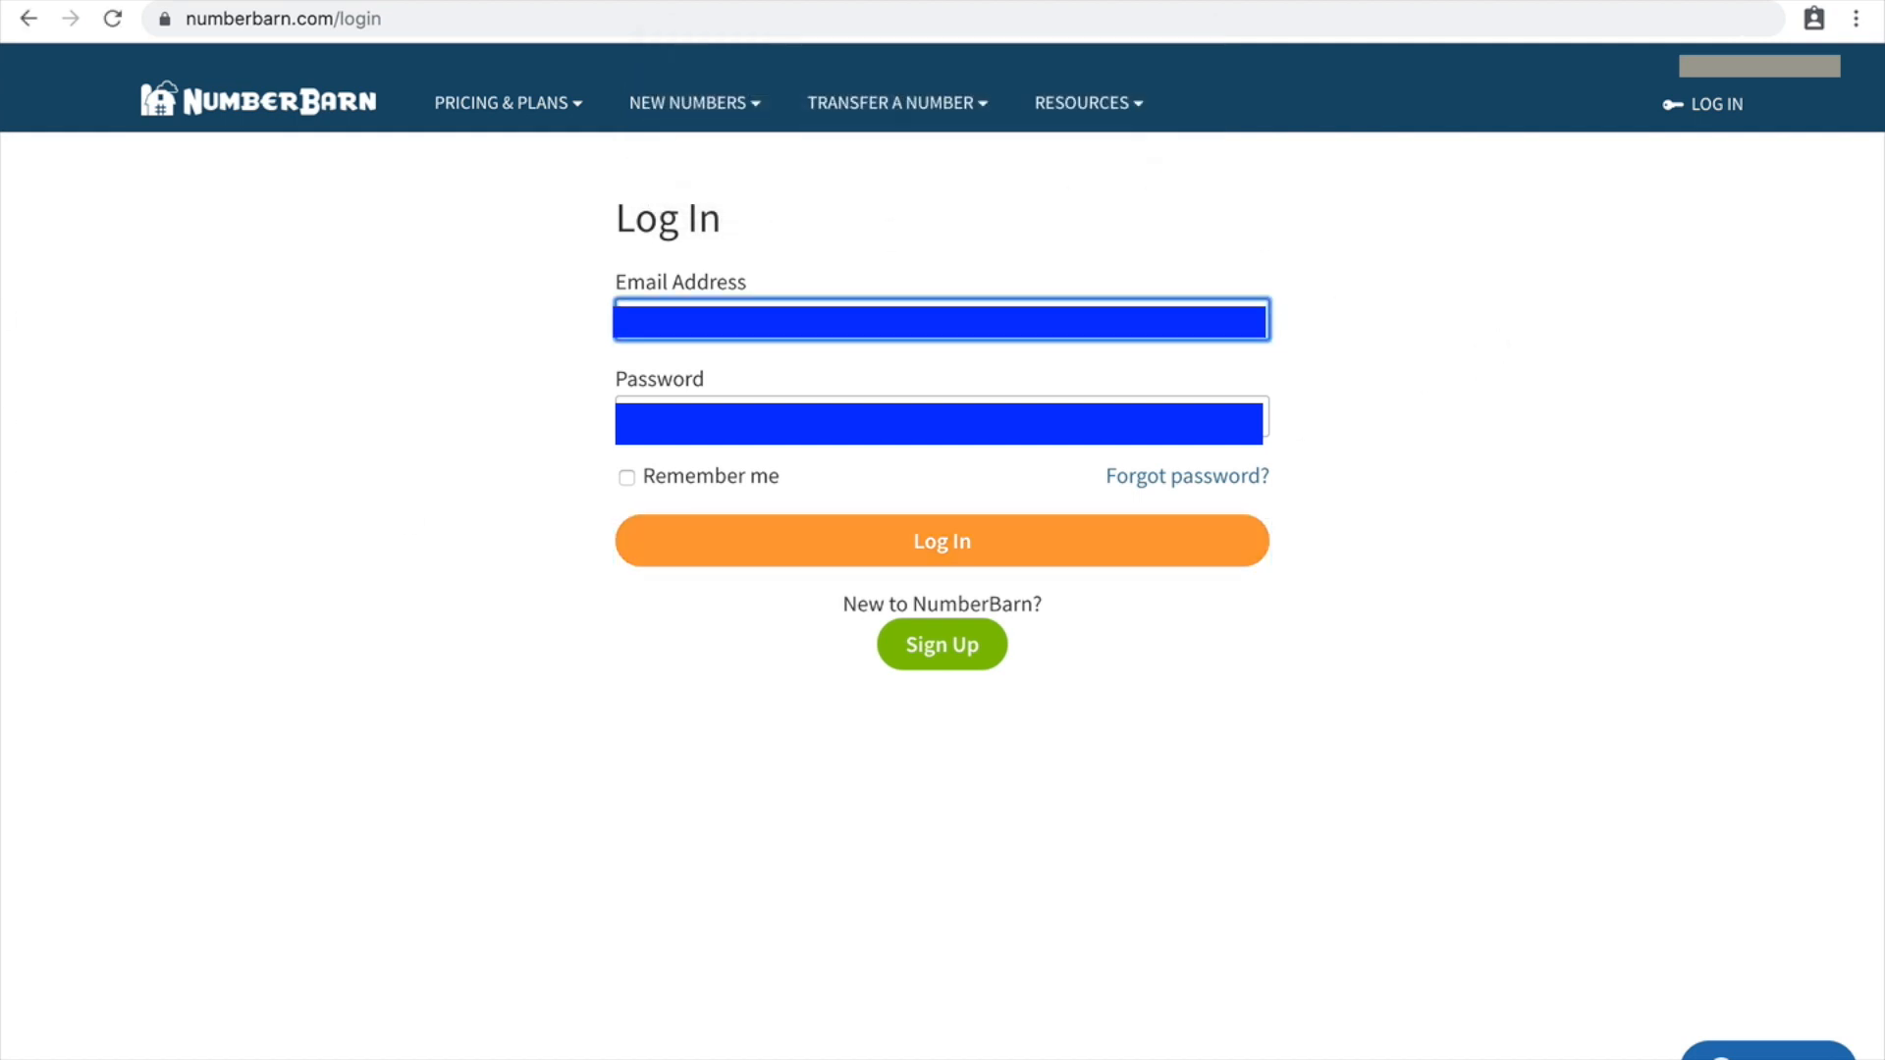
{"action": "left_click", "coordinate": [940, 420]}
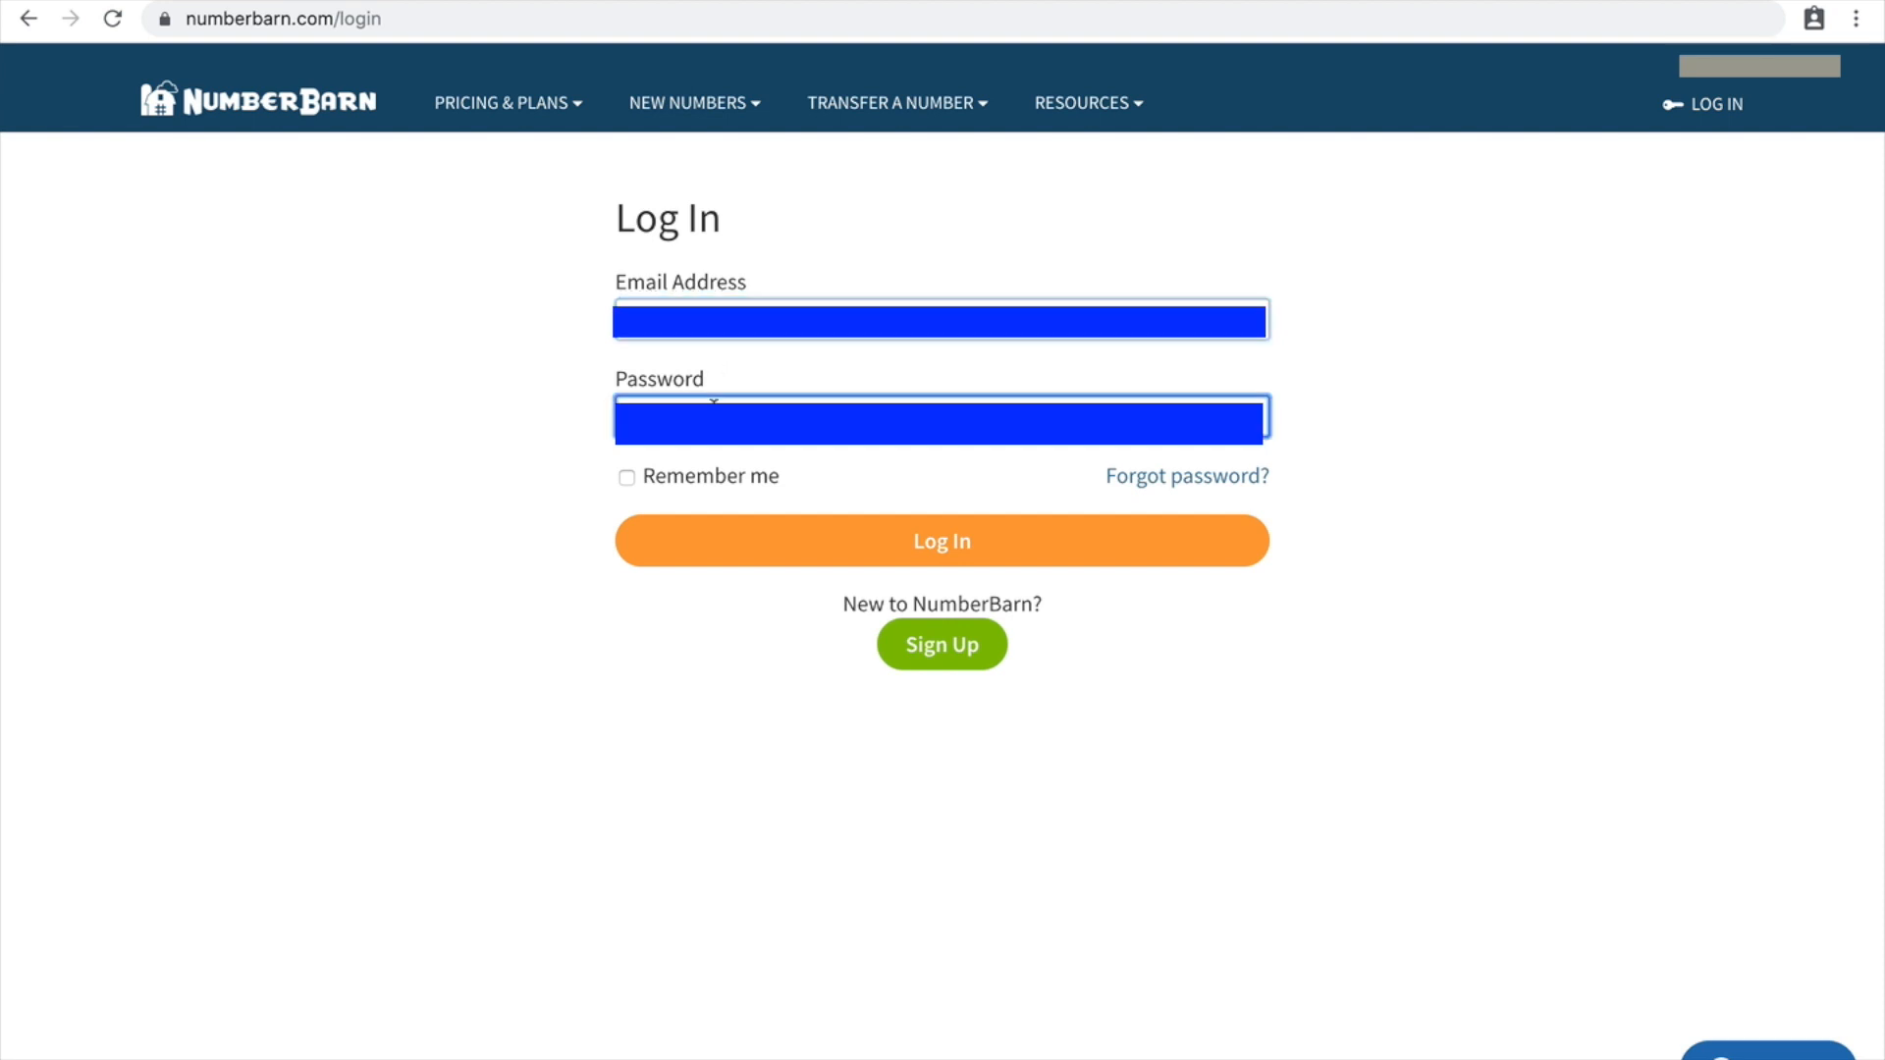
{"action": "left_click", "coordinate": [940, 540]}
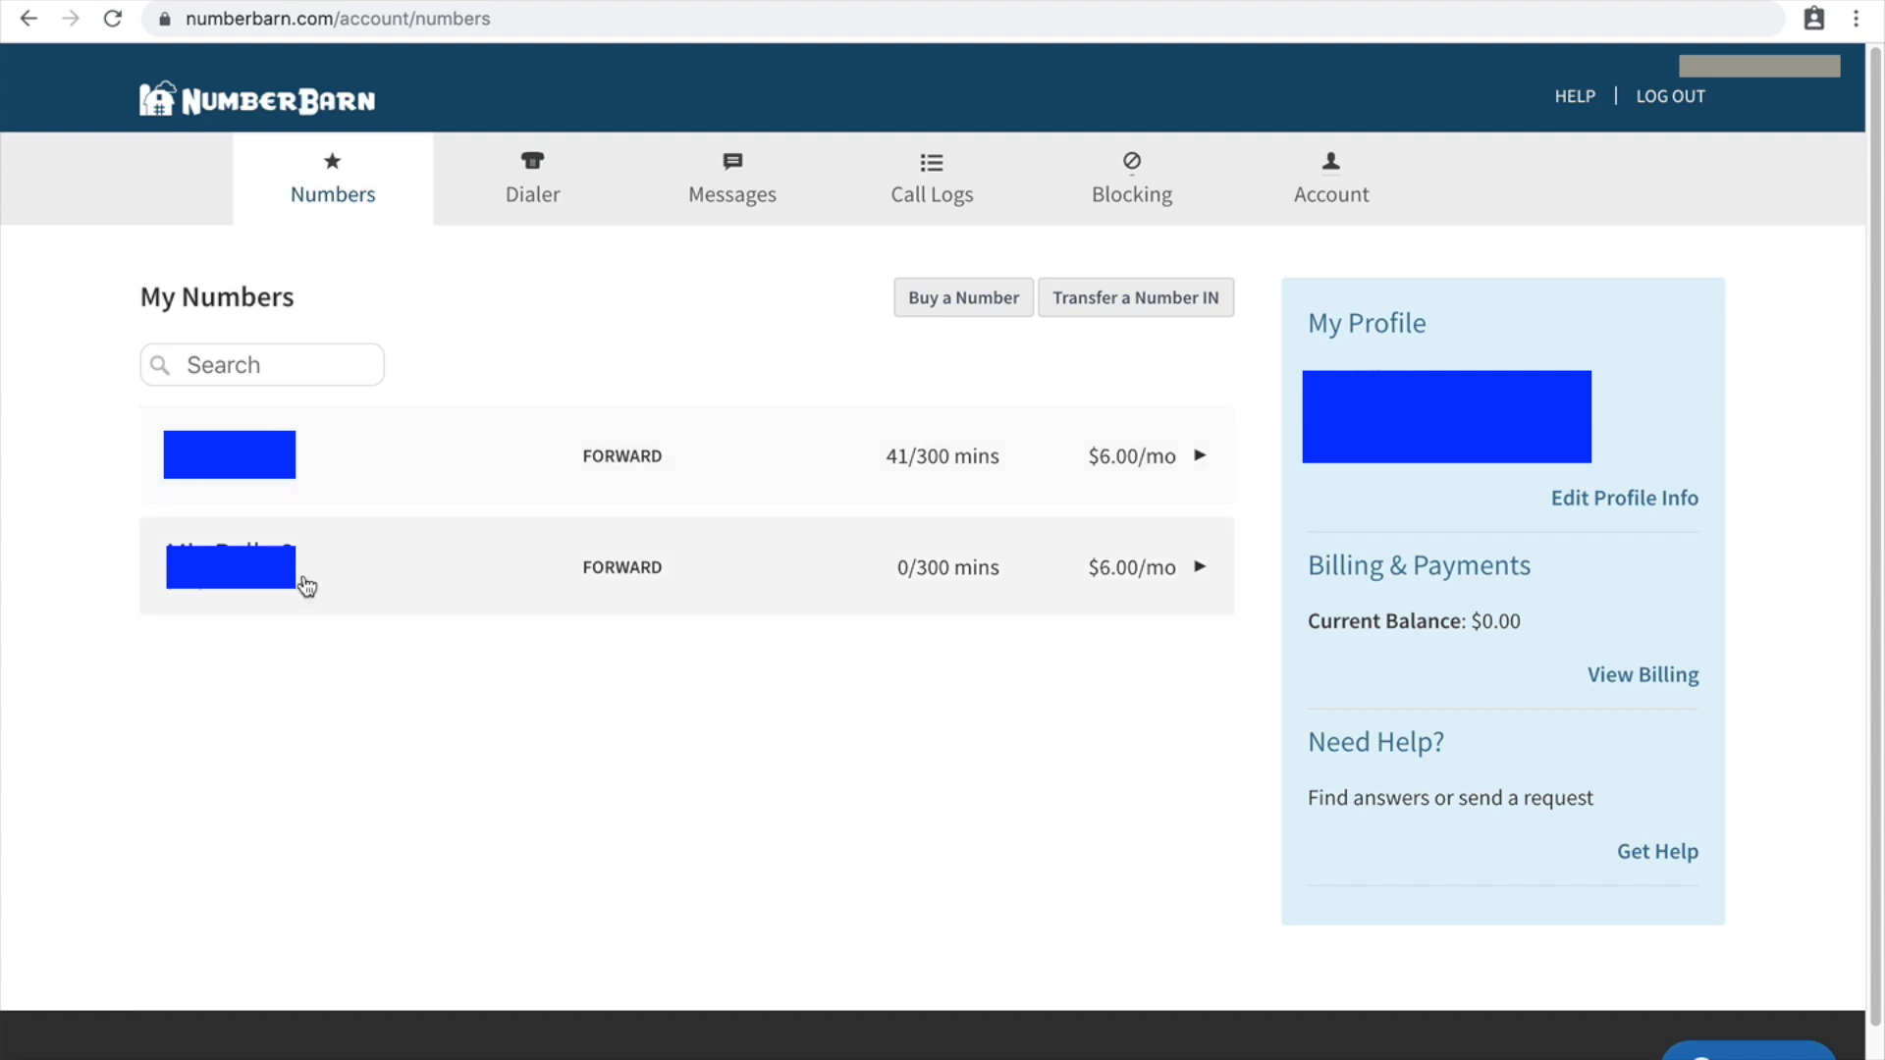
Step: Expand the second number and view its Porting Information details
{"action": "left_click", "coordinate": [1198, 566]}
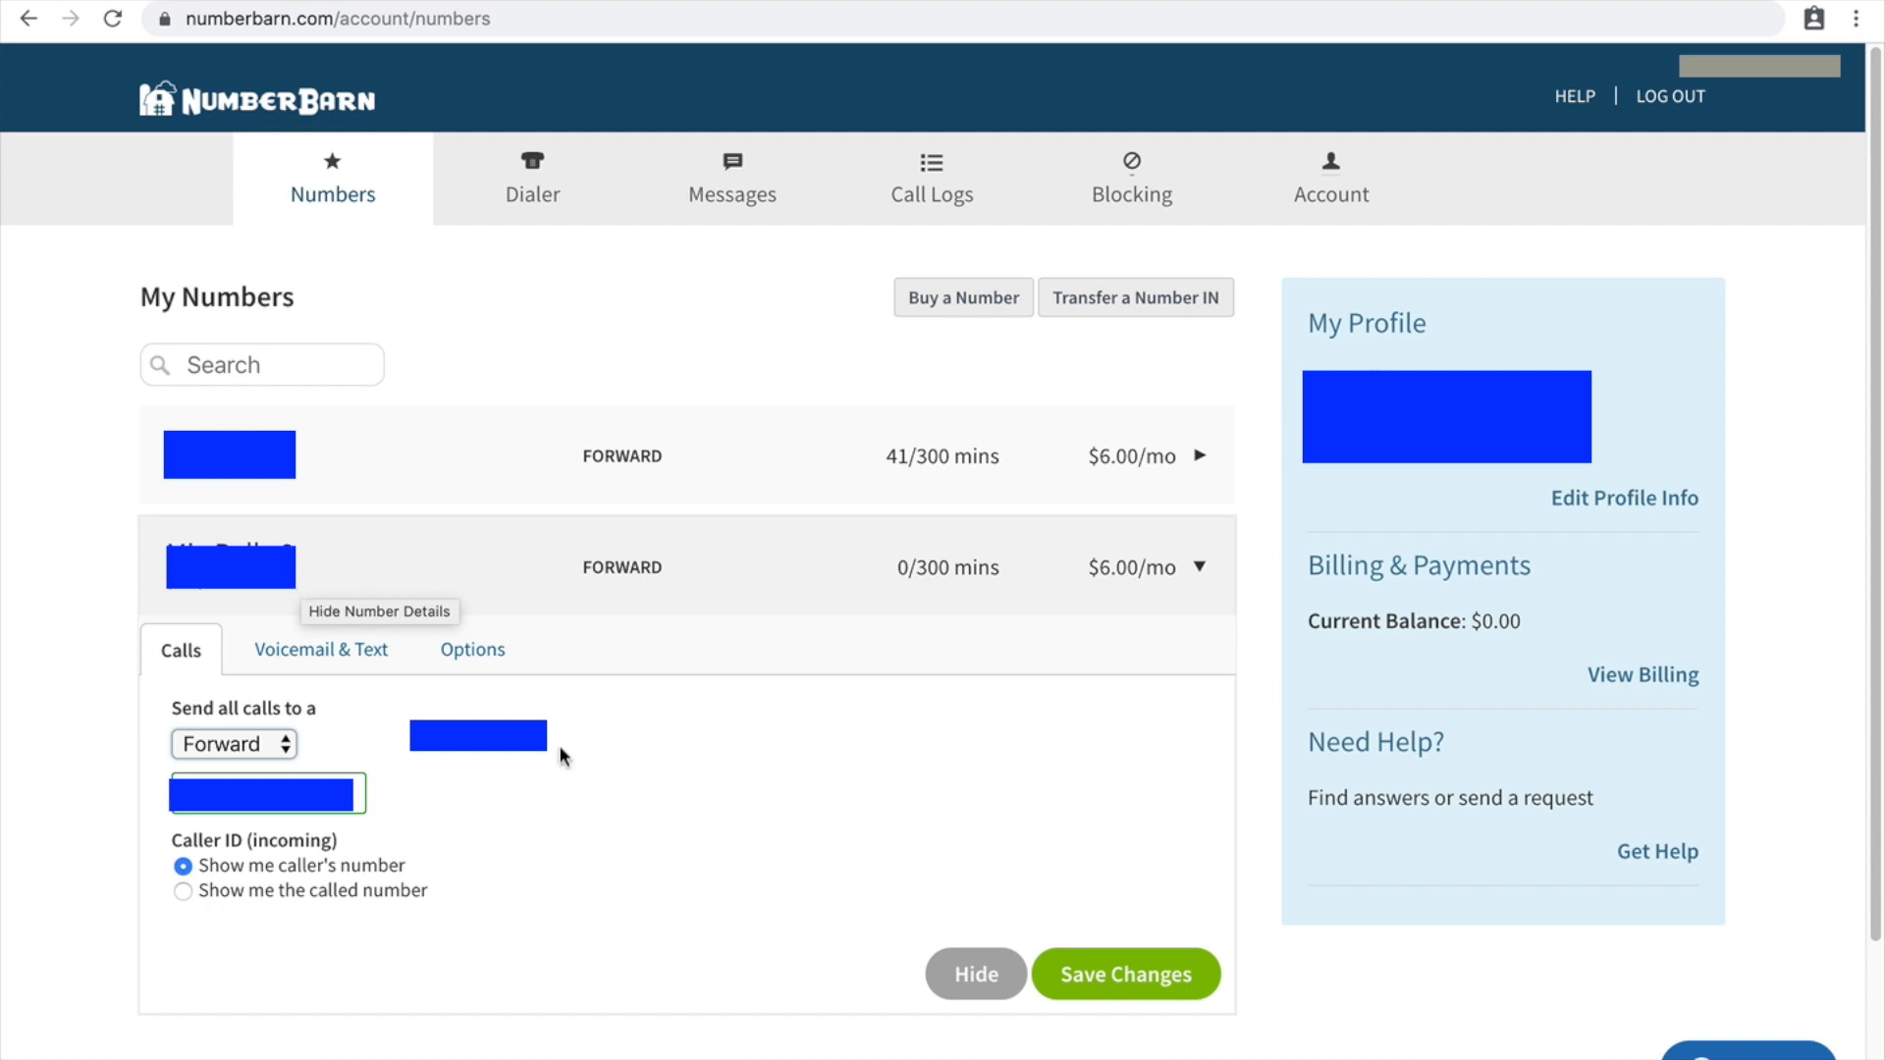
{"action": "mouse_move", "coordinate": [503, 762]}
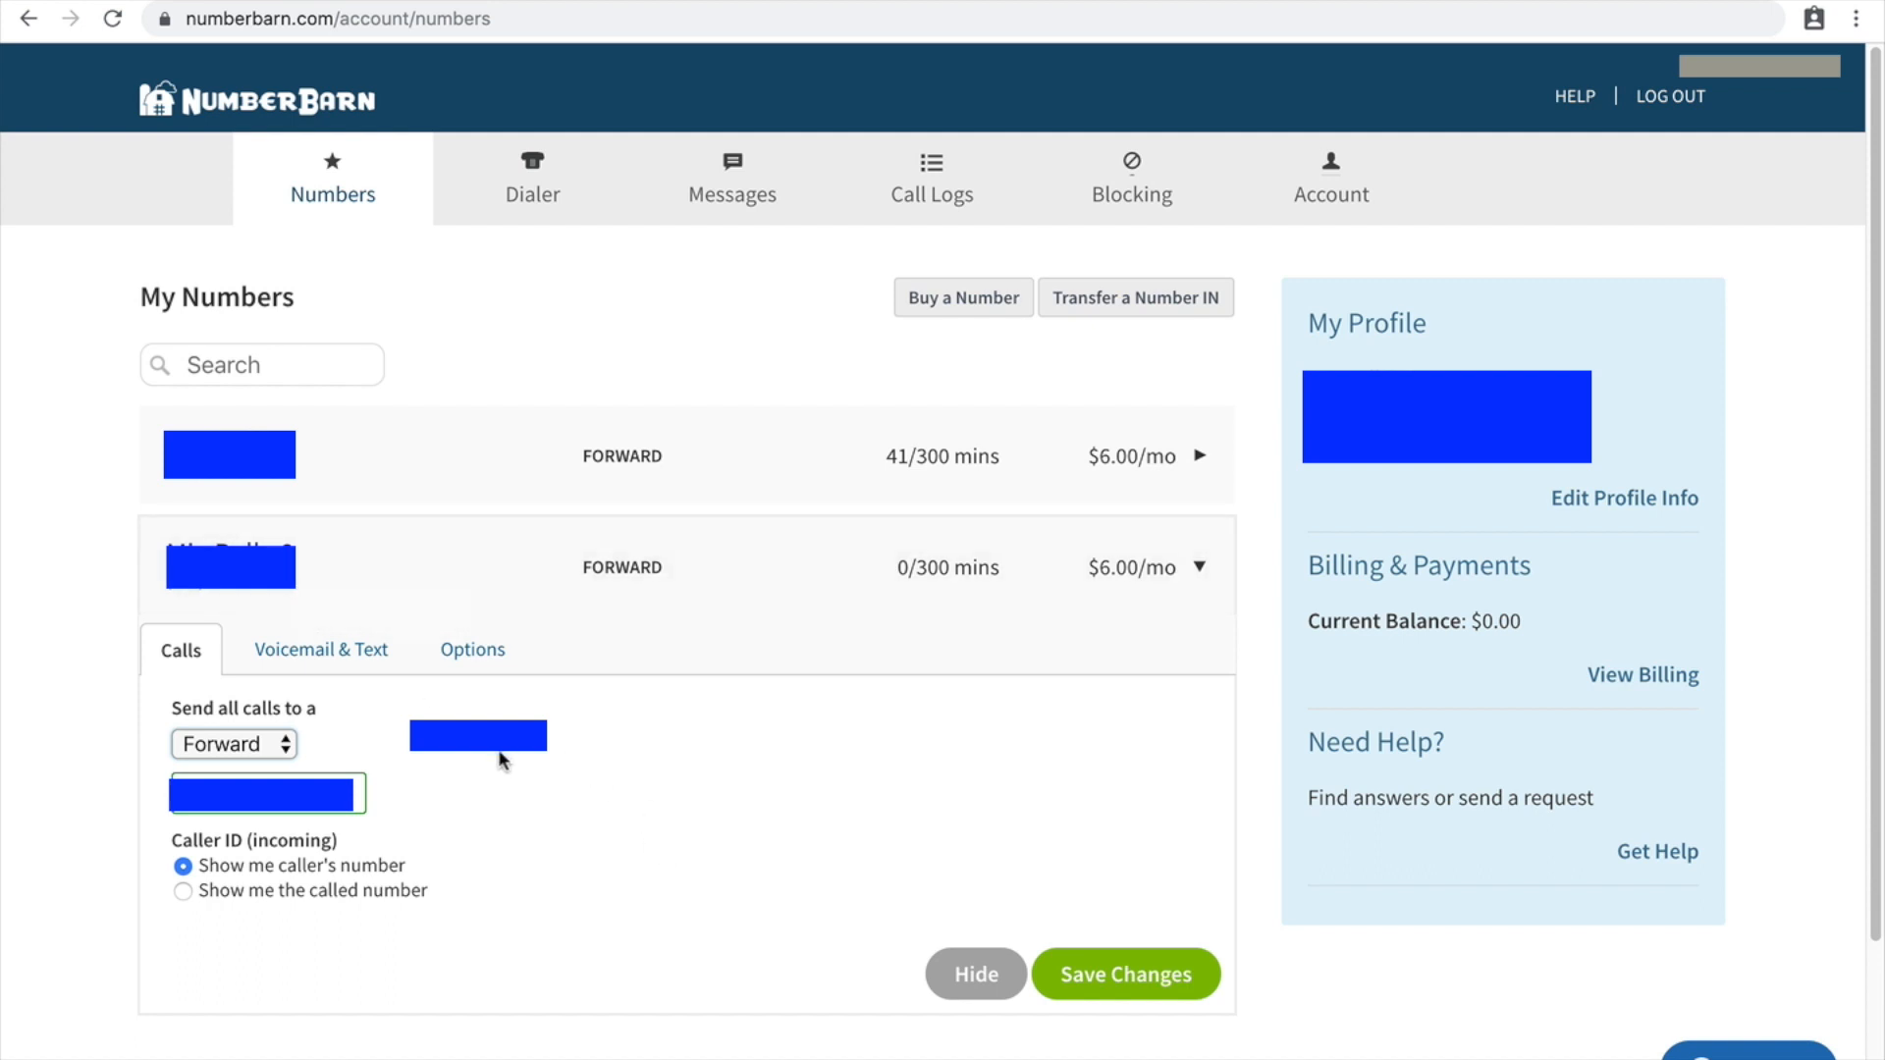
{"action": "mouse_move", "coordinate": [253, 238]}
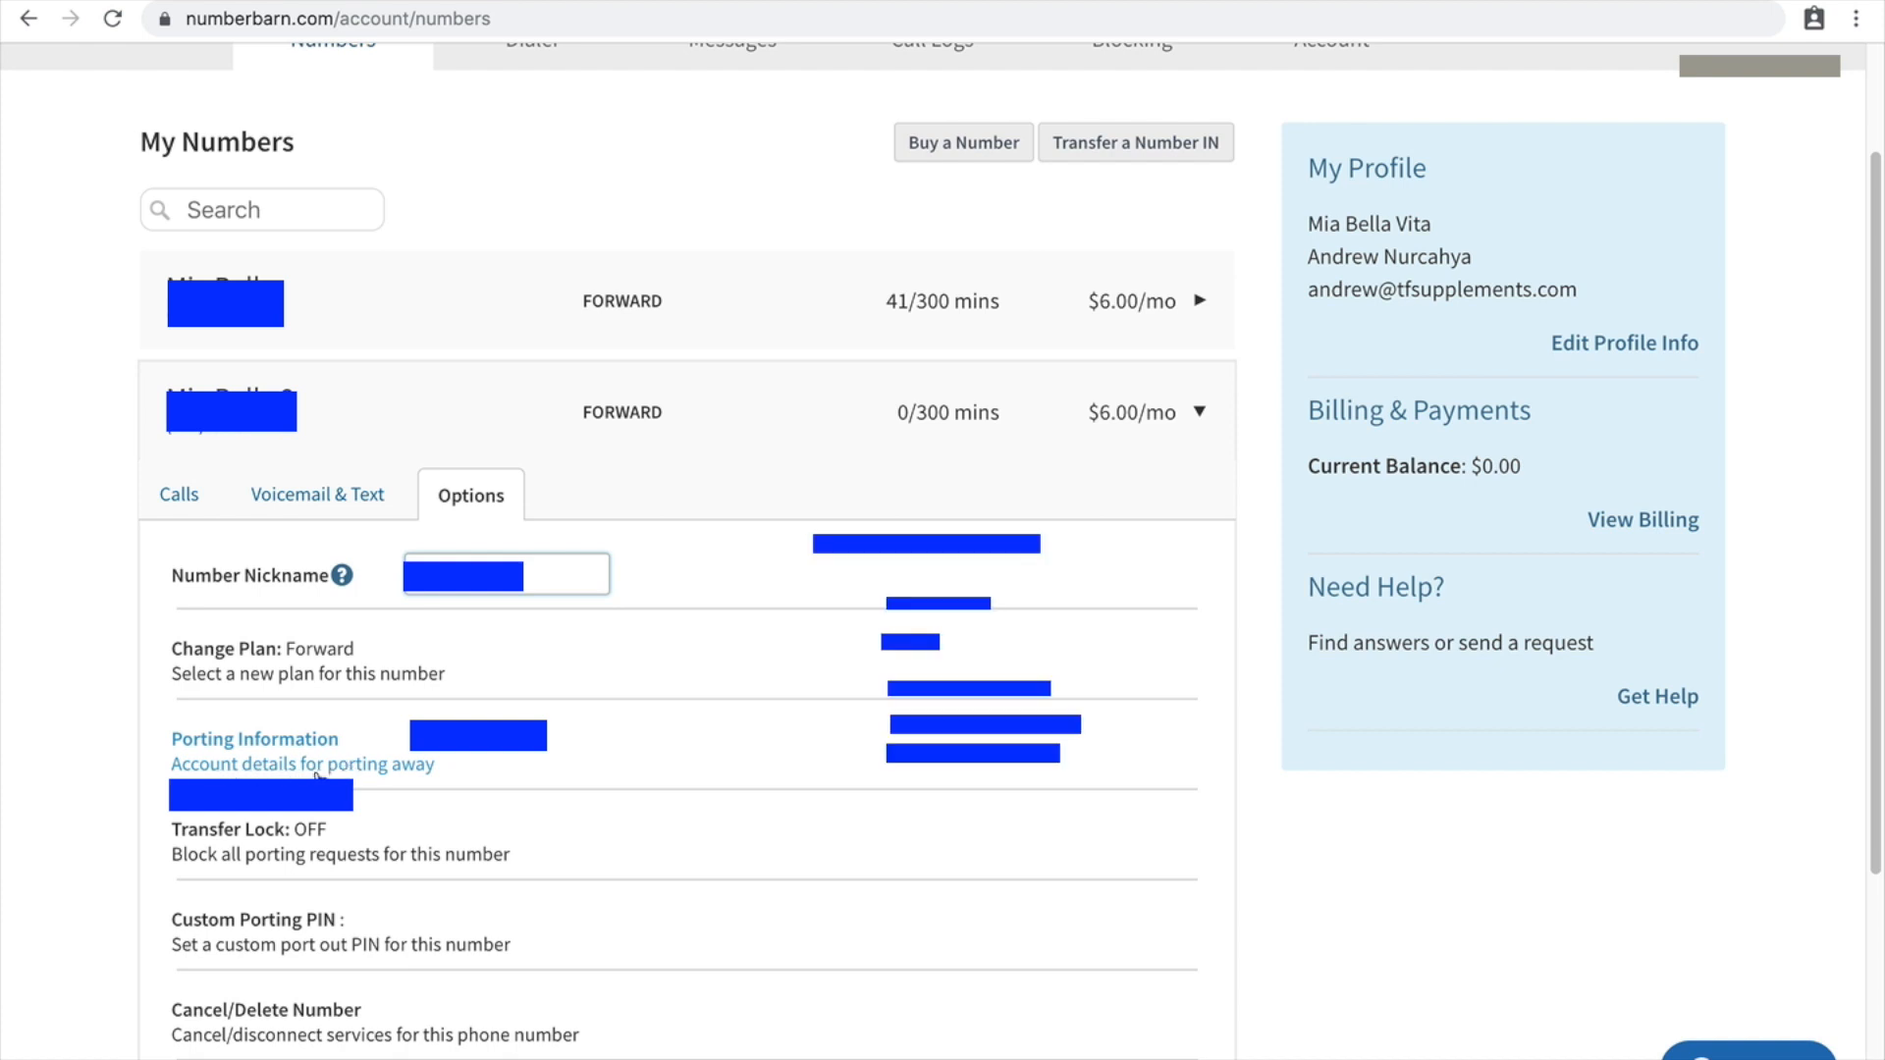
{"action": "left_click", "coordinate": [253, 738]}
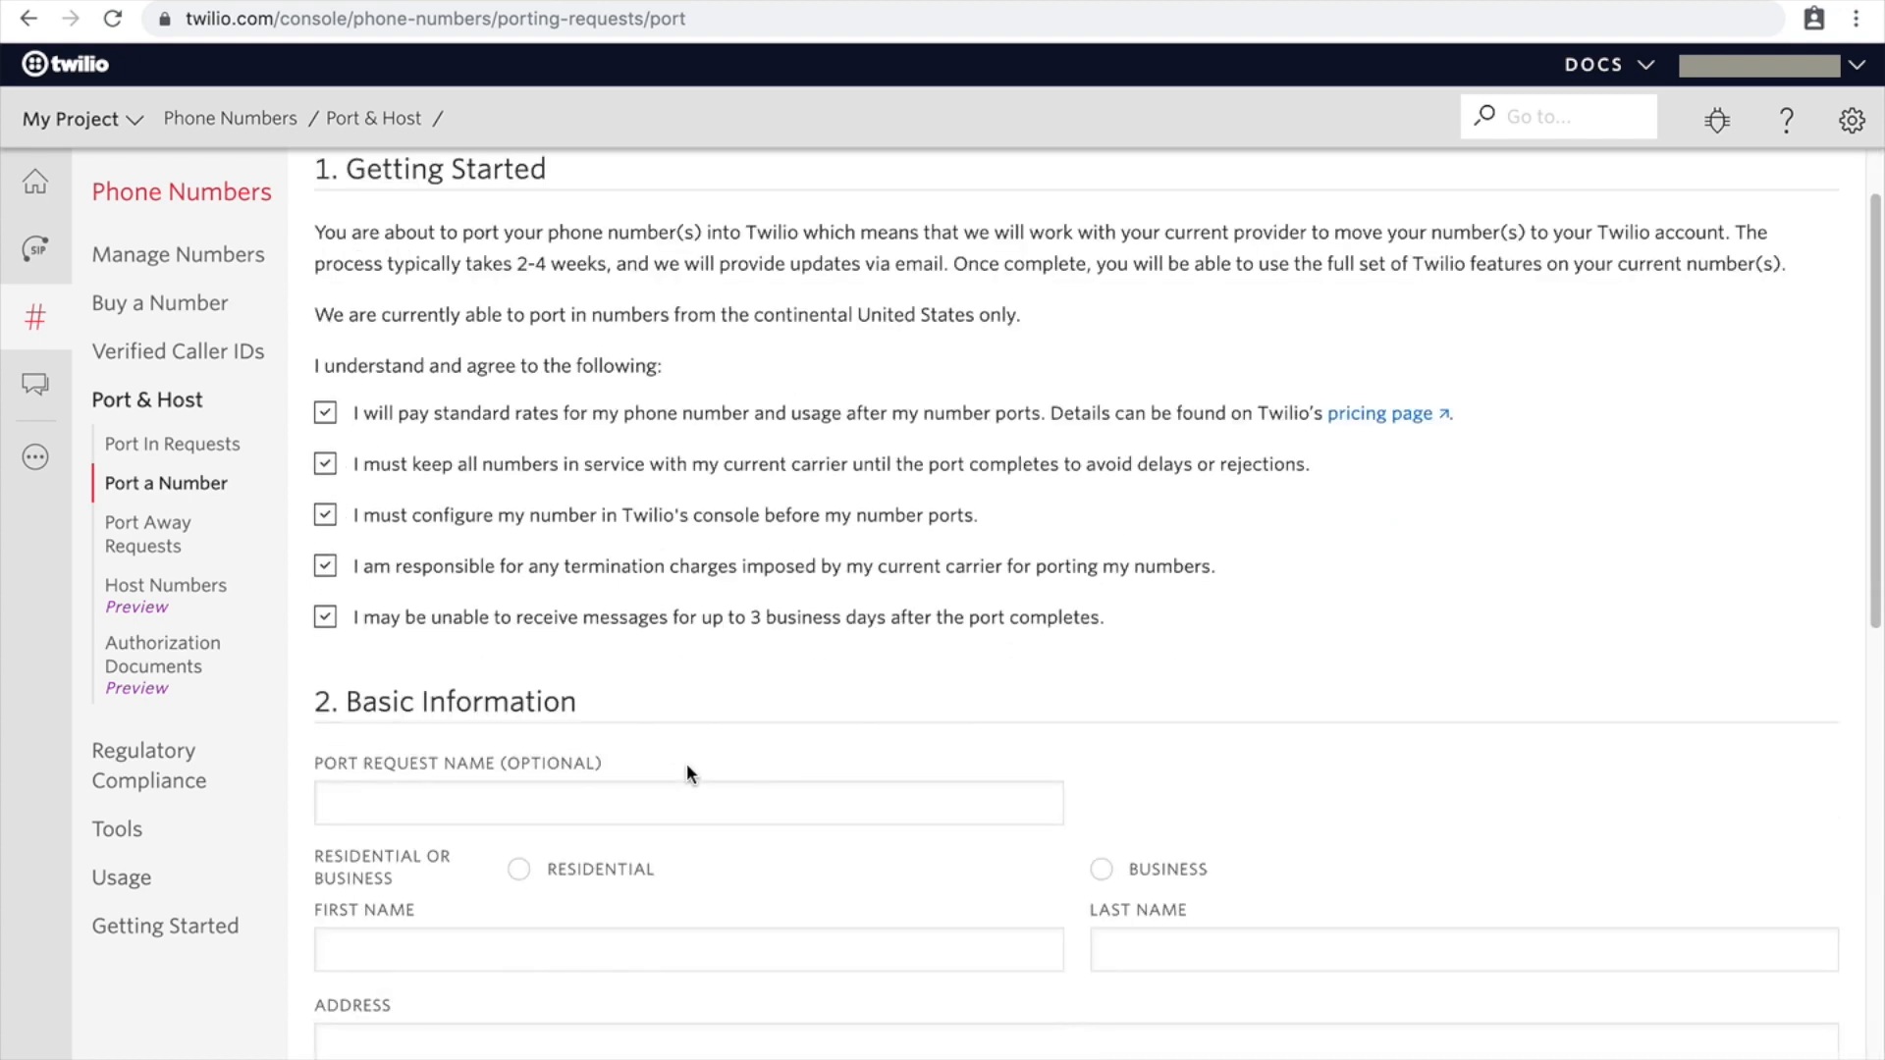
Step: Name the request My Ported Number, mark it Business, company Acme
{"action": "scroll", "scroll_direction": "down", "scroll_amount": 3}
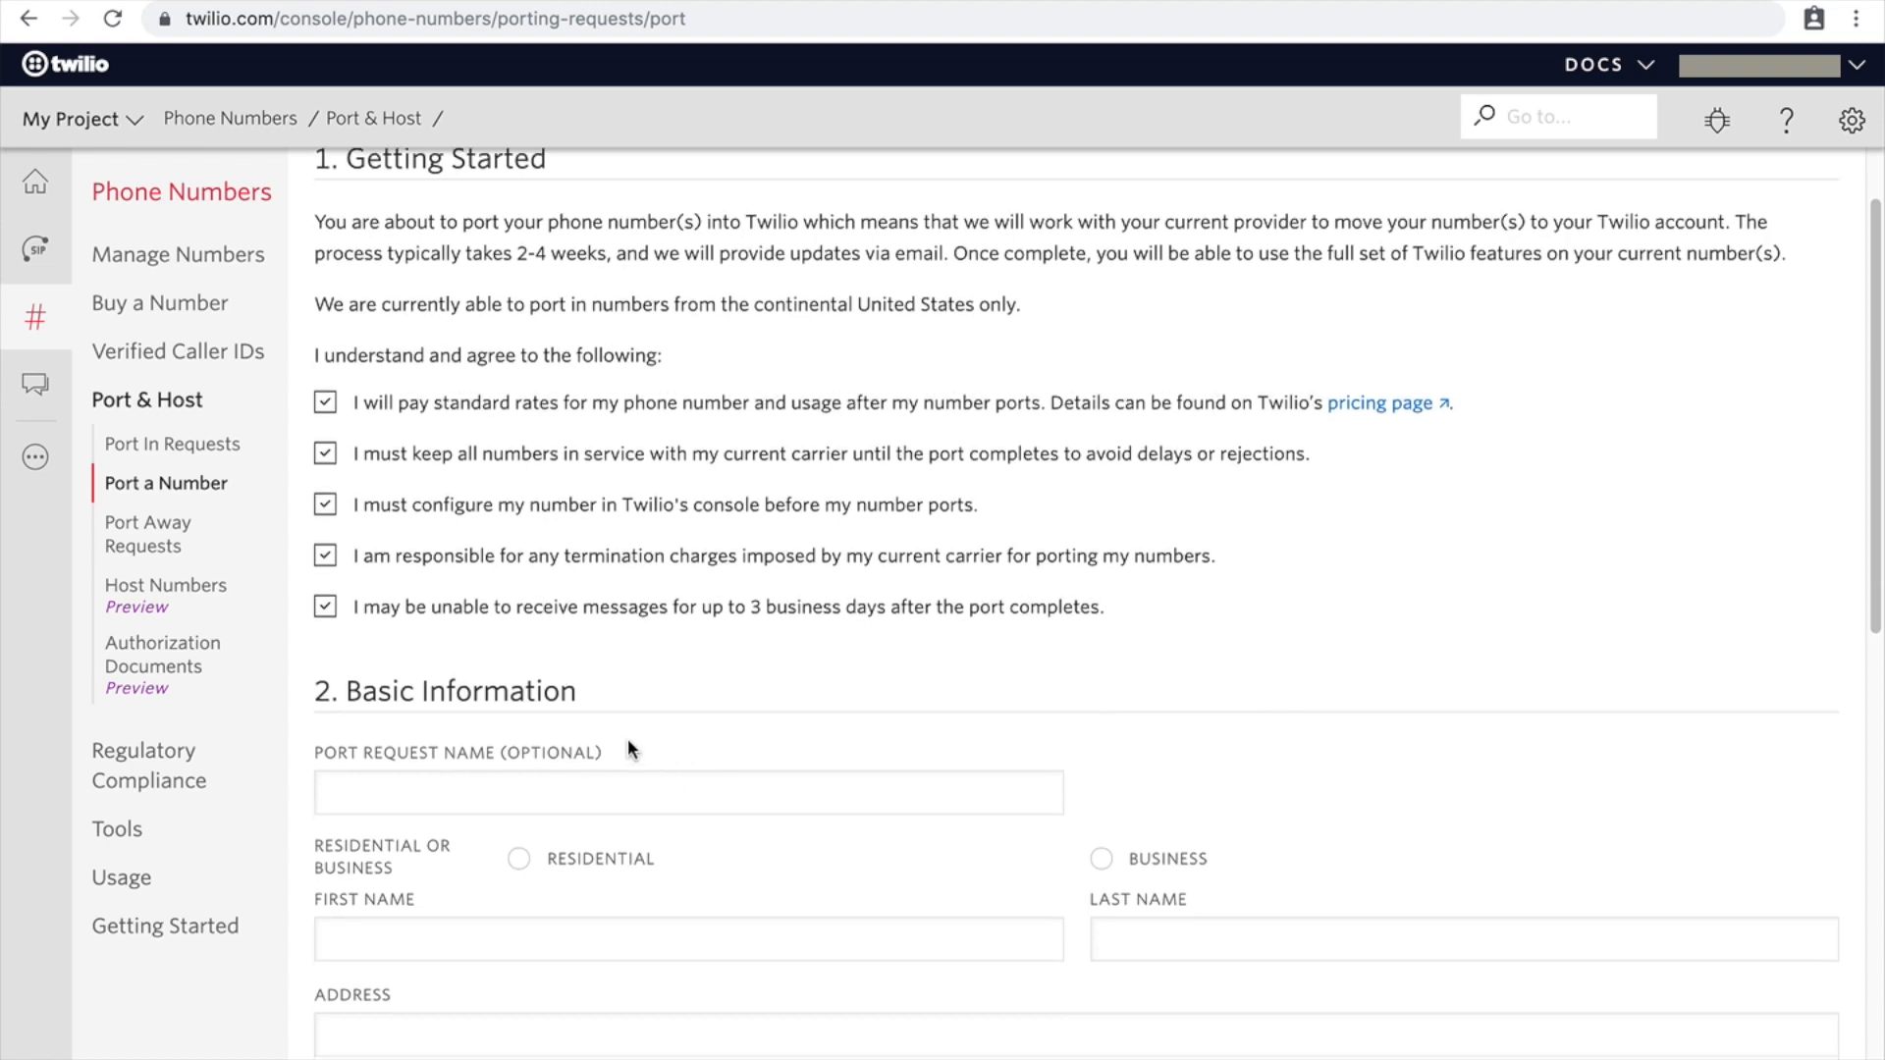
{"action": "scroll", "scroll_direction": "down", "scroll_amount": 3}
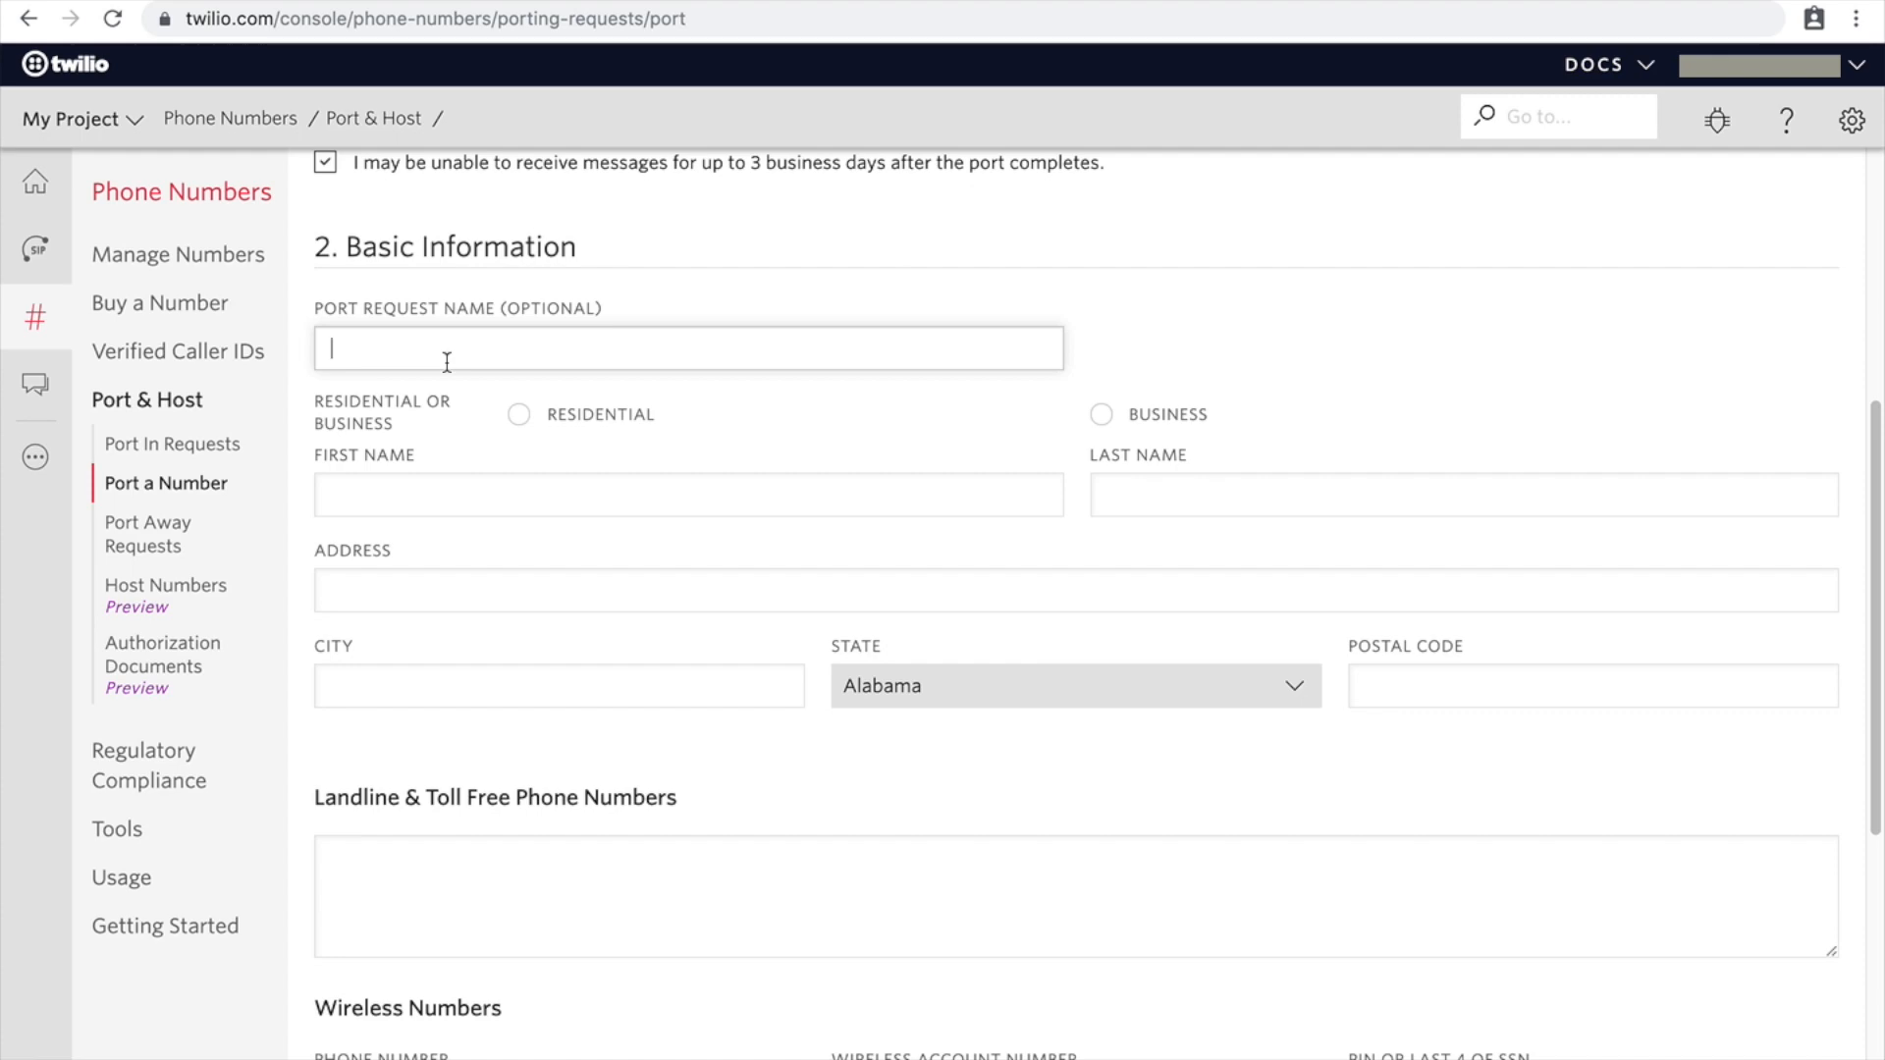
{"action": "type", "text": "My Ported Numb"}
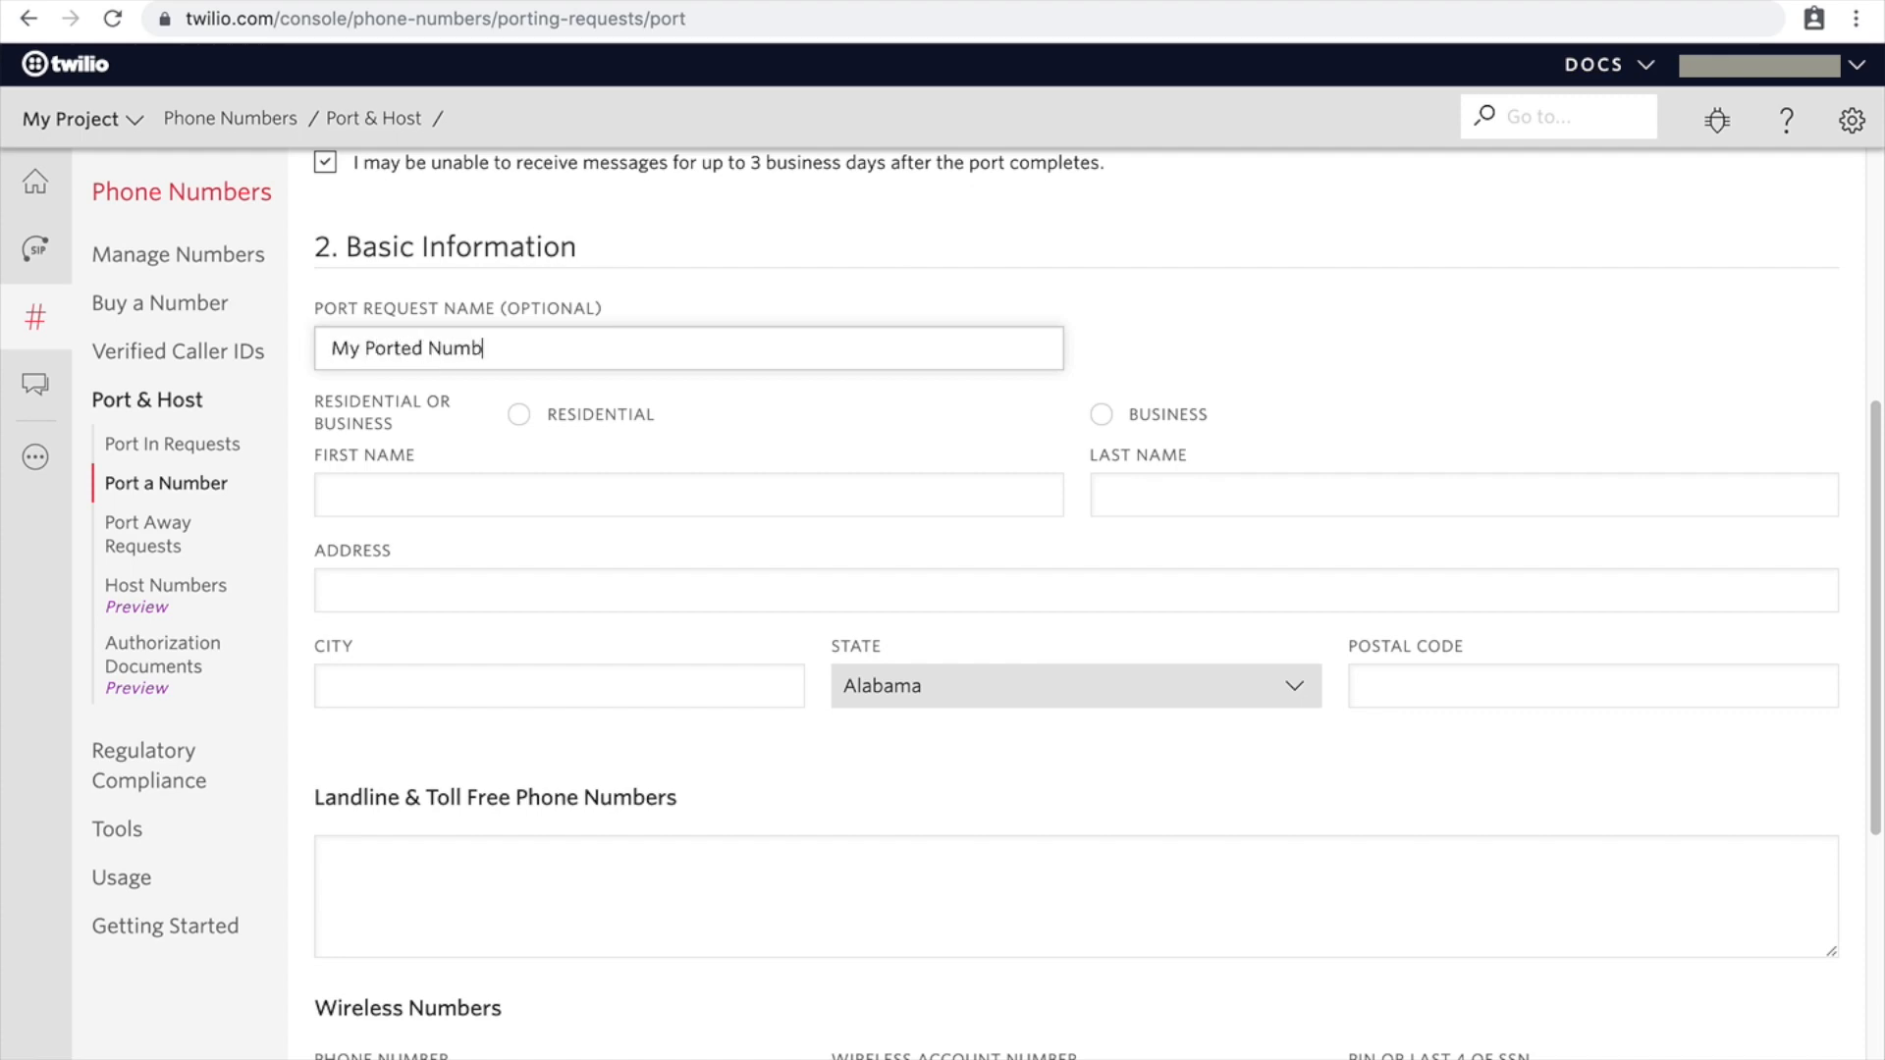
{"action": "type", "text": "er"}
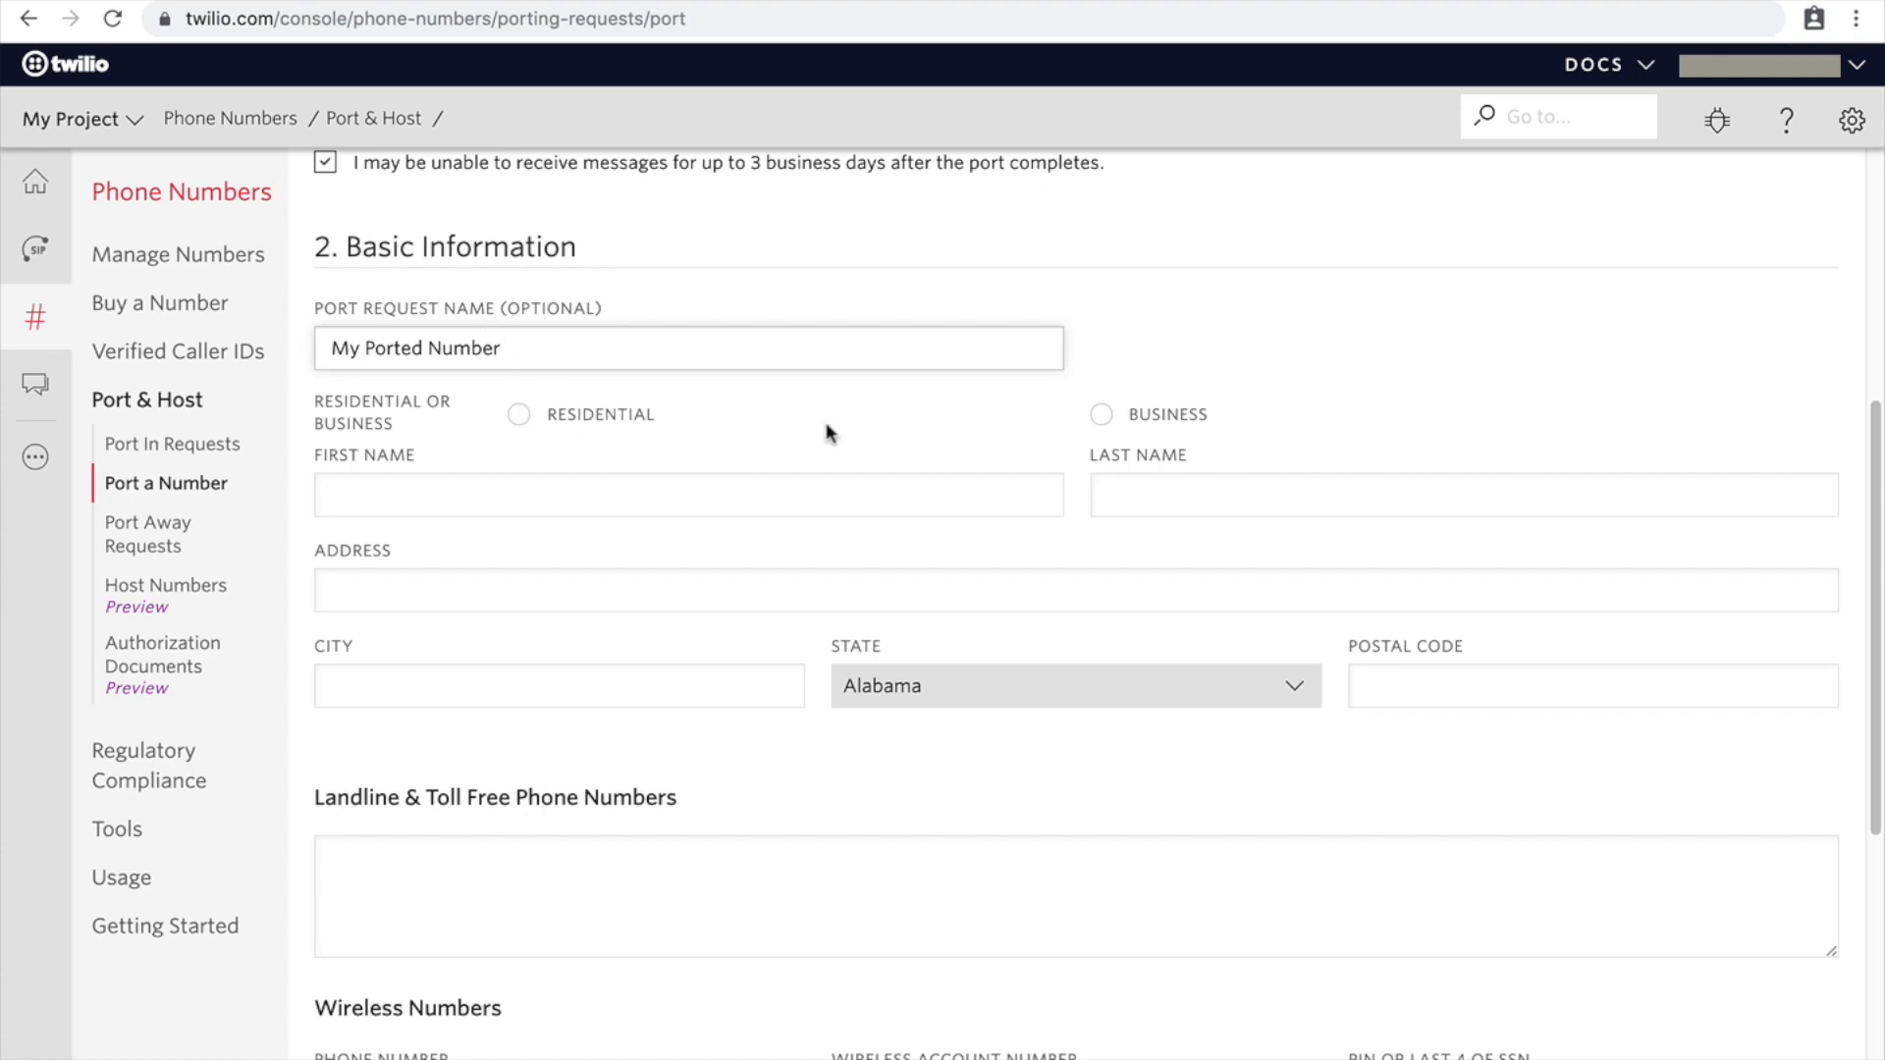
{"action": "left_click", "coordinate": [1102, 414]}
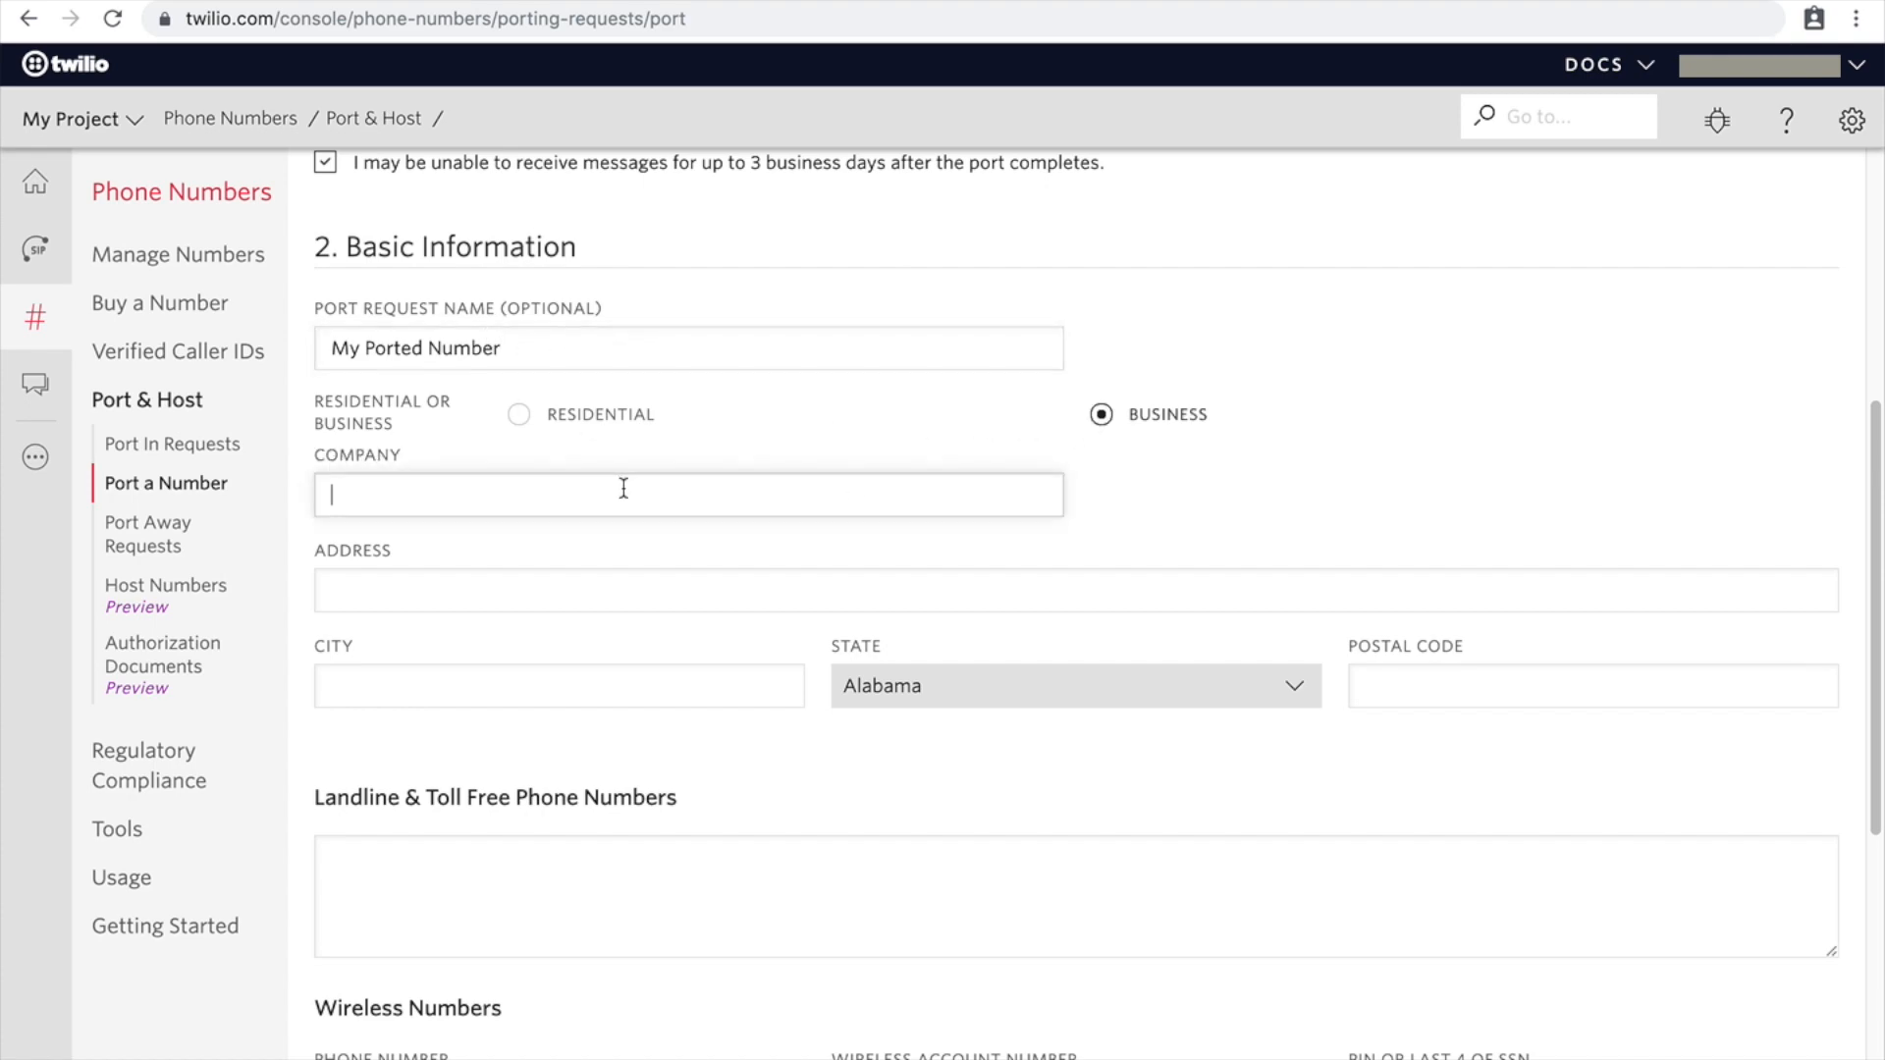
{"action": "type", "text": "Acme"}
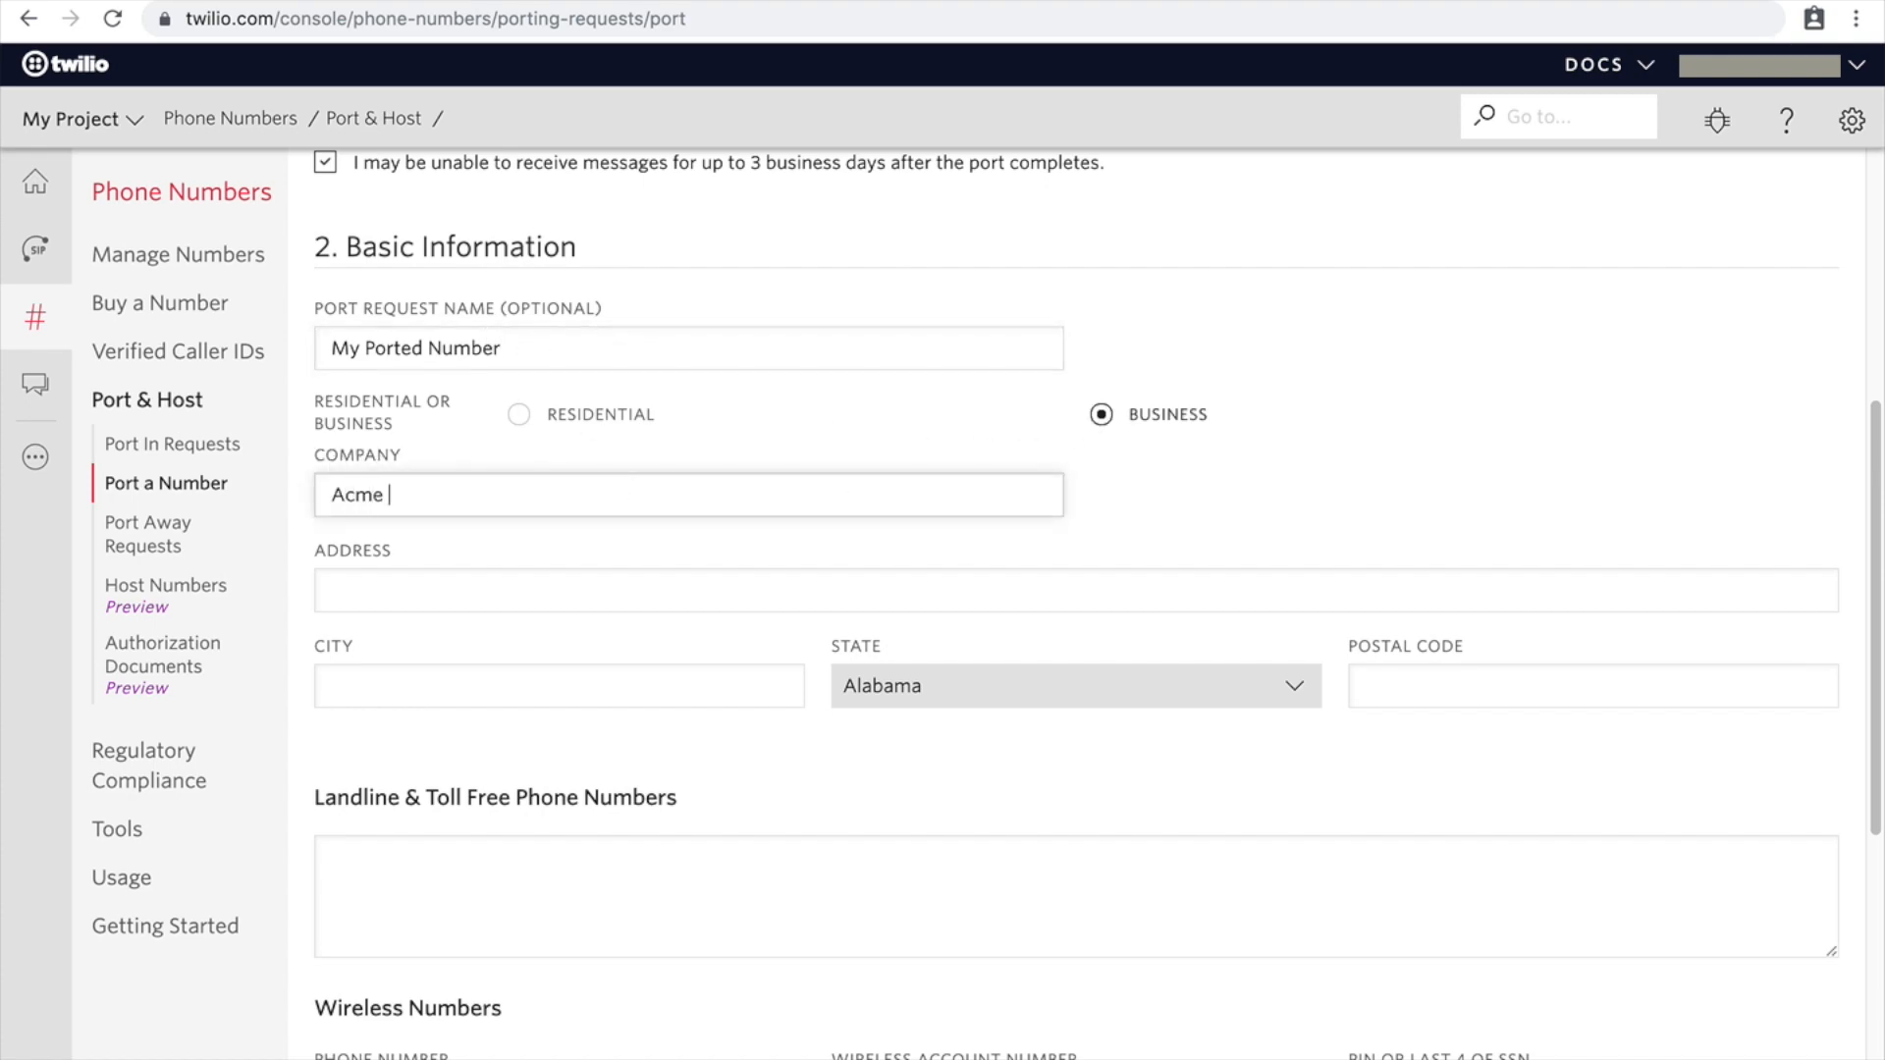
Step: Enter the address 123 Any Street, Any City, California, postal code 90210
{"action": "type", "text": "123"}
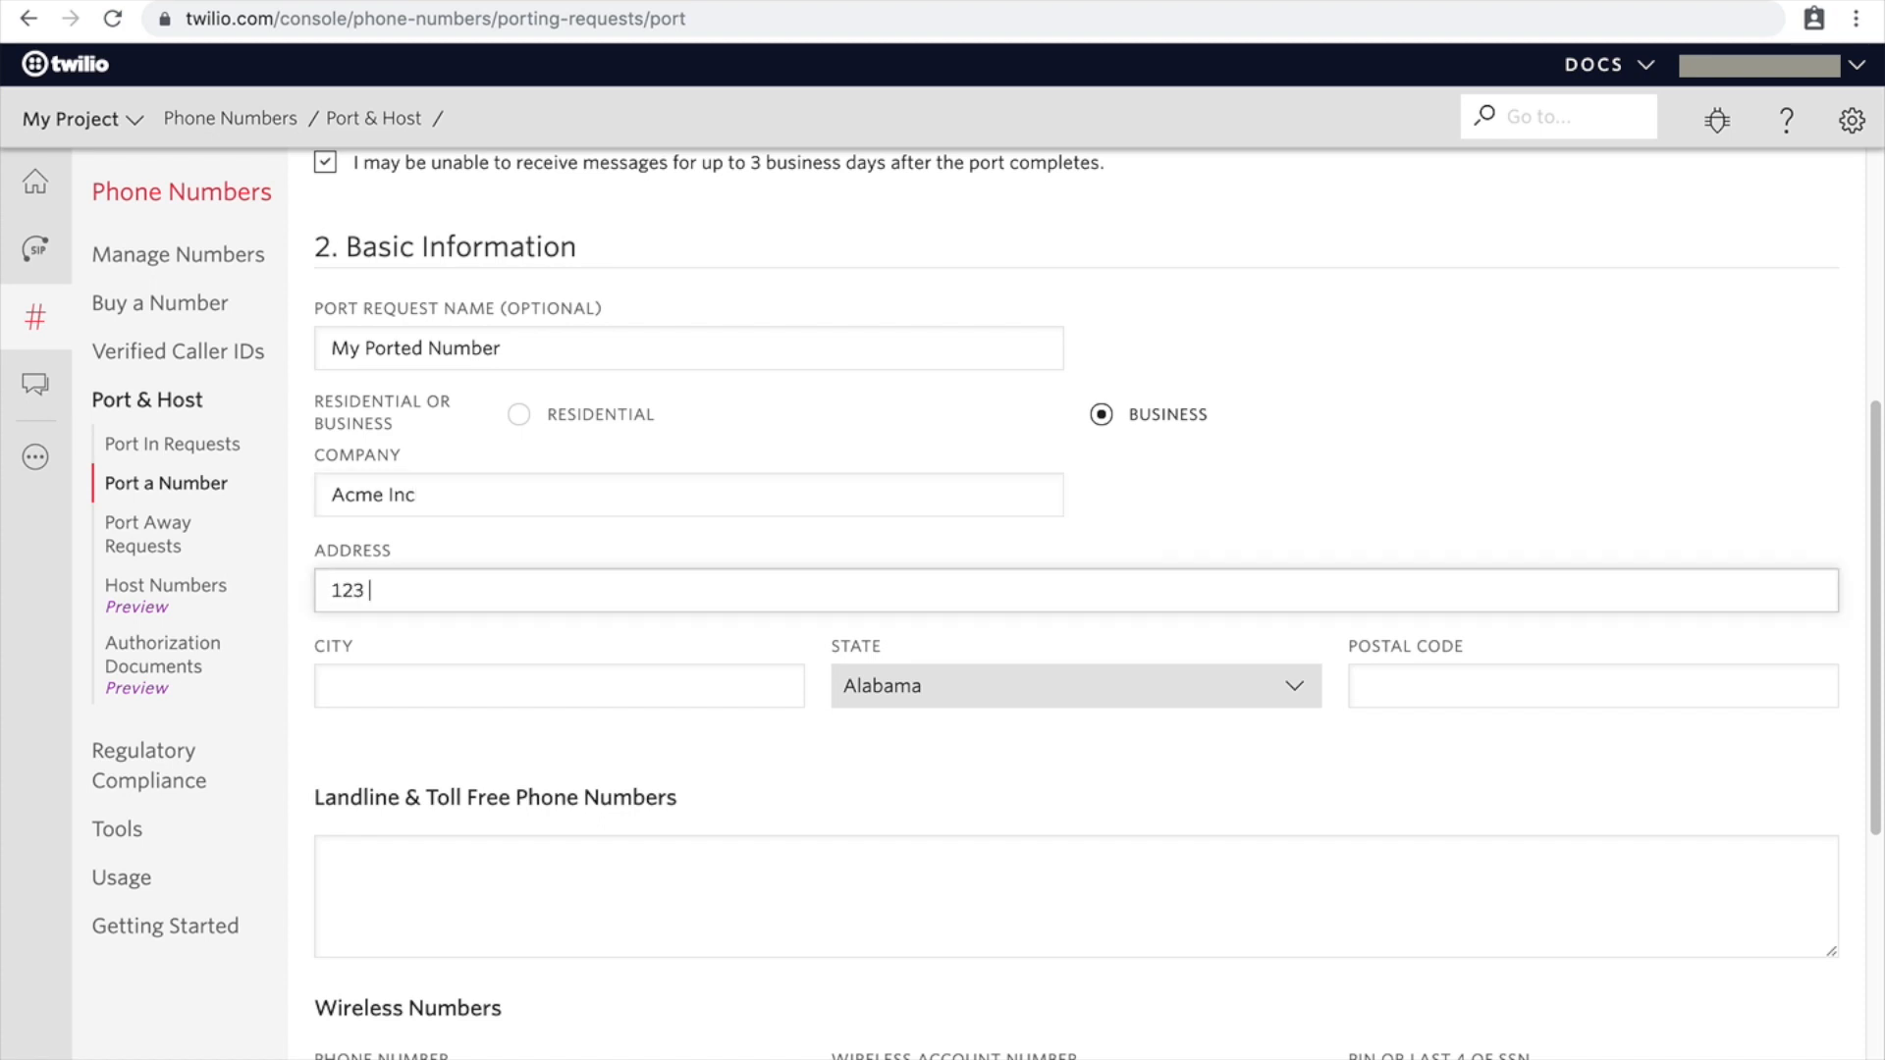
{"action": "type", "text": "Any Street"}
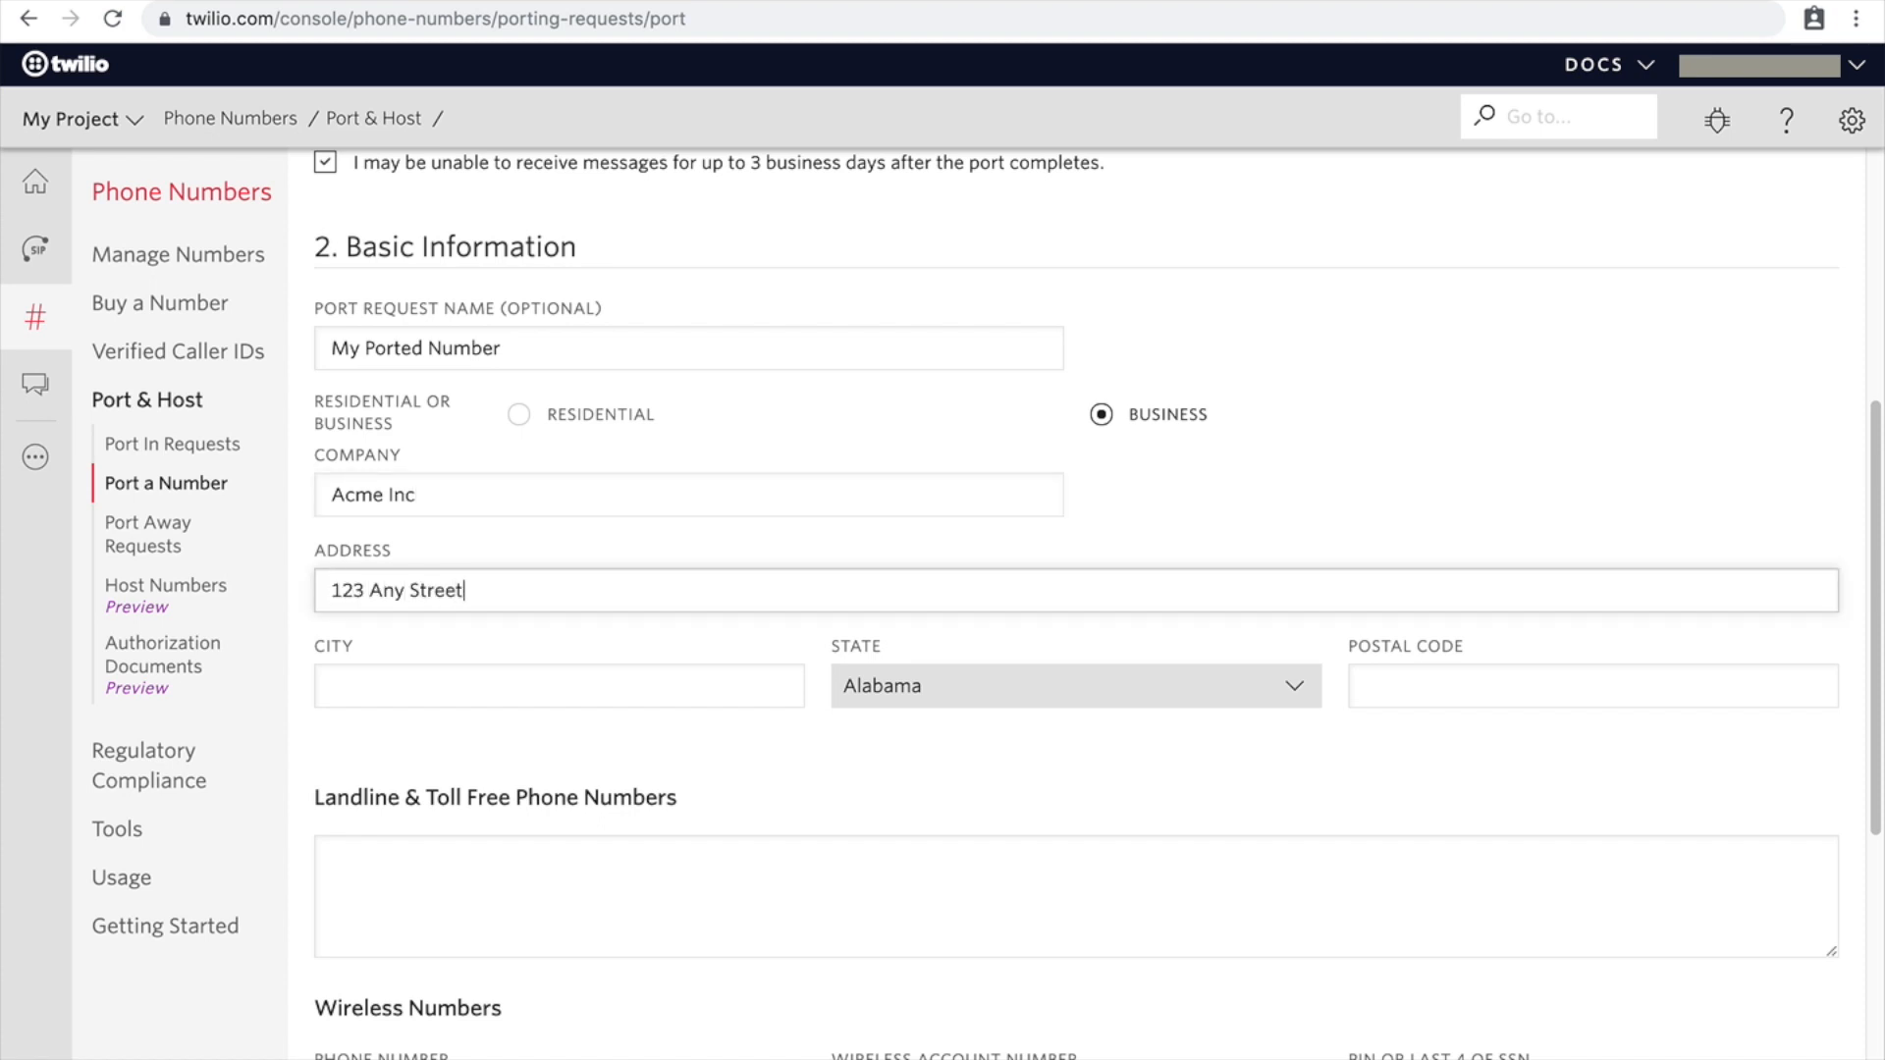
{"action": "type", "text": "Any Ci"}
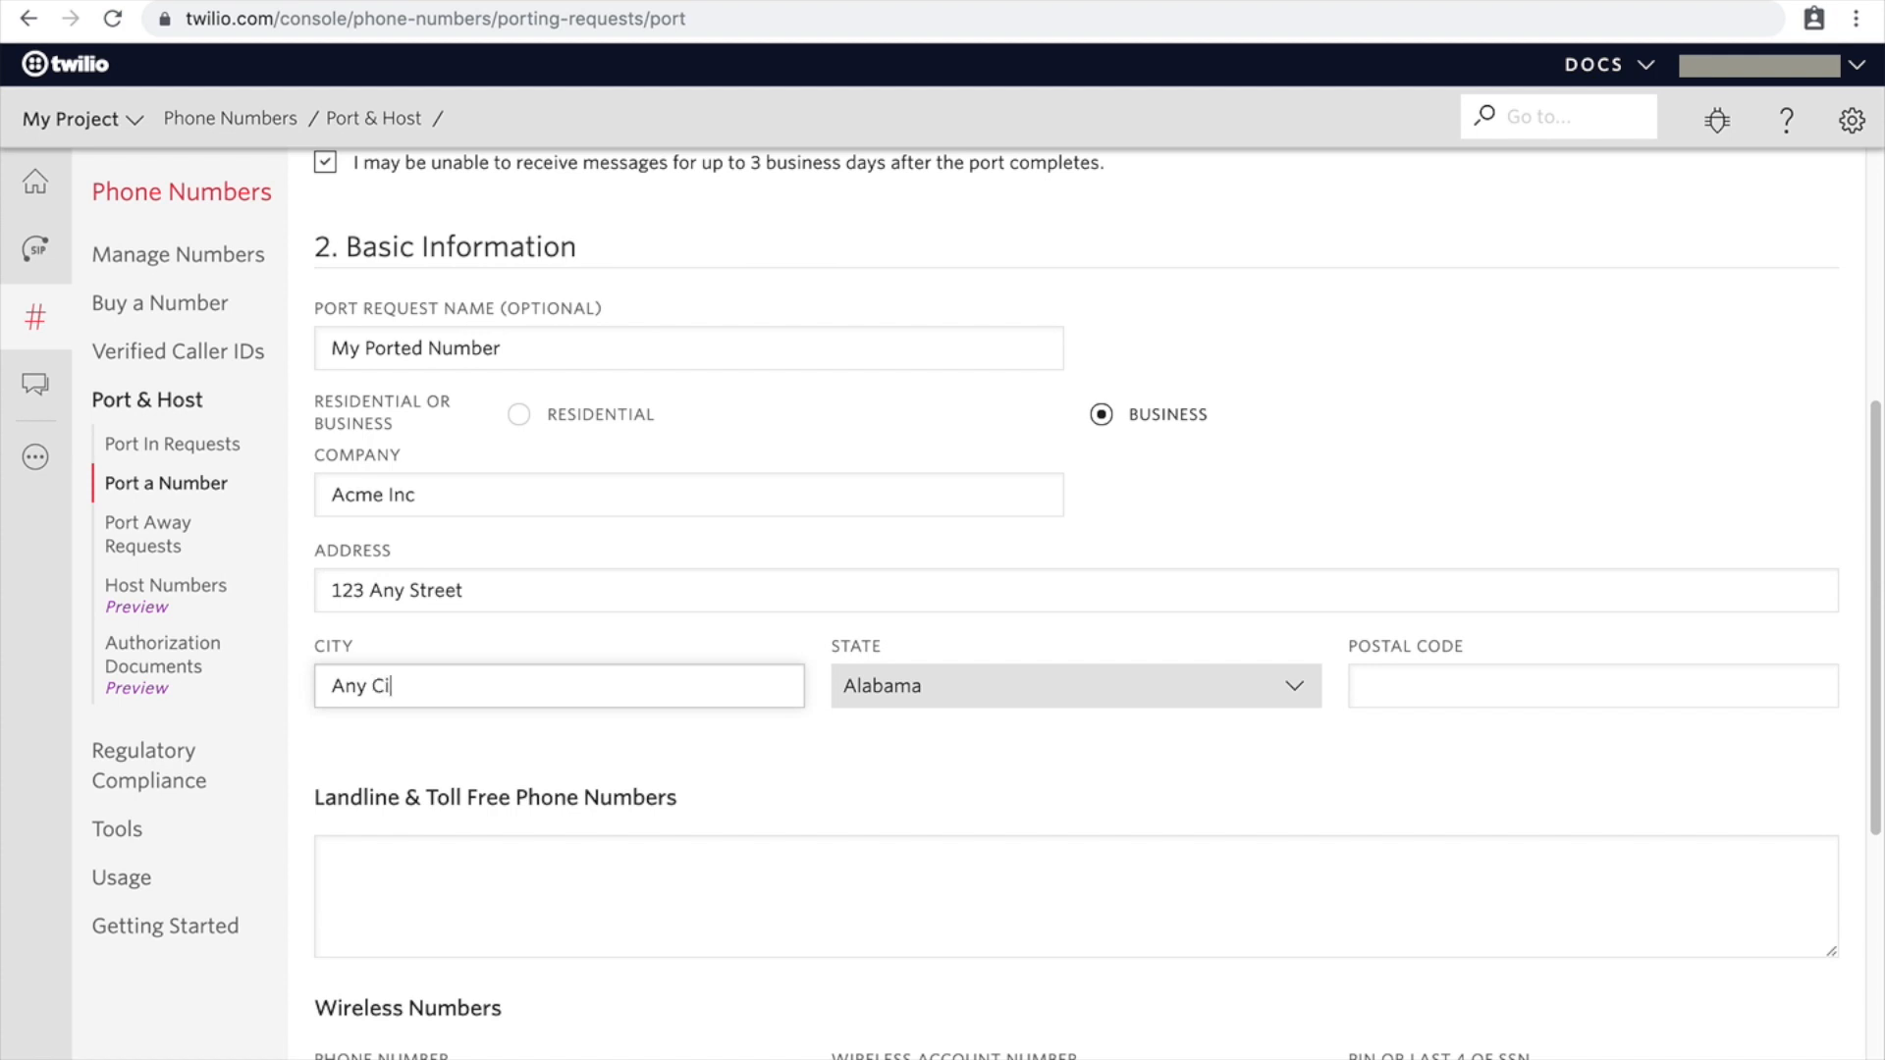
{"action": "left_click", "coordinate": [1074, 685]}
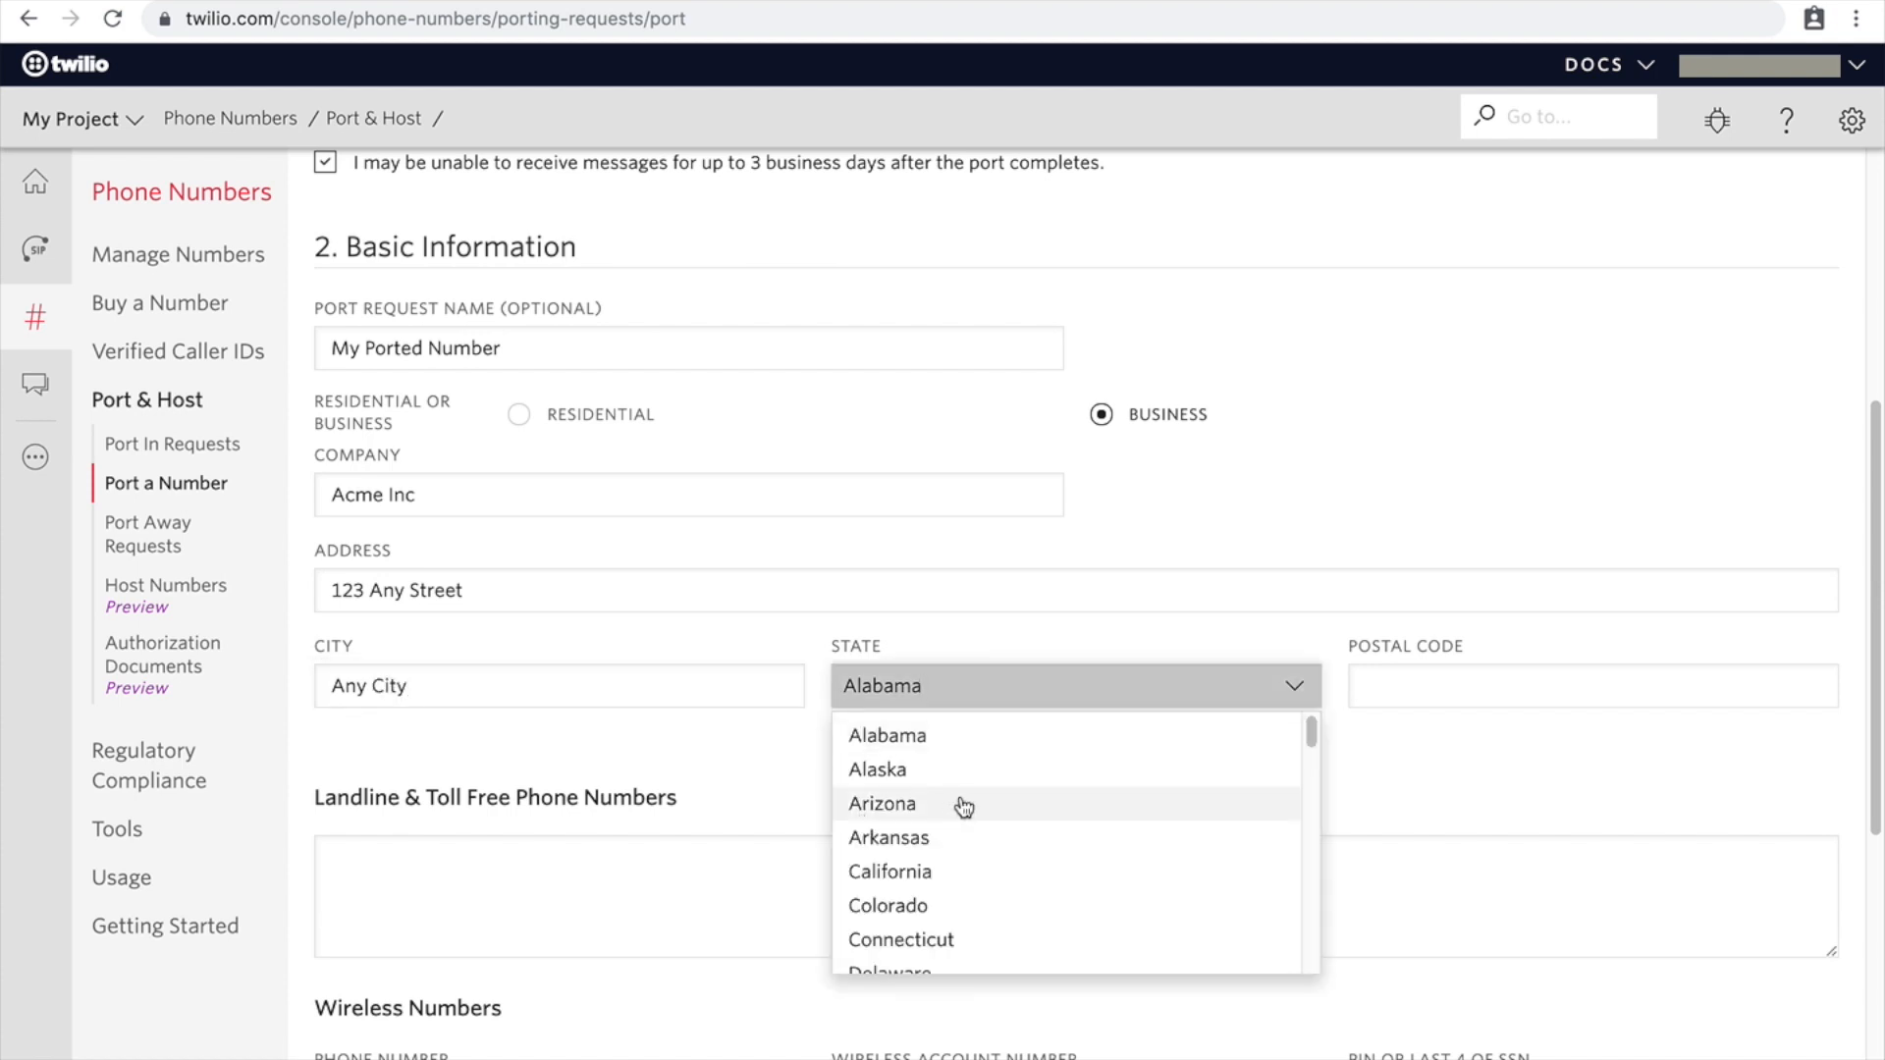
{"action": "left_click", "coordinate": [889, 872]}
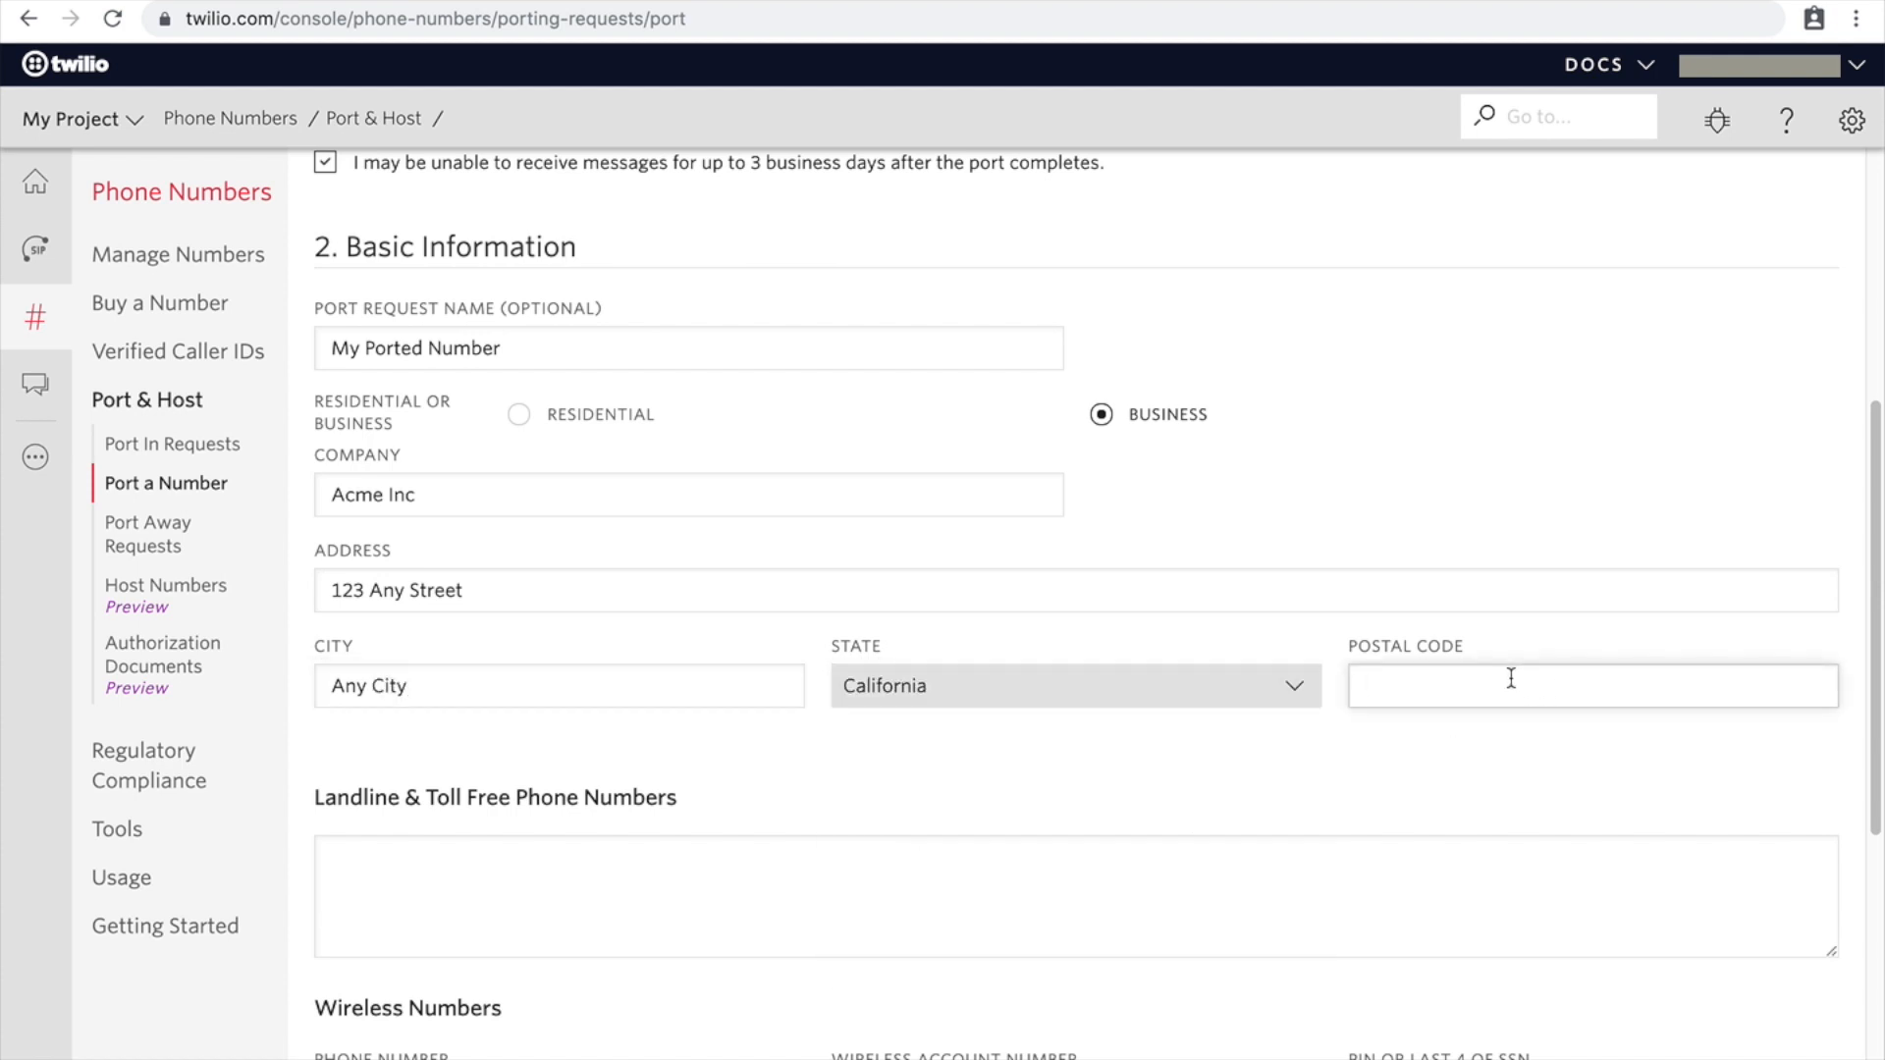
{"action": "type", "text": "90210"}
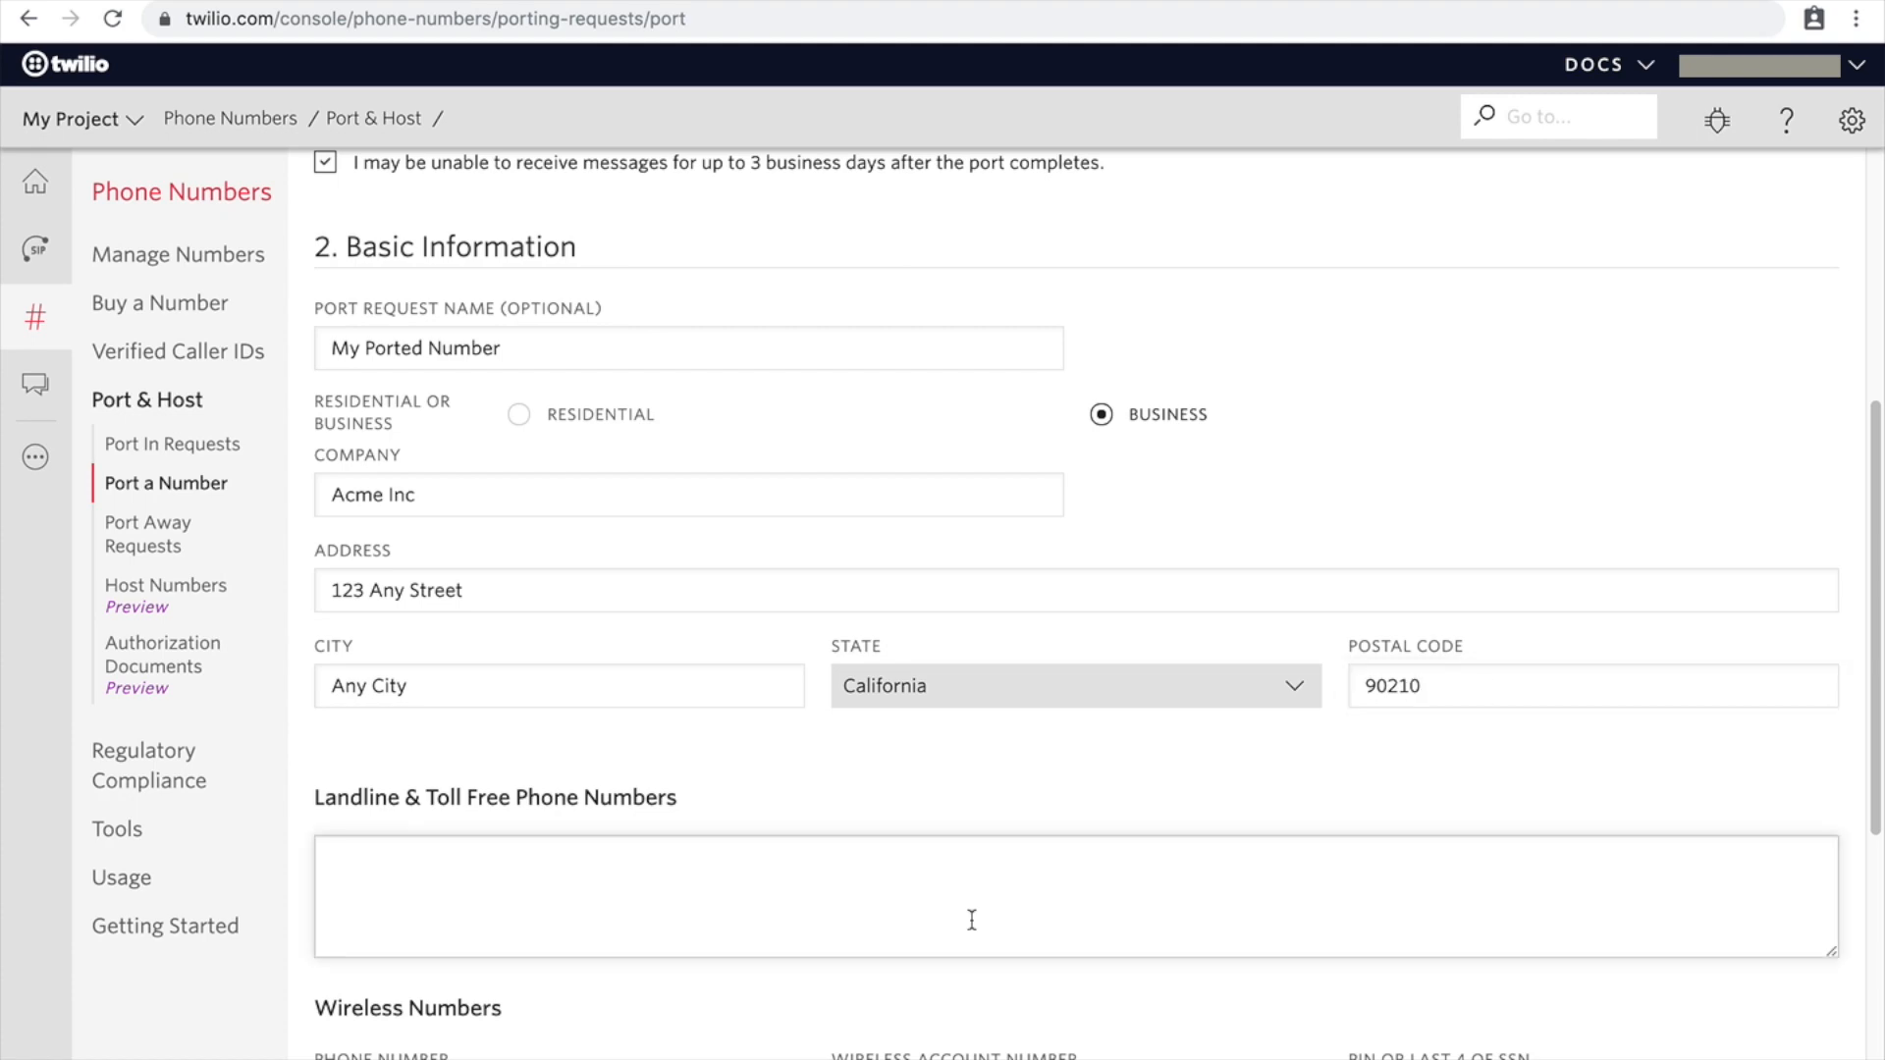
{"action": "scroll", "scroll_direction": "down", "scroll_amount": 3}
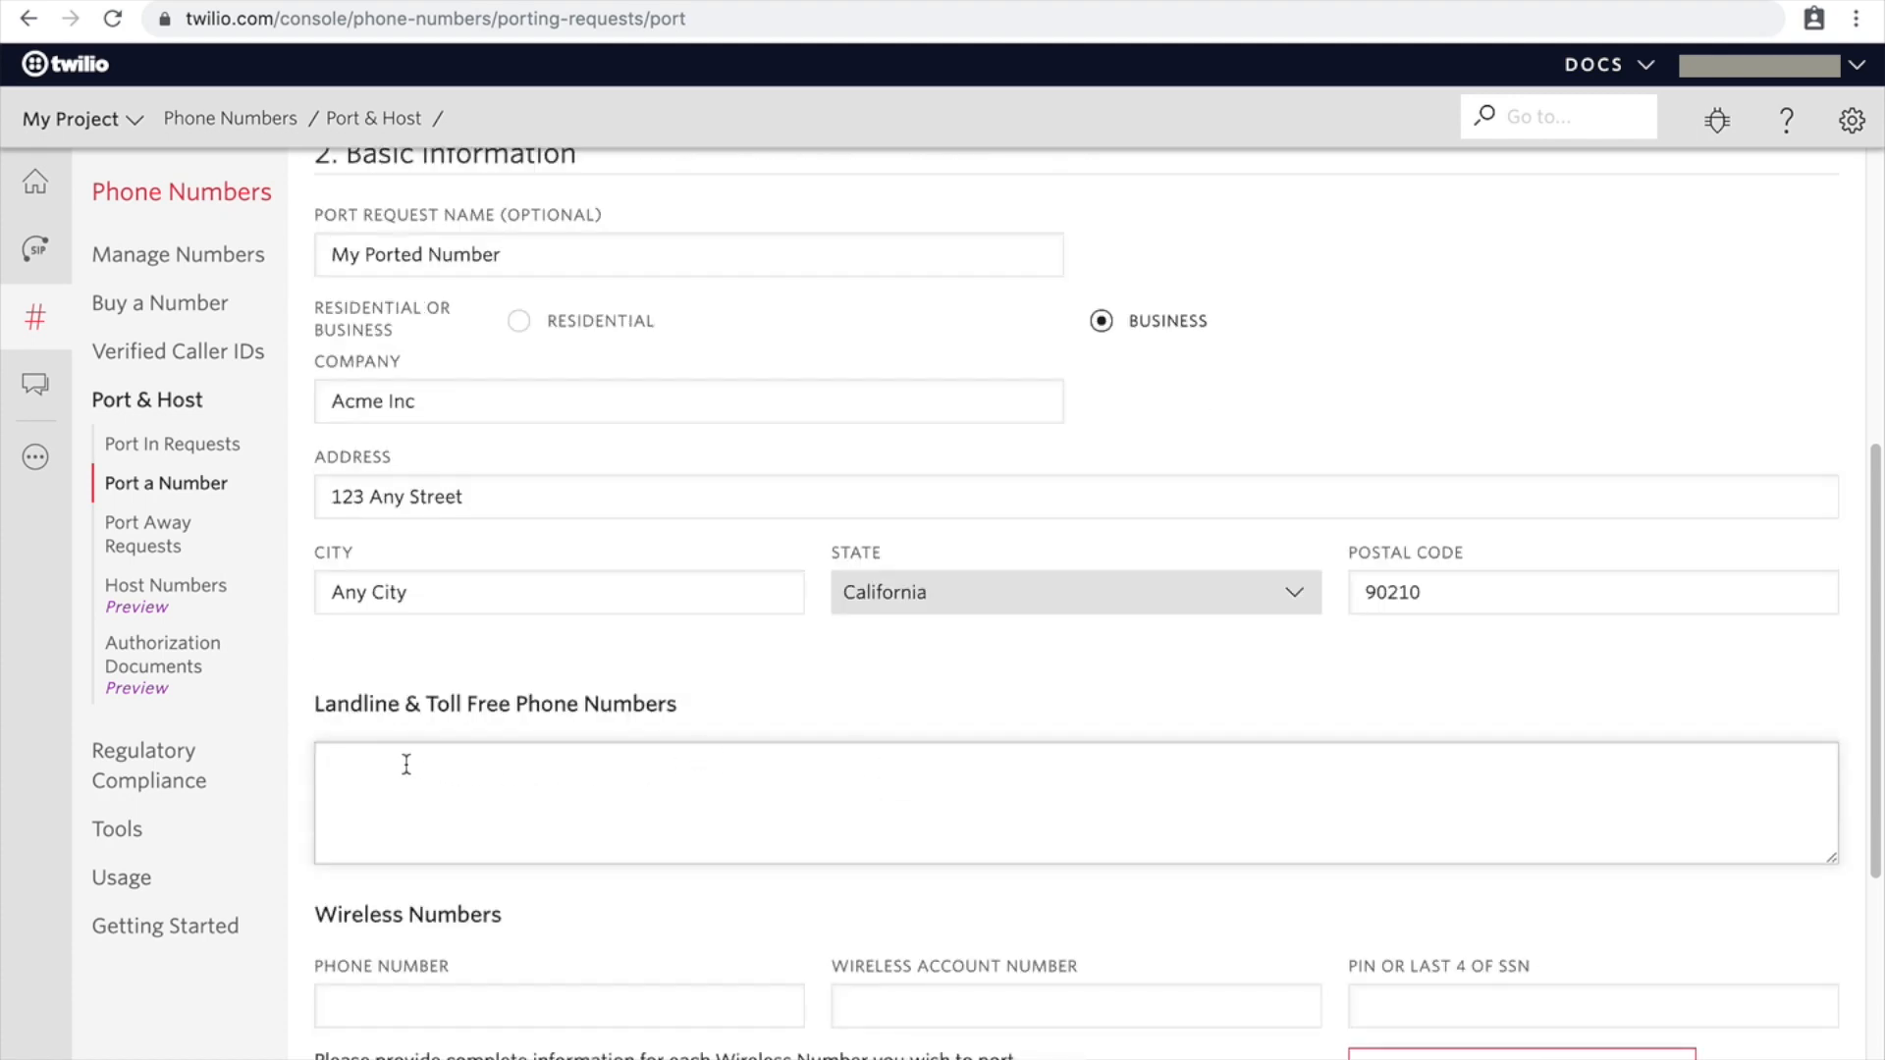
{"action": "mouse_move", "coordinate": [609, 767]}
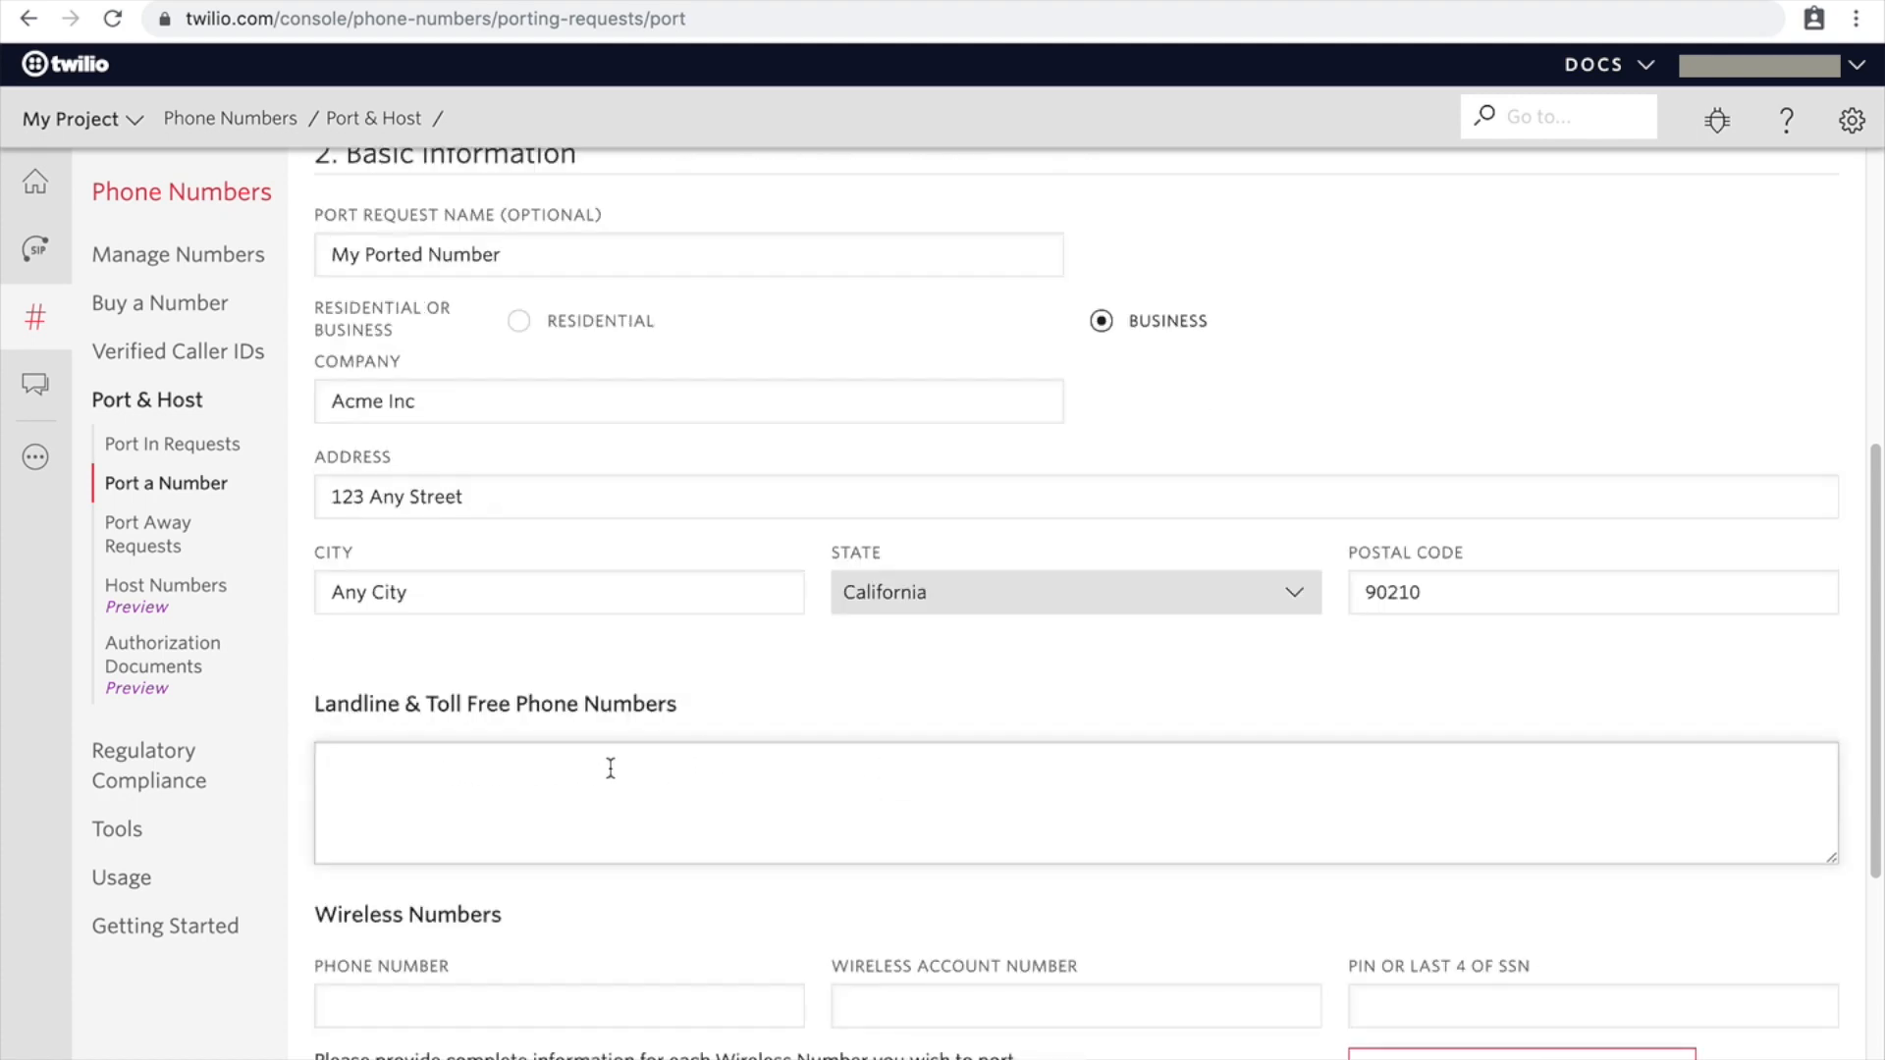
{"action": "scroll", "scroll_direction": "down", "scroll_amount": 3}
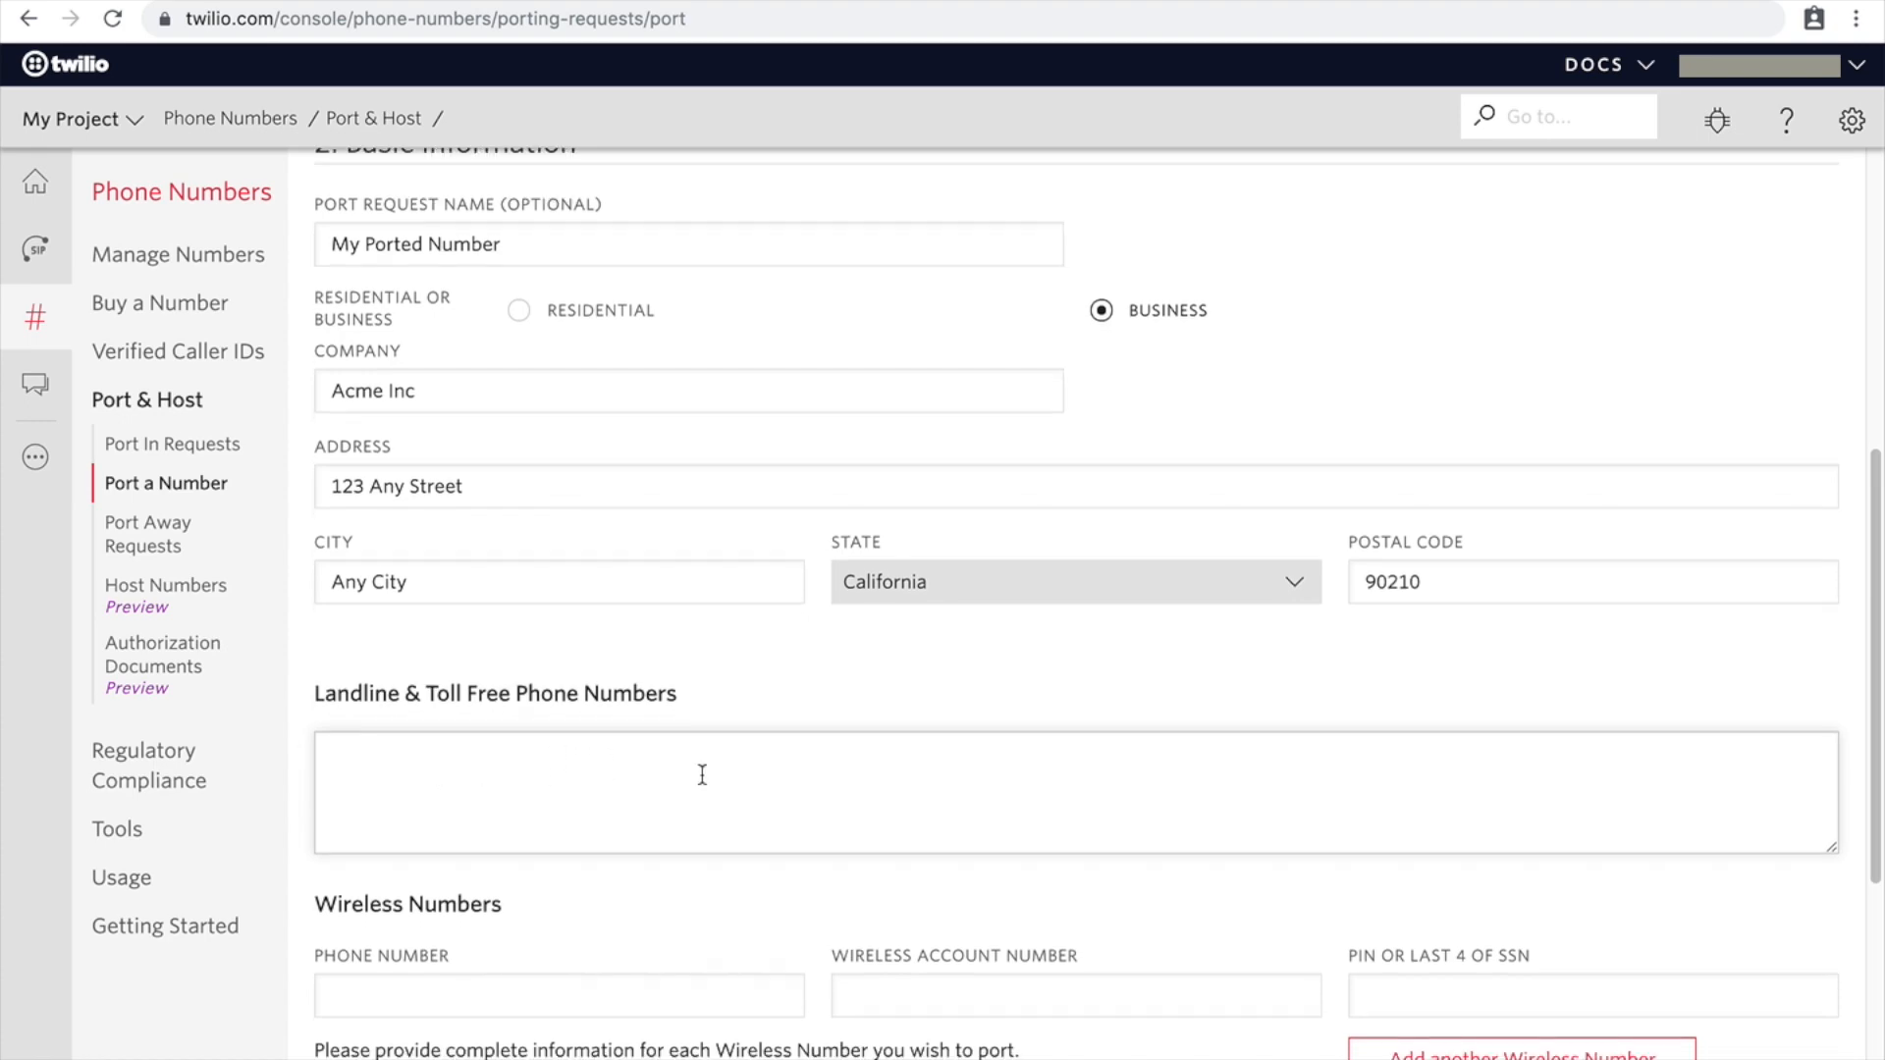
{"action": "scroll", "scroll_direction": "down", "scroll_amount": 3}
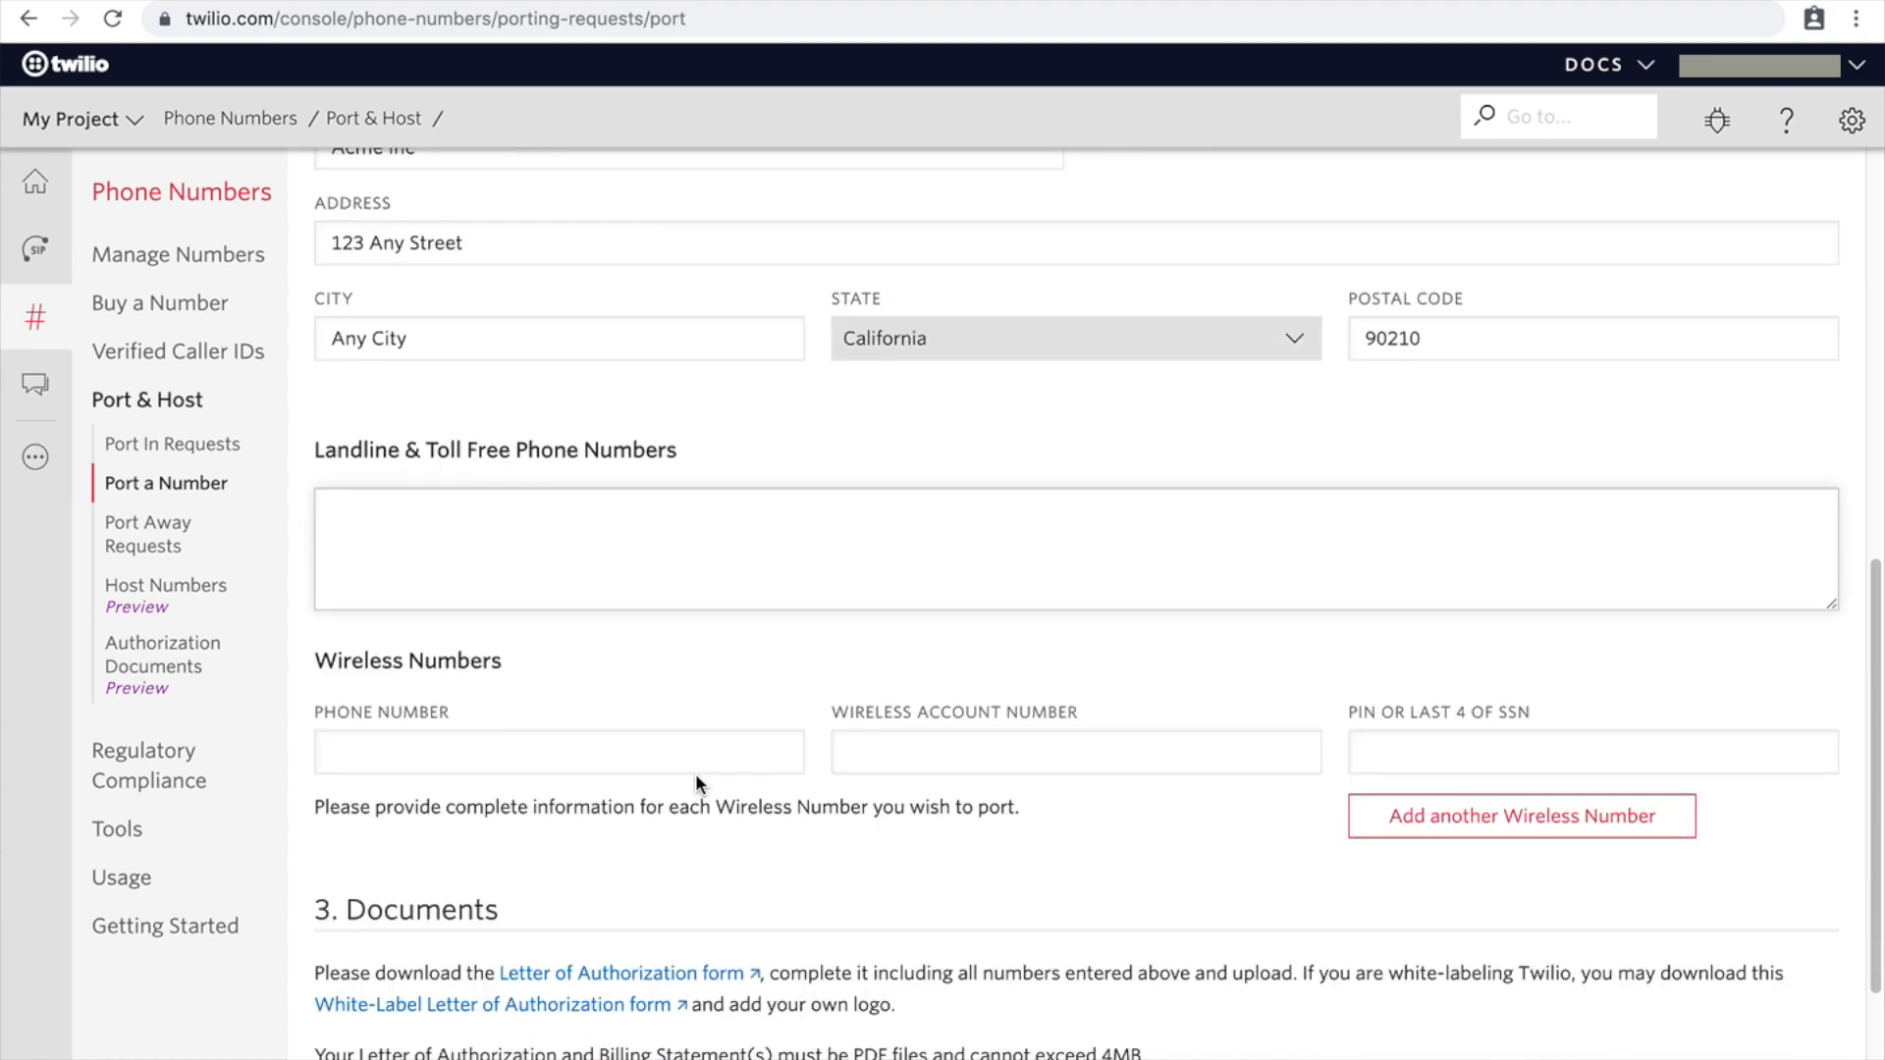
{"action": "mouse_move", "coordinate": [556, 792]}
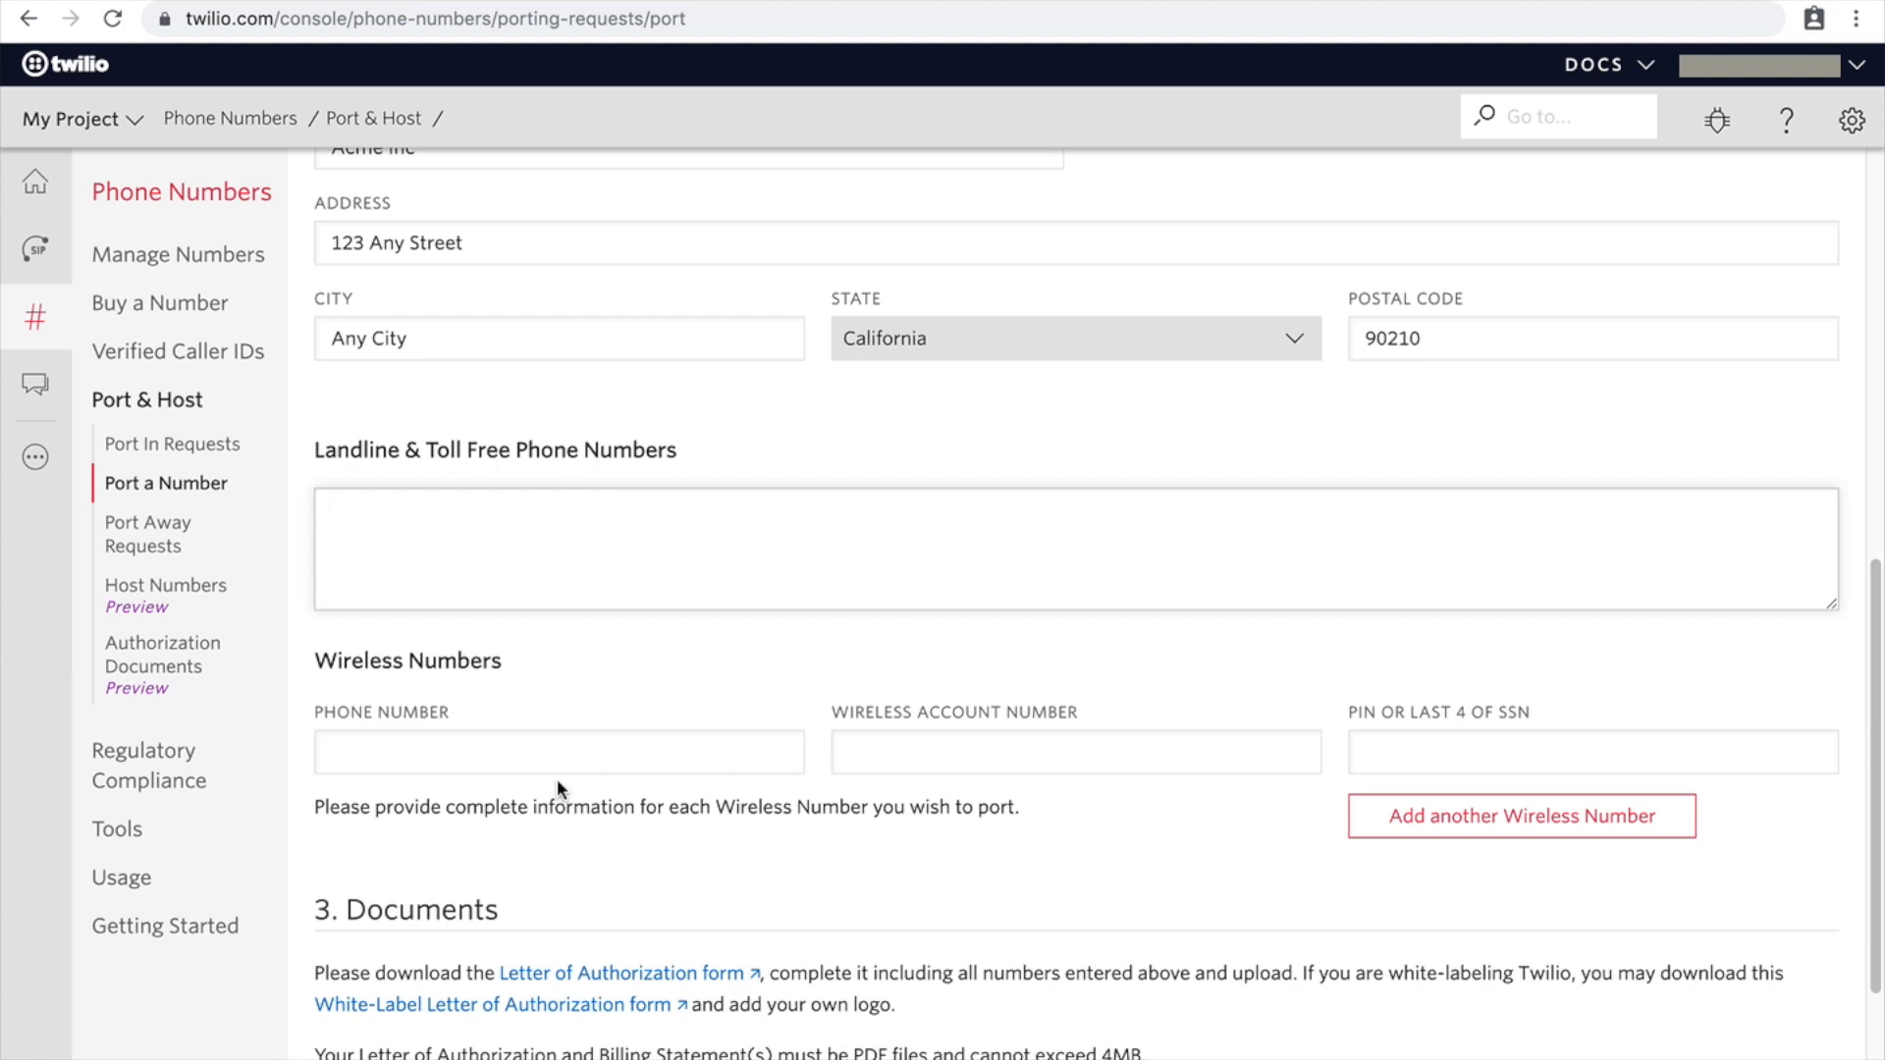
{"action": "left_click", "coordinate": [1076, 752]}
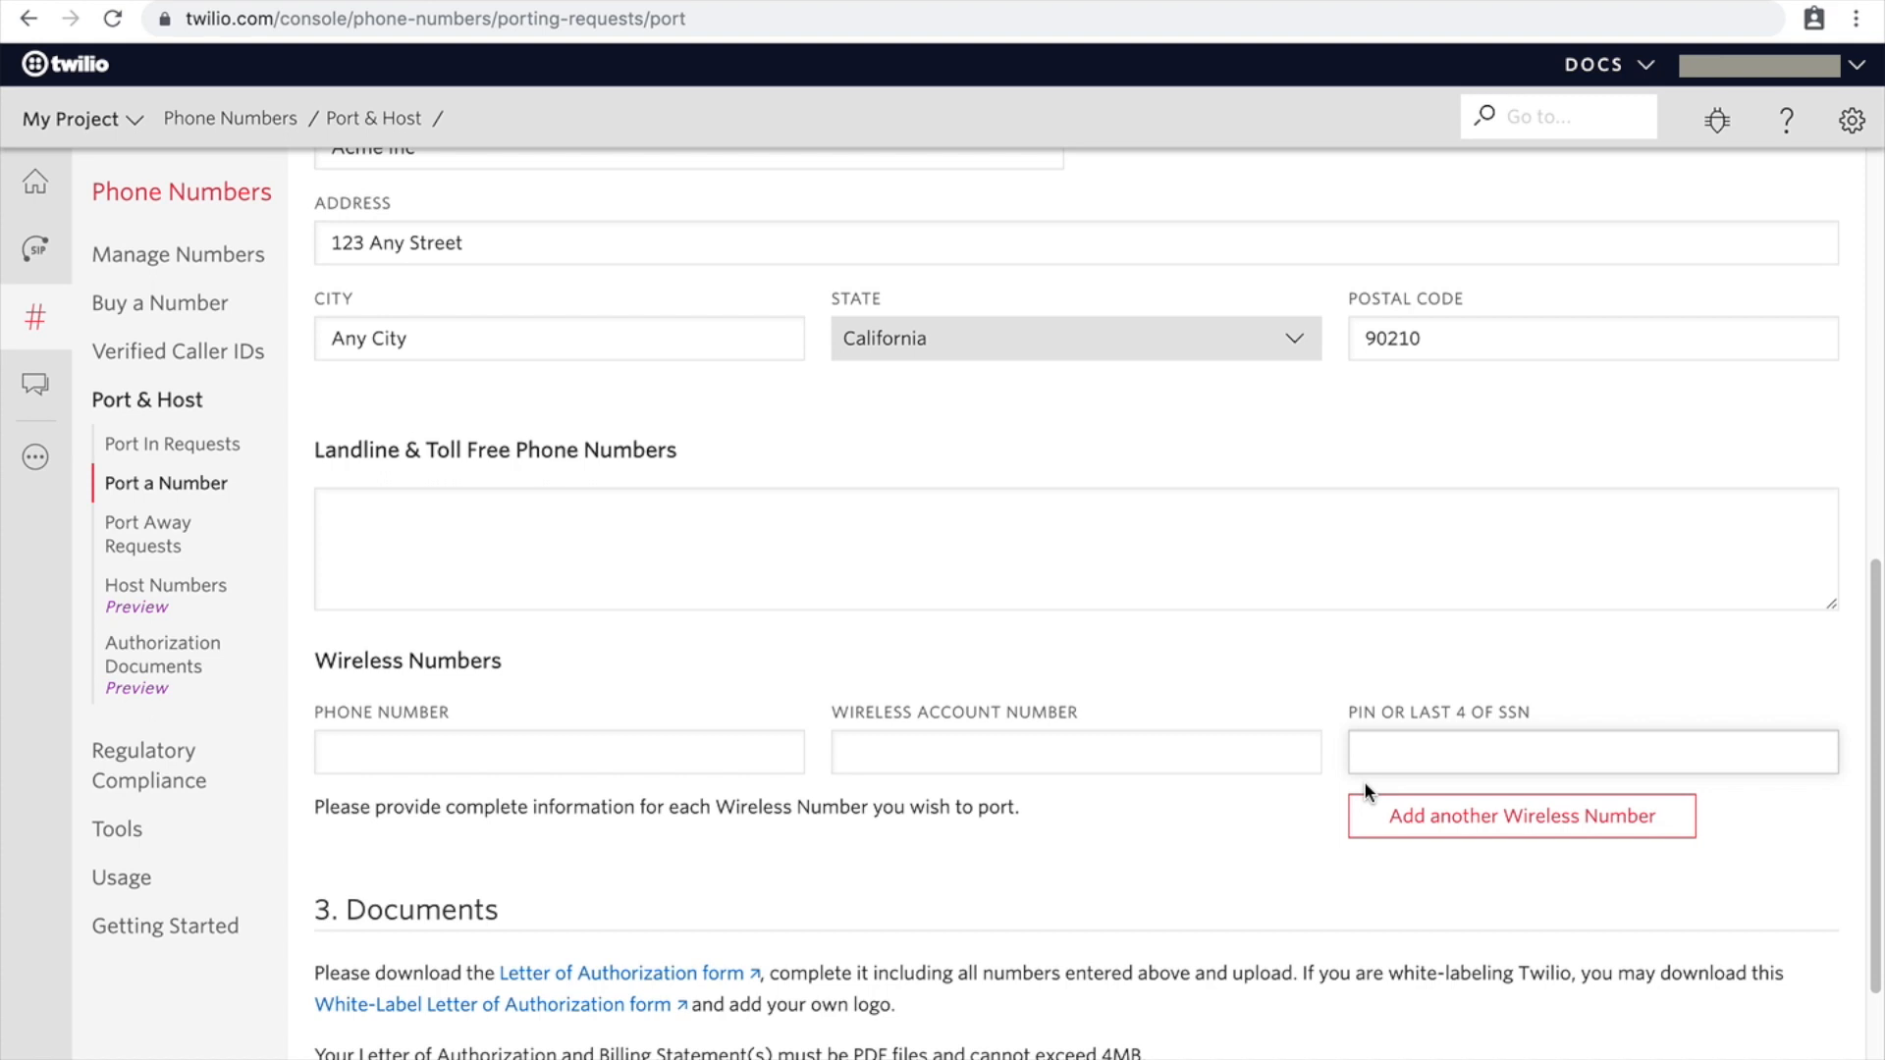
{"action": "scroll", "scroll_direction": "down", "scroll_amount": 3}
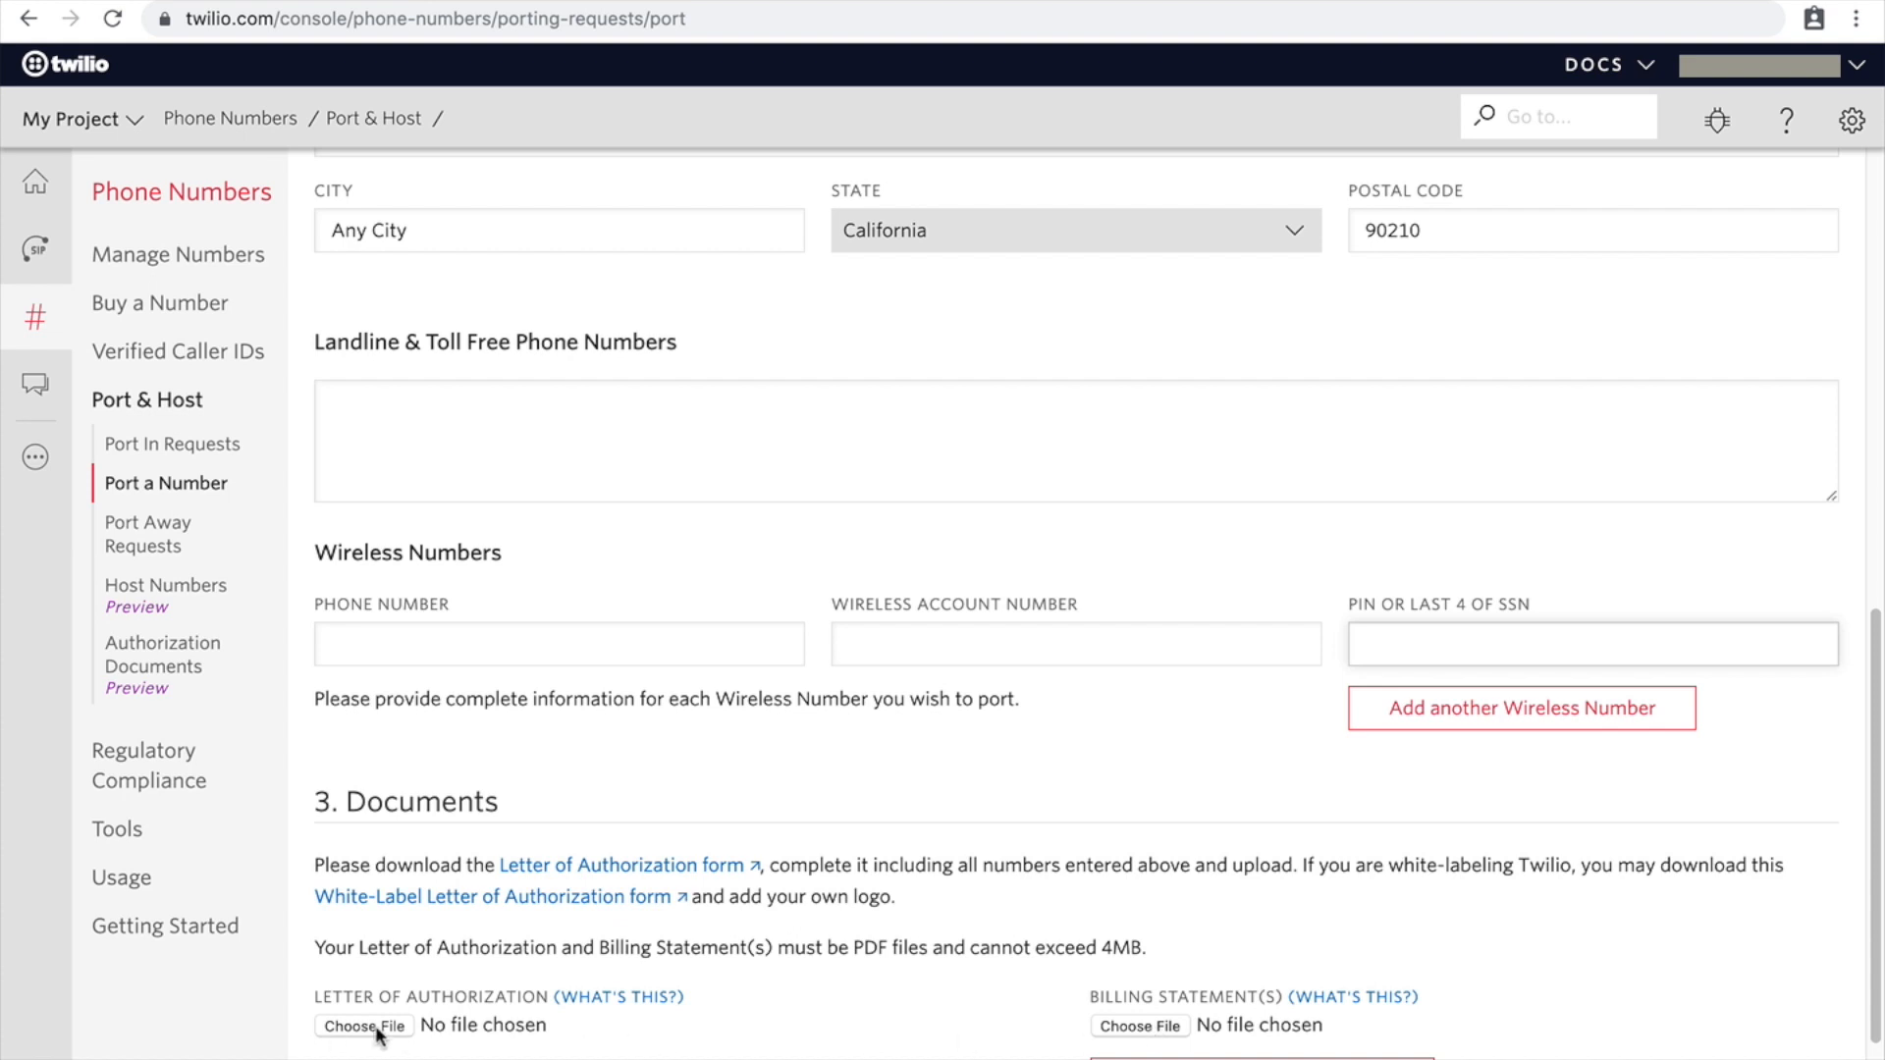
{"action": "scroll", "scroll_direction": "down", "scroll_amount": 3}
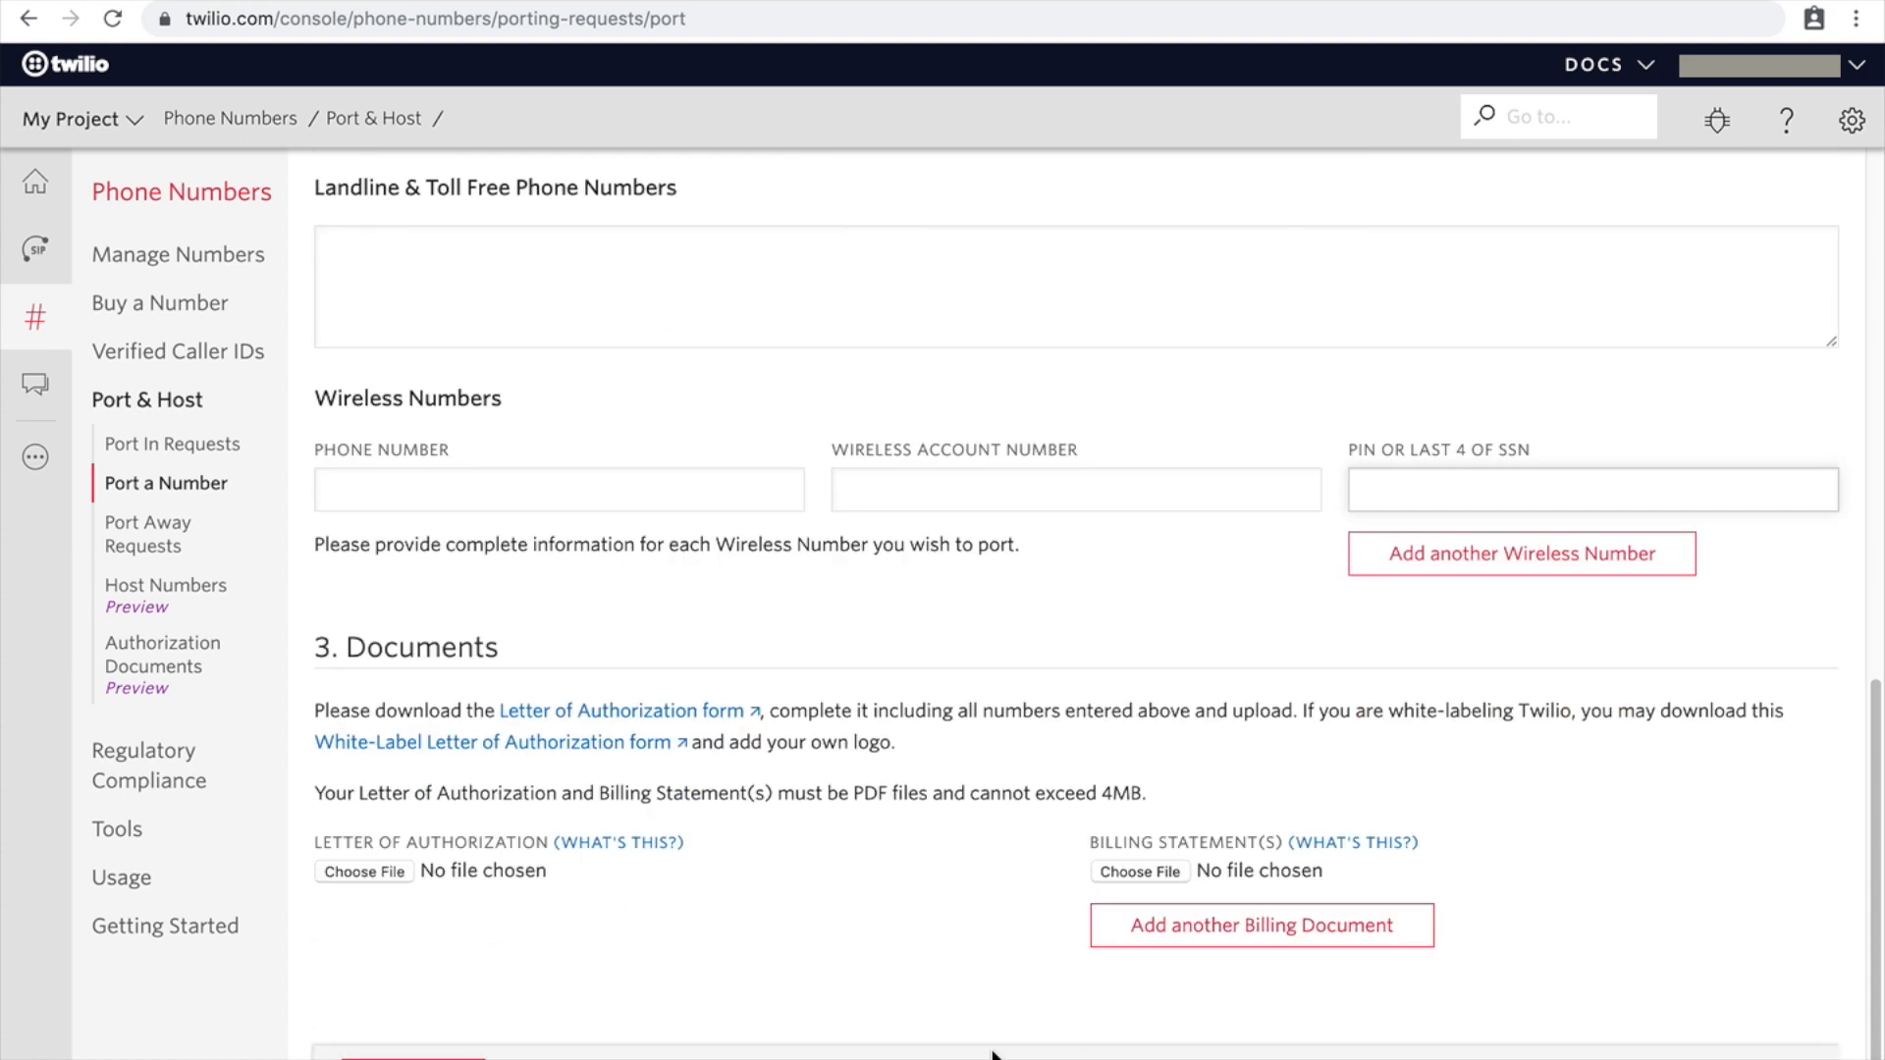
{"action": "mouse_move", "coordinate": [623, 1023]}
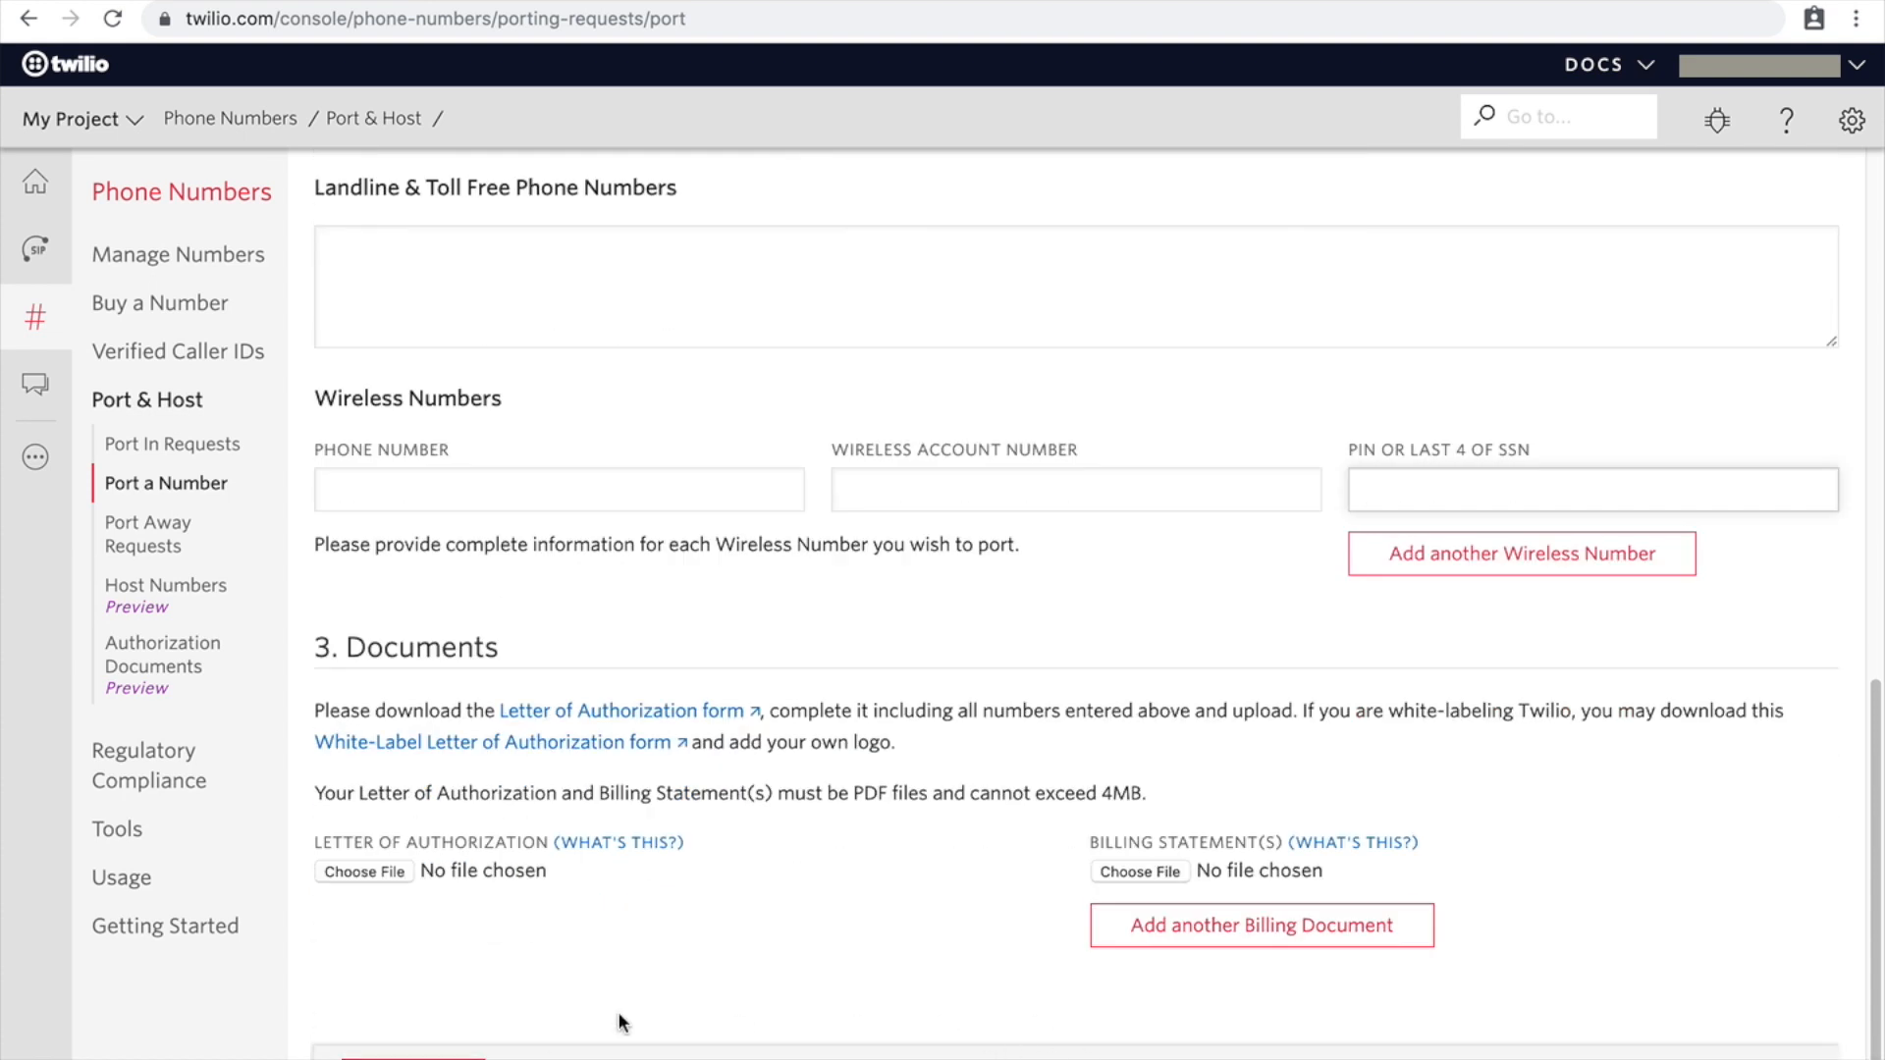
{"action": "mouse_move", "coordinate": [807, 861]}
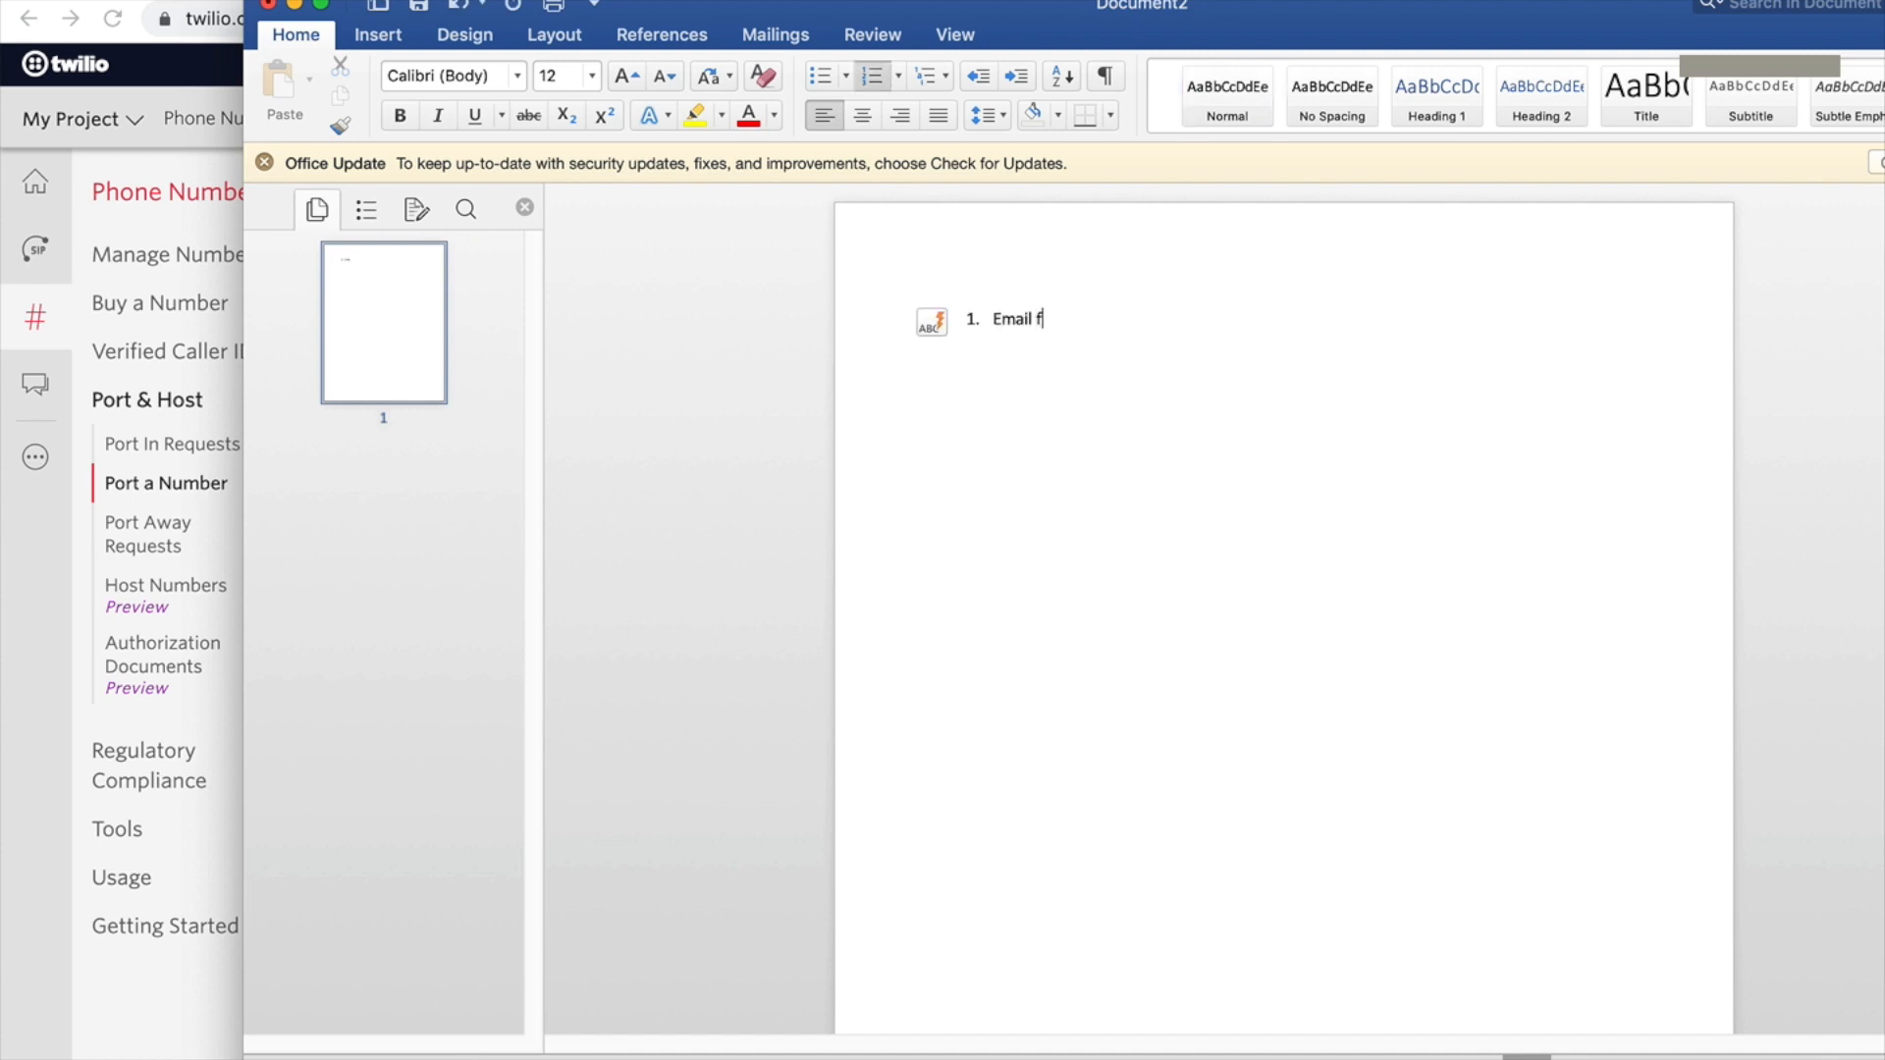
Step: Finish item 1: email from Twilio to confirm that the process started
{"action": "type", "text": "rom Twilio"}
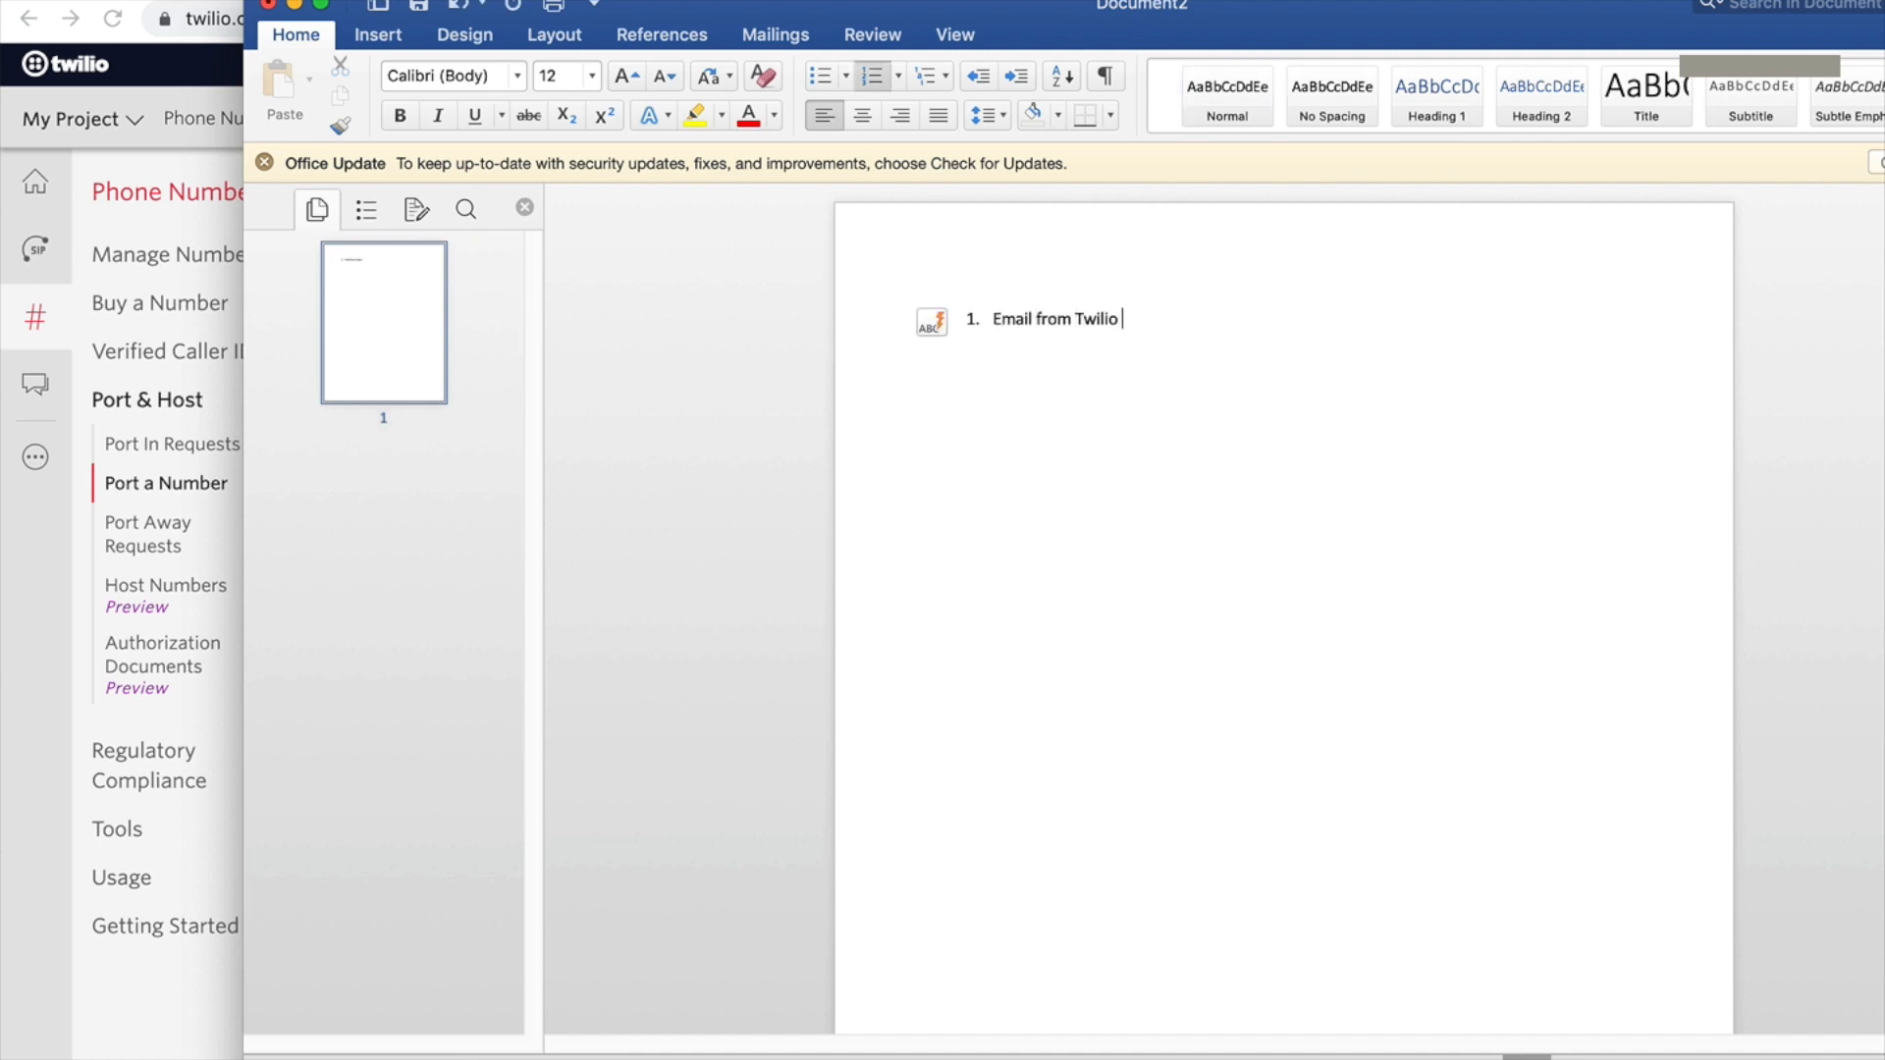
{"action": "type", "text": "to confirm that"}
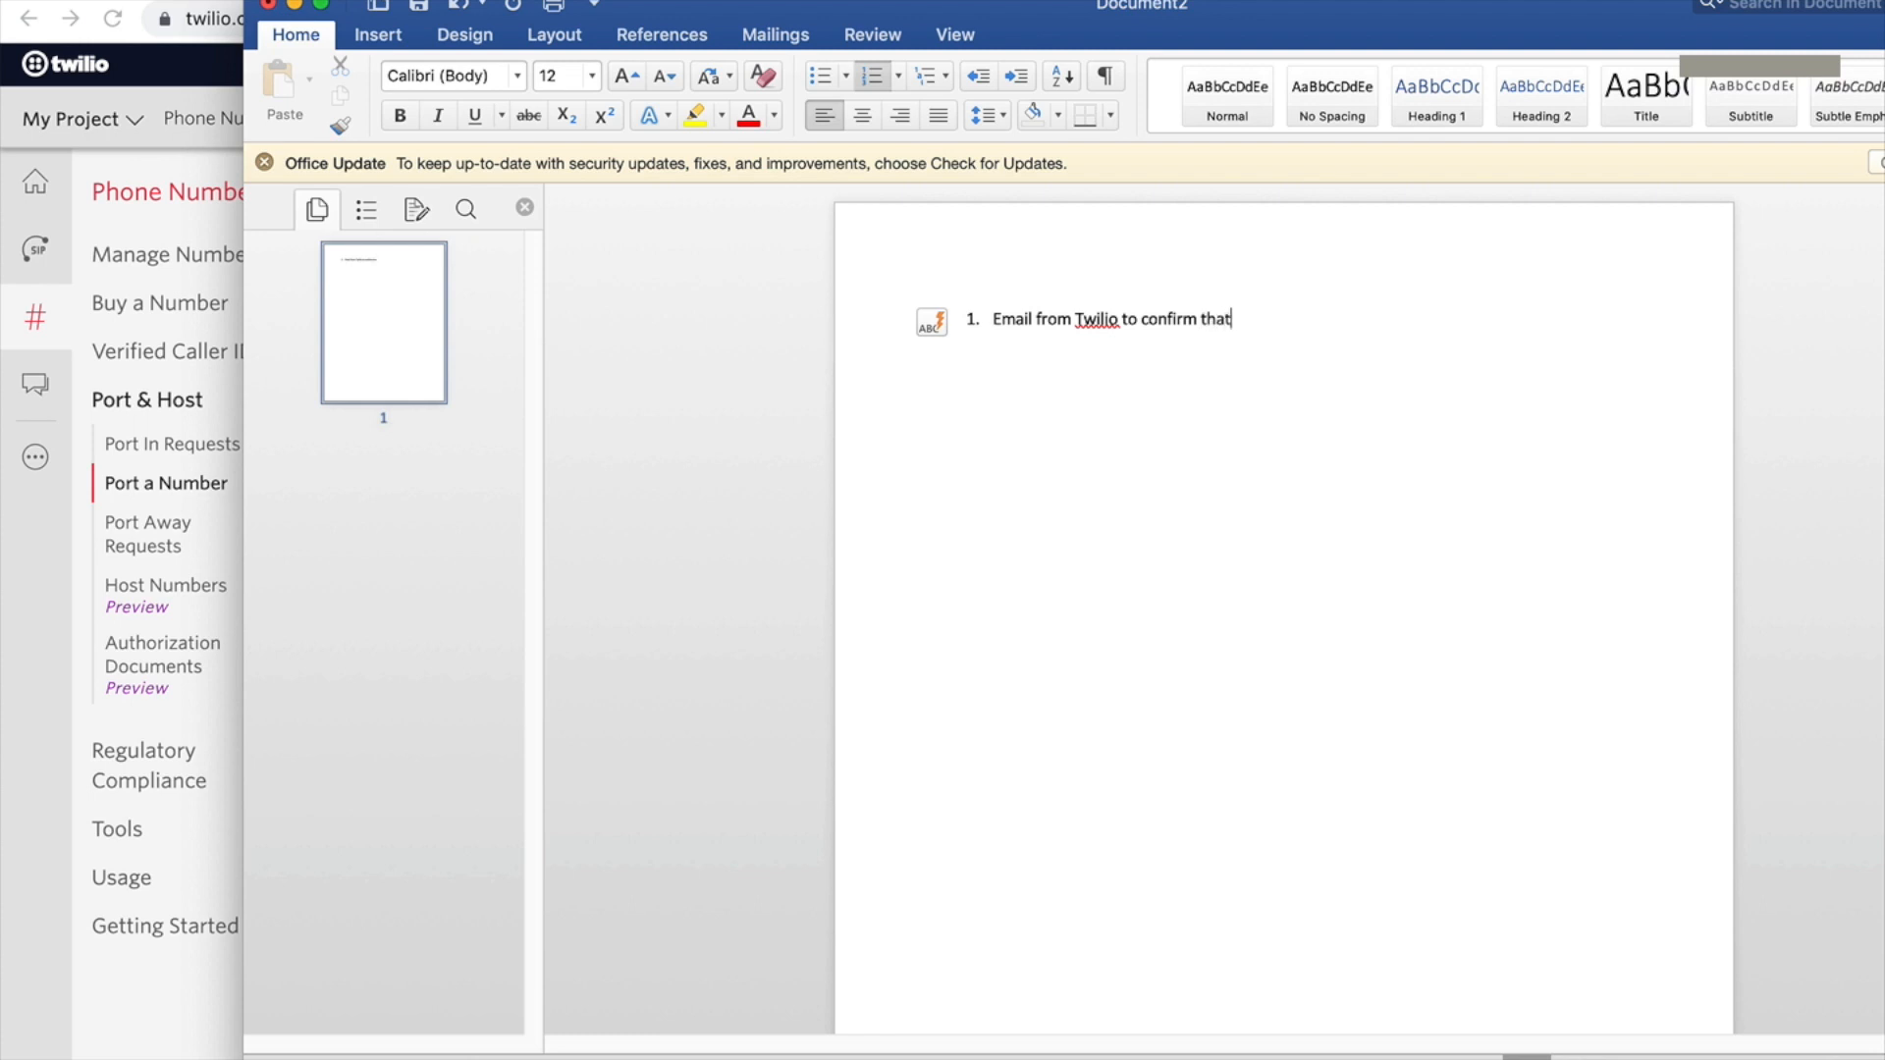
{"action": "type", "text": "the process started"}
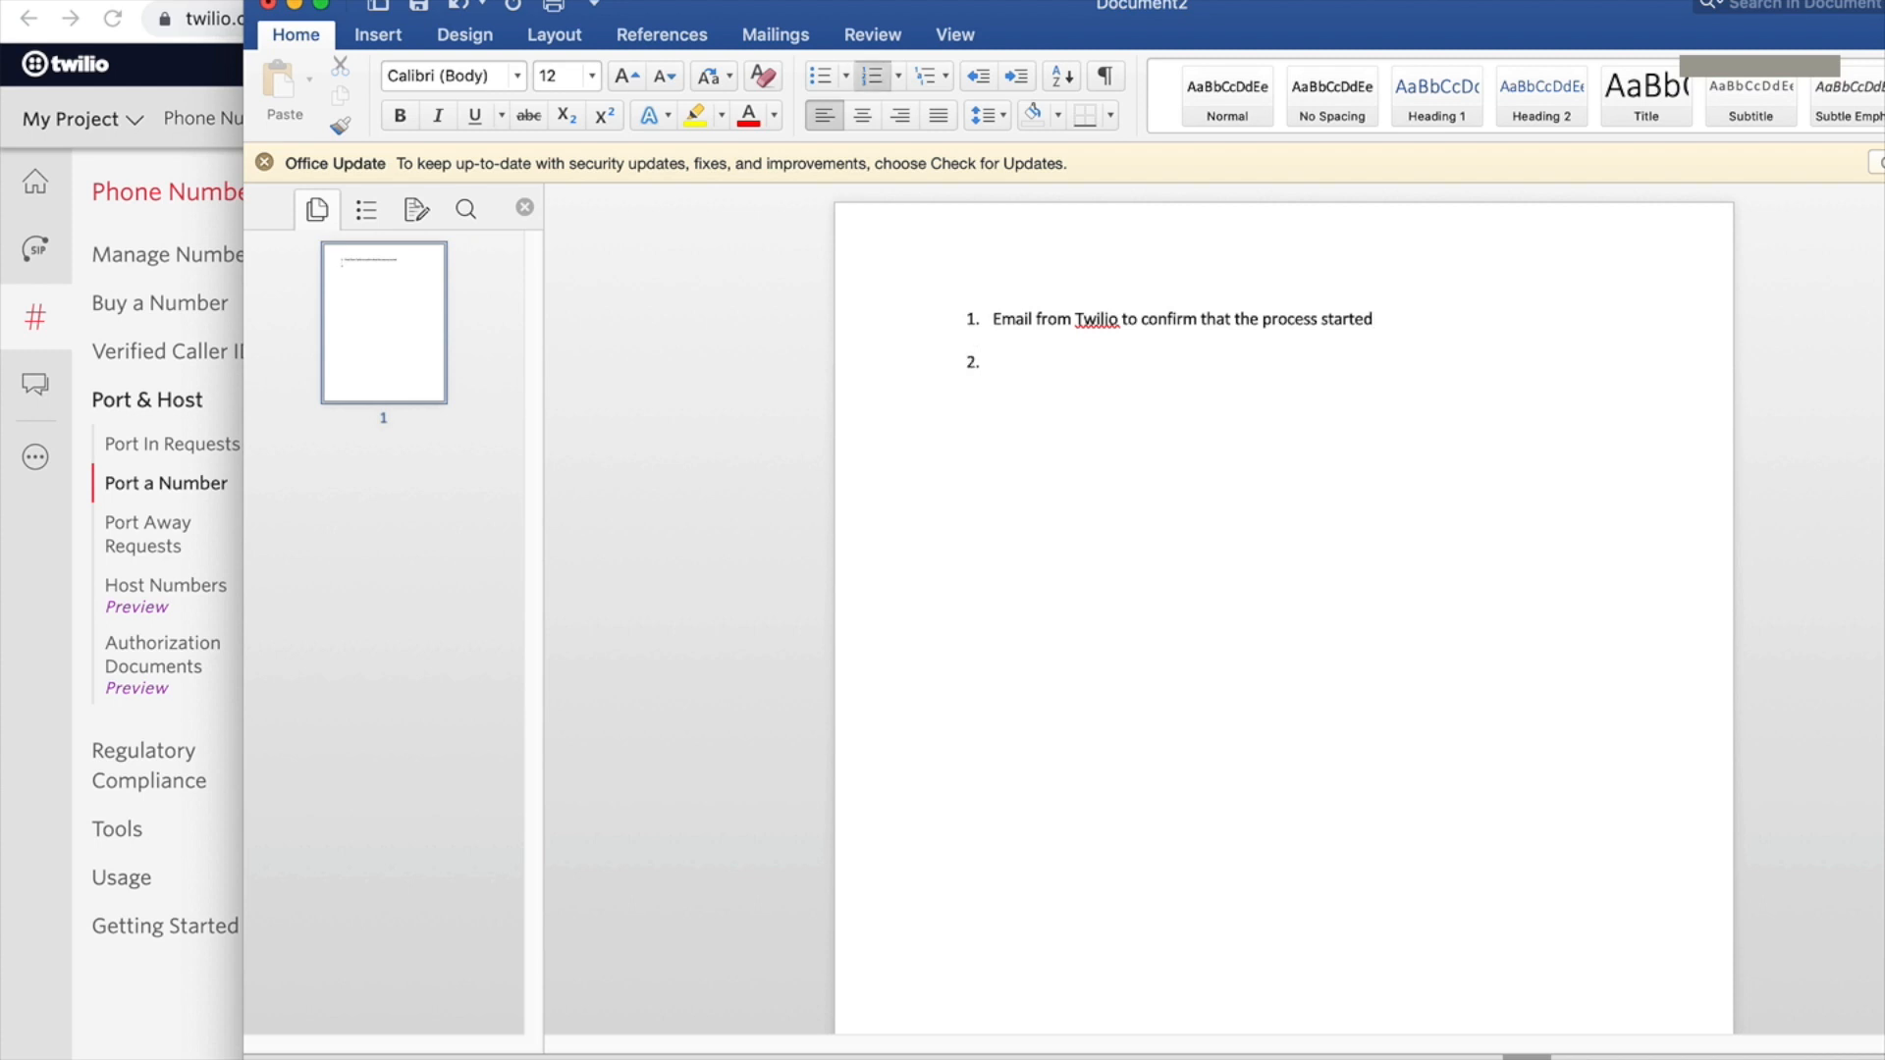
Step: Write item 2: email from Twilio if they need information, e.g. ZIP code does not match, and start item 3
{"action": "type", "text": "Email from Twi"}
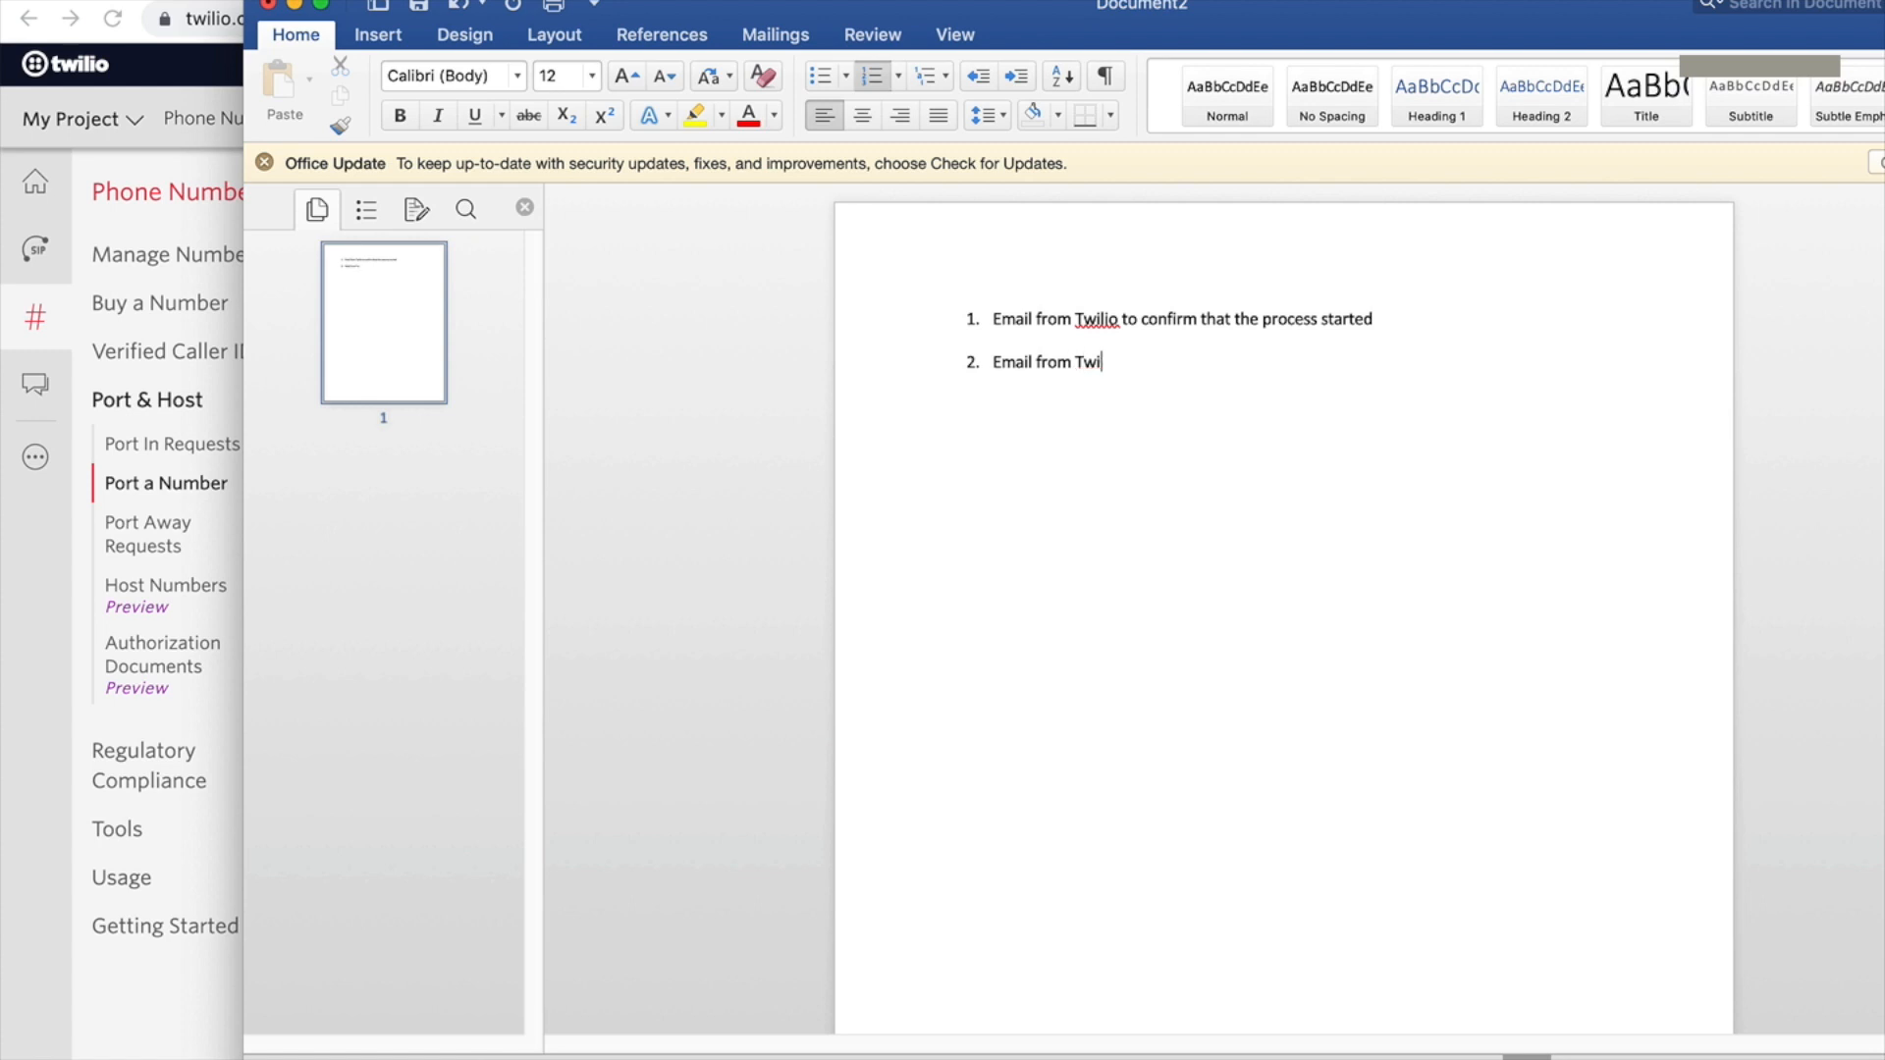
{"action": "type", "text": "lio."}
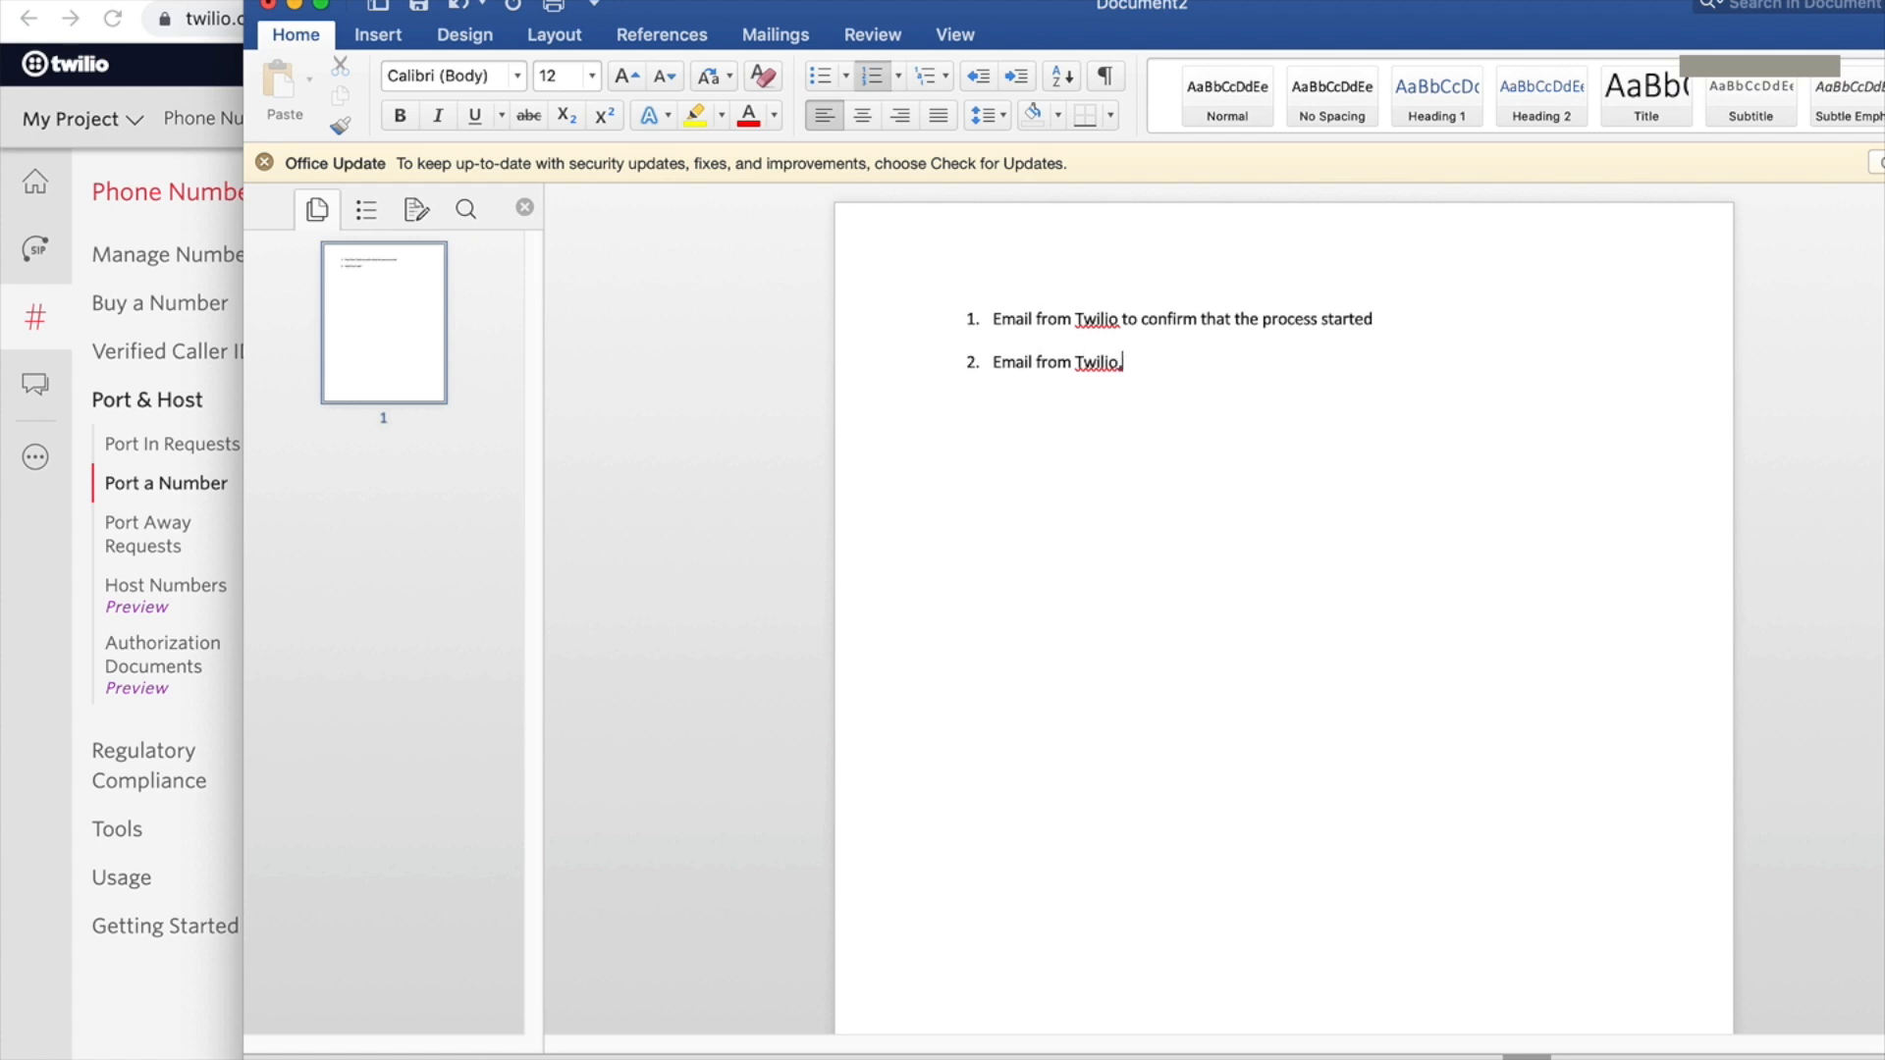
{"action": "type", "text": "if they need"}
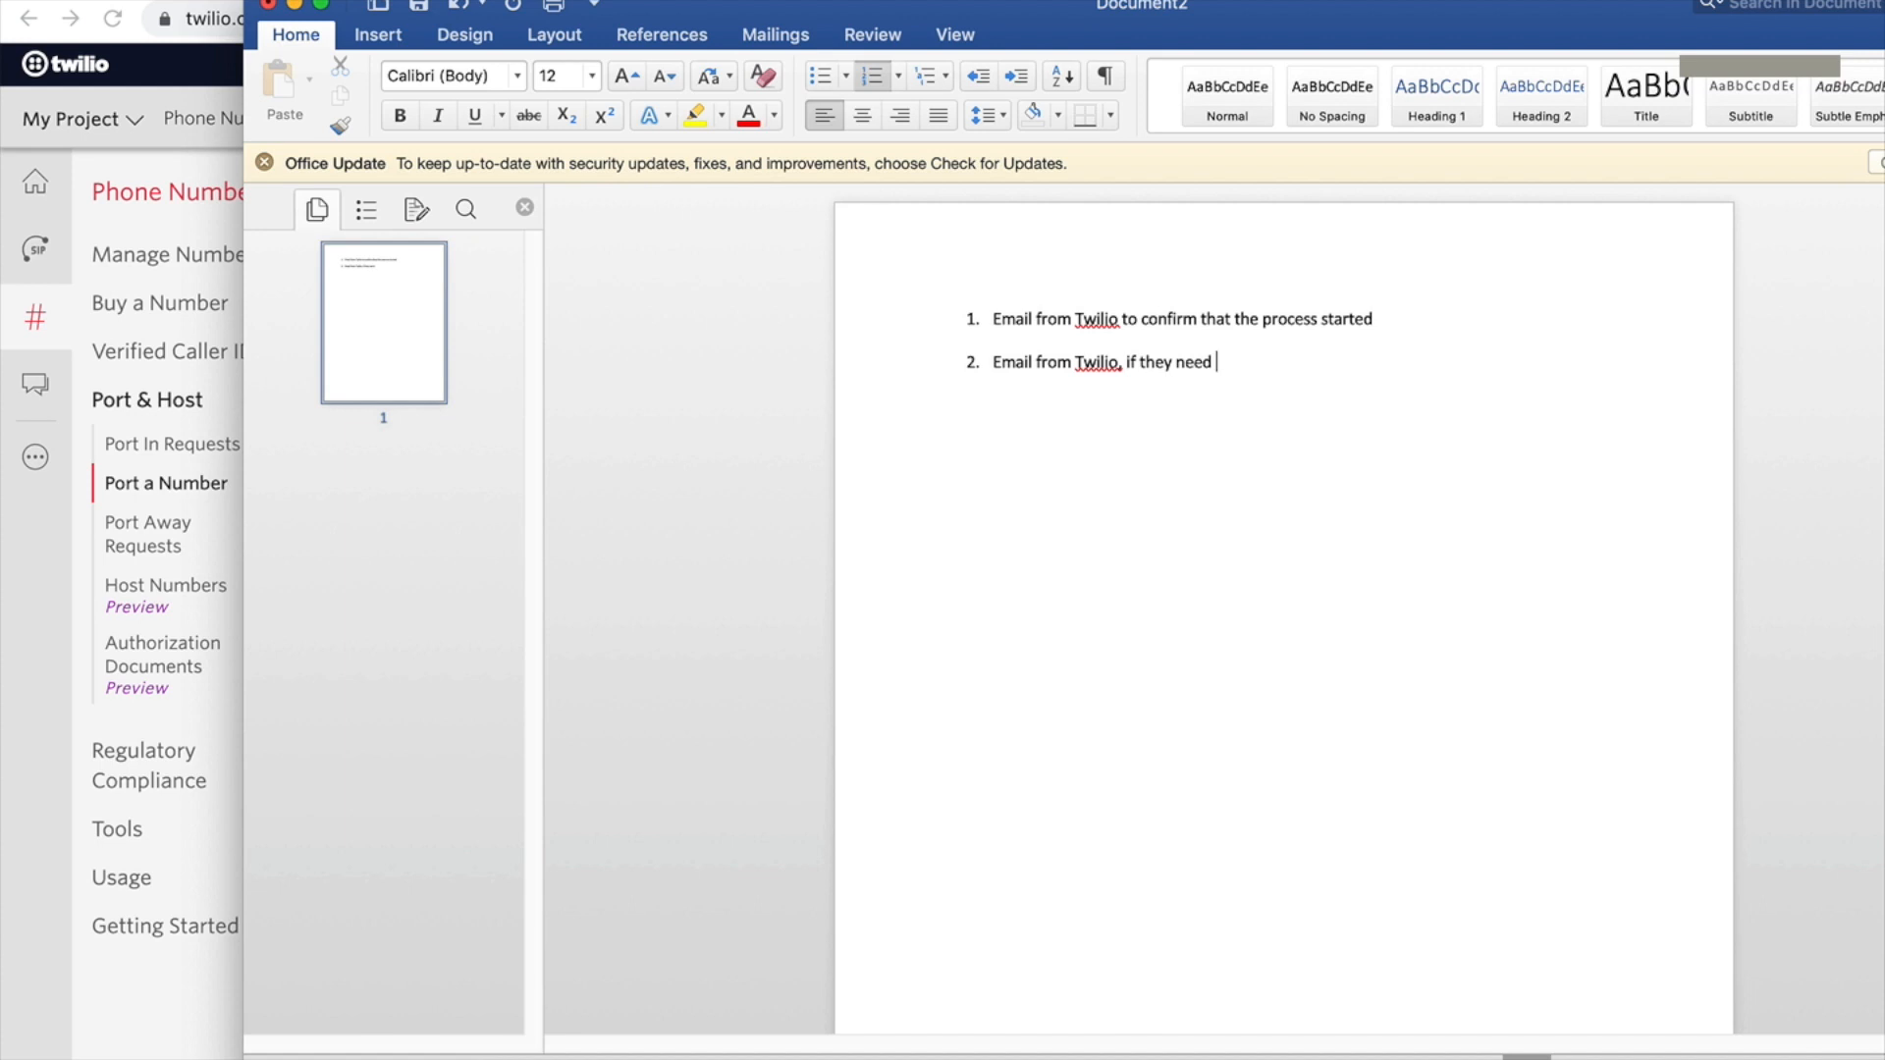
{"action": "type", "text": "for information: Such as"}
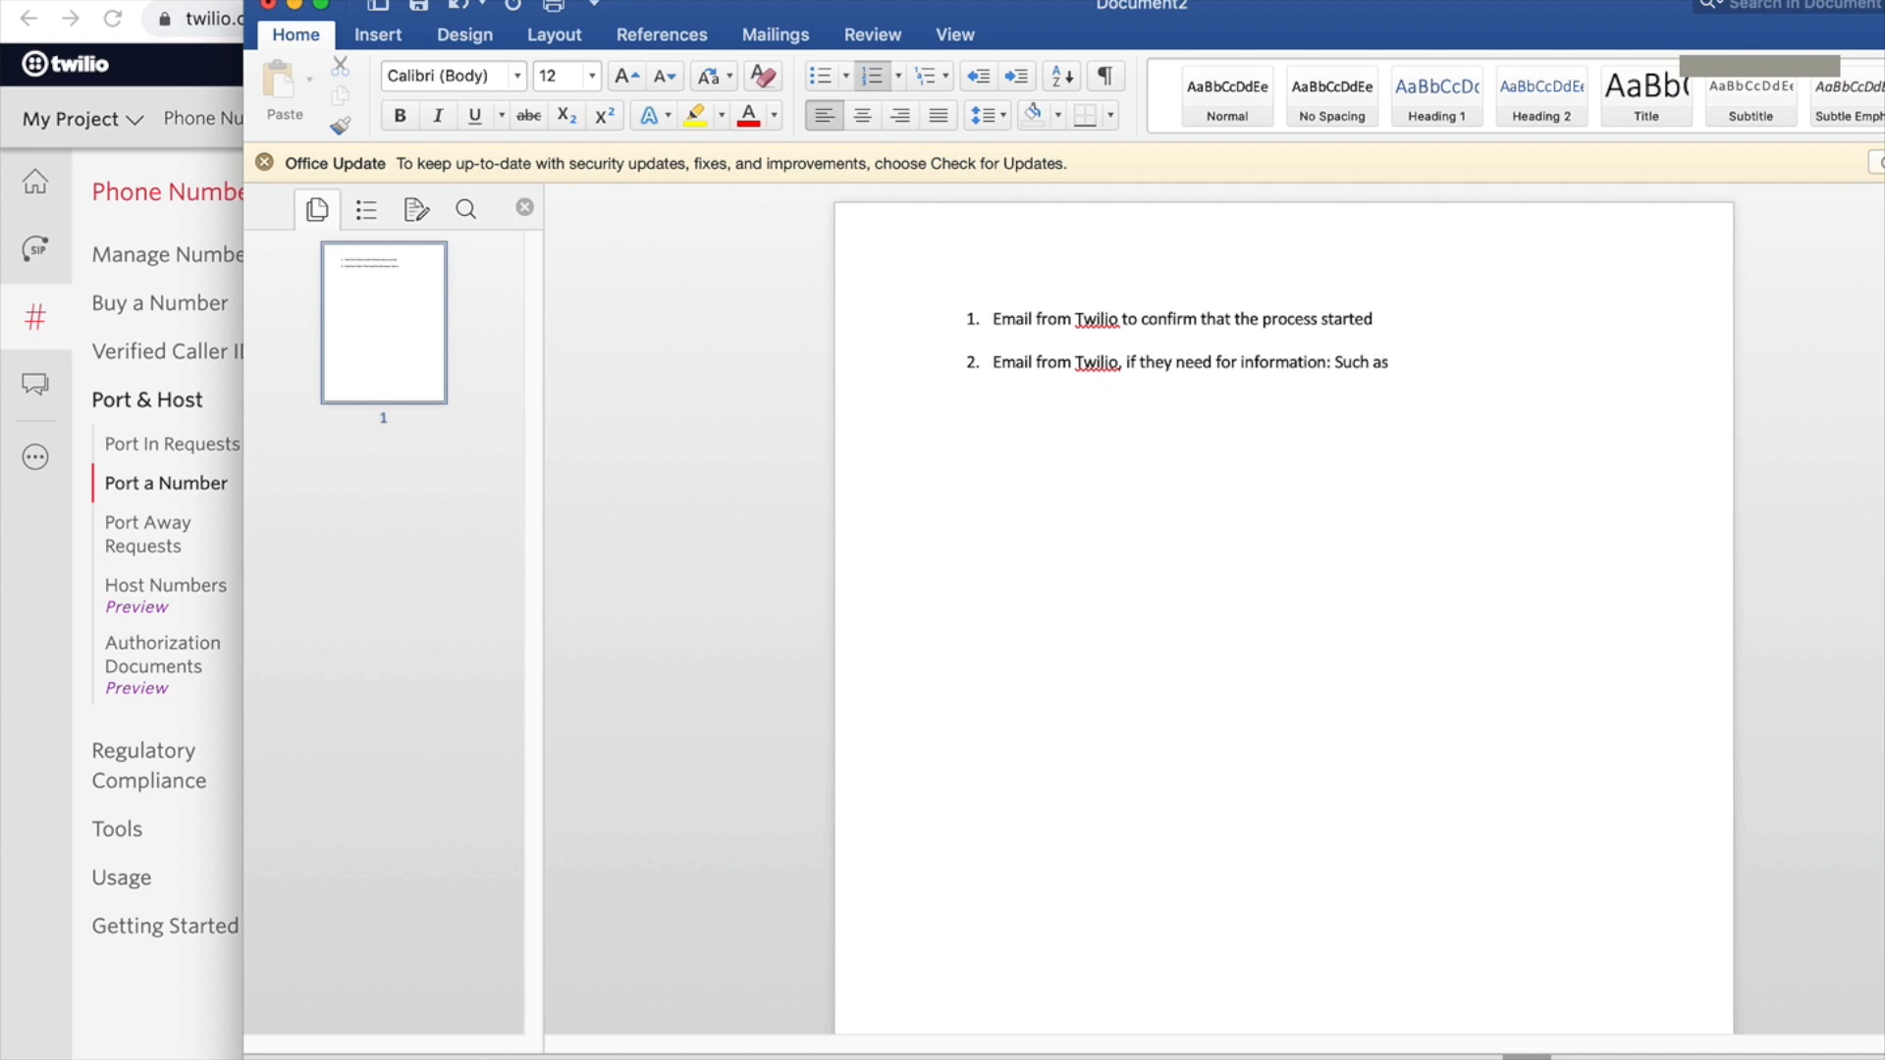
{"action": "left_click", "coordinate": [1392, 362]}
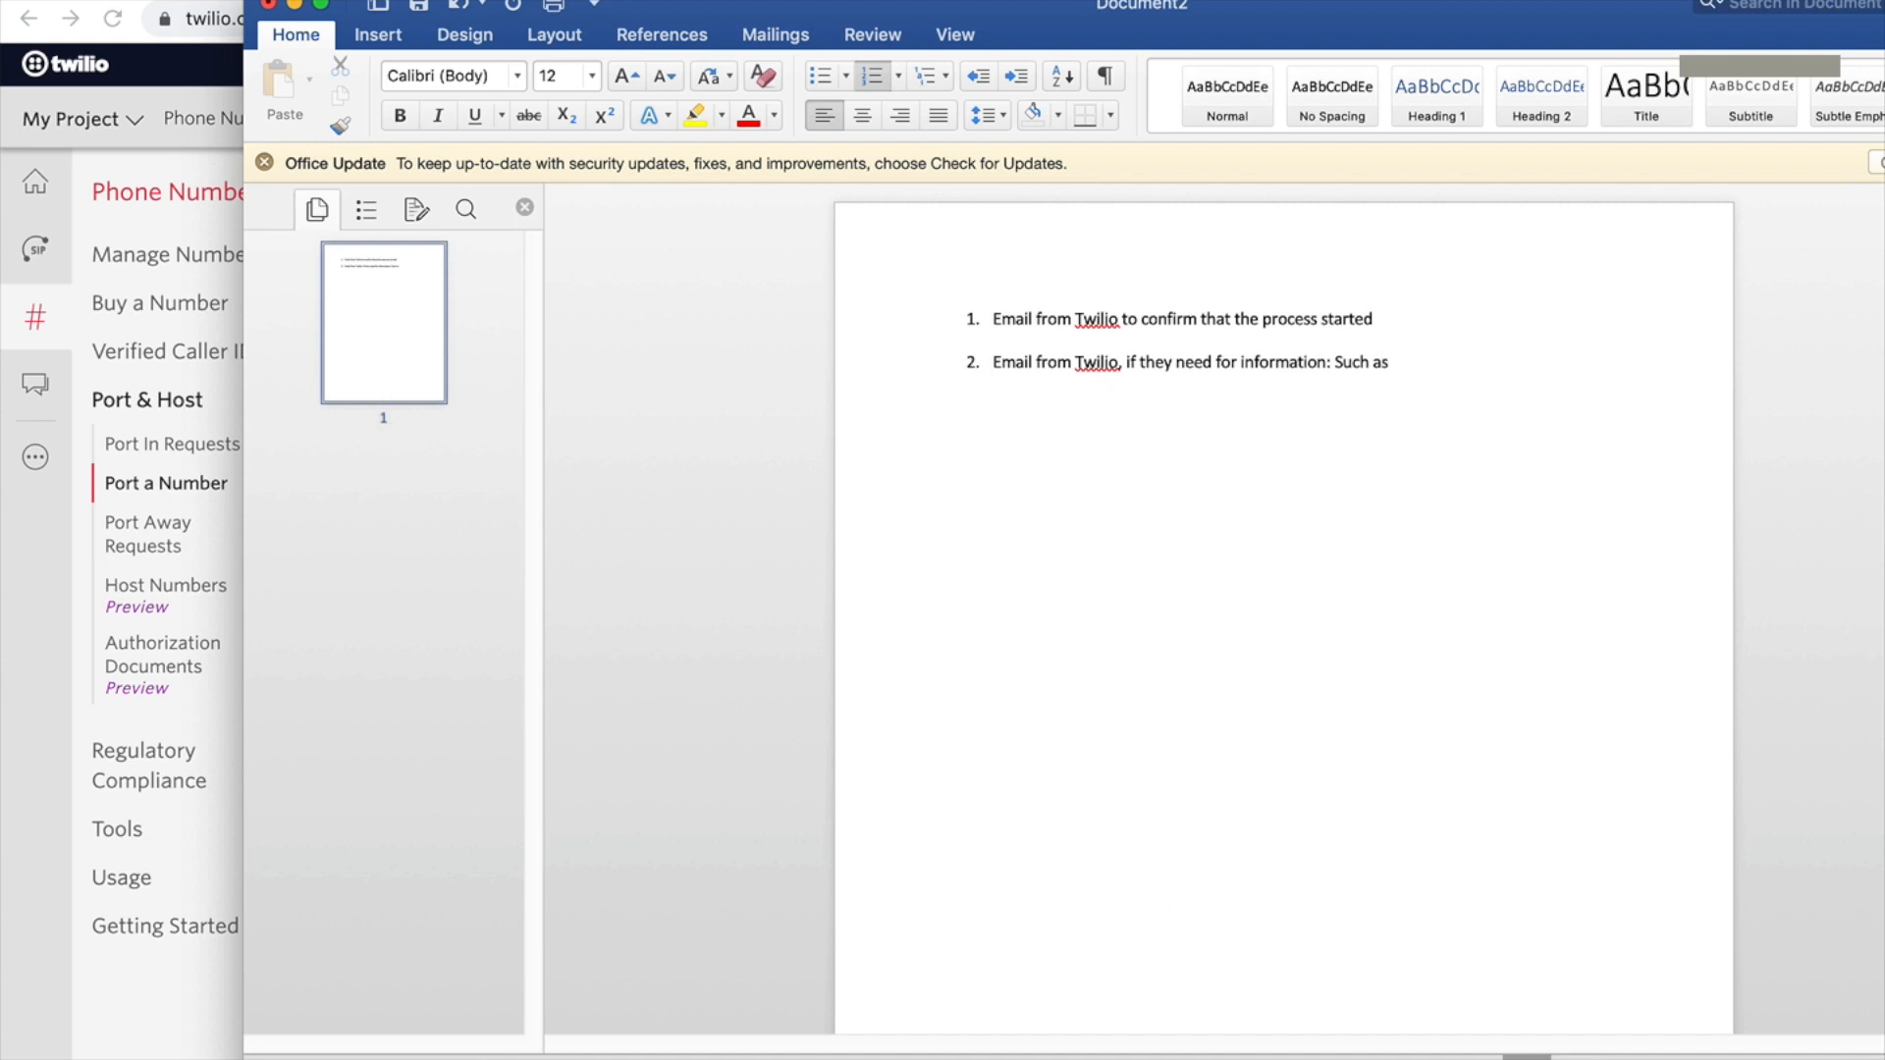
{"action": "type", "text": "ZIP code"}
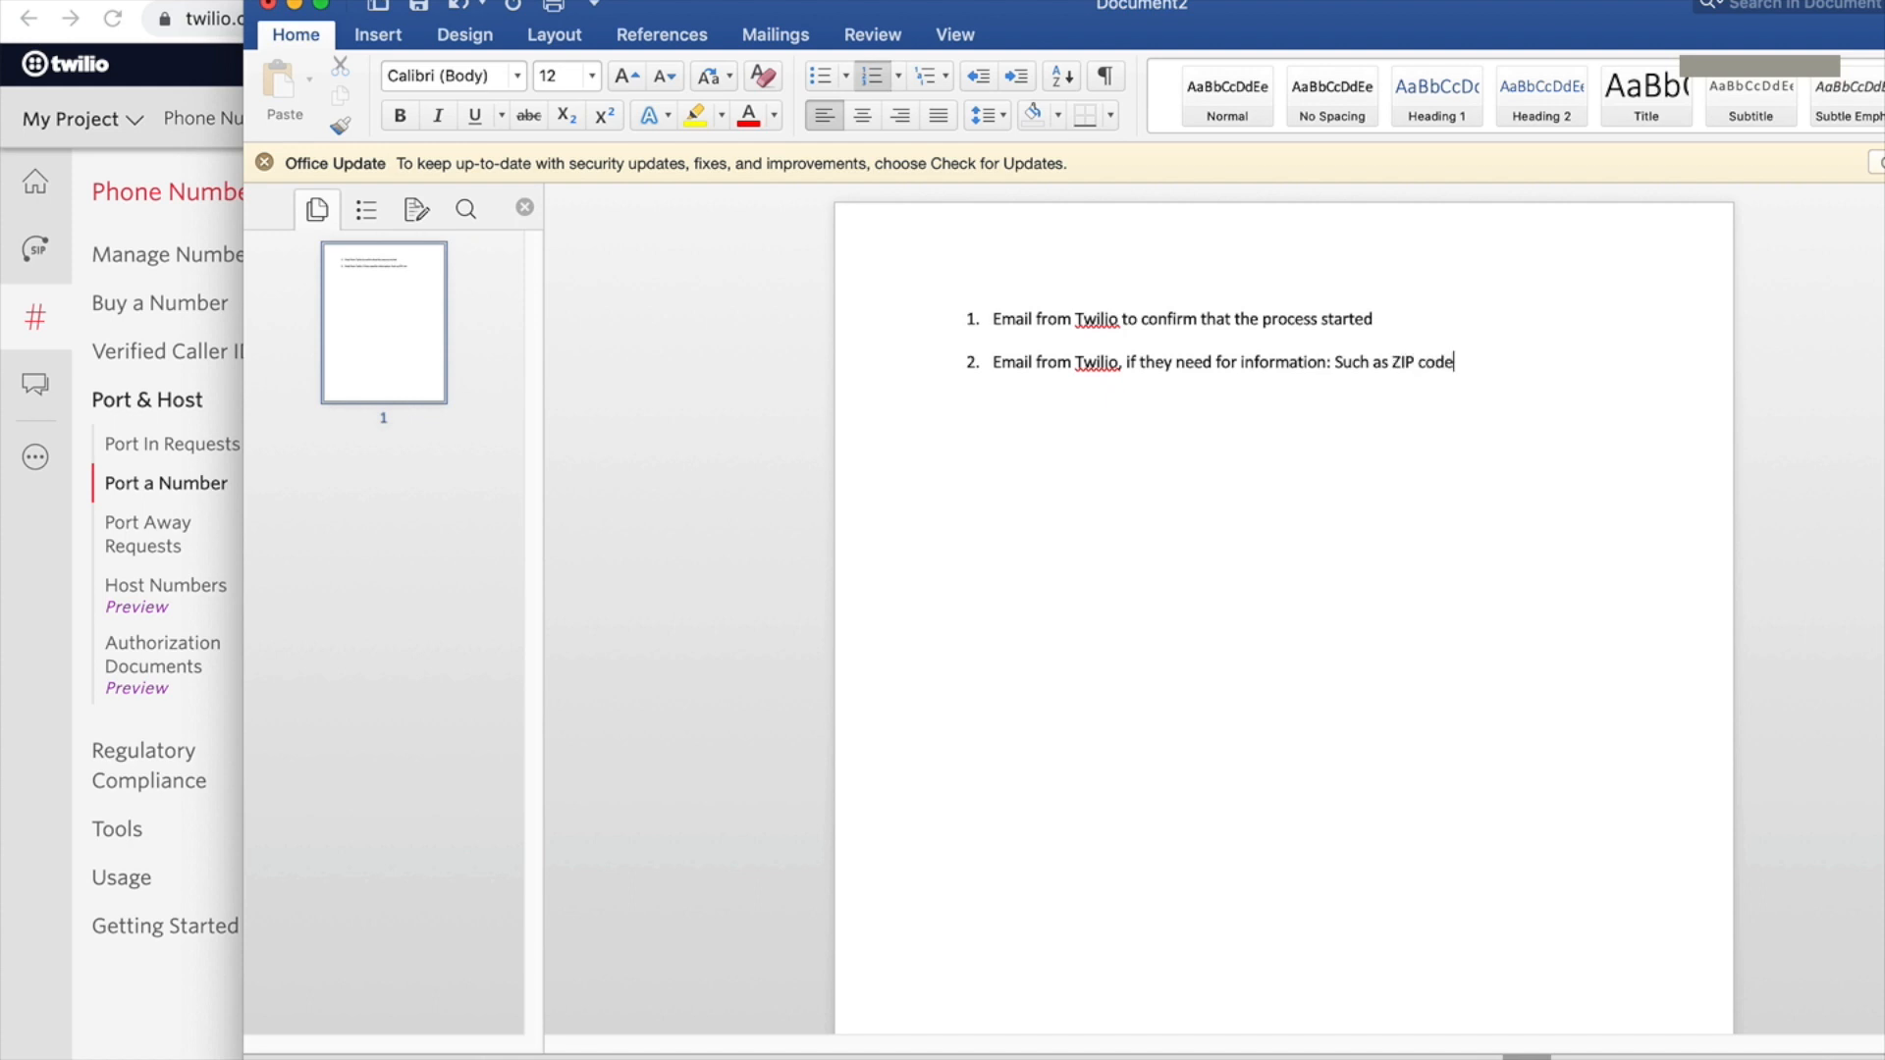
{"action": "type", "text": "does not mat"}
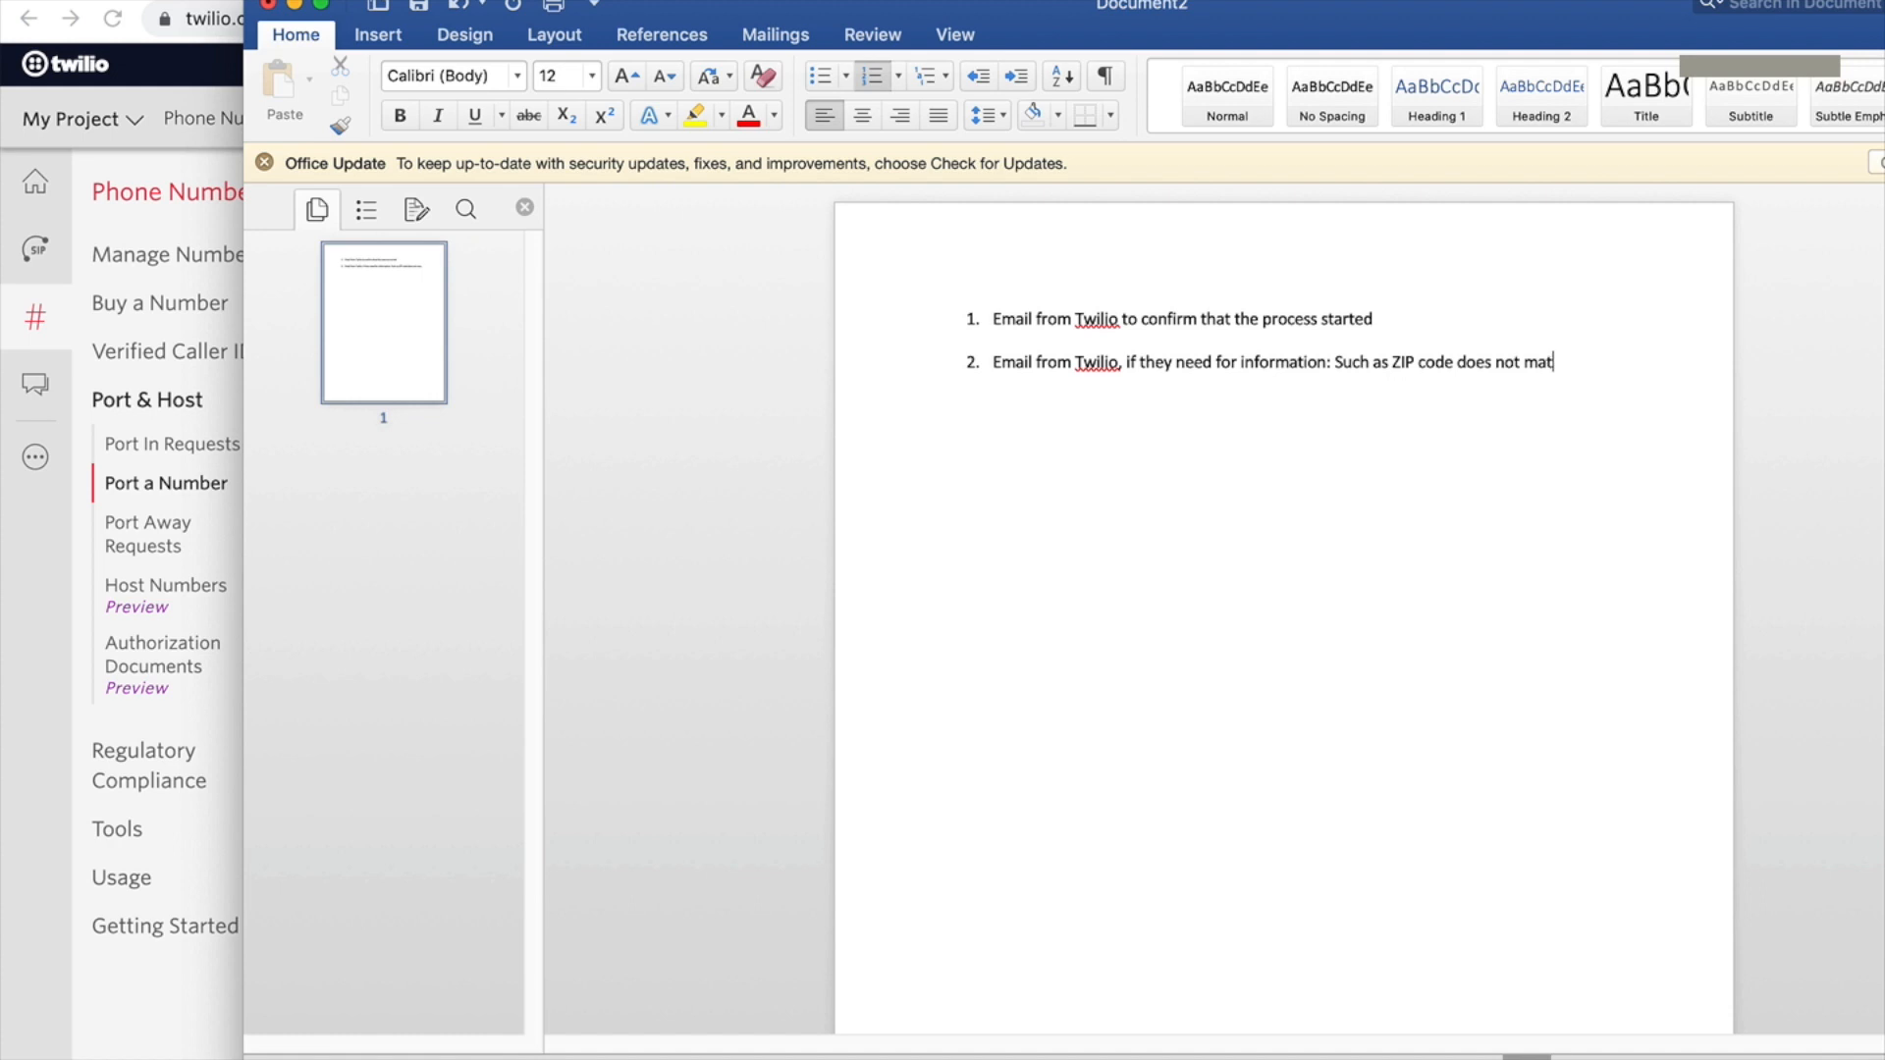
{"action": "type", "text": "ch"}
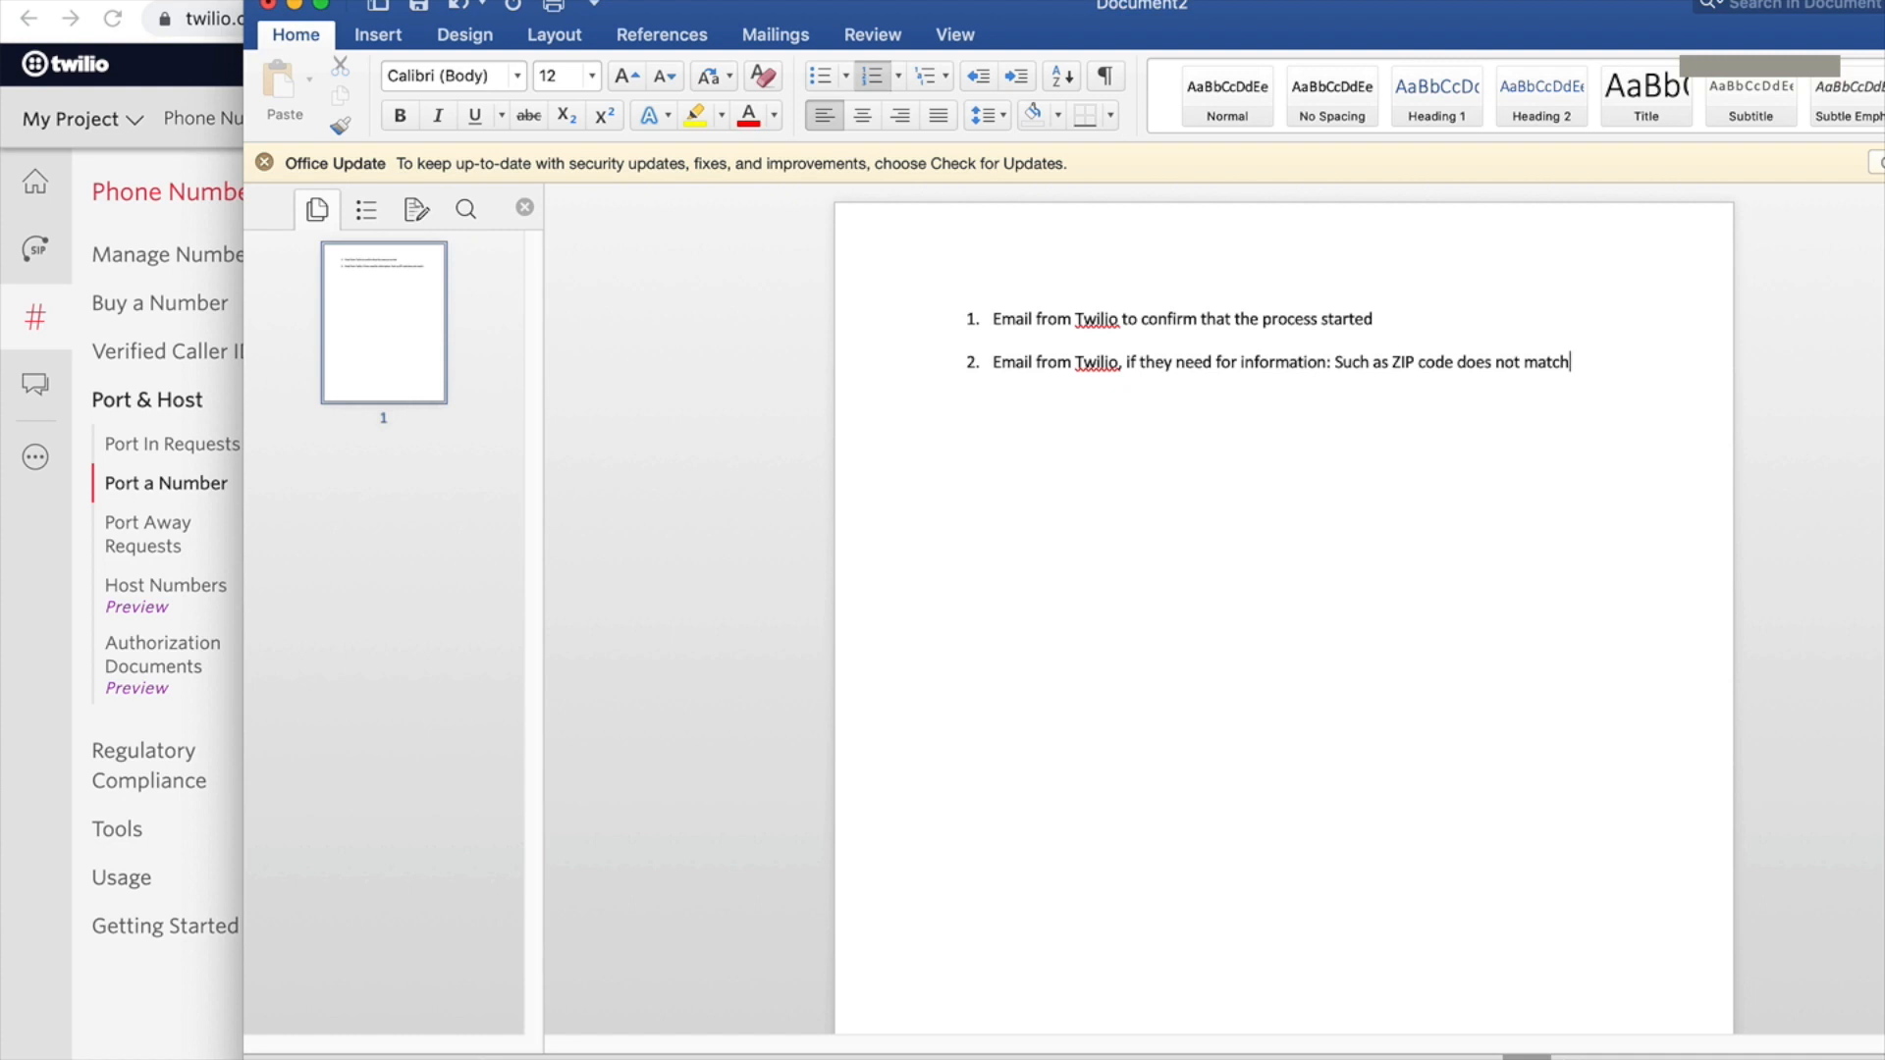
{"action": "key", "text": "enter"}
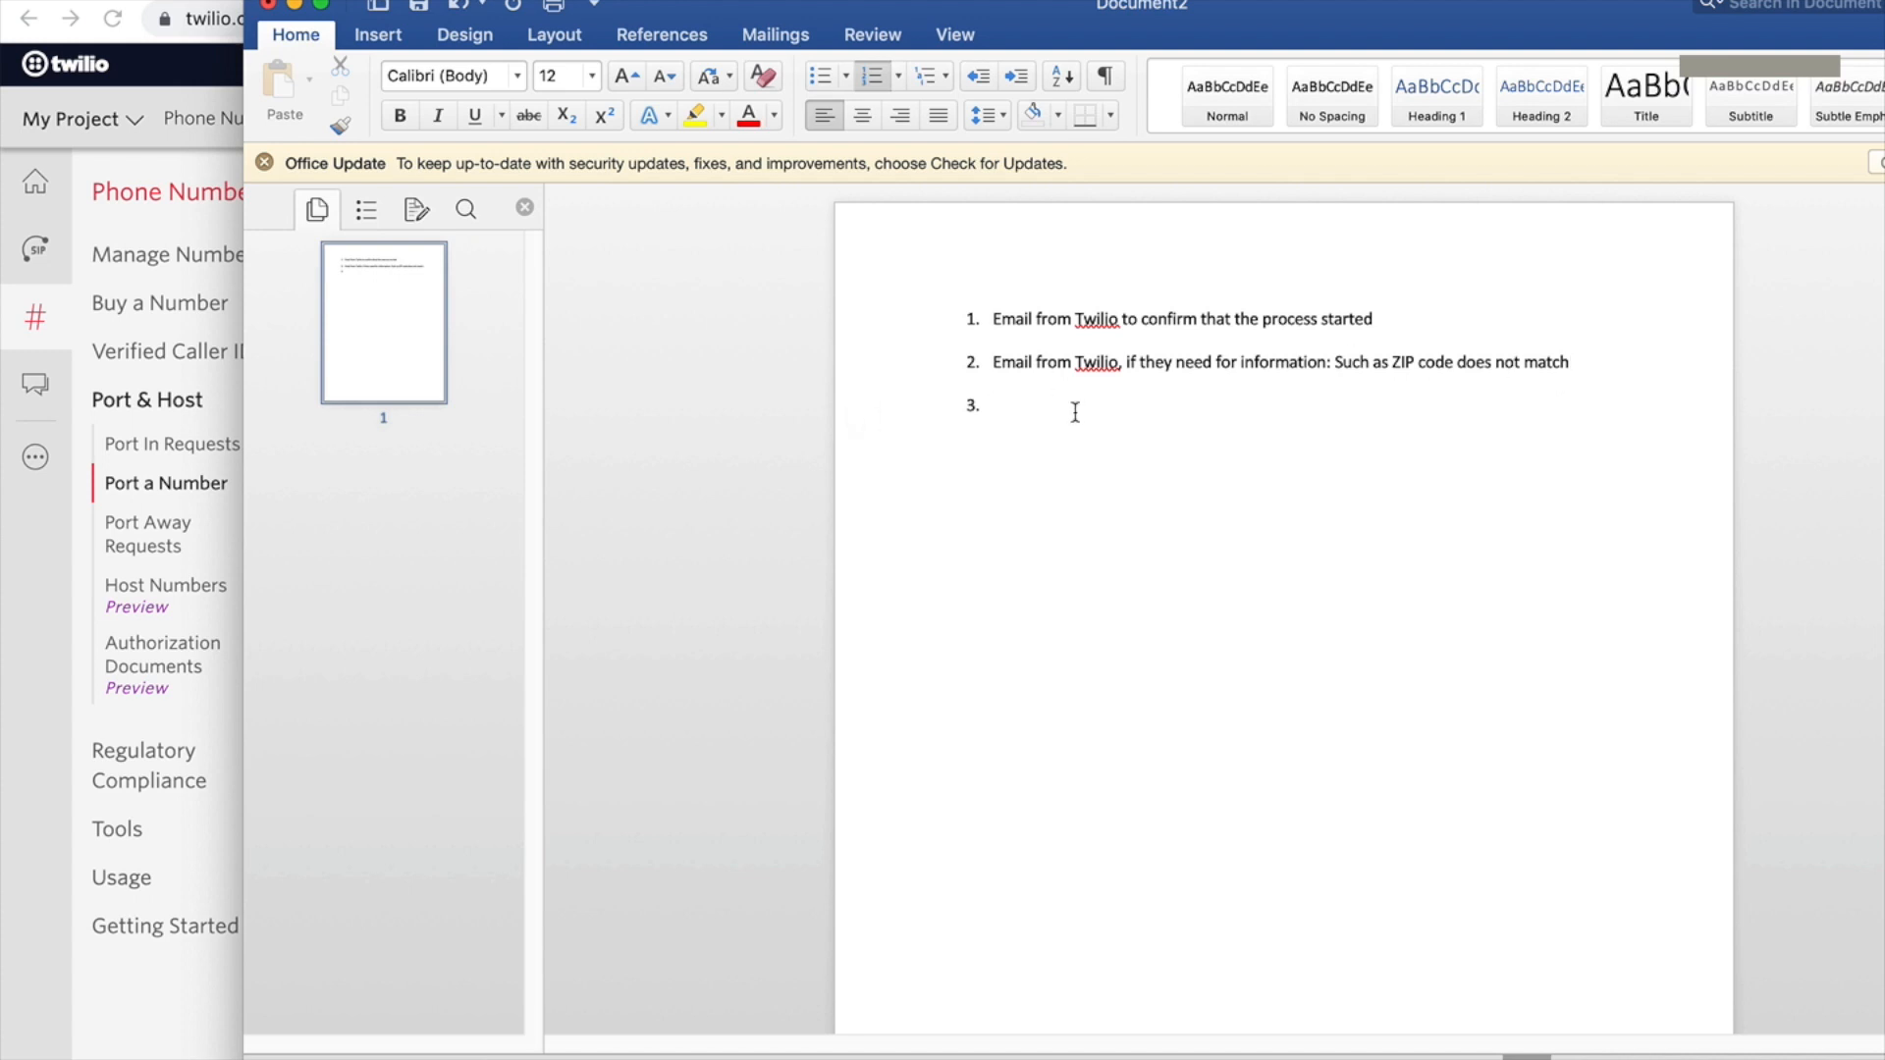
Step: Write item 3: a lot of email from Twilio, persistent, they will not quit
{"action": "left_click", "coordinate": [993, 406]}
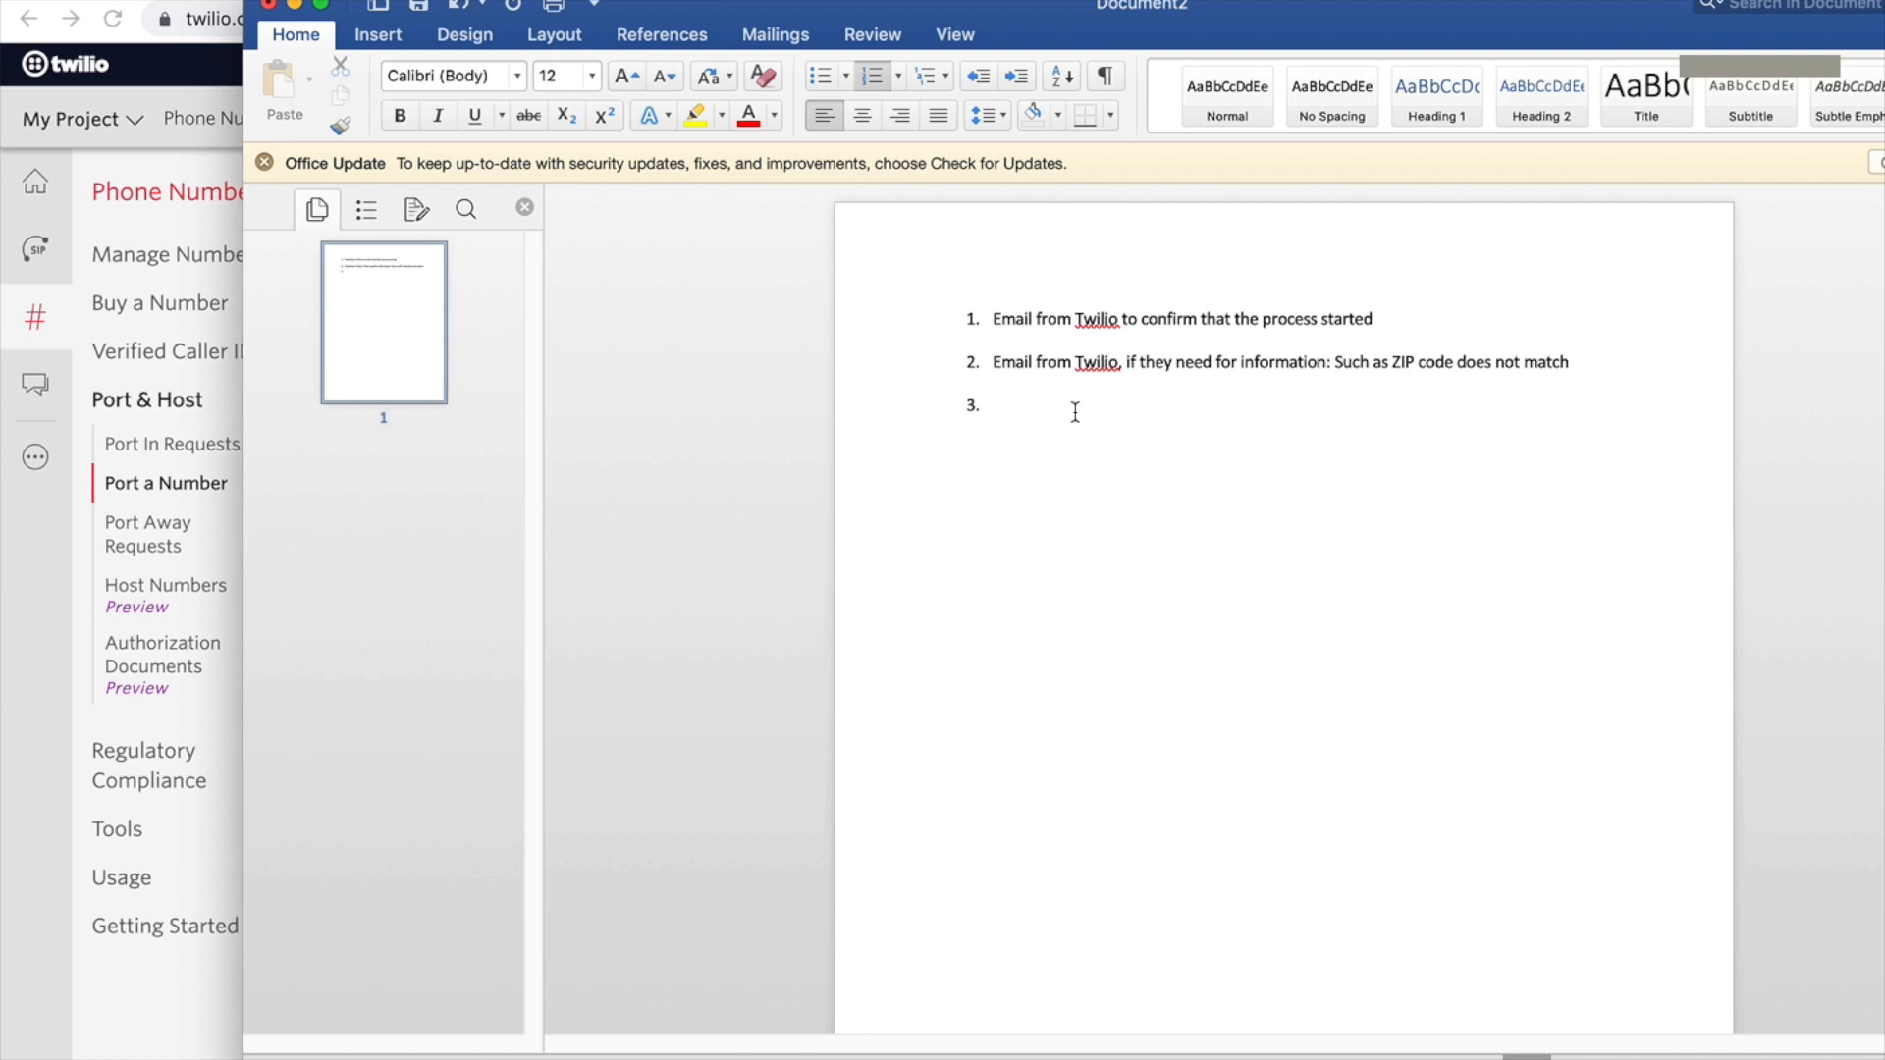
{"action": "type", "text": "Tons"}
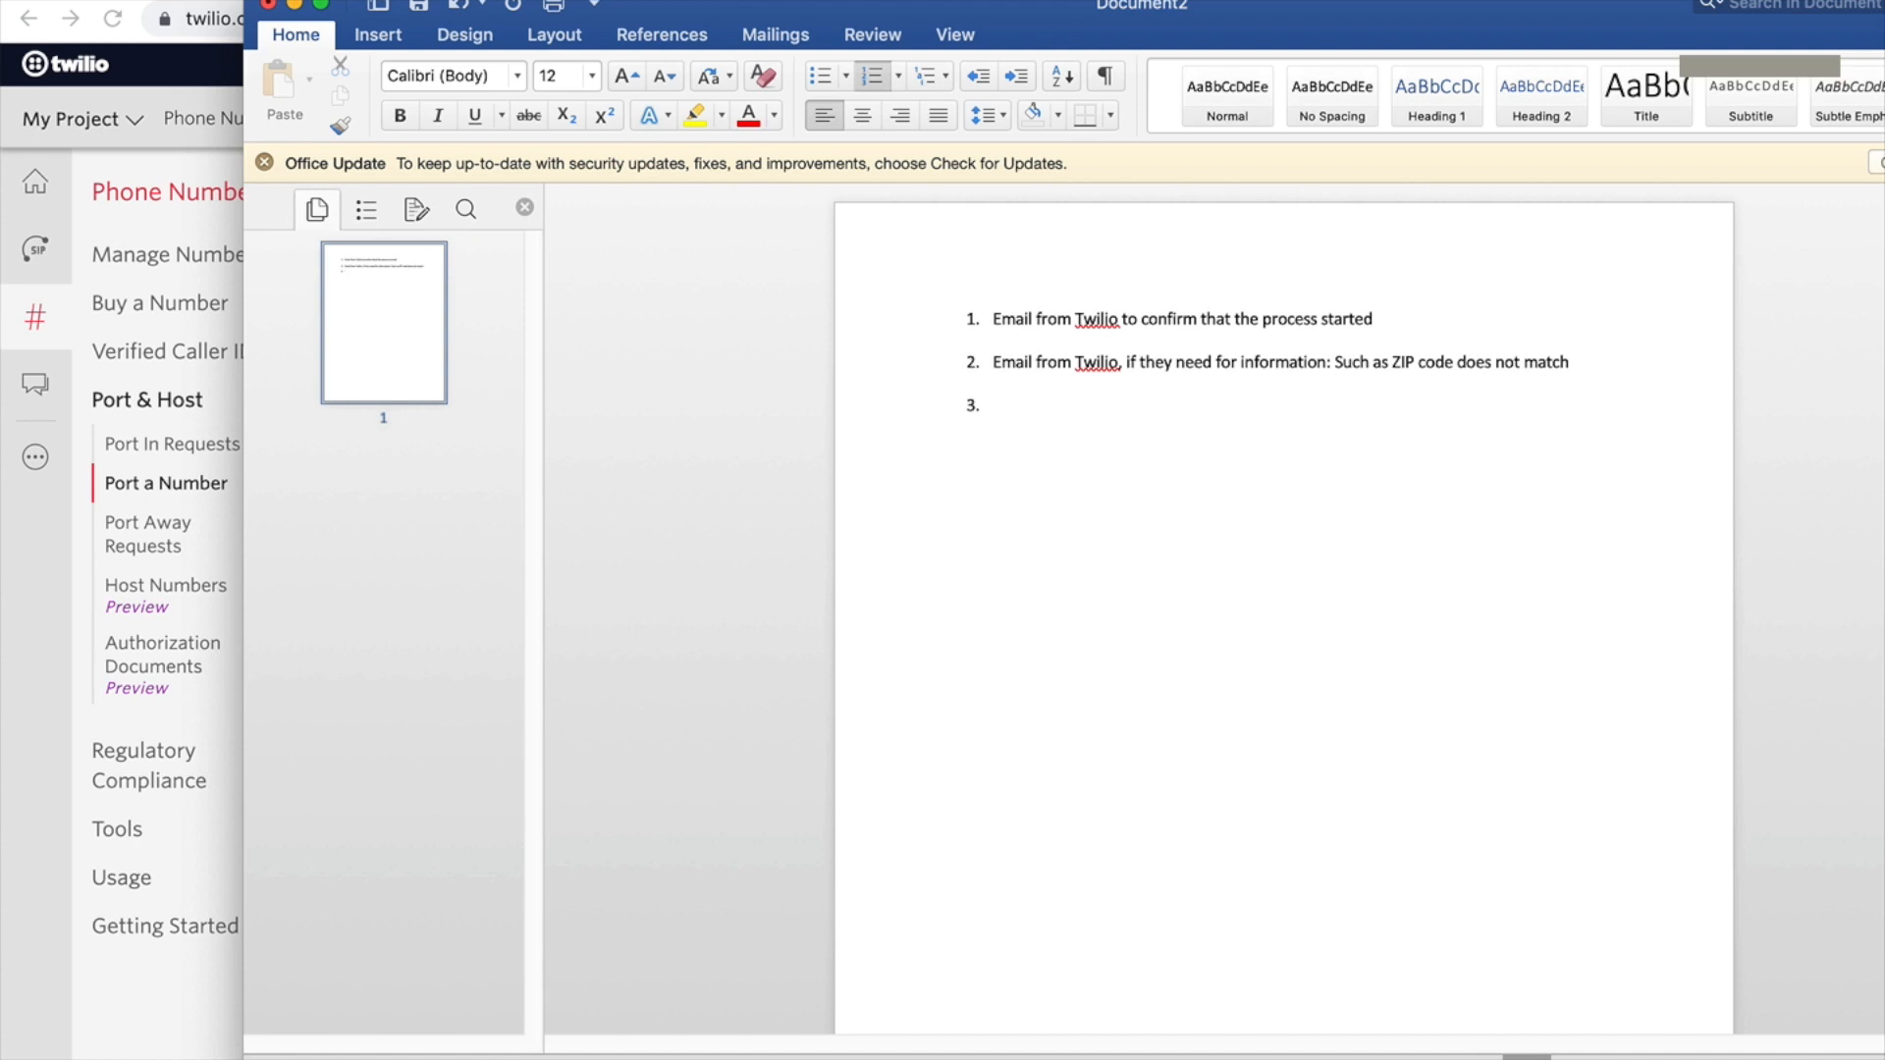
{"action": "type", "text": "A lot of email"}
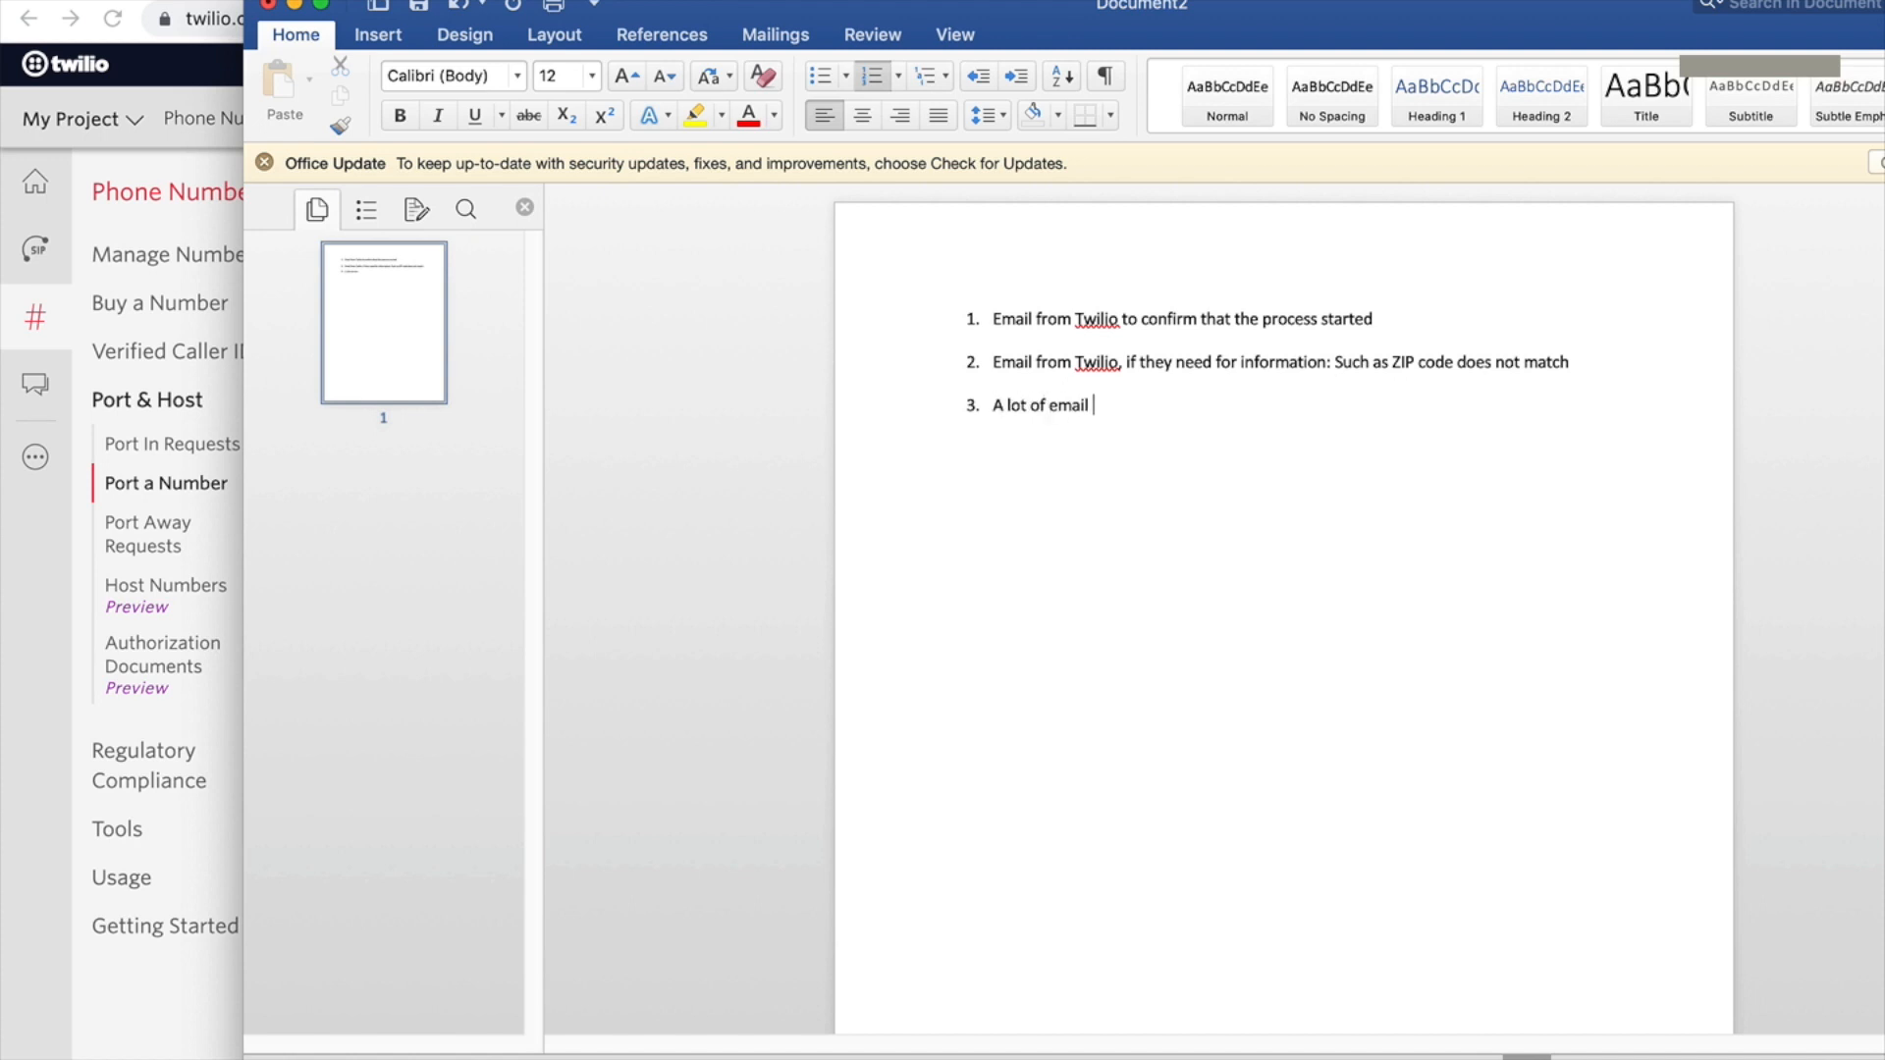
{"action": "type", "text": "twilio,"}
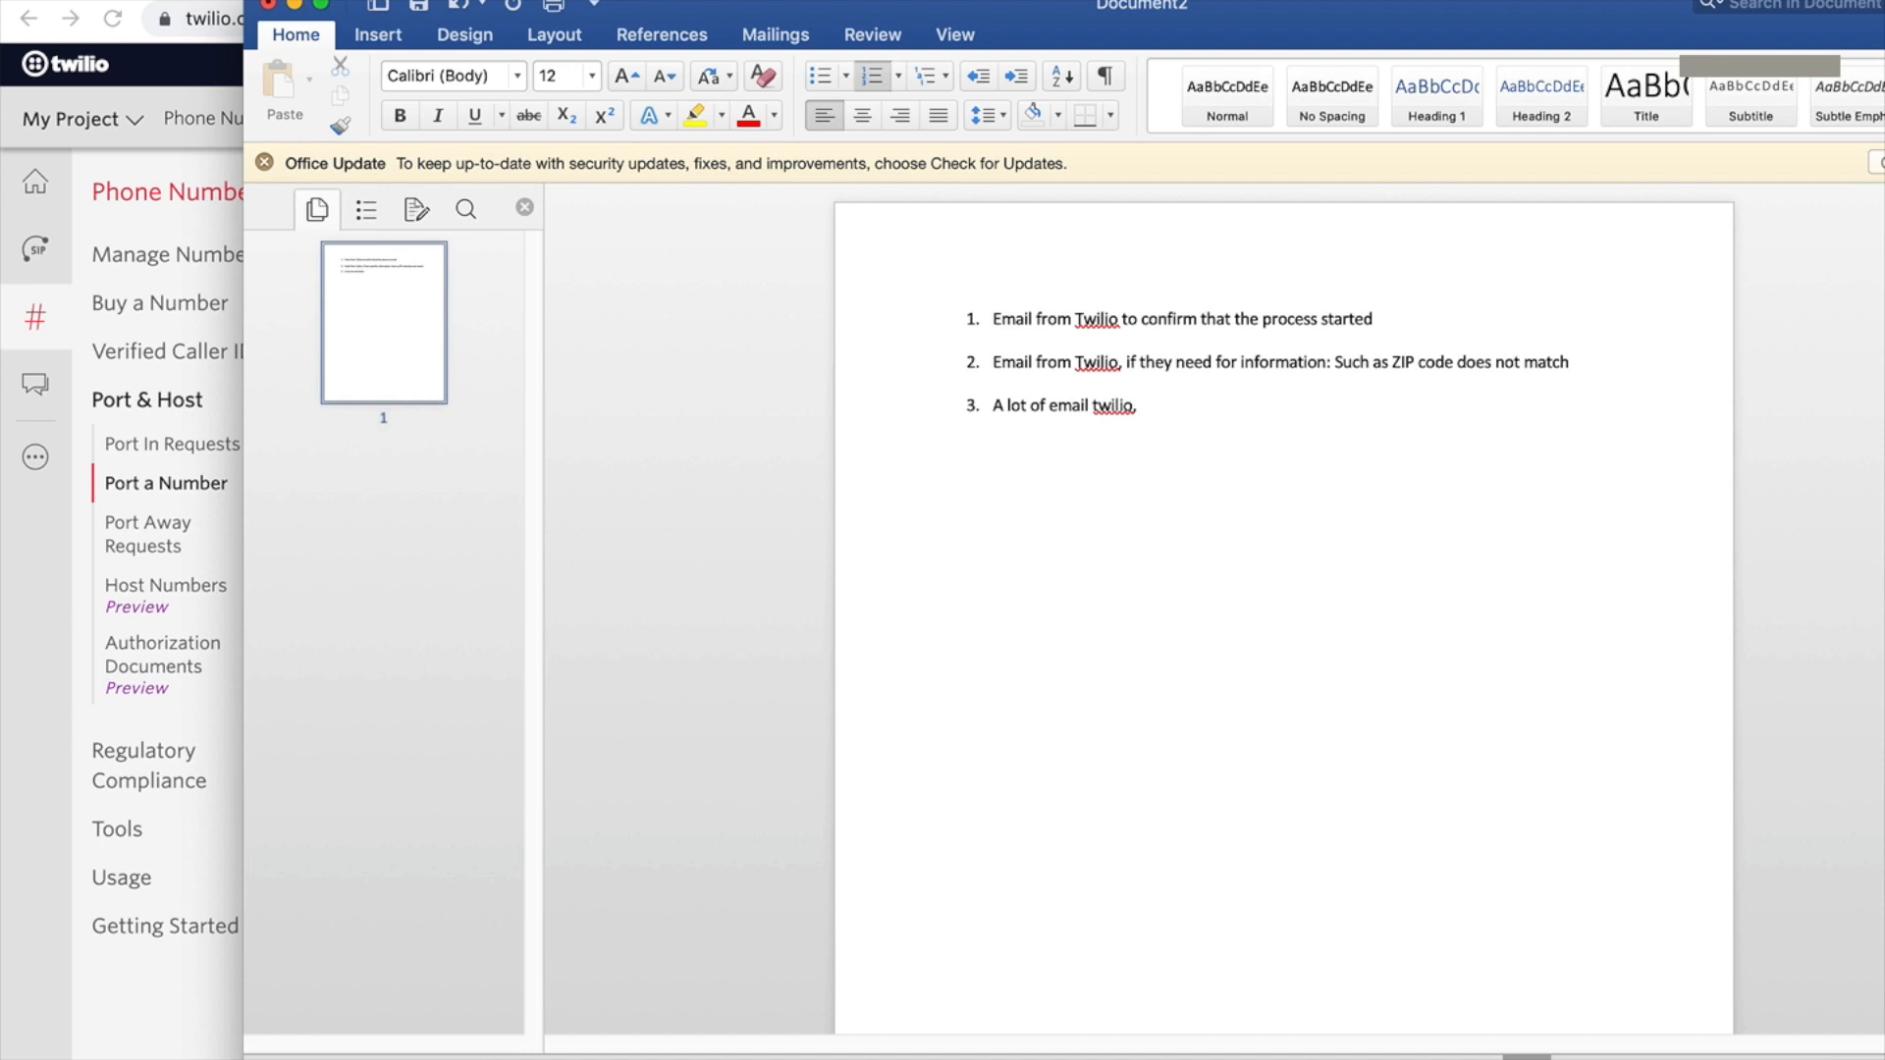
{"action": "type", "text": "persistent,"}
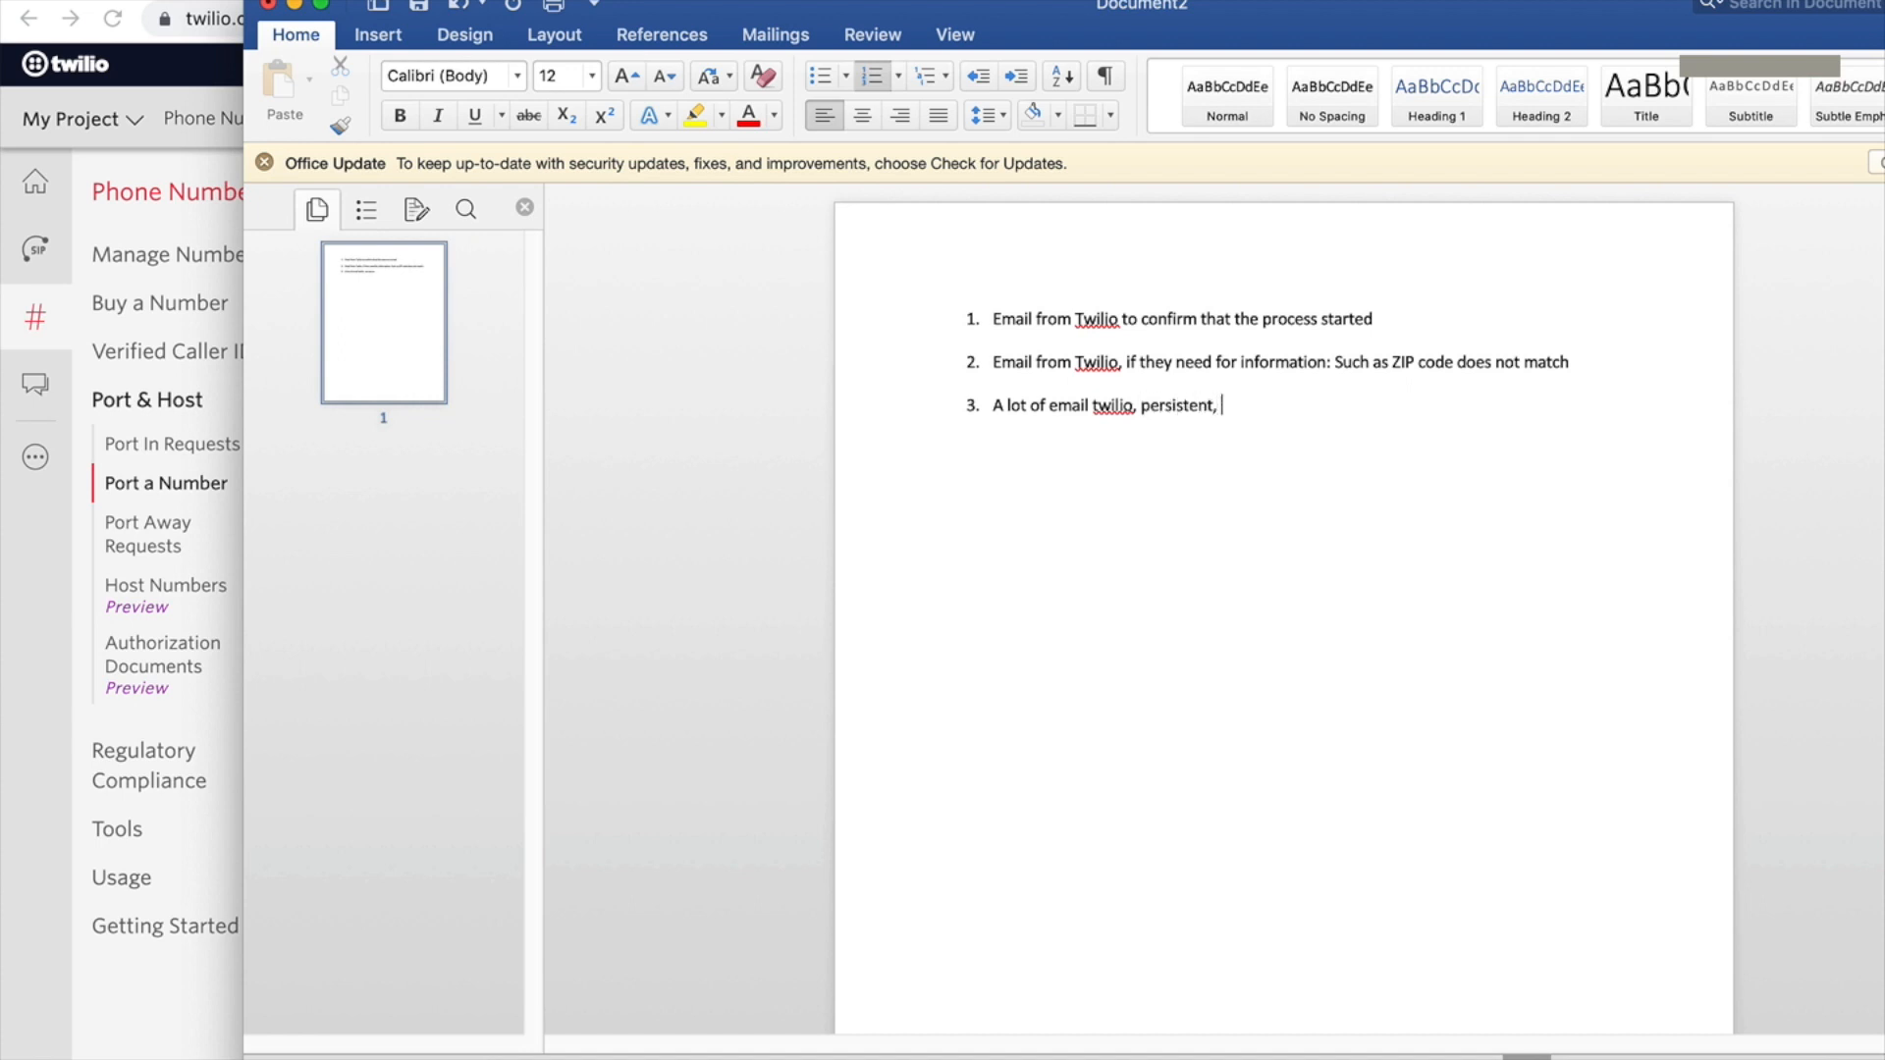
{"action": "type", "text": "they wi"}
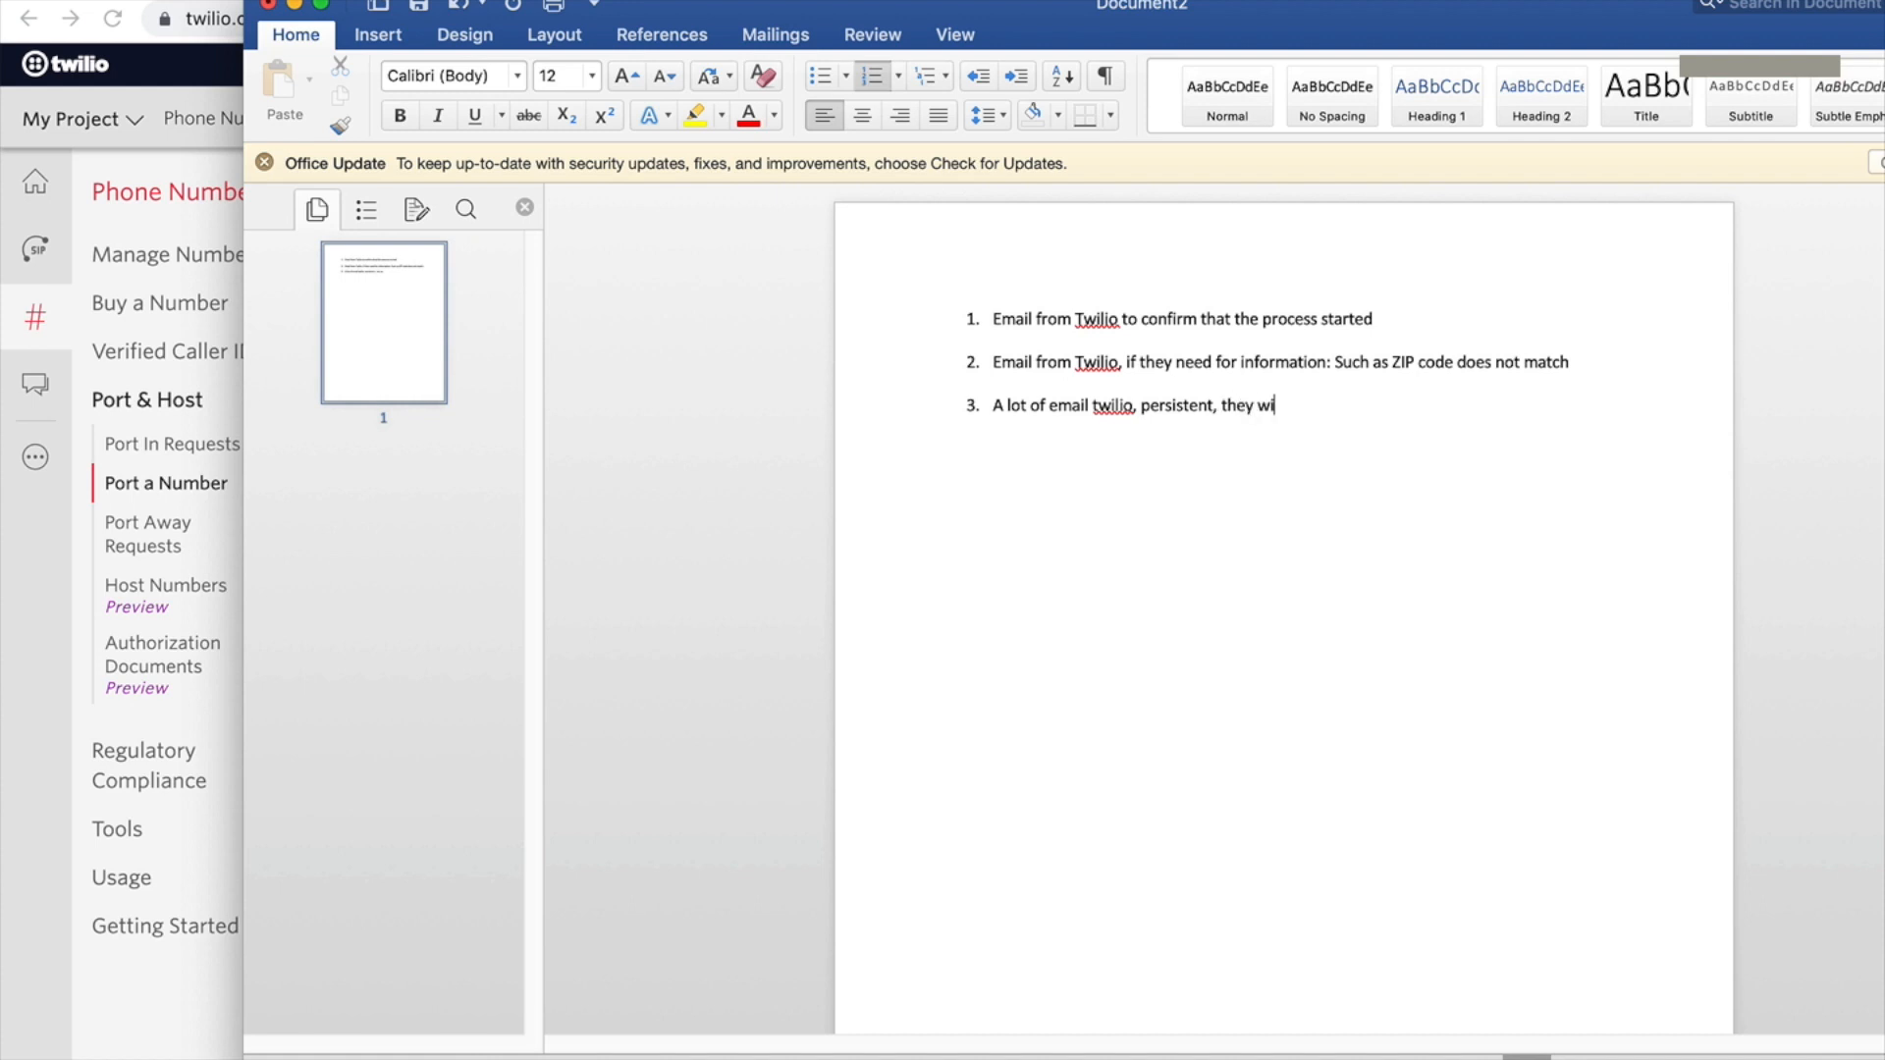
{"action": "type", "text": "ll not quite"}
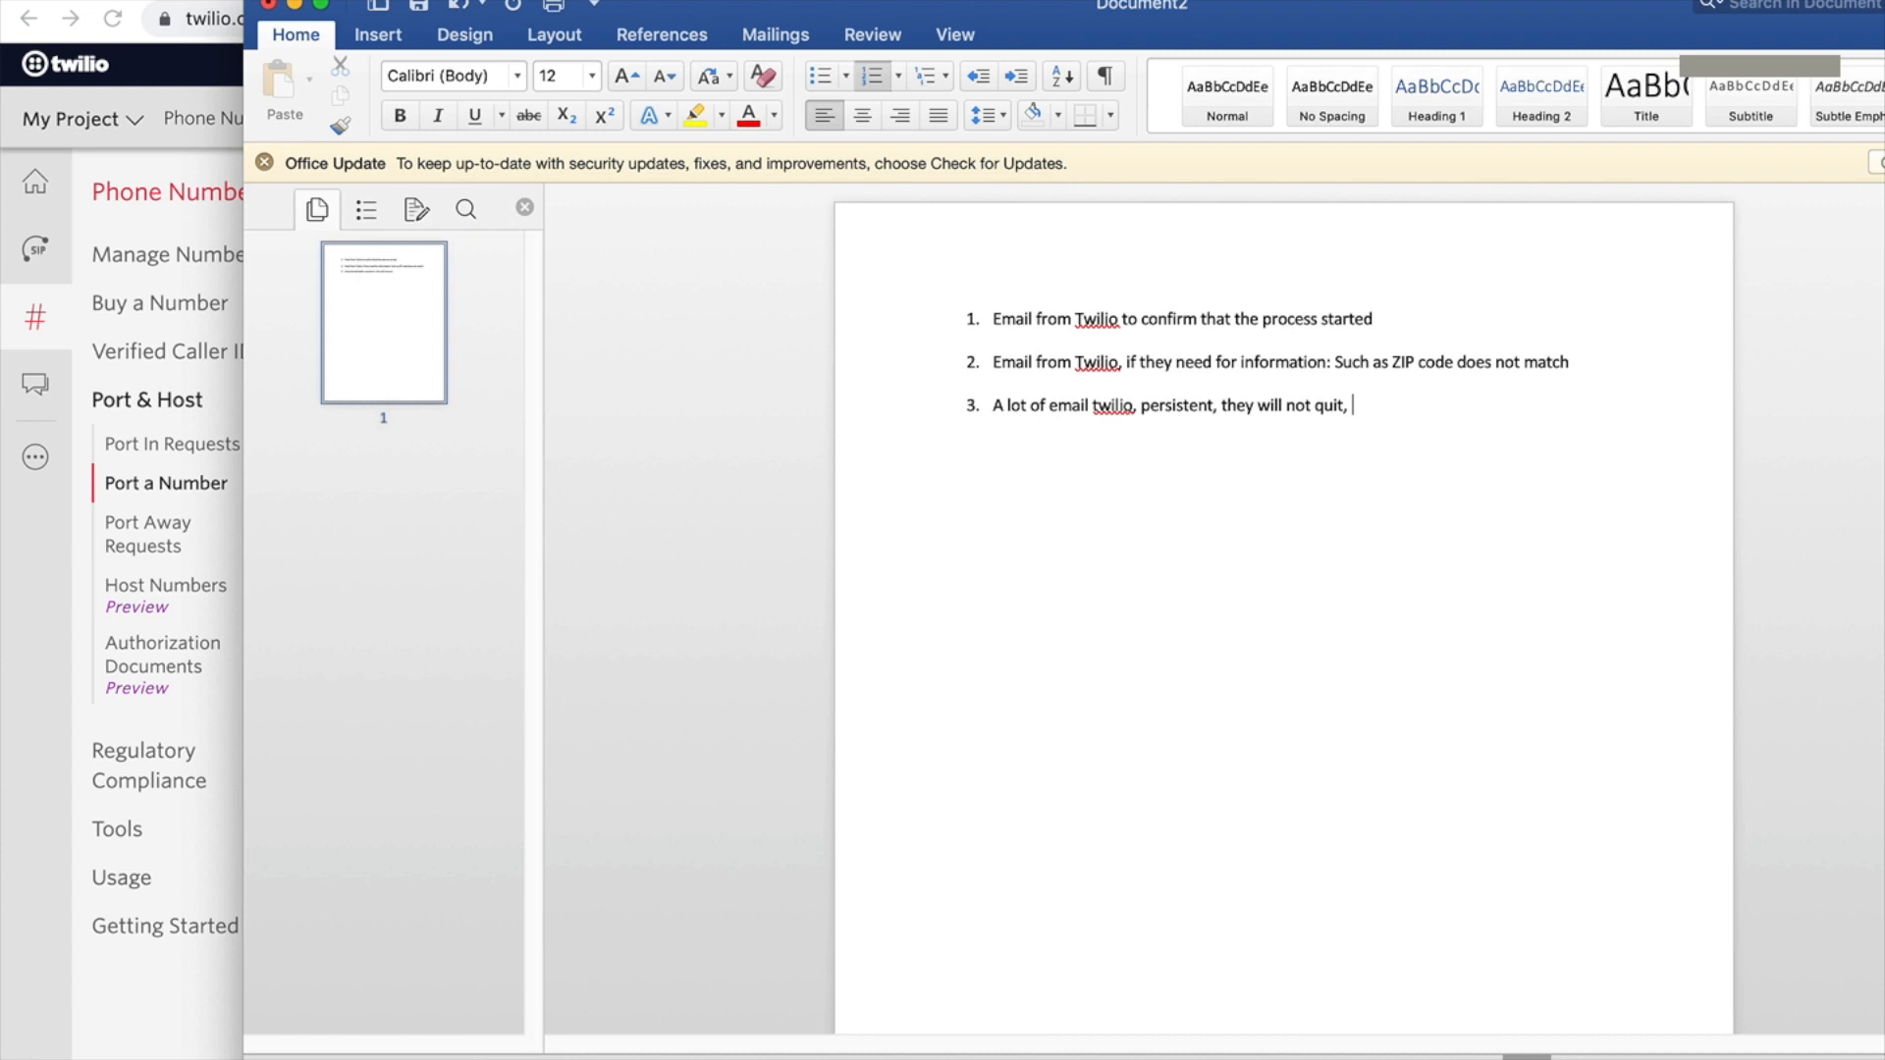
{"action": "key", "text": "BackSpace"}
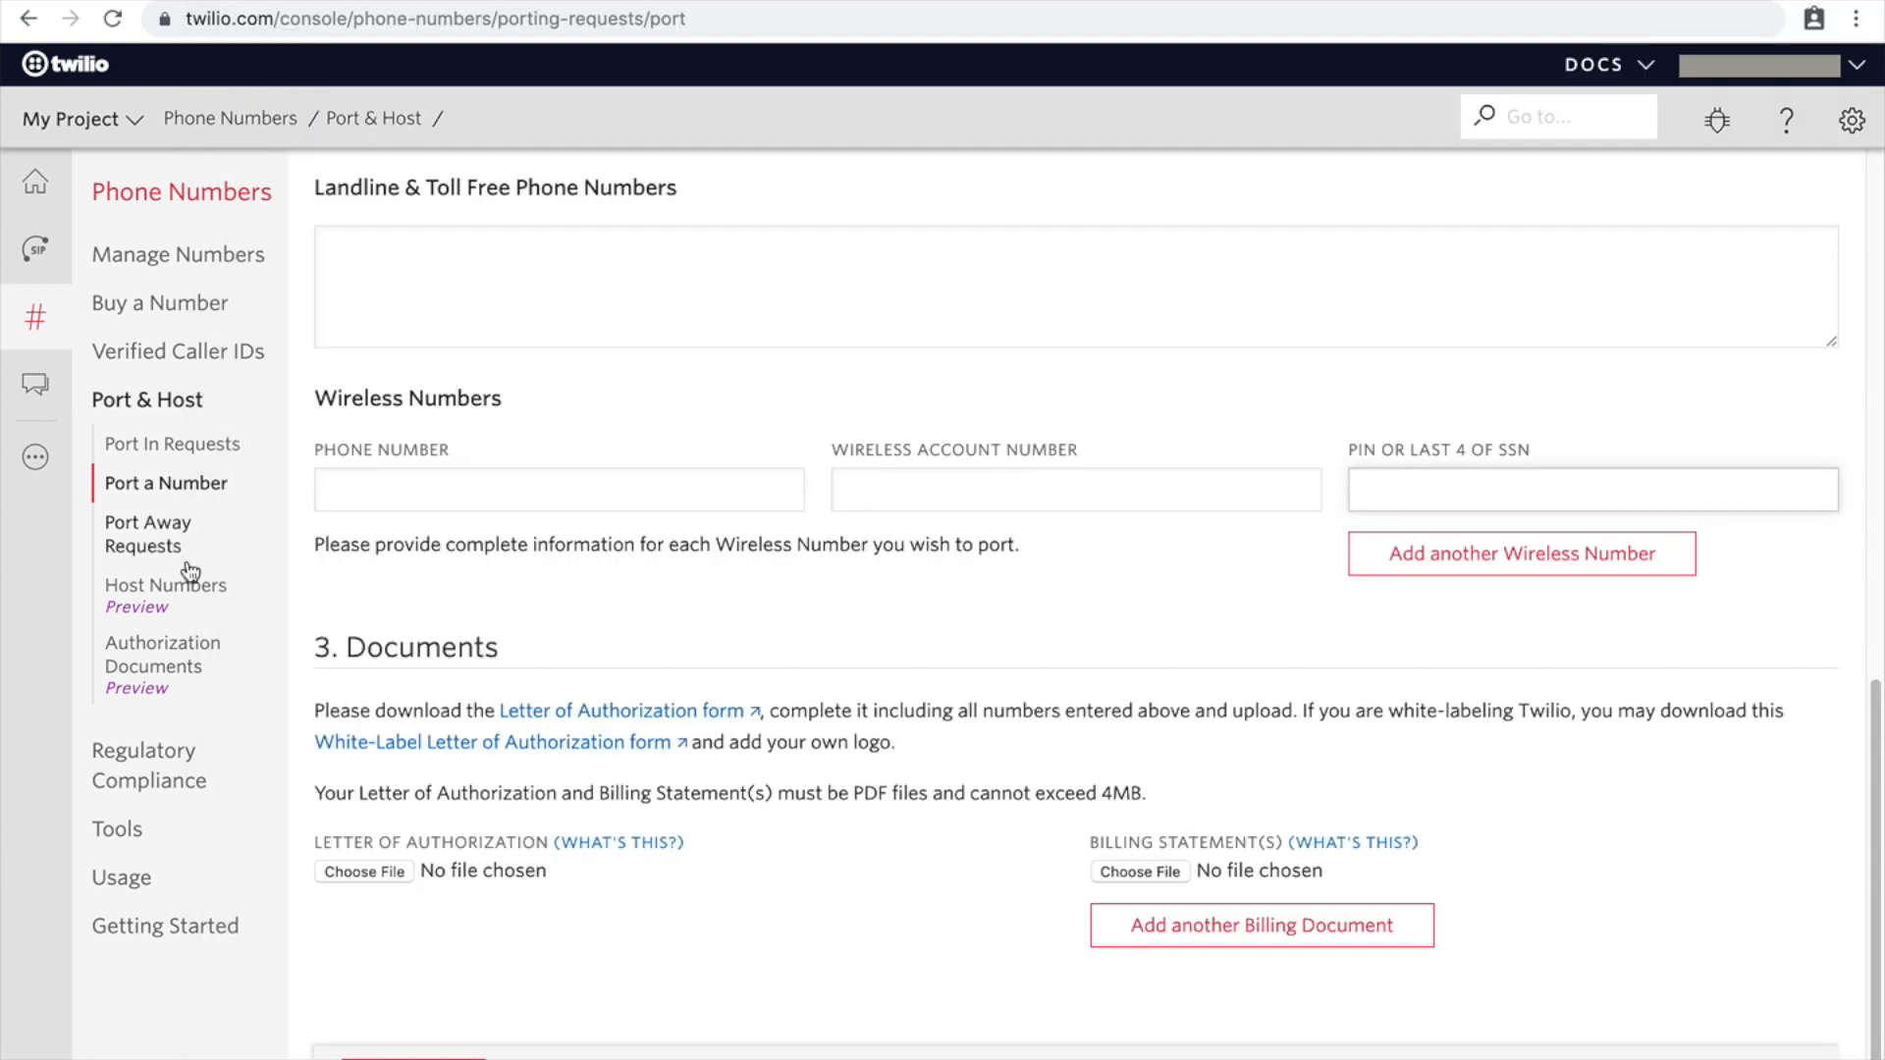
{"action": "mouse_move", "coordinate": [603, 909]}
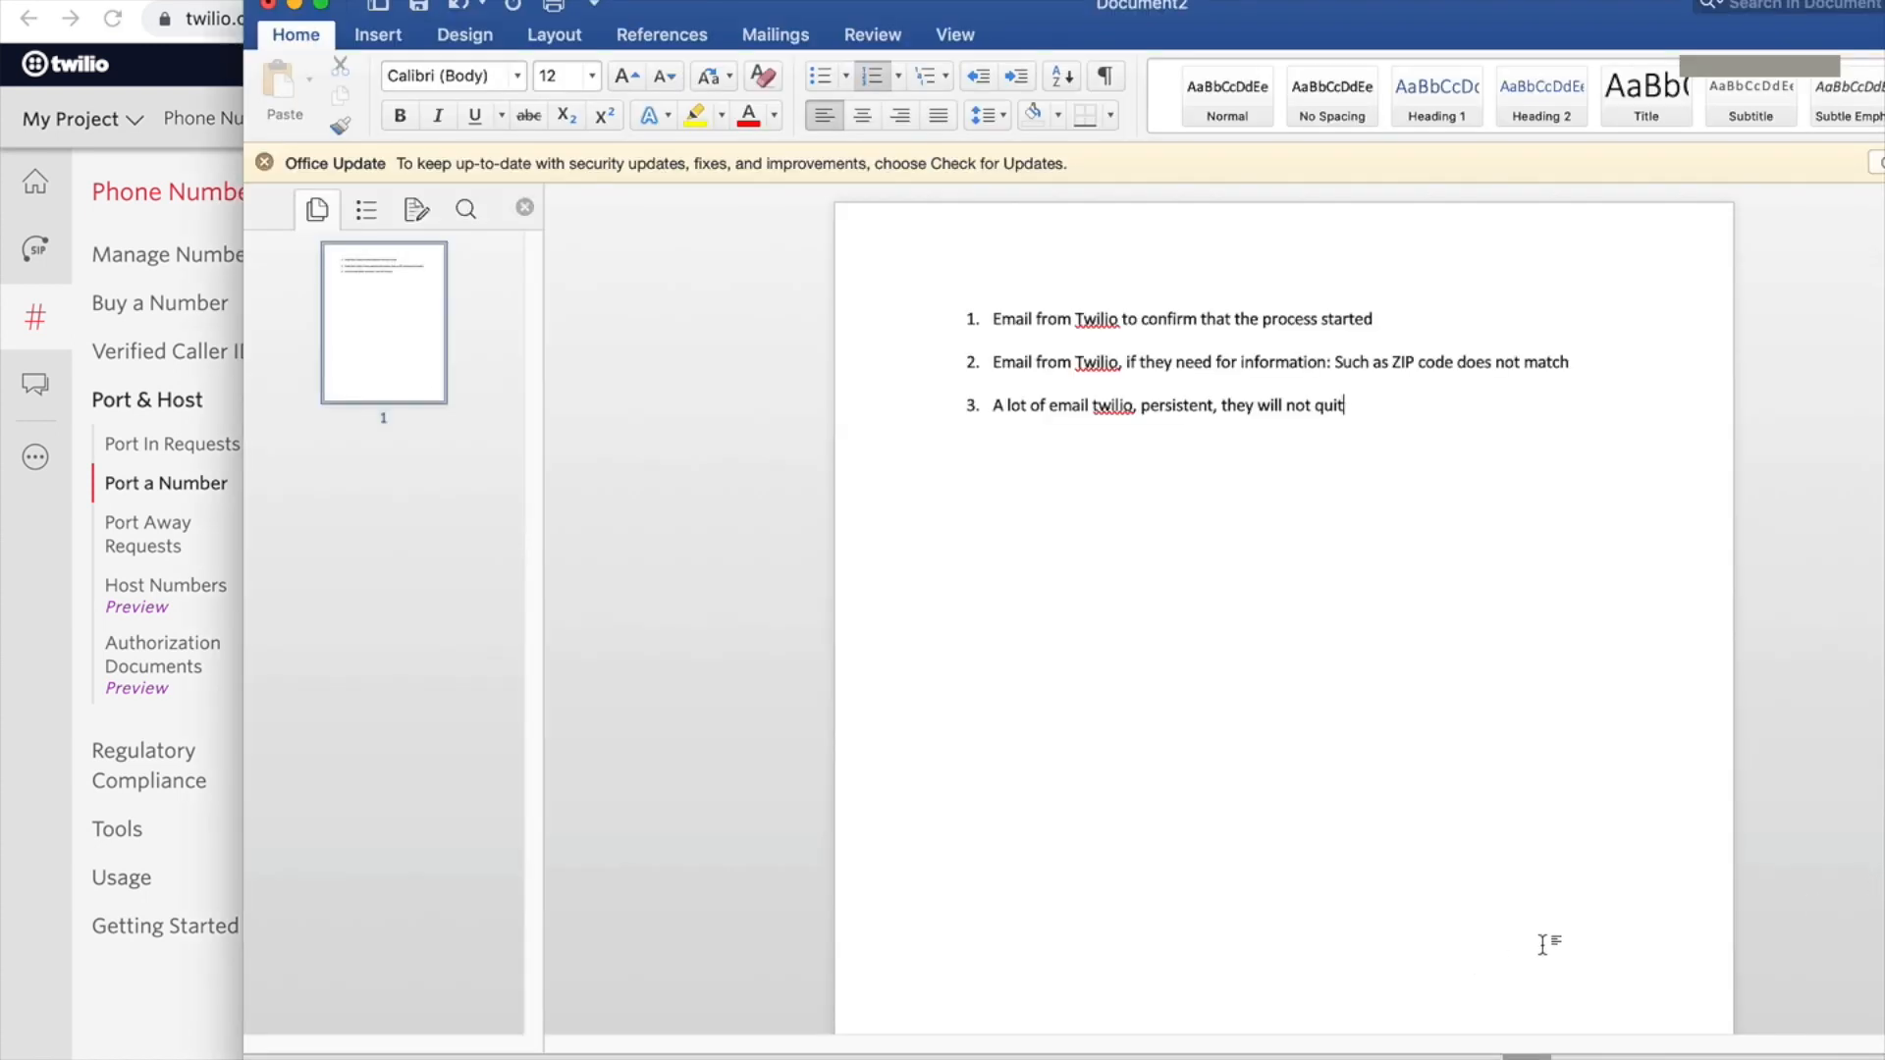
Step: Write item 4: a scheduled porting email, 9/11/19 10:00 PST the number will be live
{"action": "key", "text": "enter"}
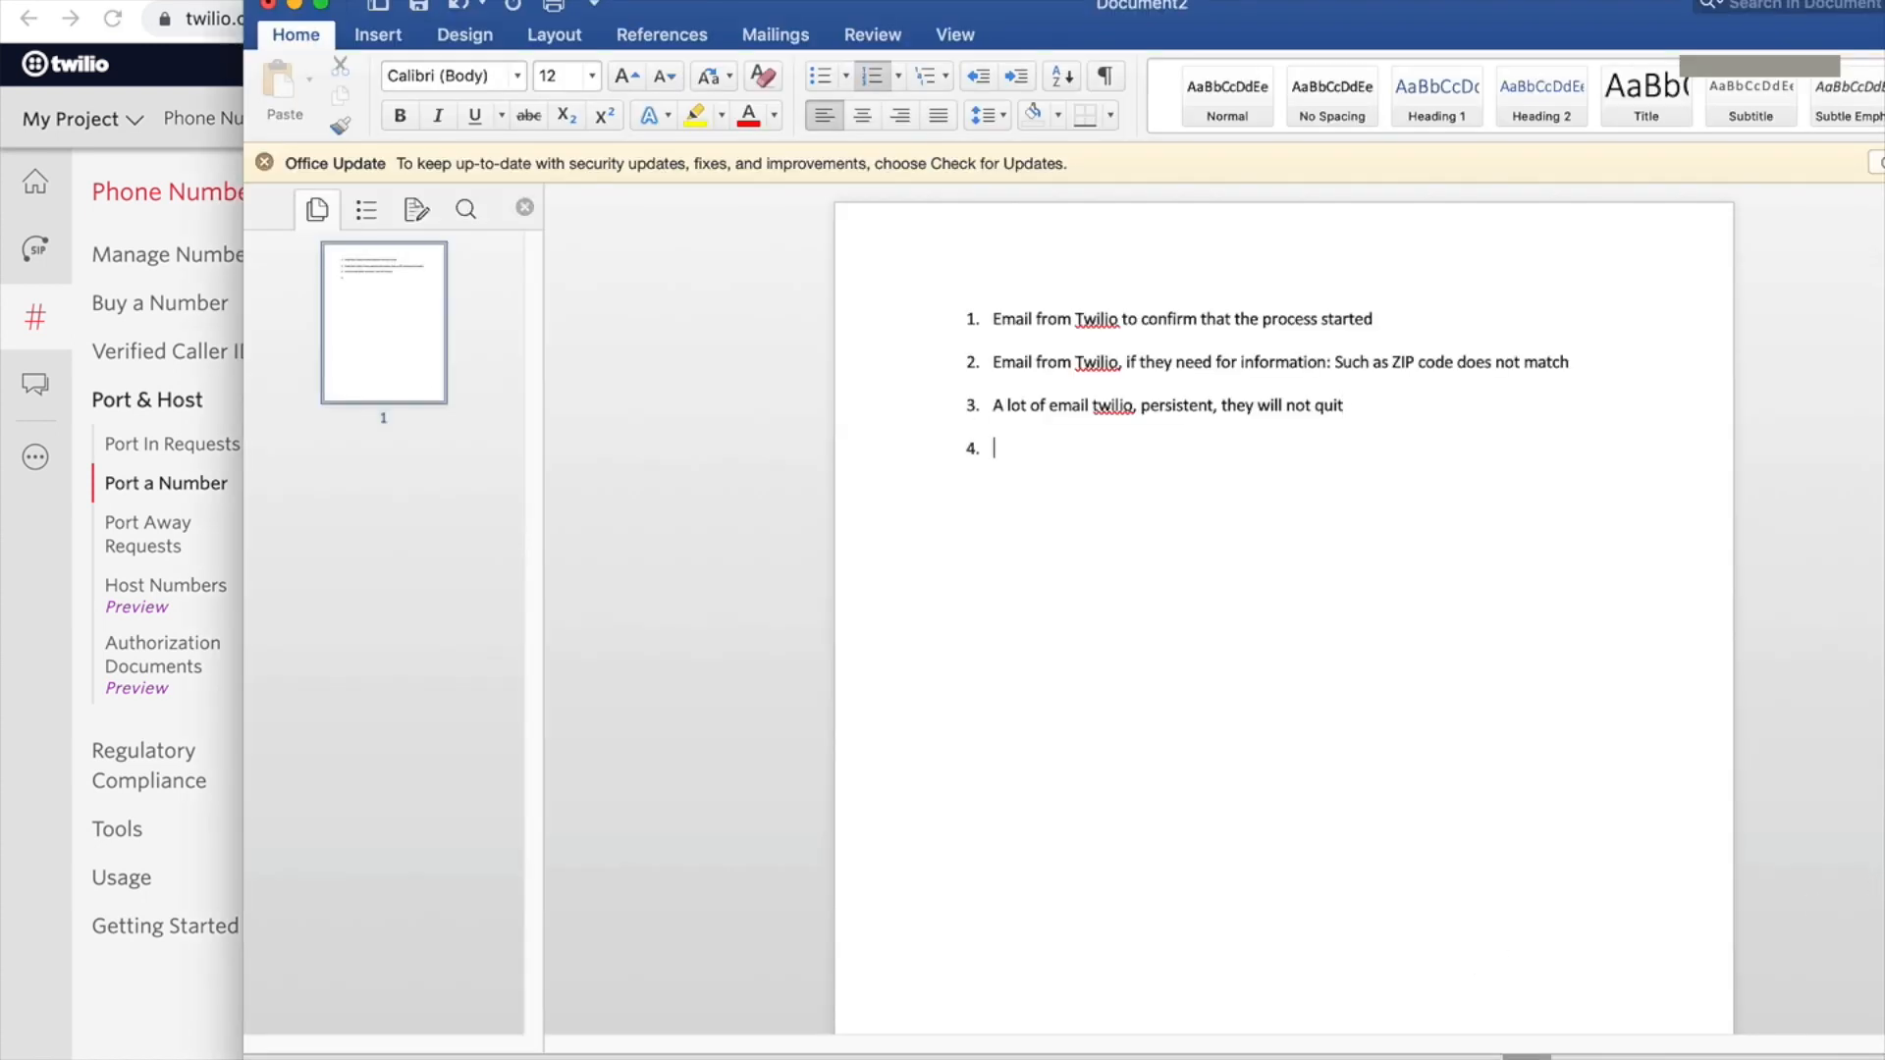
{"action": "type", "text": "A sch"}
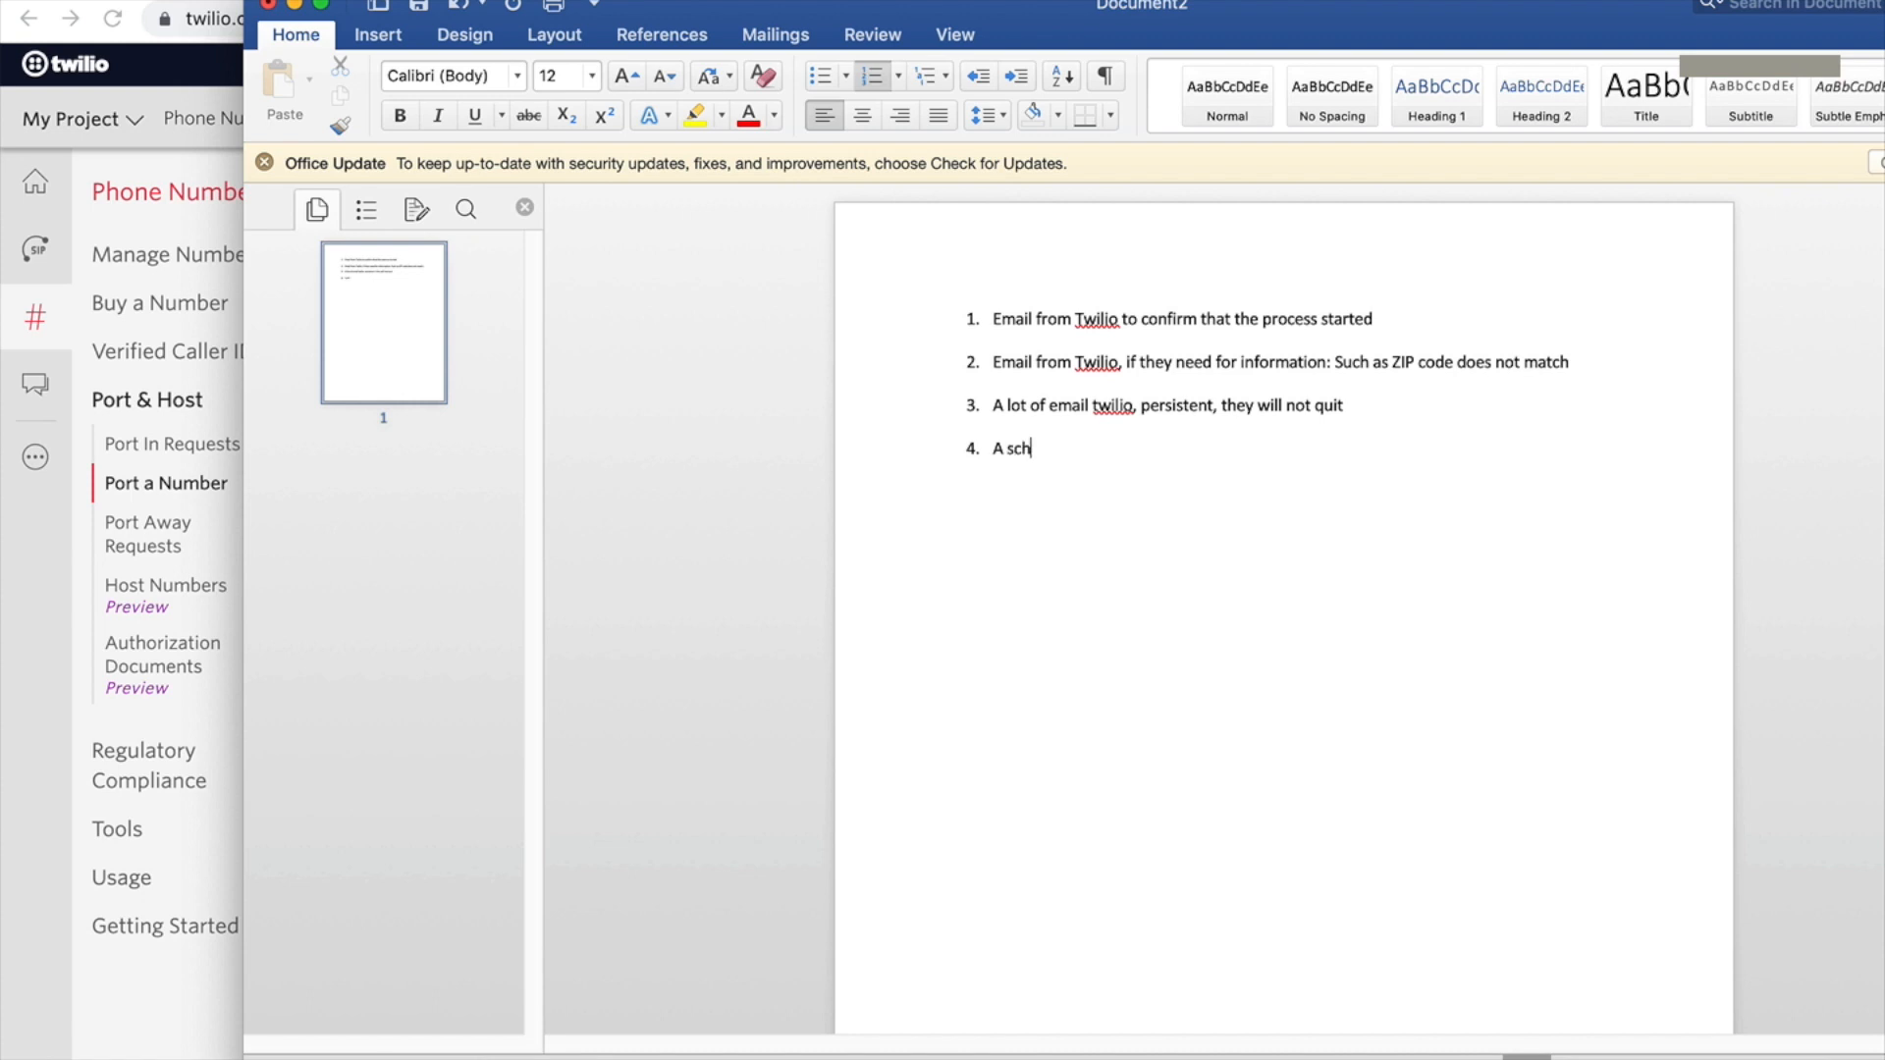
{"action": "type", "text": "edule p"}
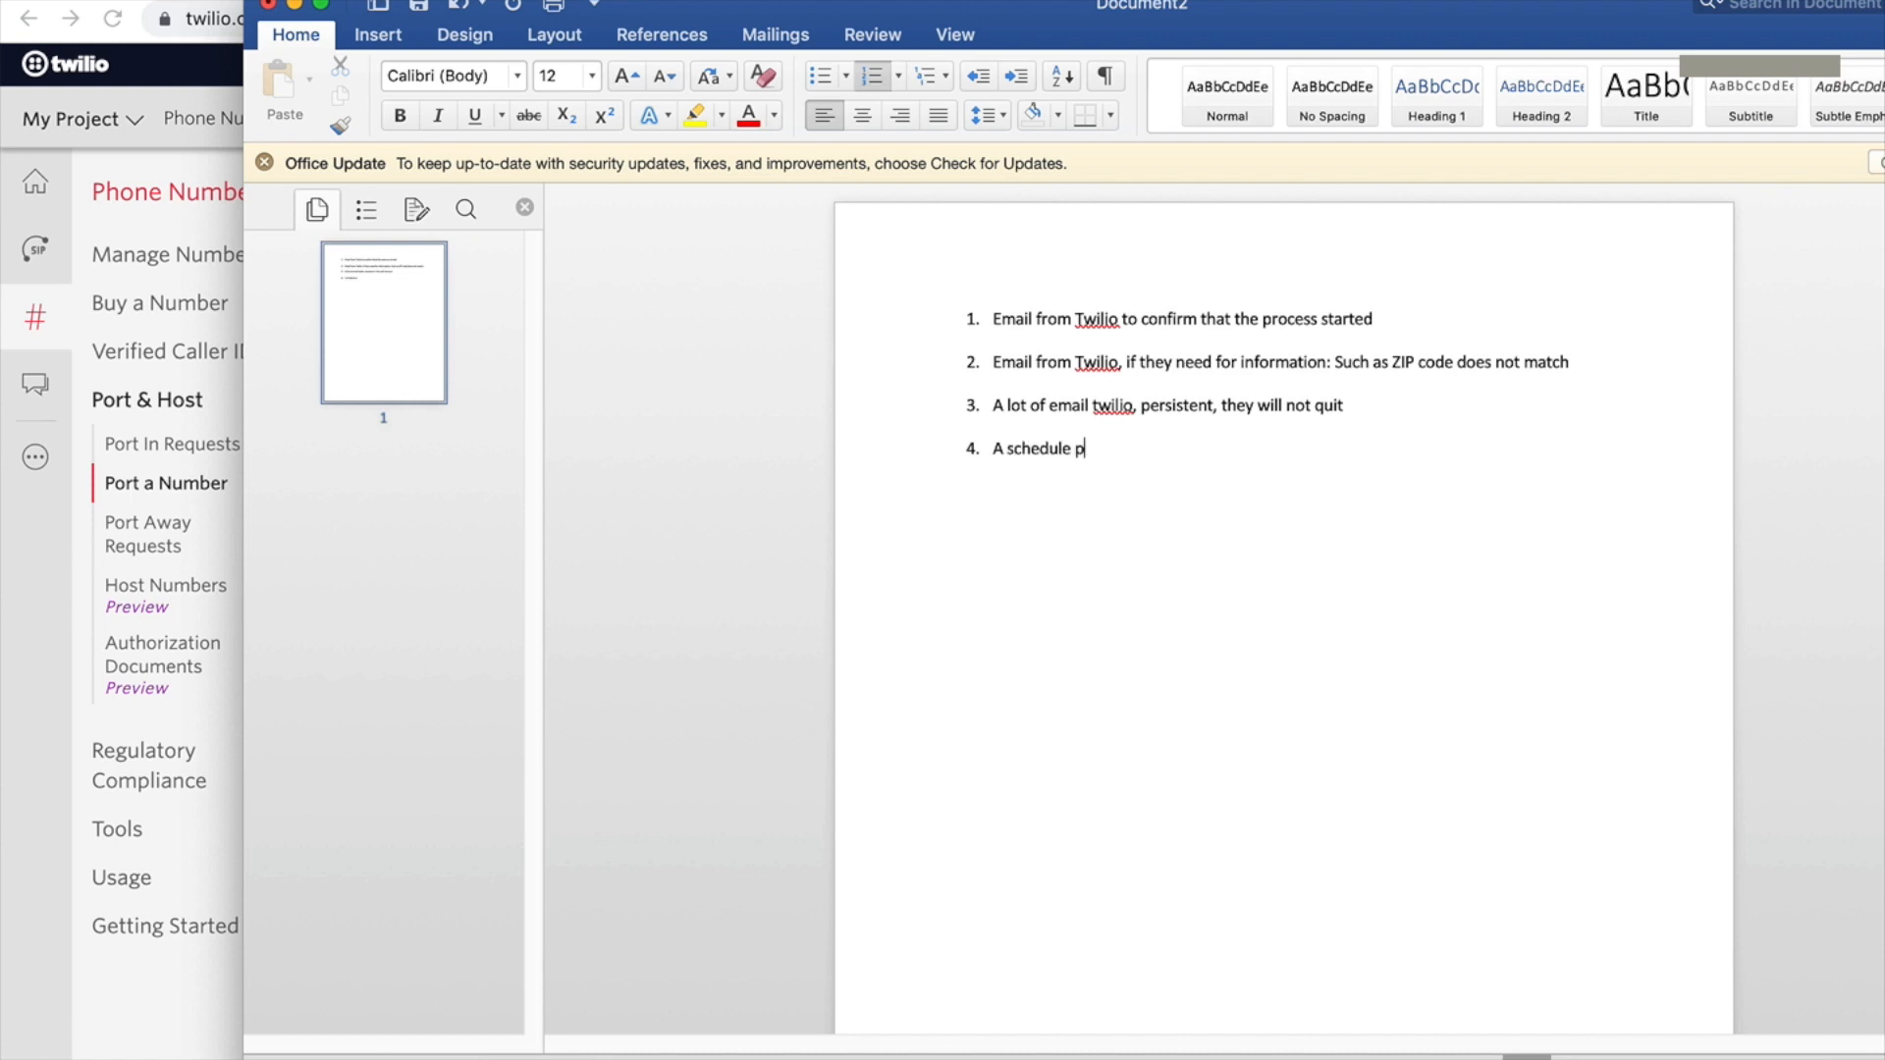
{"action": "type", "text": "orting email."}
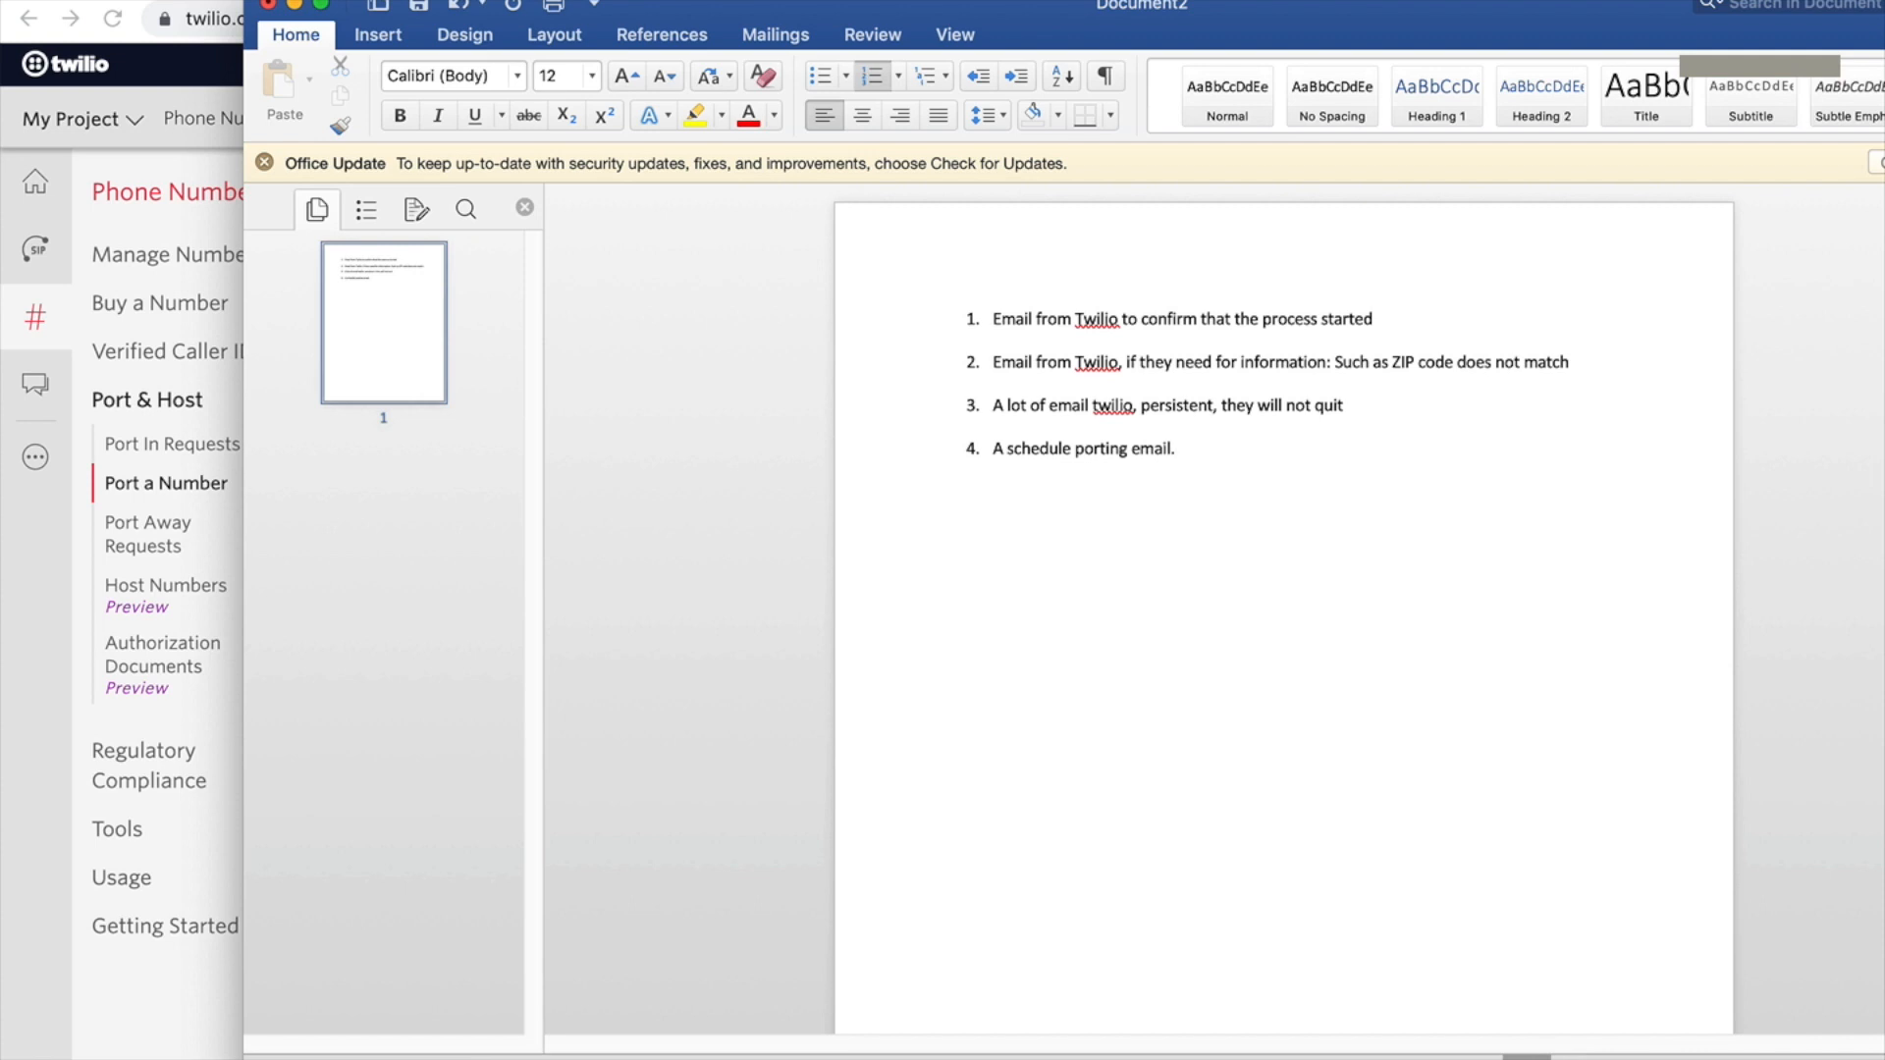
{"action": "type", "text": "9/11/19"}
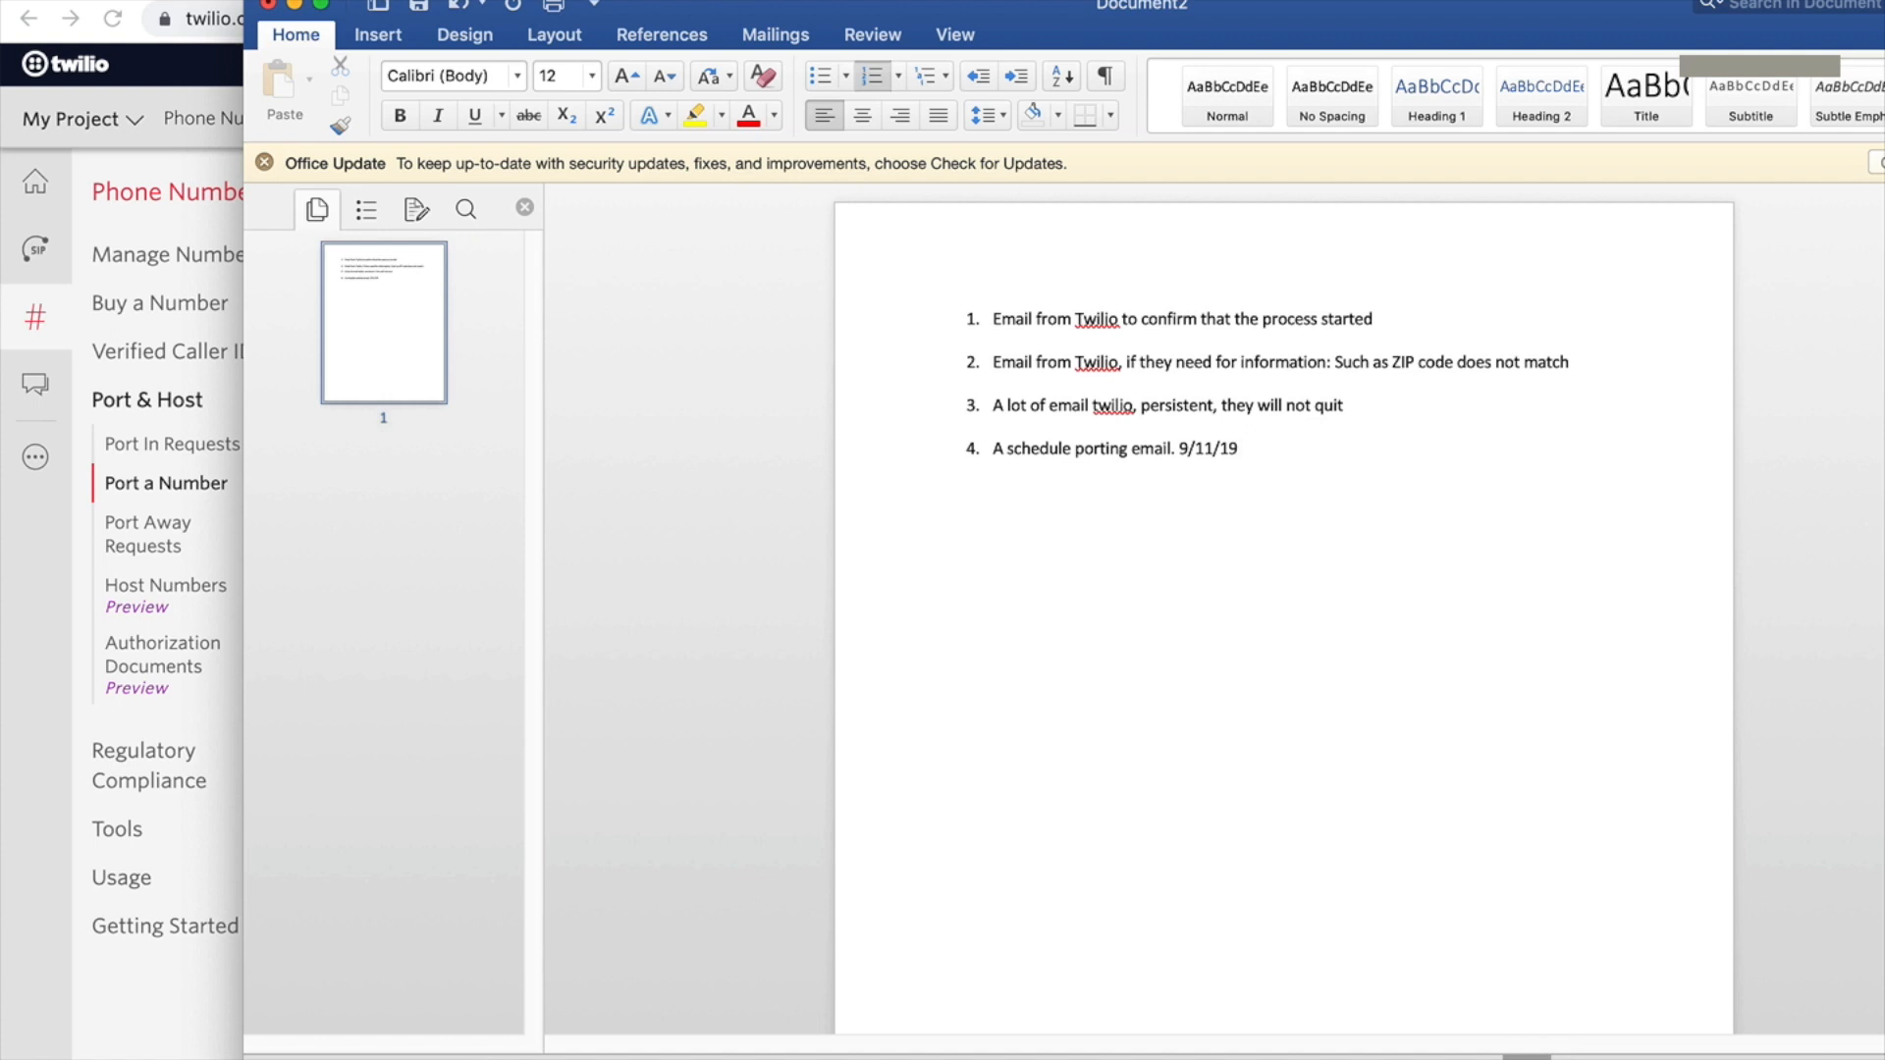
{"action": "type", "text": "10:"}
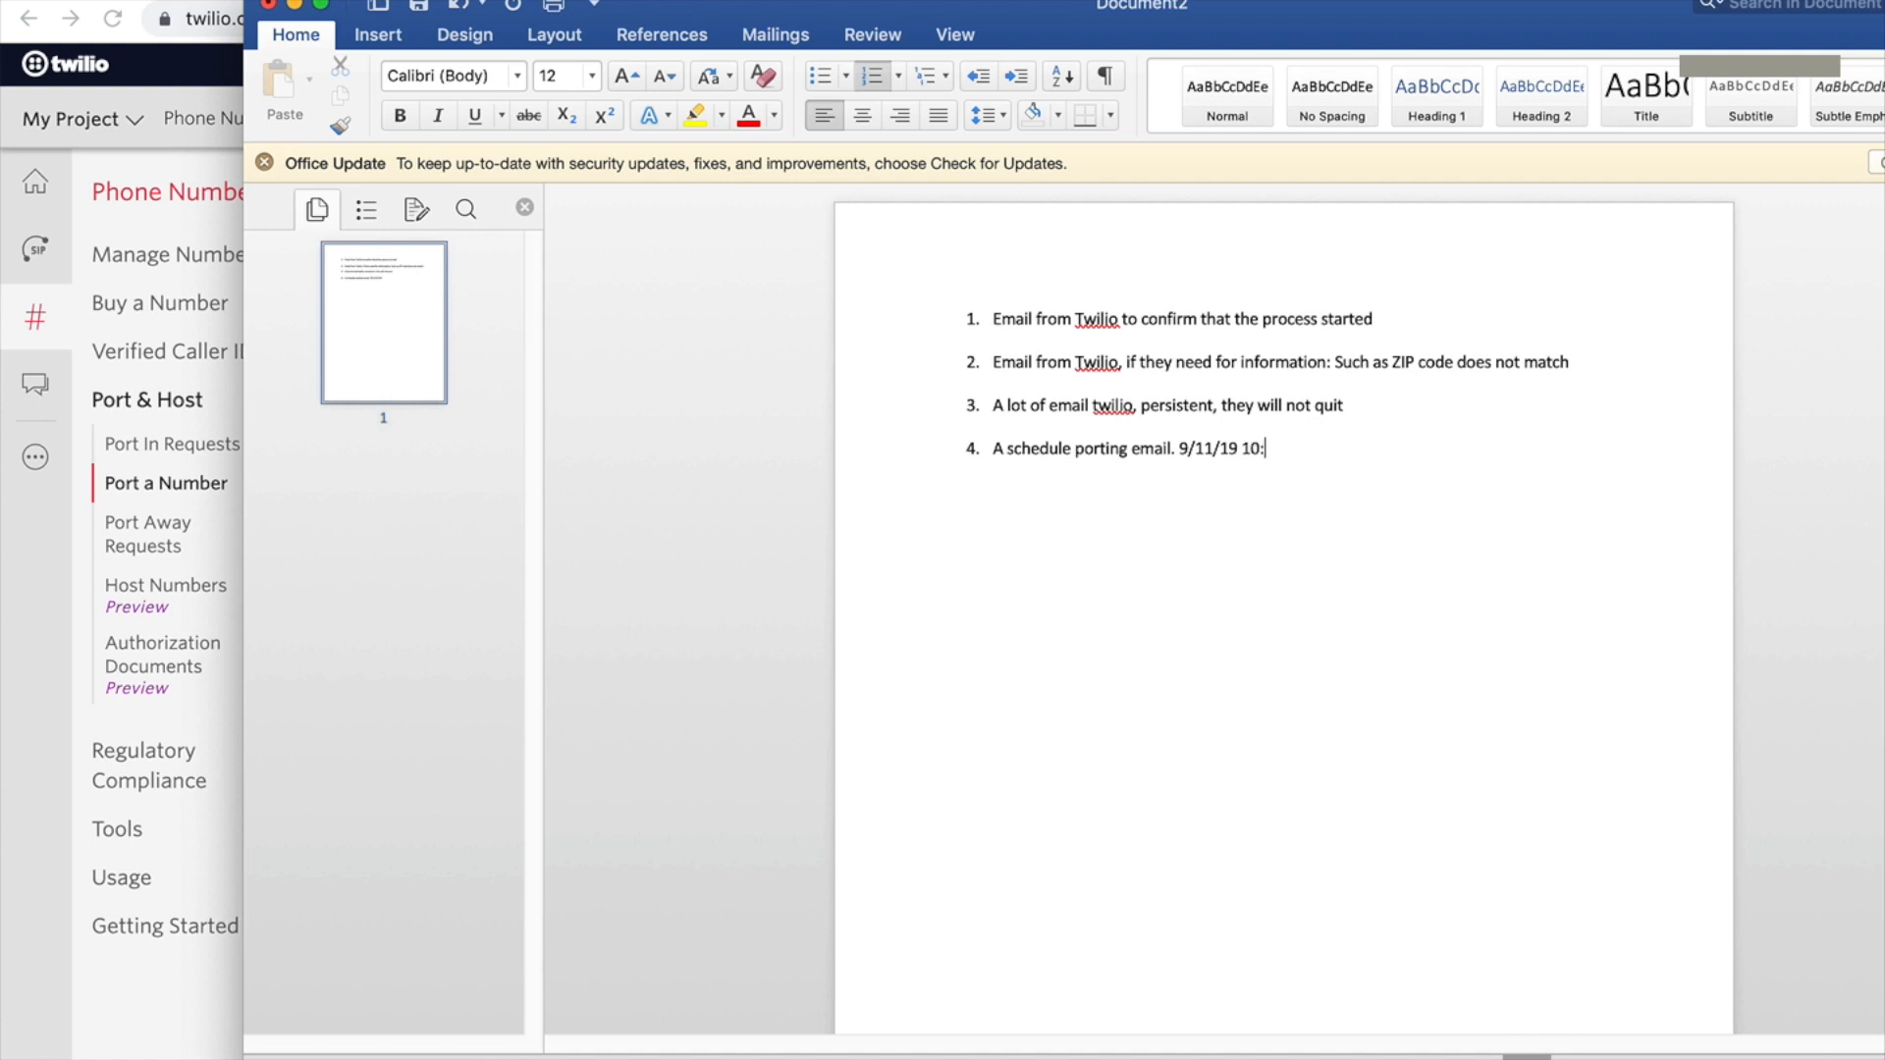
{"action": "type", "text": "00 PST"}
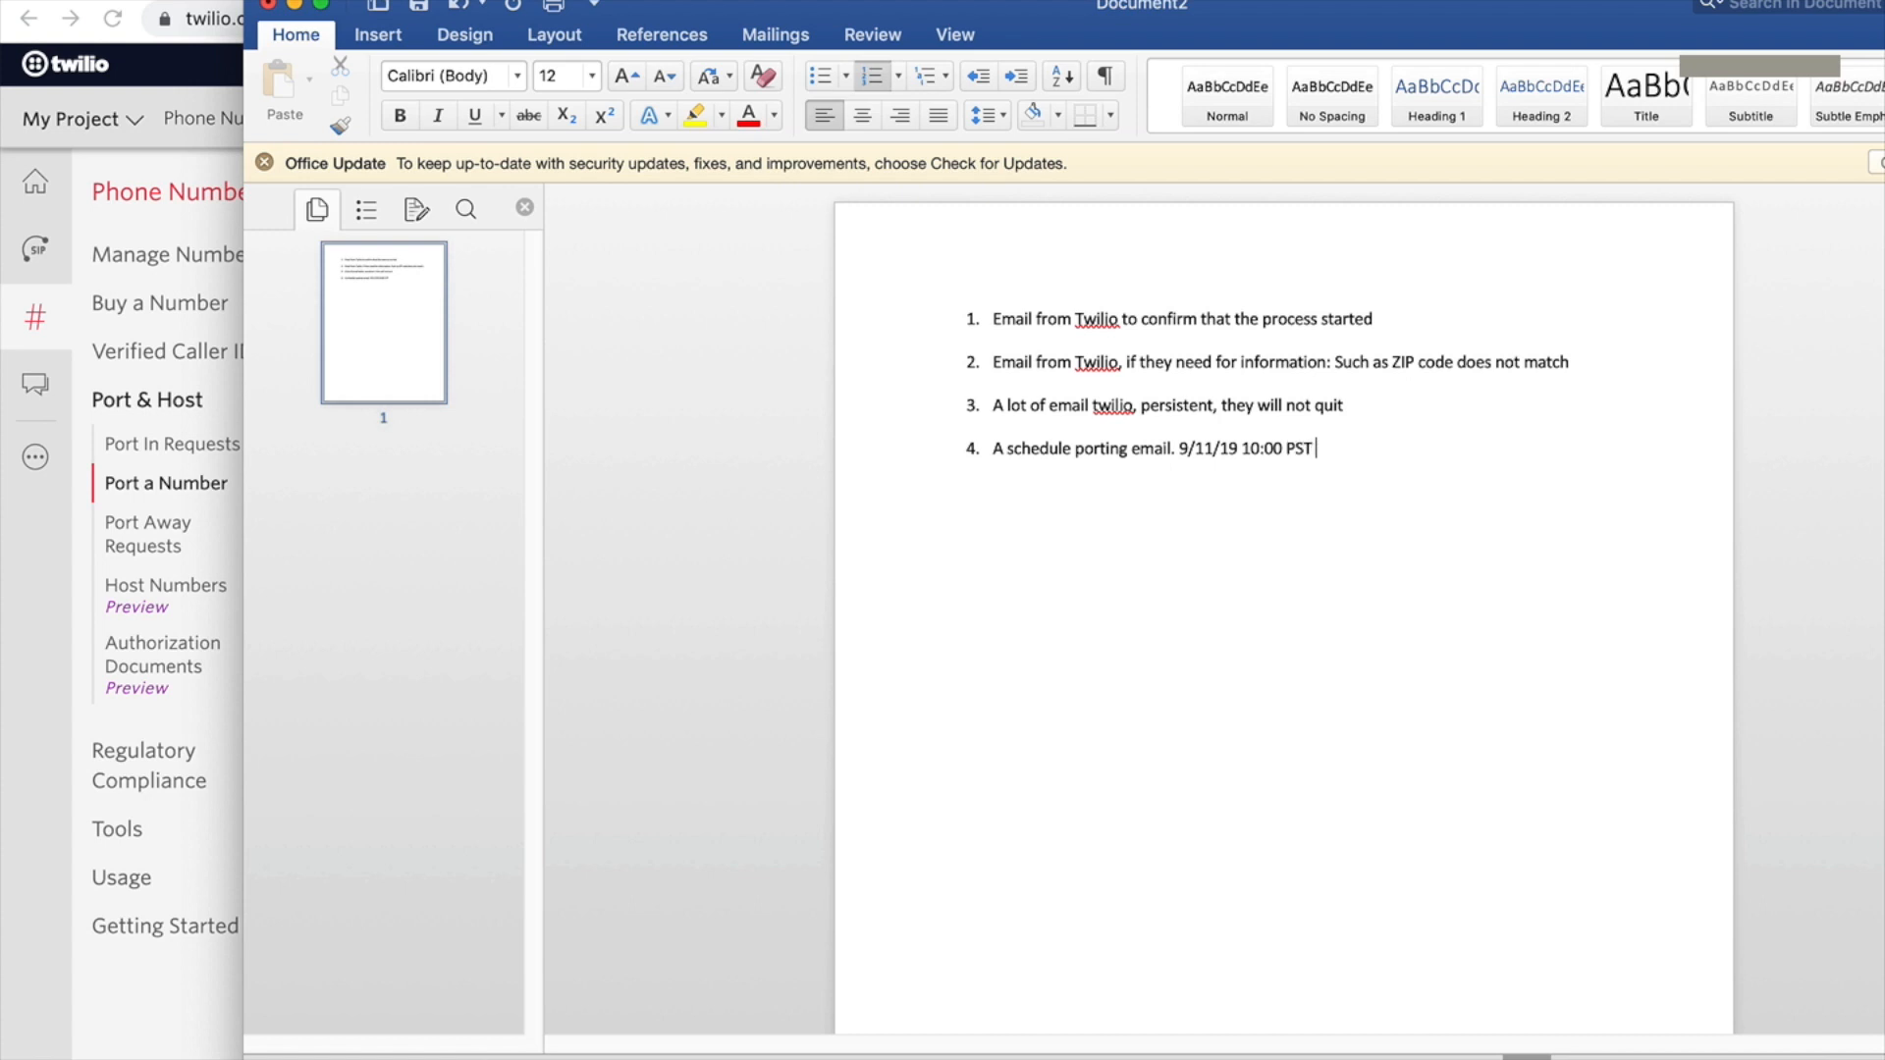
{"action": "type", "text": "the"}
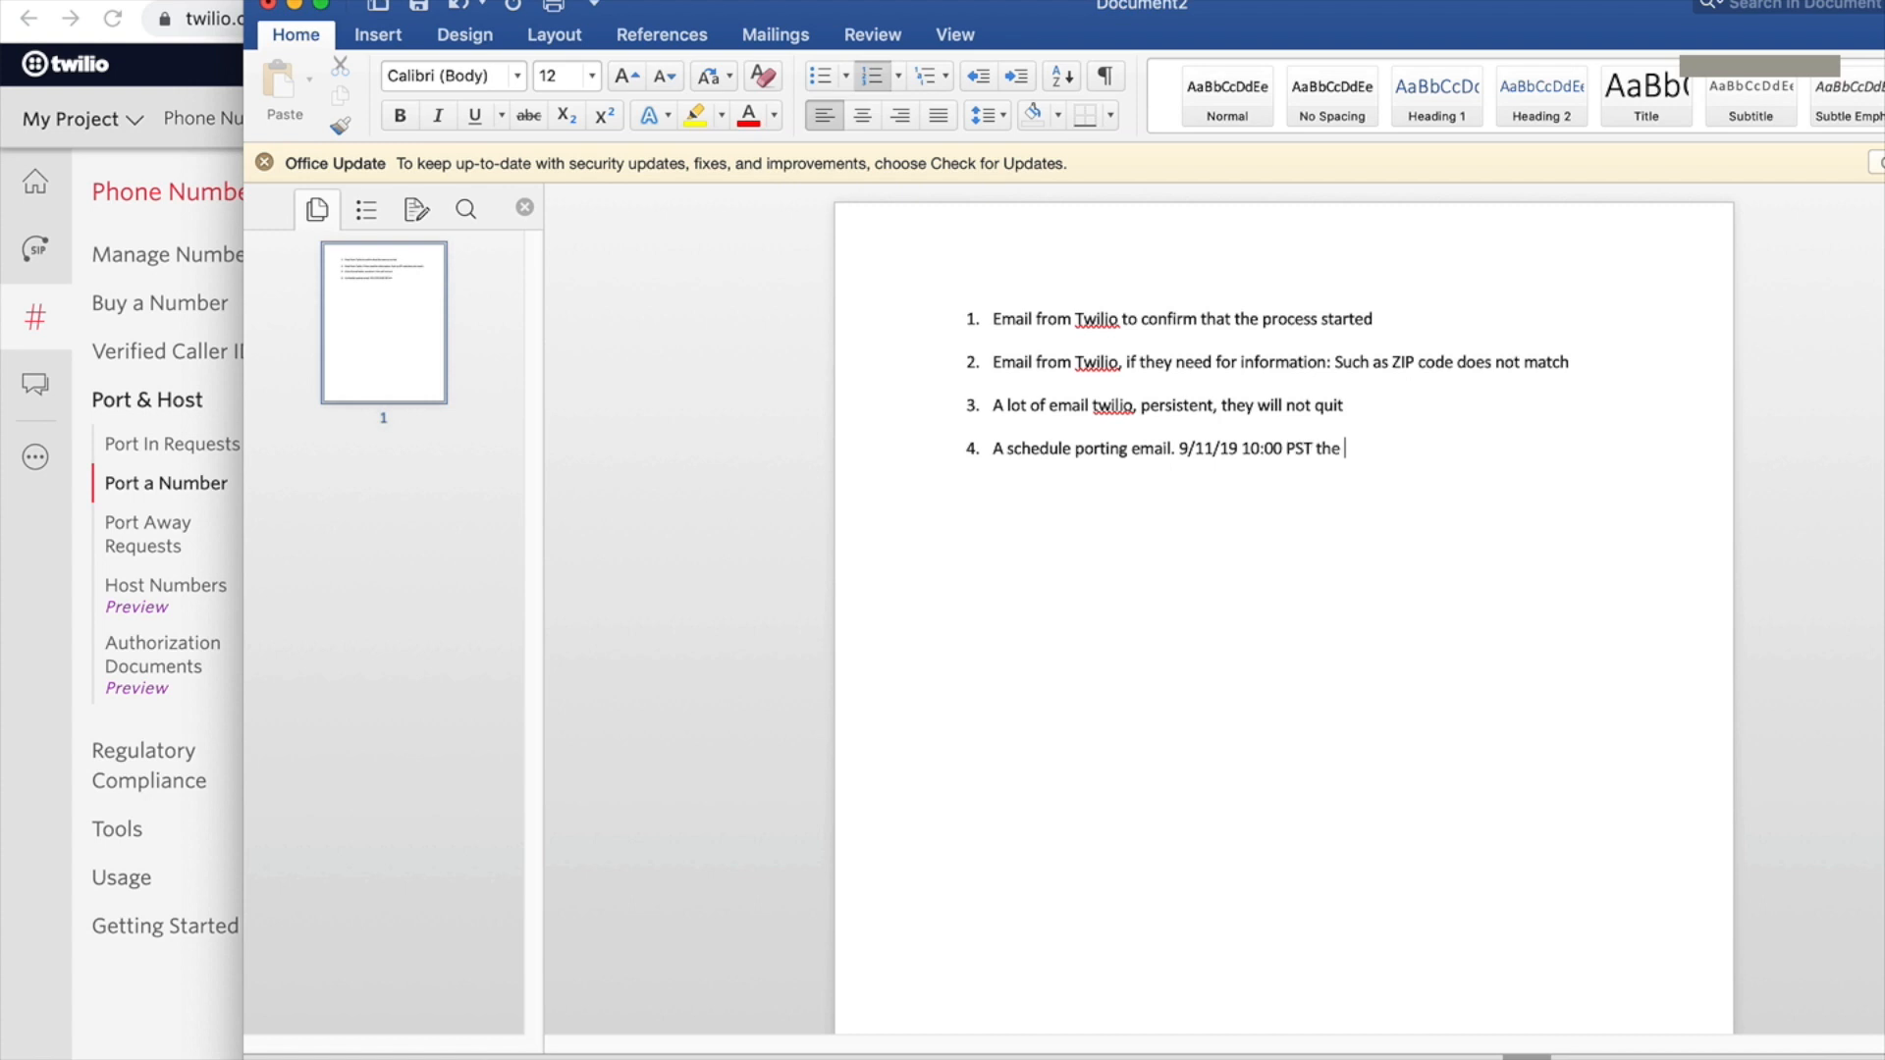
{"action": "type", "text": "number will be"}
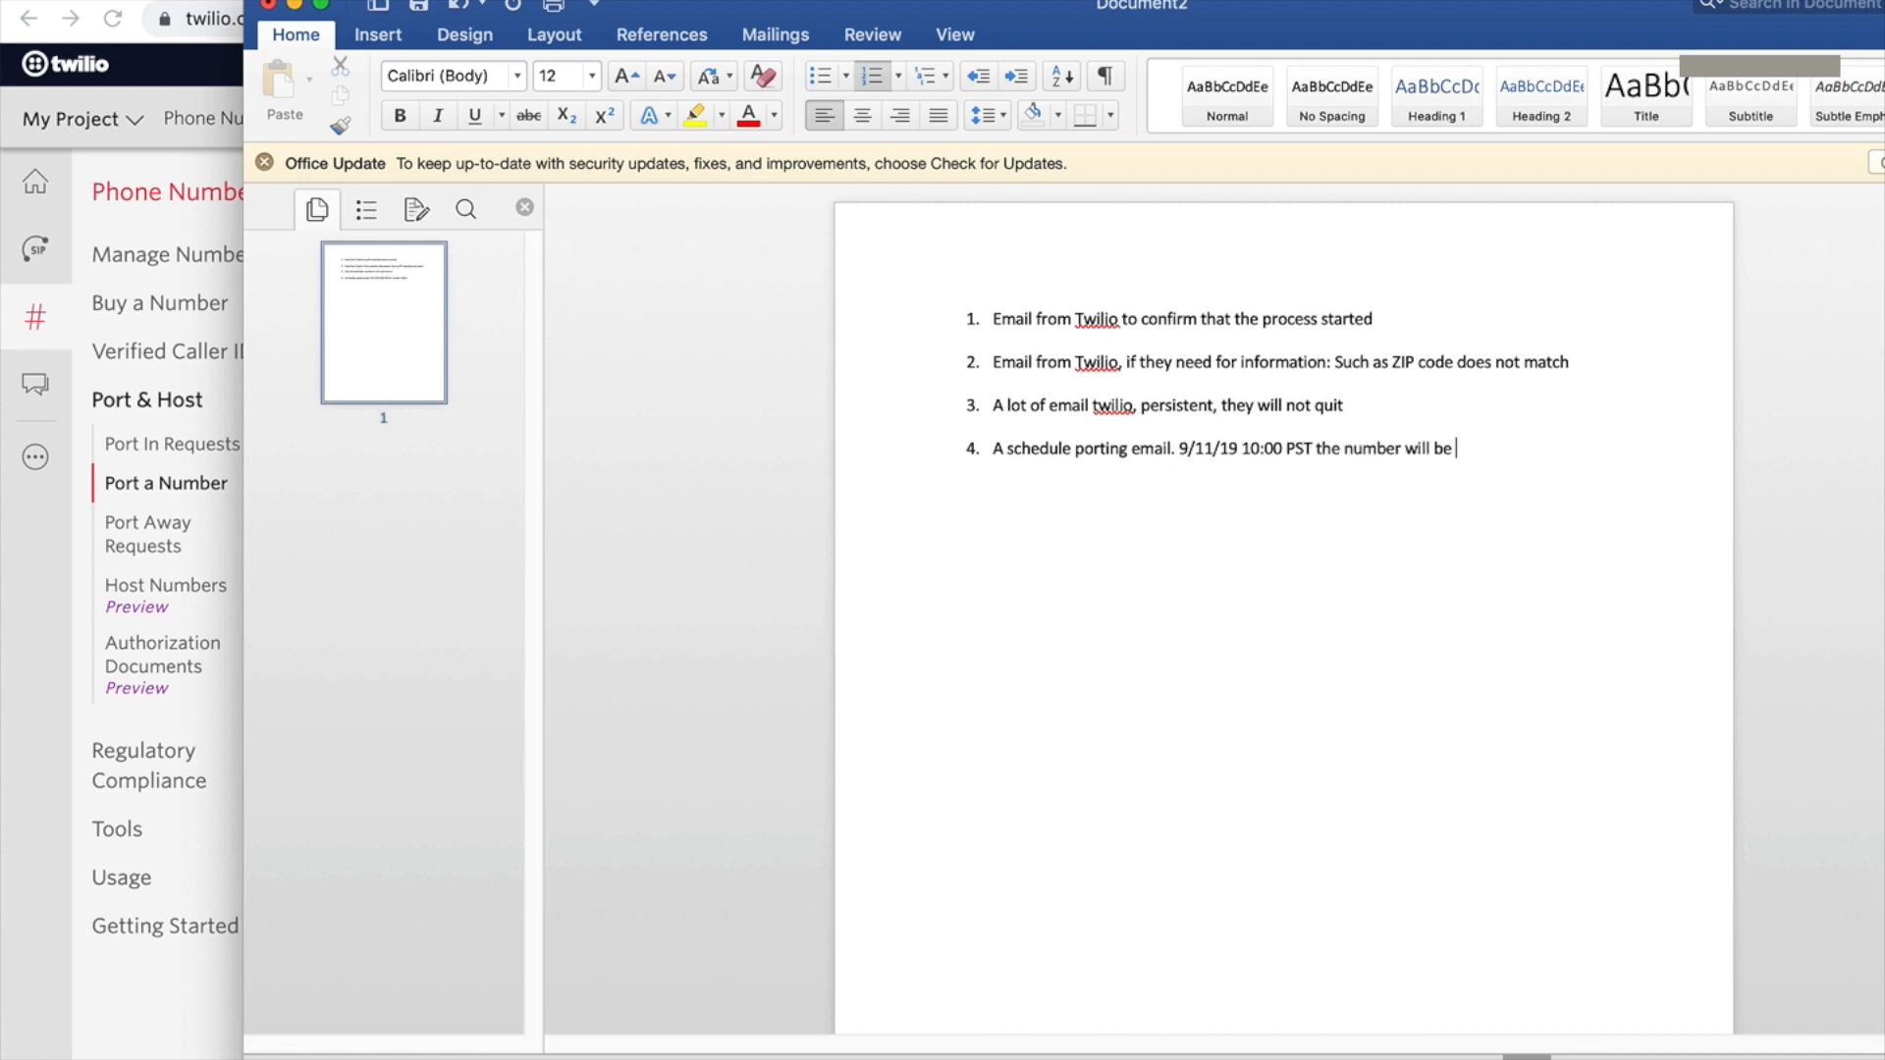
{"action": "type", "text": "live."}
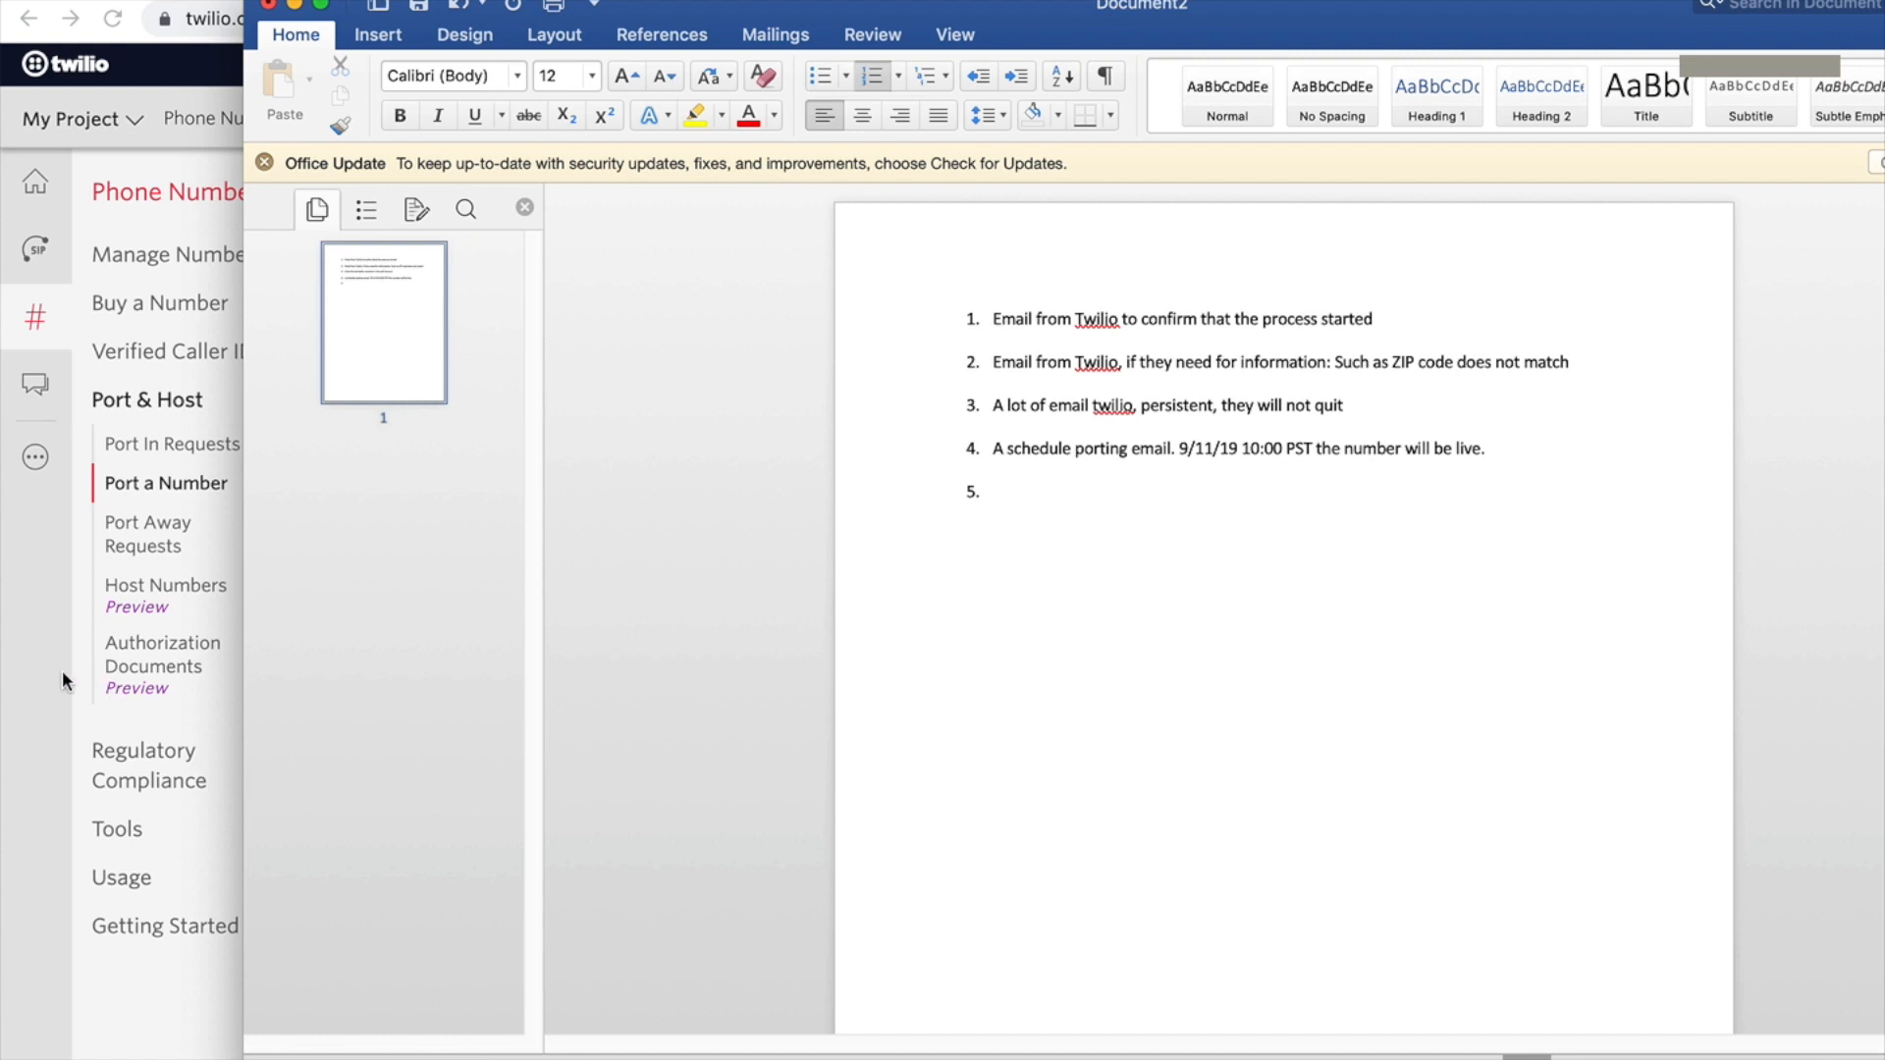
{"action": "left_click", "coordinate": [994, 491]}
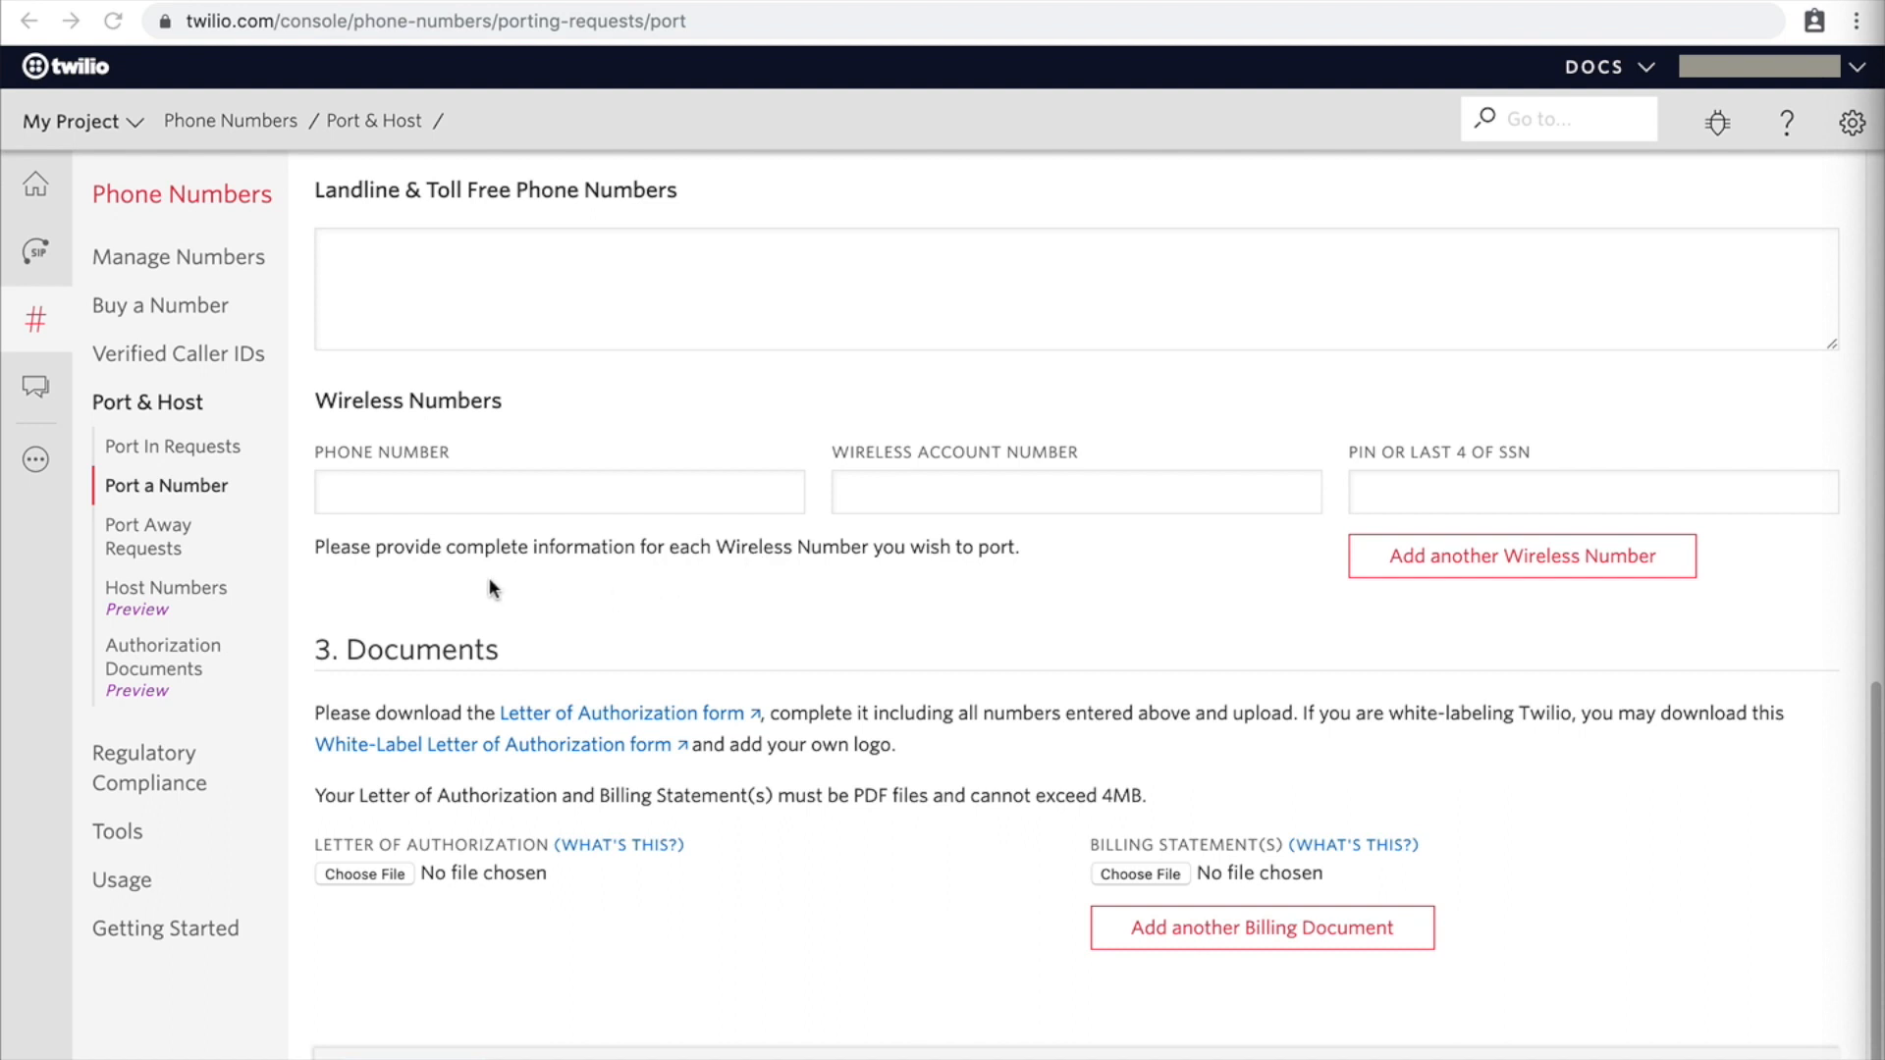
{"action": "mouse_move", "coordinate": [420, 565]}
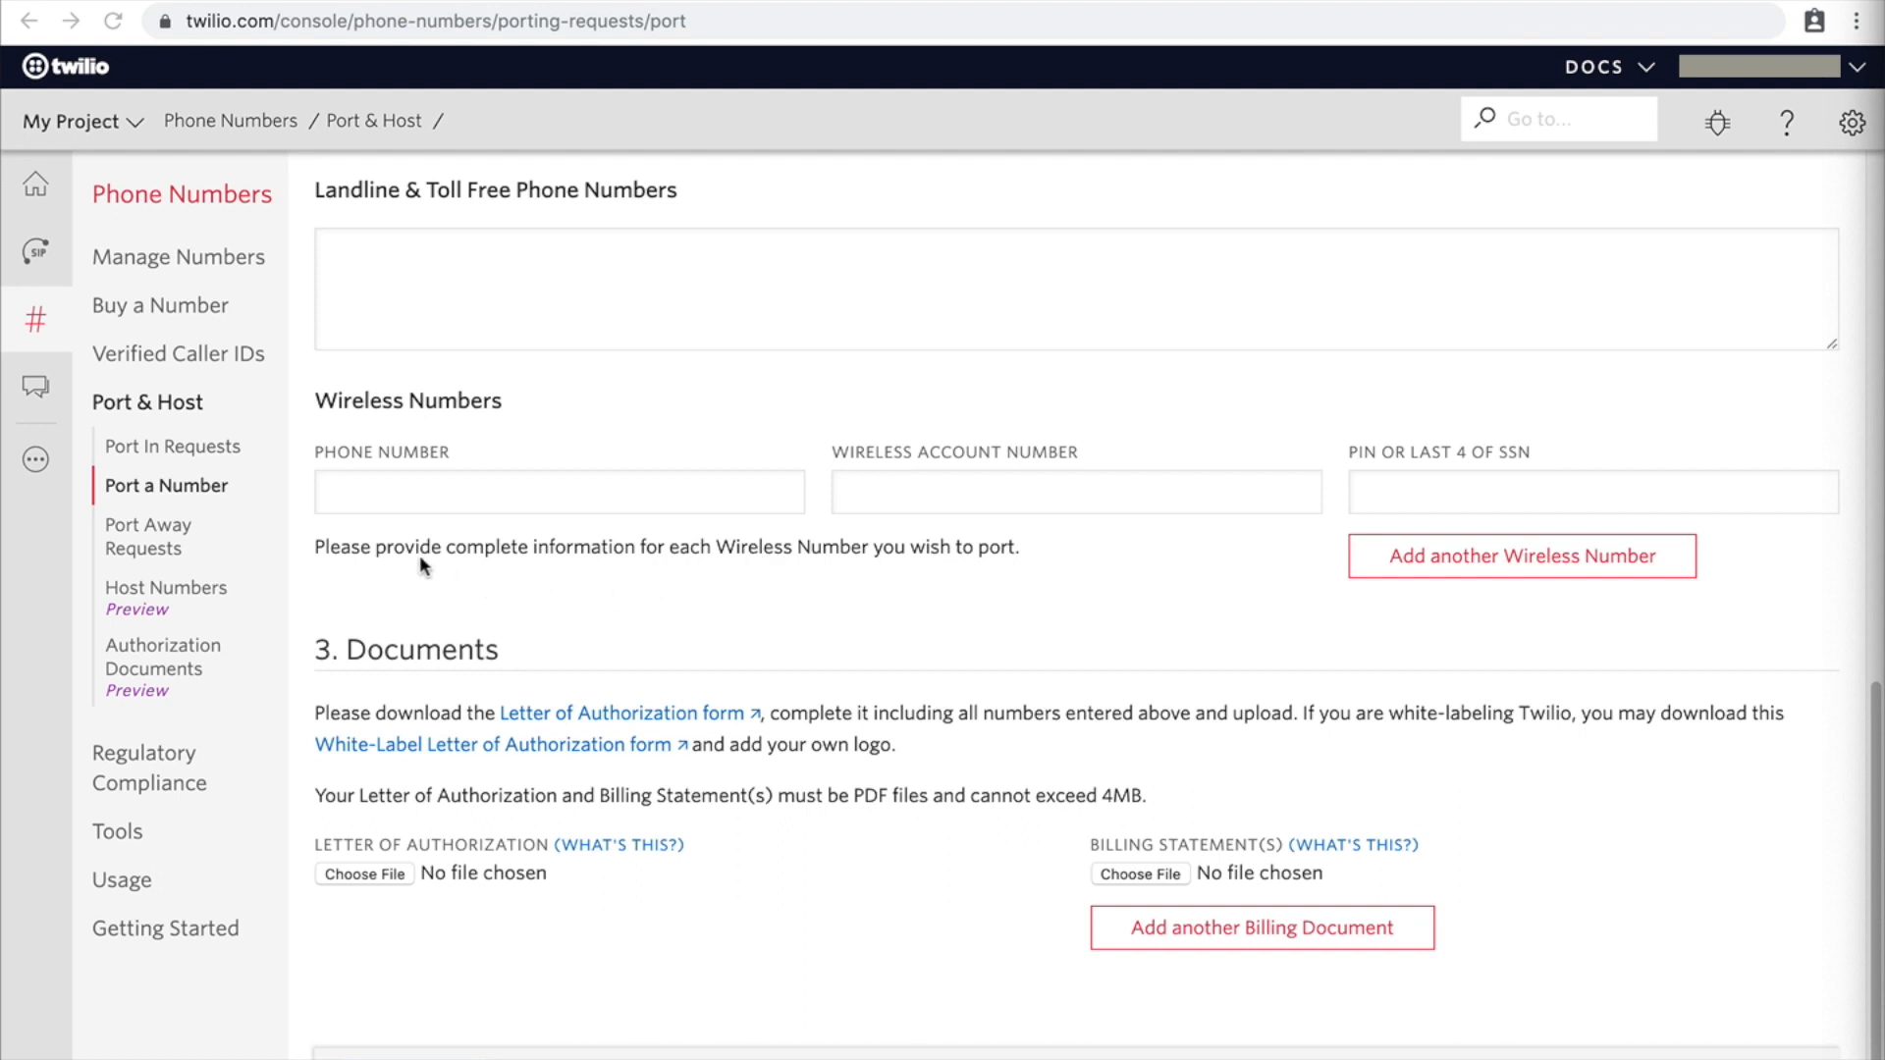
{"action": "mouse_move", "coordinate": [263, 467]}
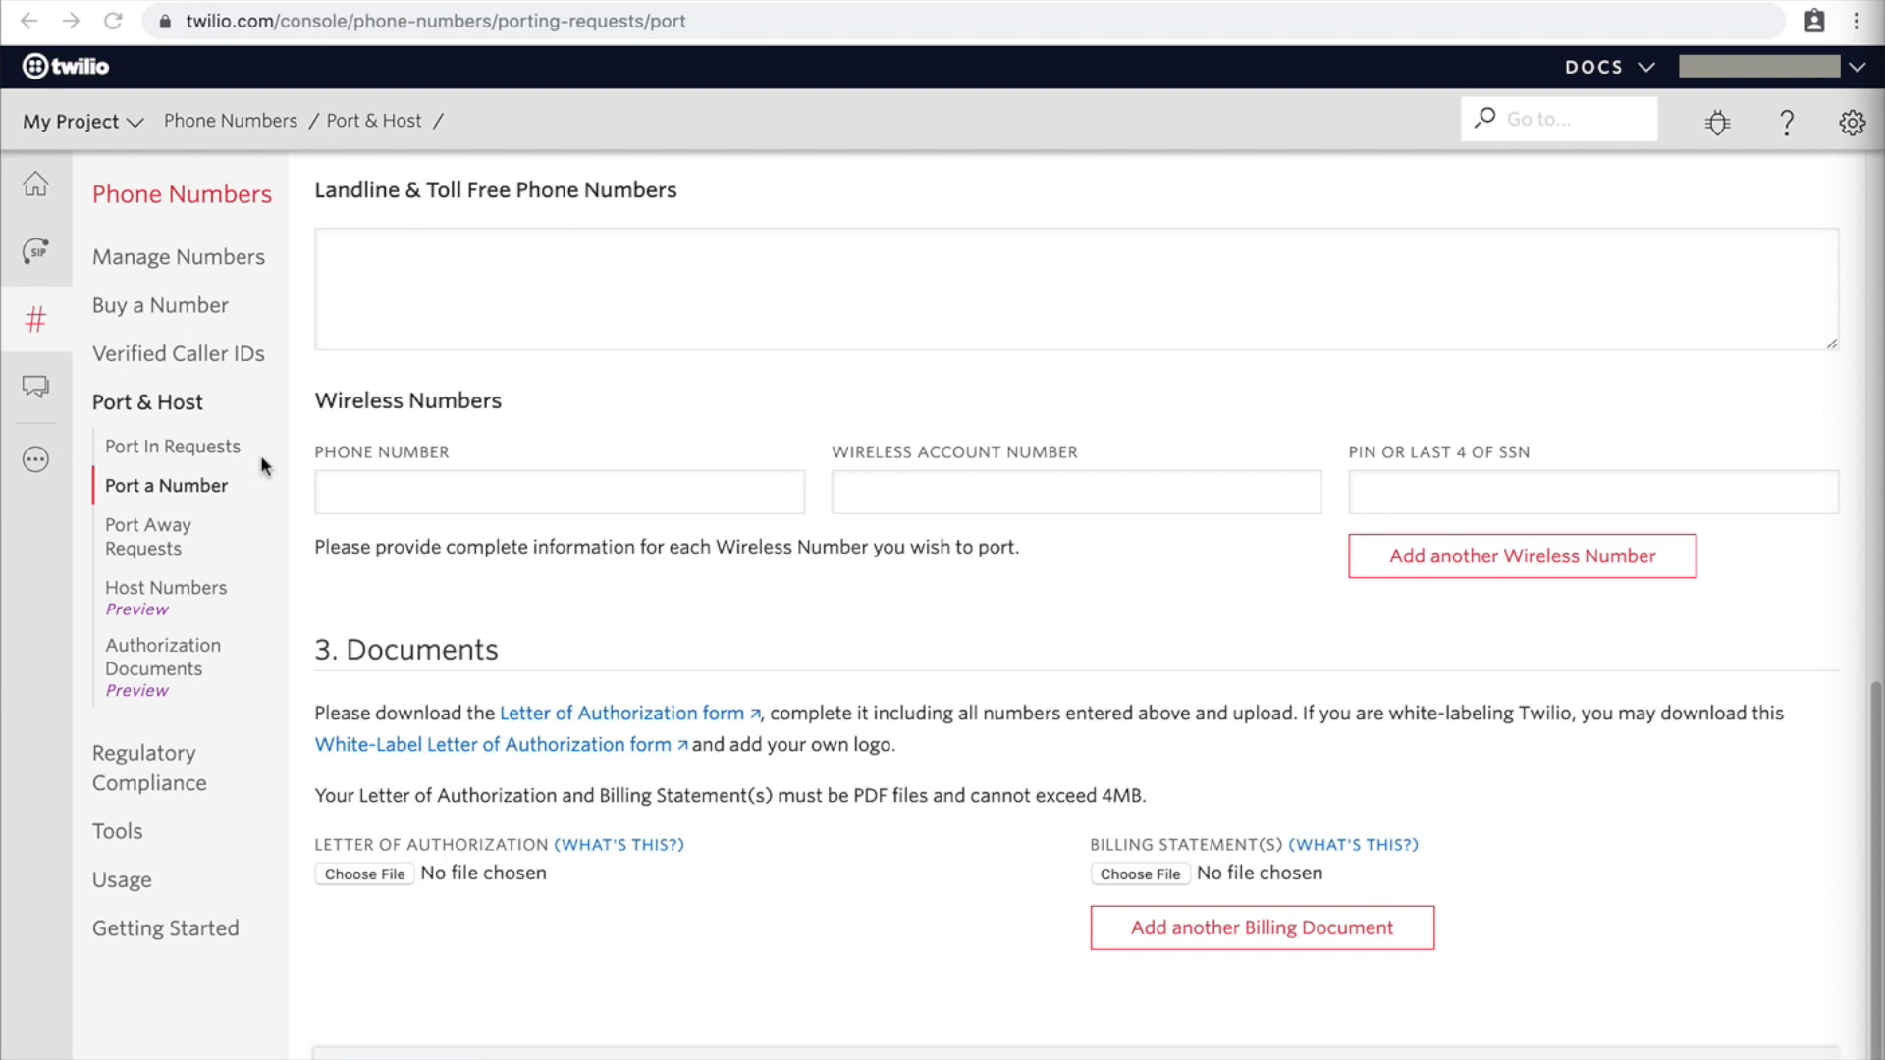
Step: Show the account's Active Numbers list via Manage Numbers
{"action": "left_click", "coordinate": [1593, 491]}
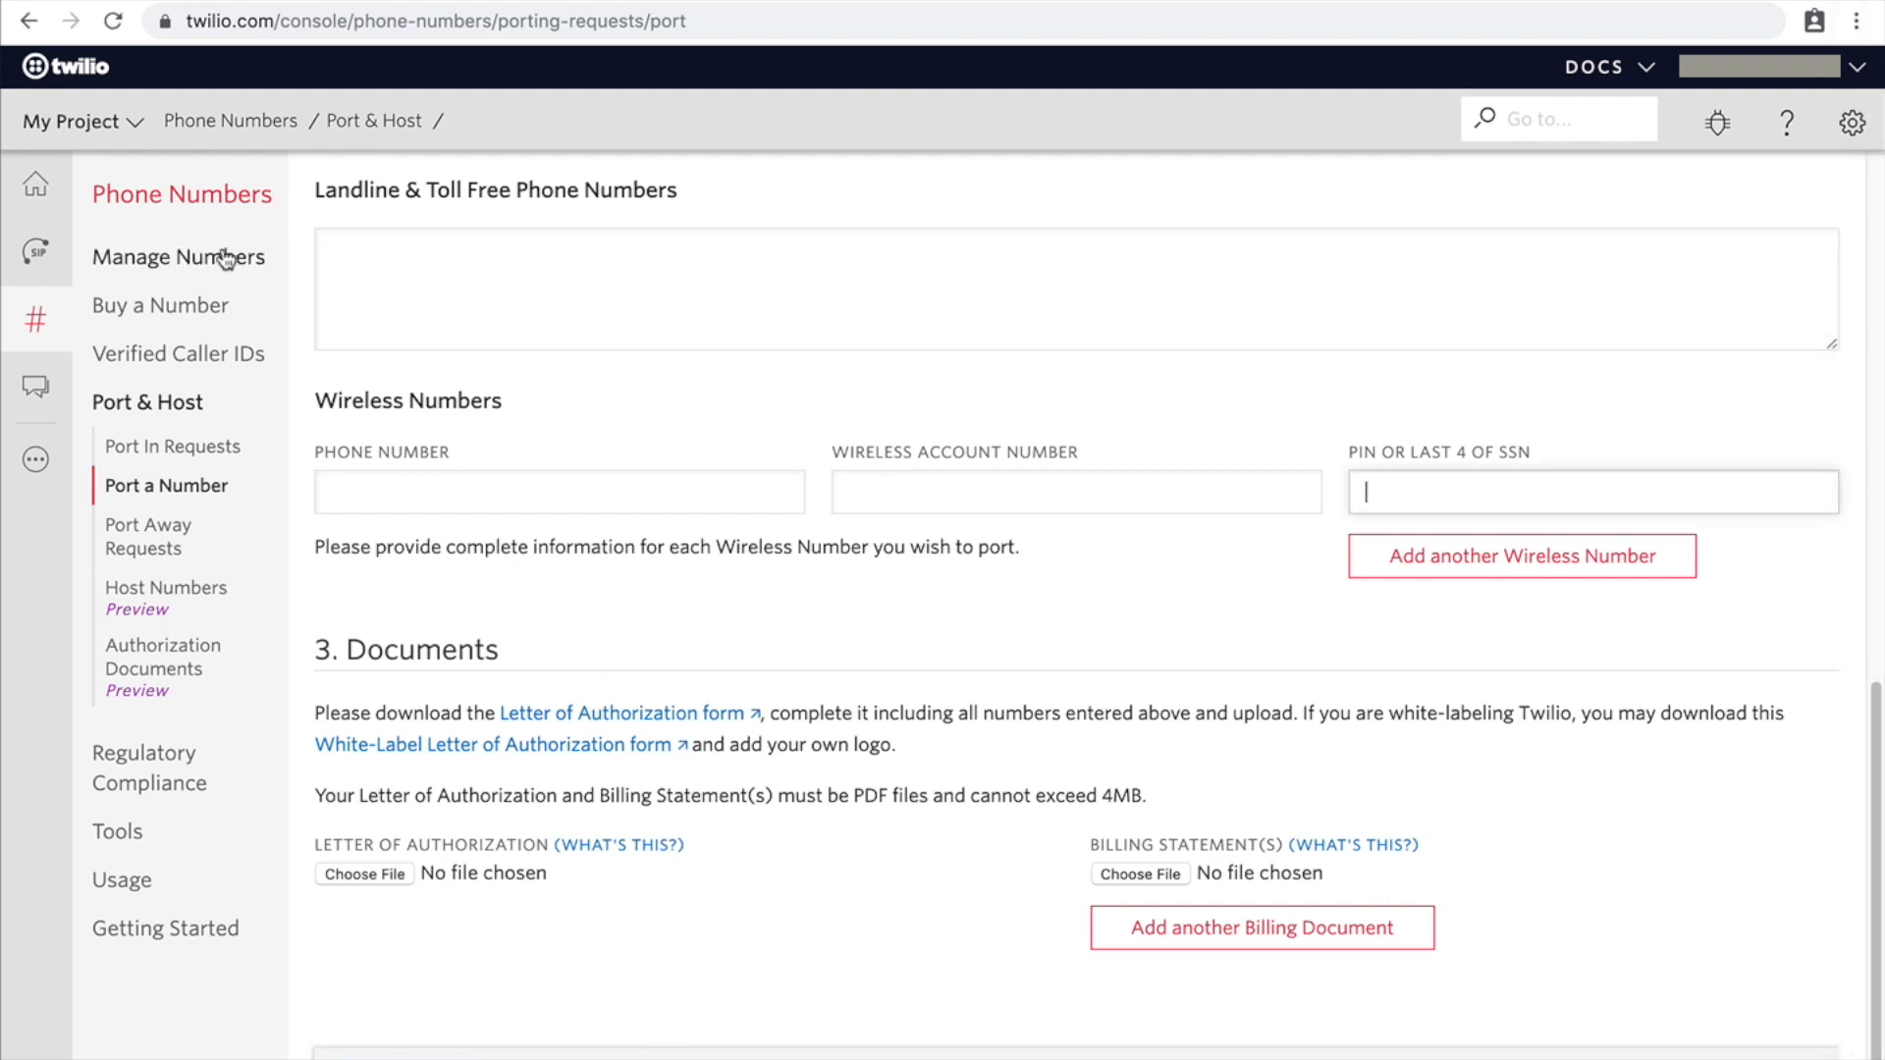
{"action": "left_click", "coordinate": [179, 255]}
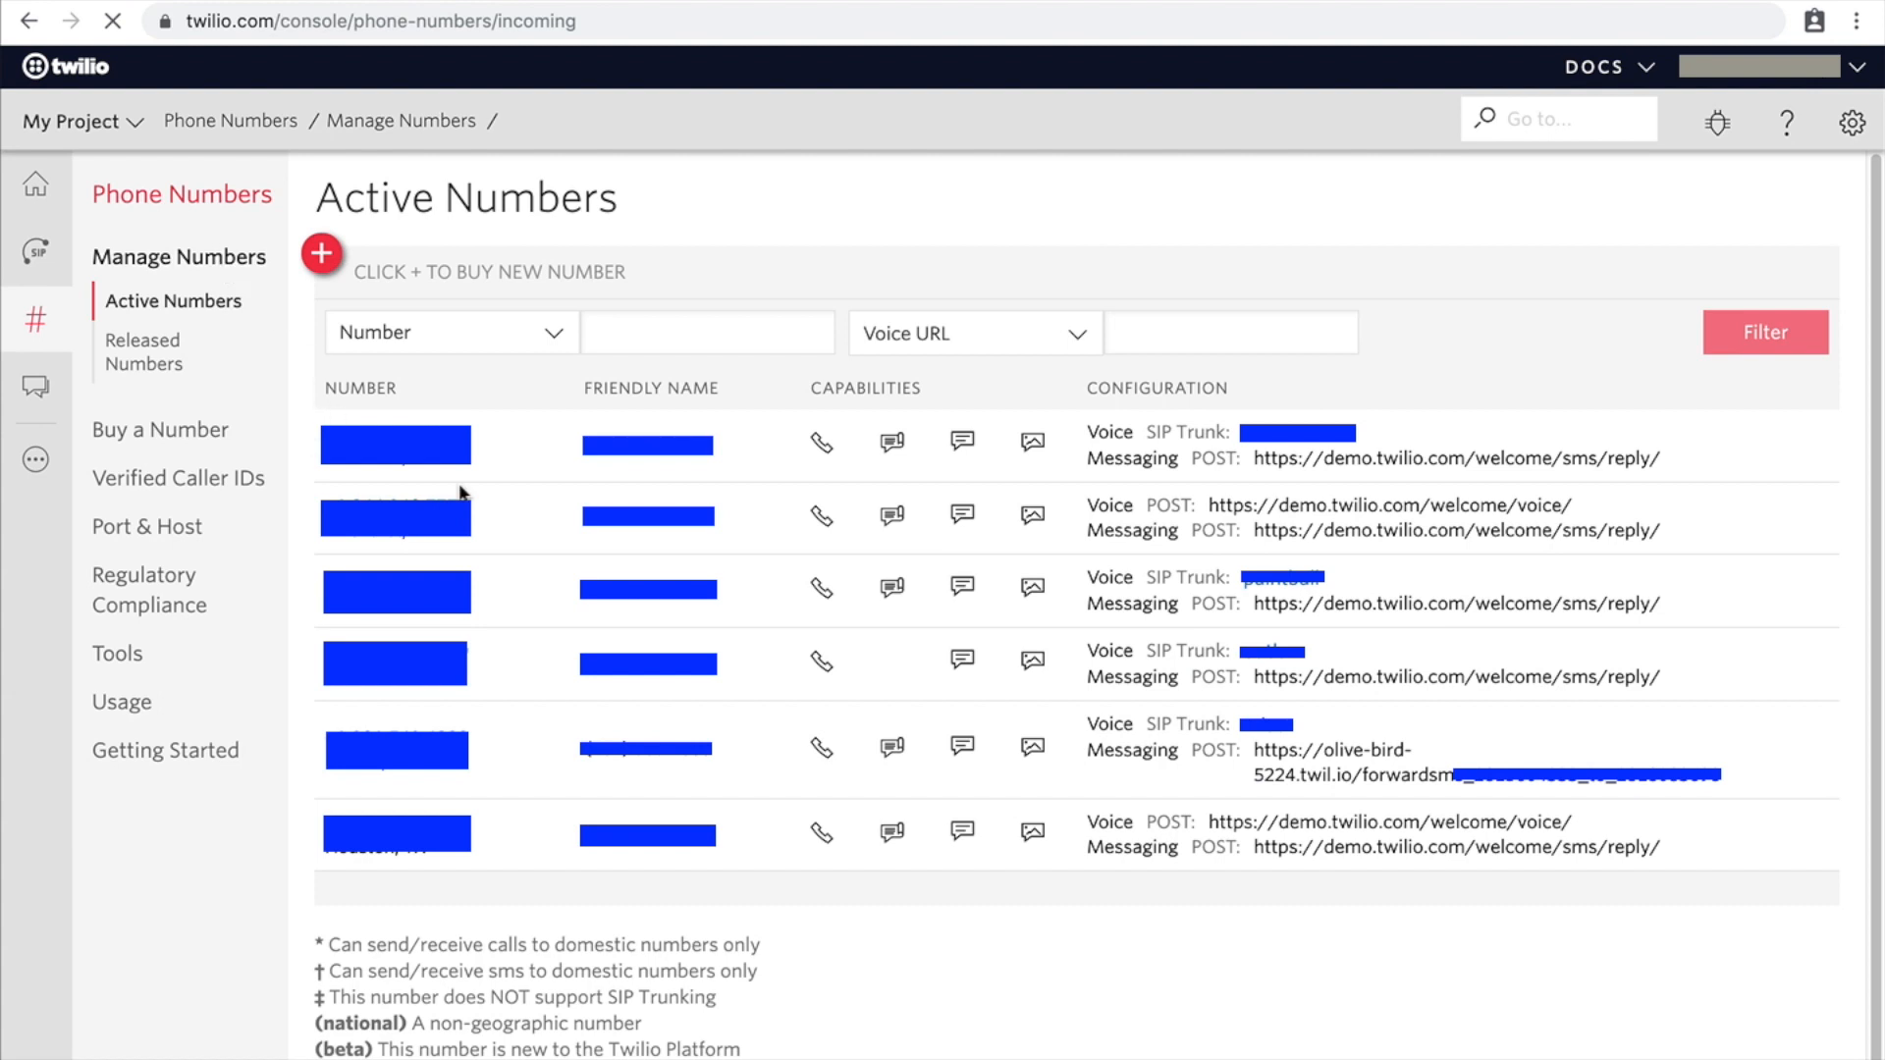
{"action": "mouse_move", "coordinate": [1503, 696]}
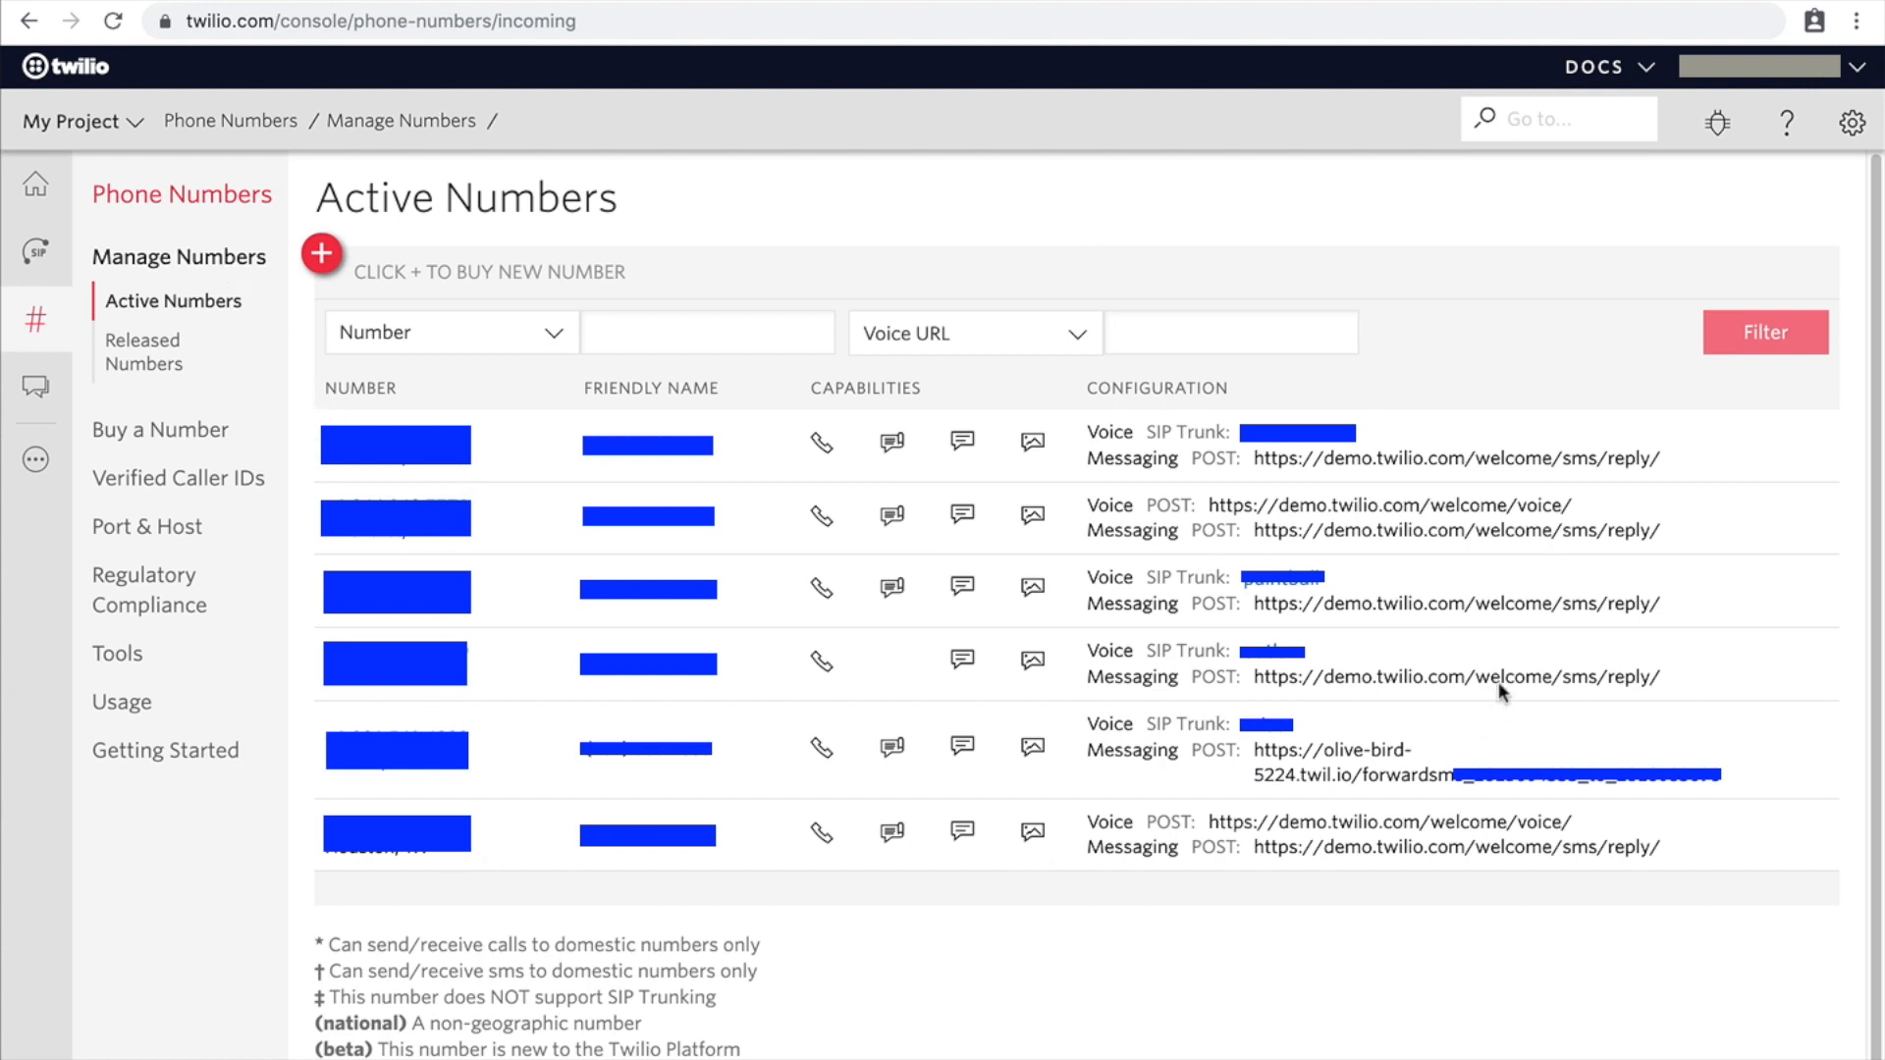
{"action": "mouse_move", "coordinate": [468, 644]}
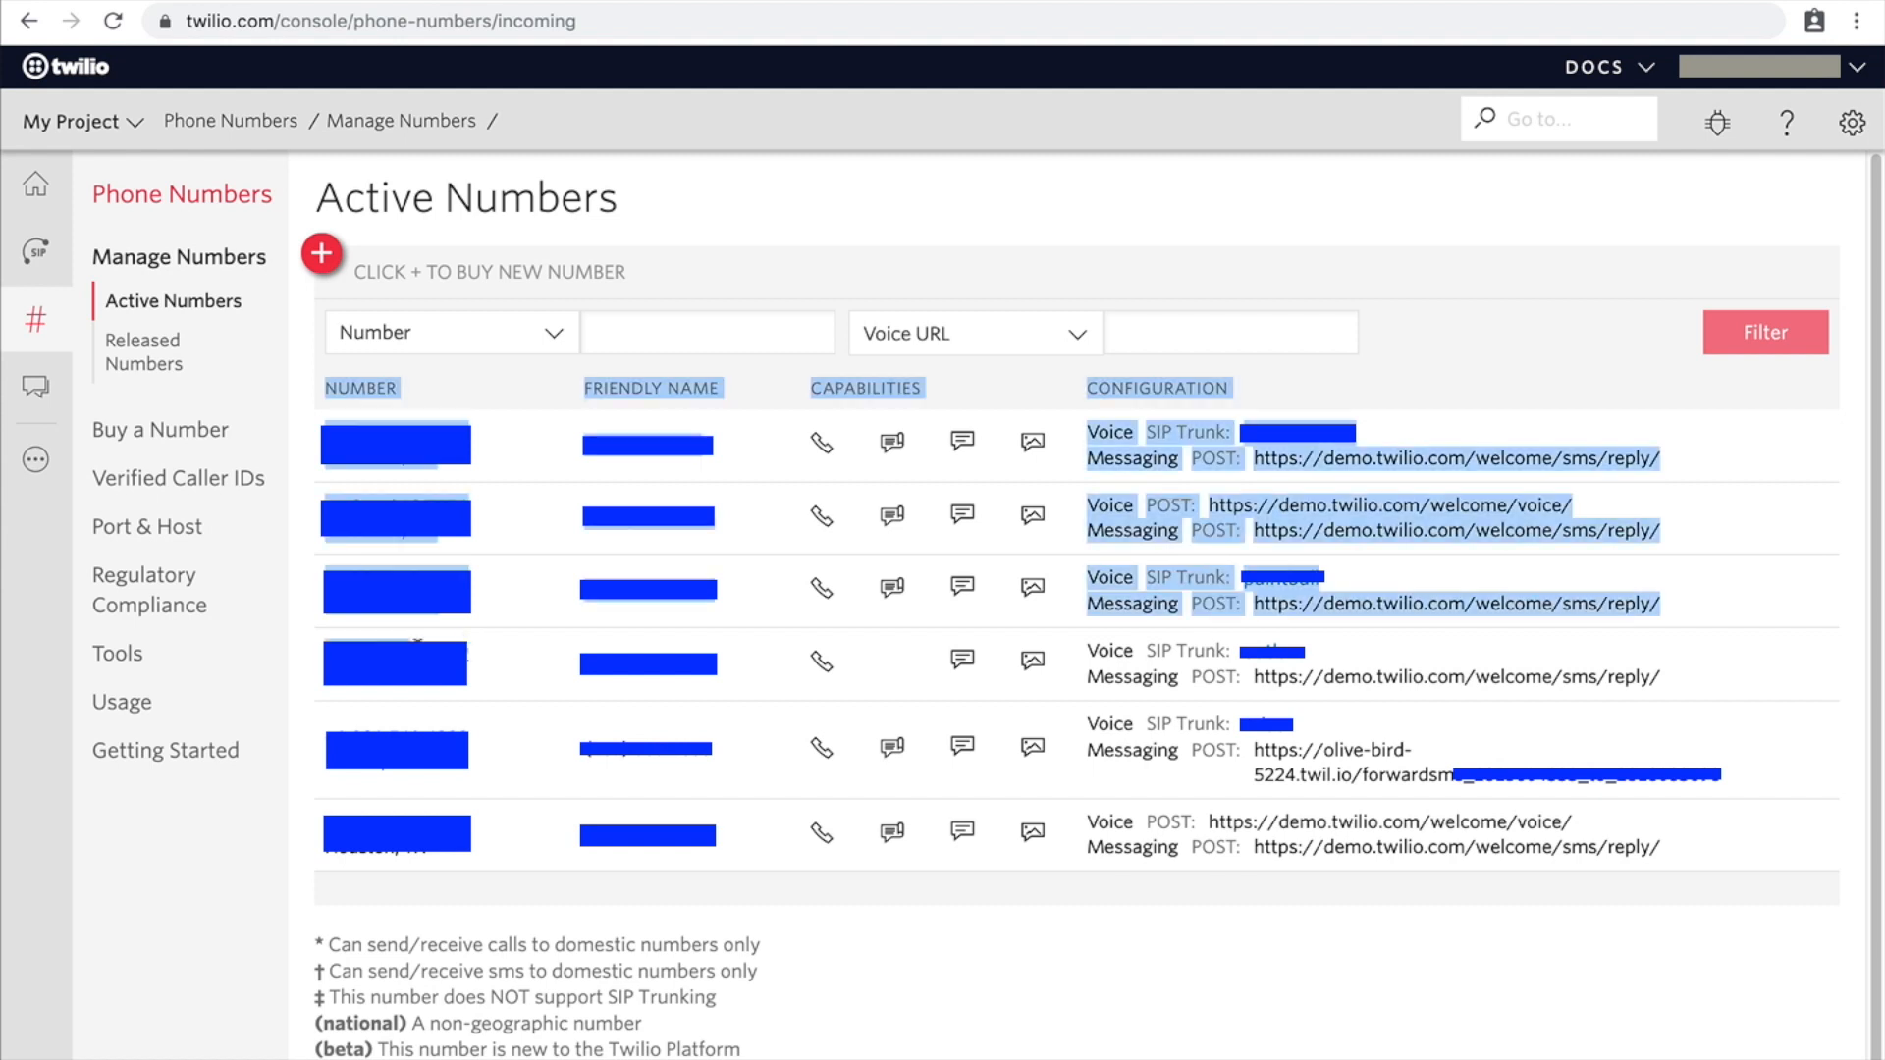
{"action": "mouse_move", "coordinate": [905, 665]}
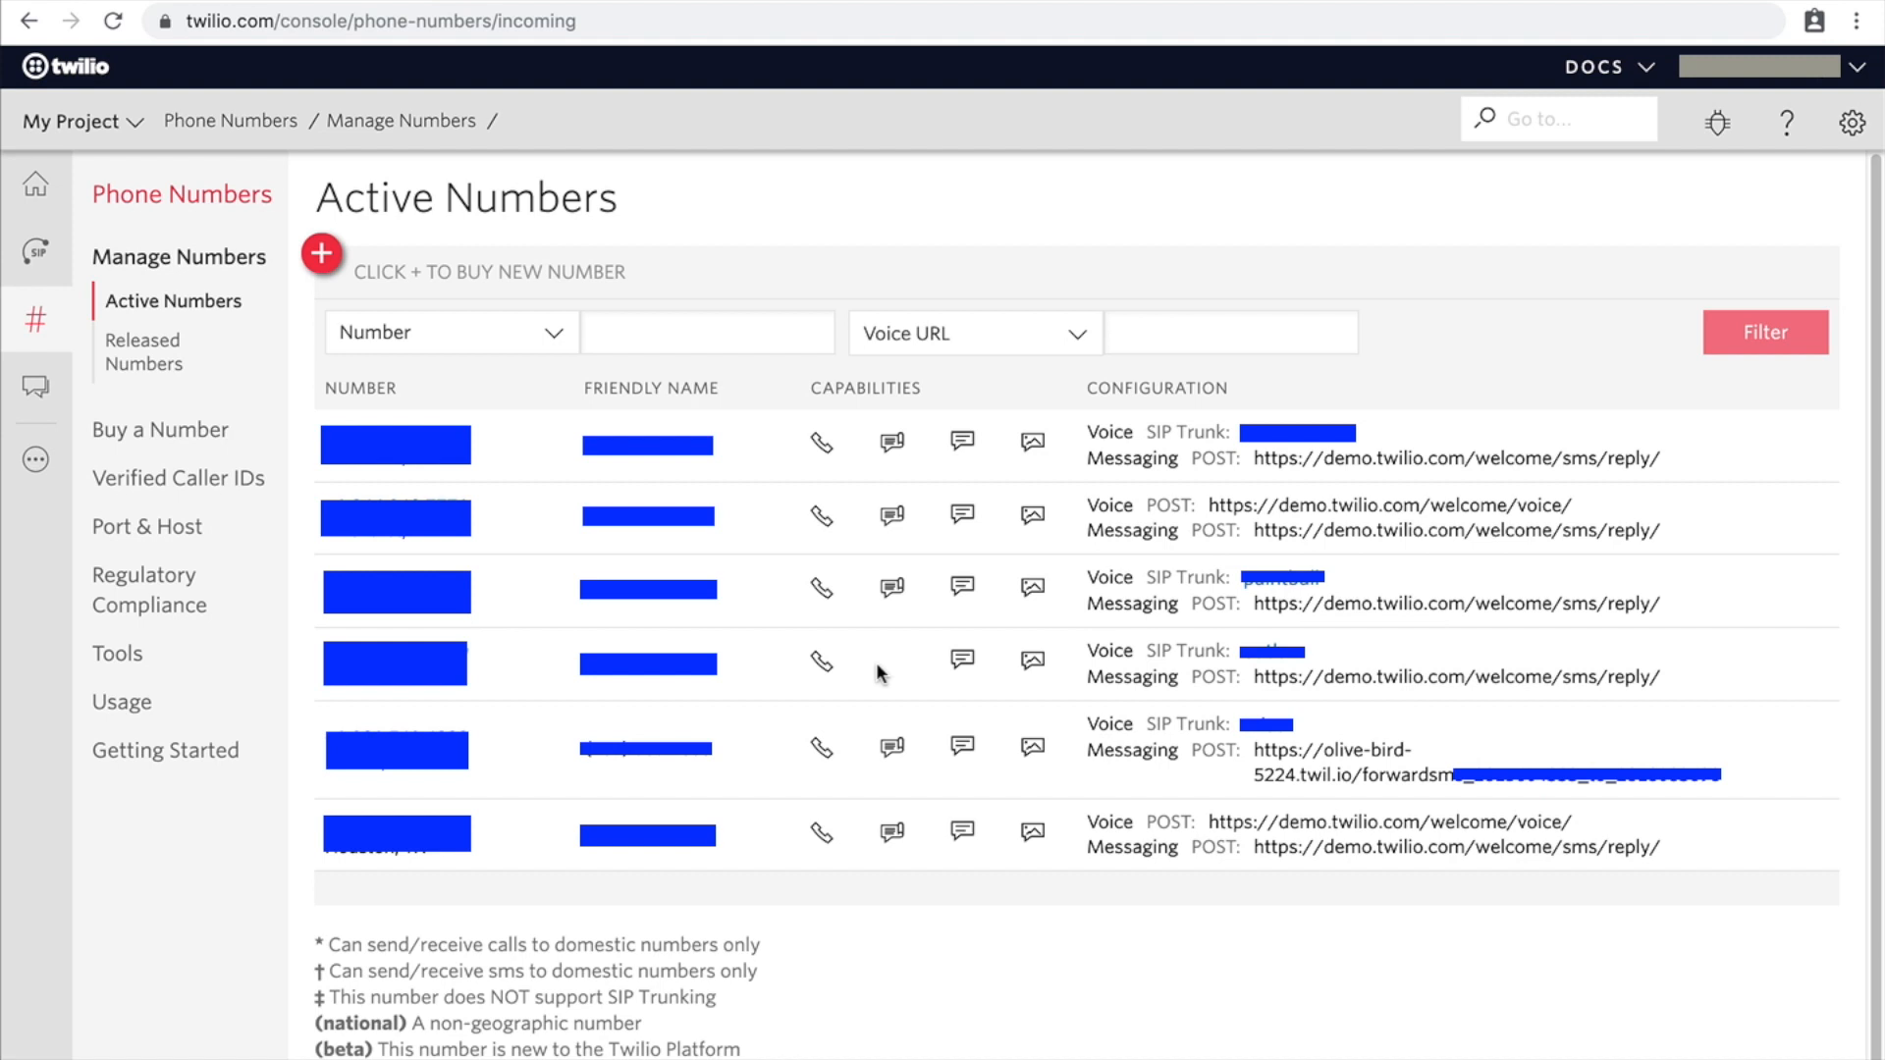
{"action": "mouse_move", "coordinate": [866, 668]}
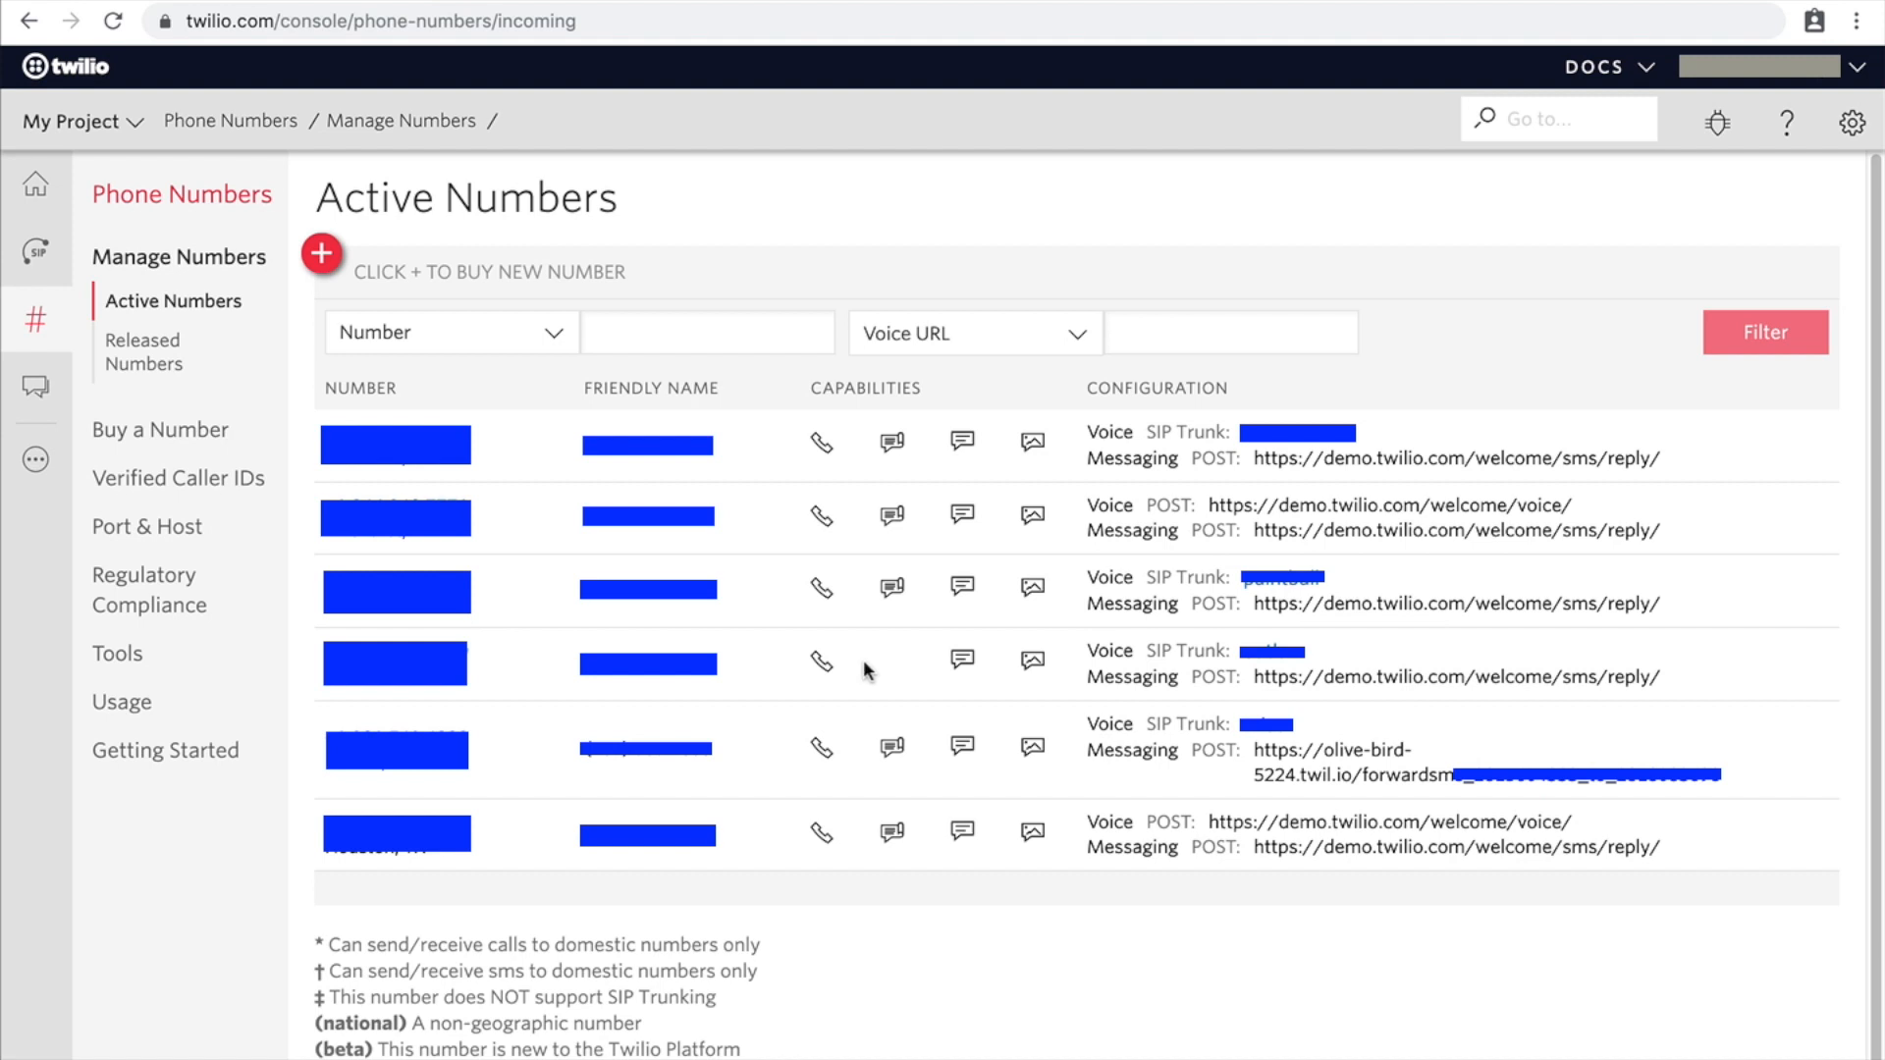